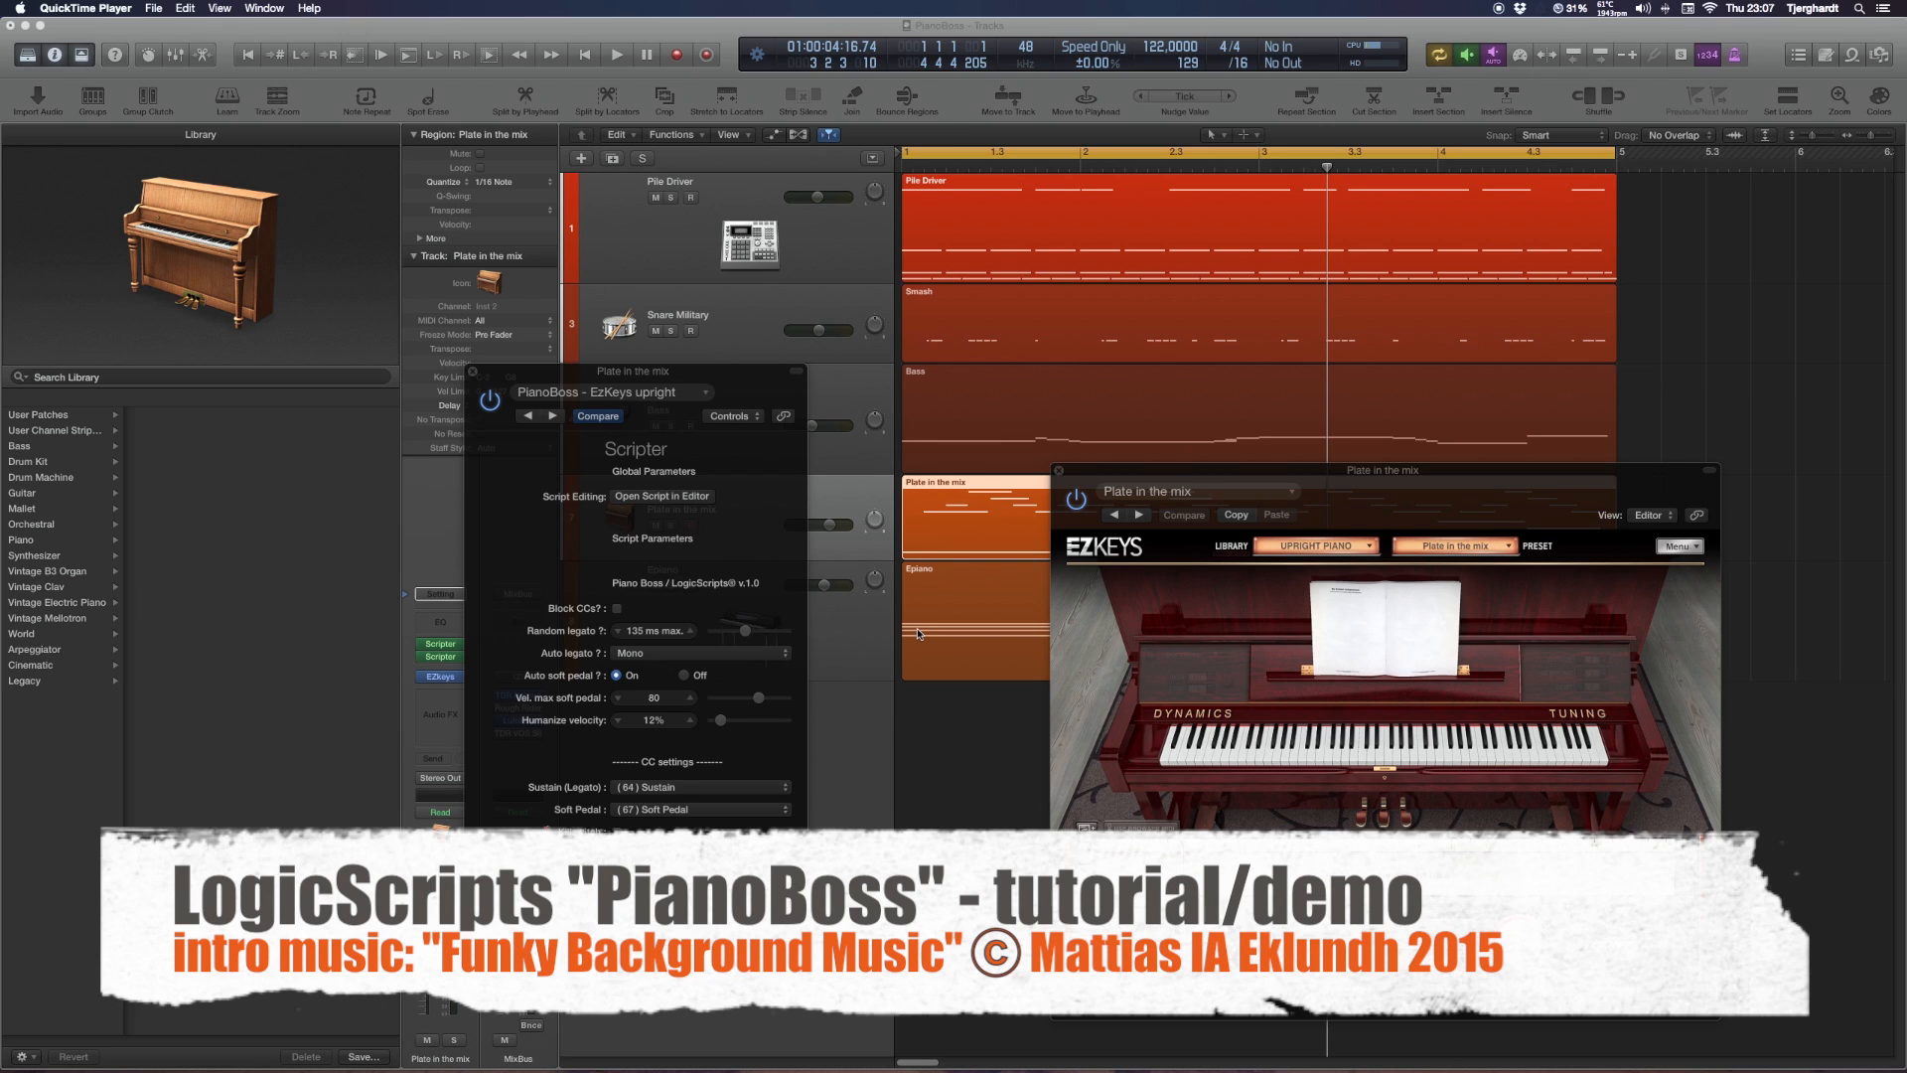
{"action": "mouse_move", "coordinate": [986, 626]}
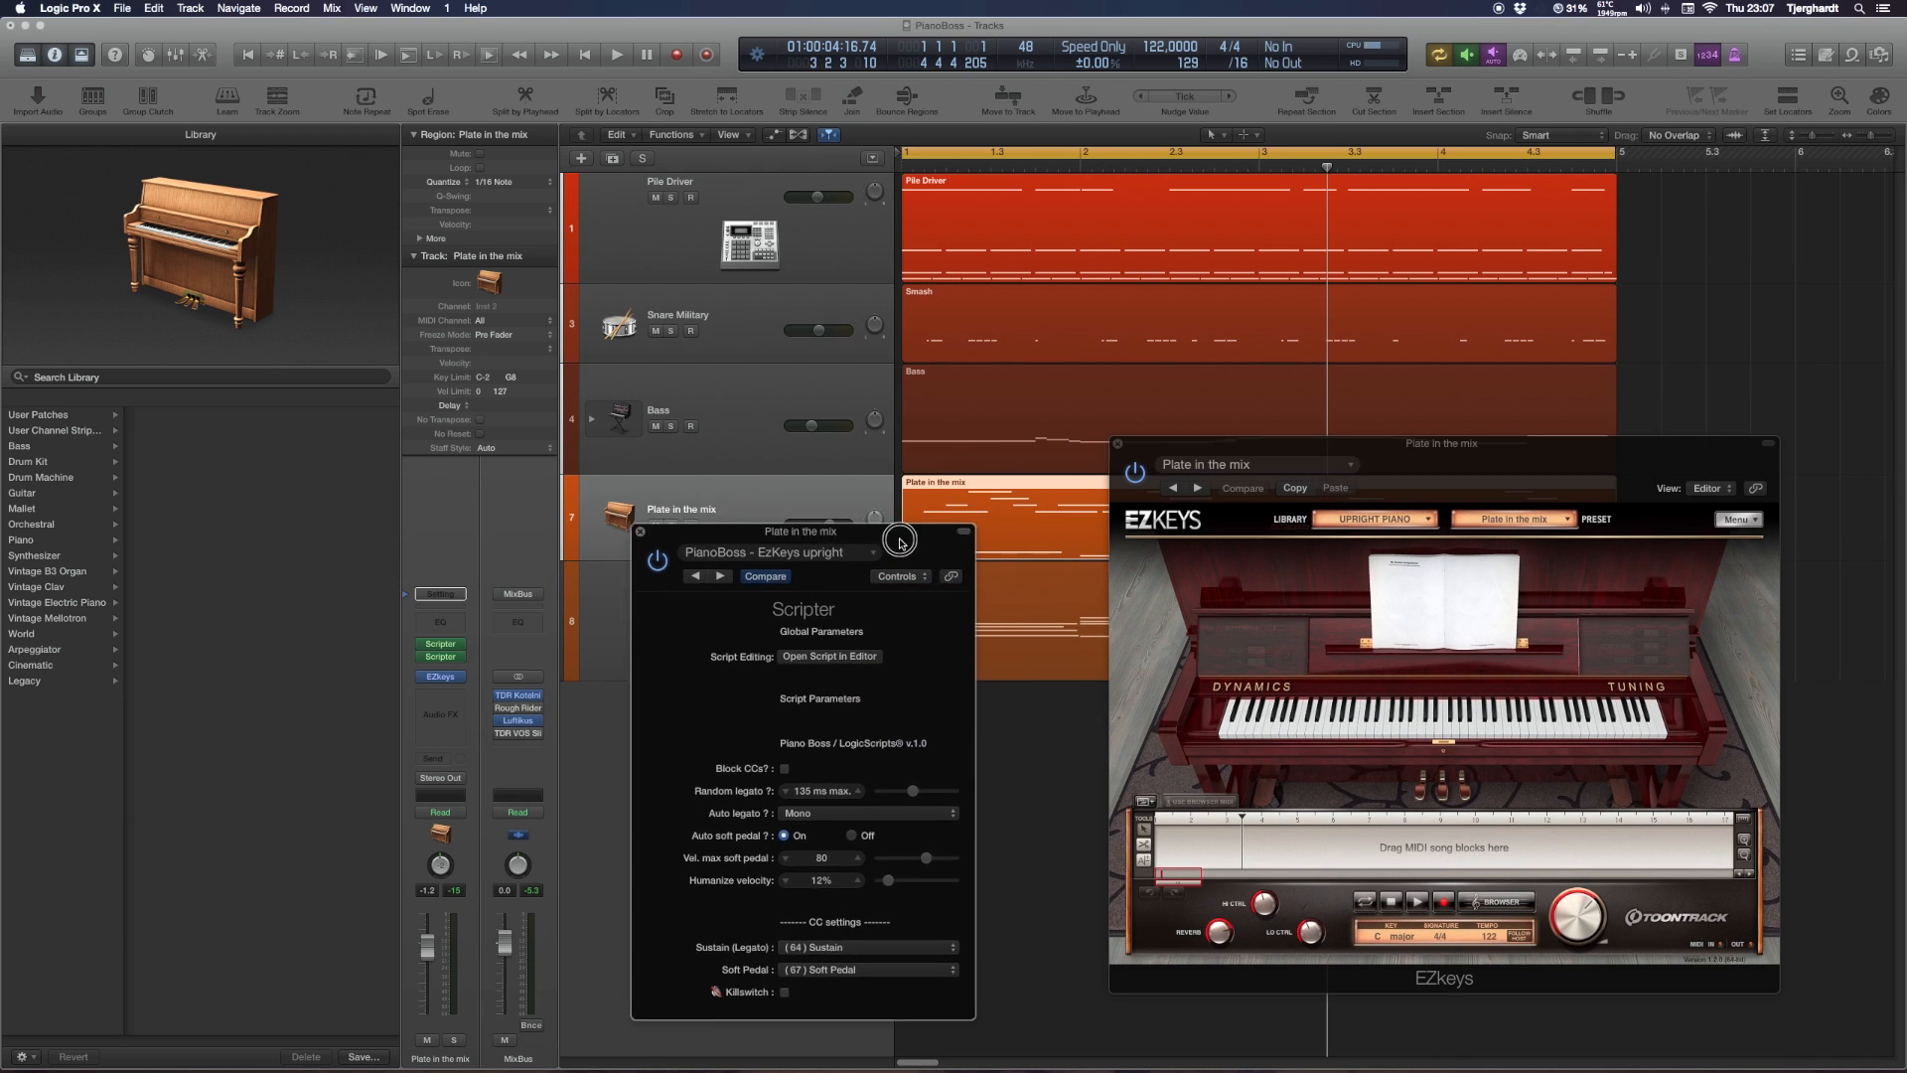
Position the PianoBoss Scripter panel right beside the EZkeys upright piano window
{"action": "left_click_drag", "start_coordinate": [898, 538], "coordinate": [785, 467]}
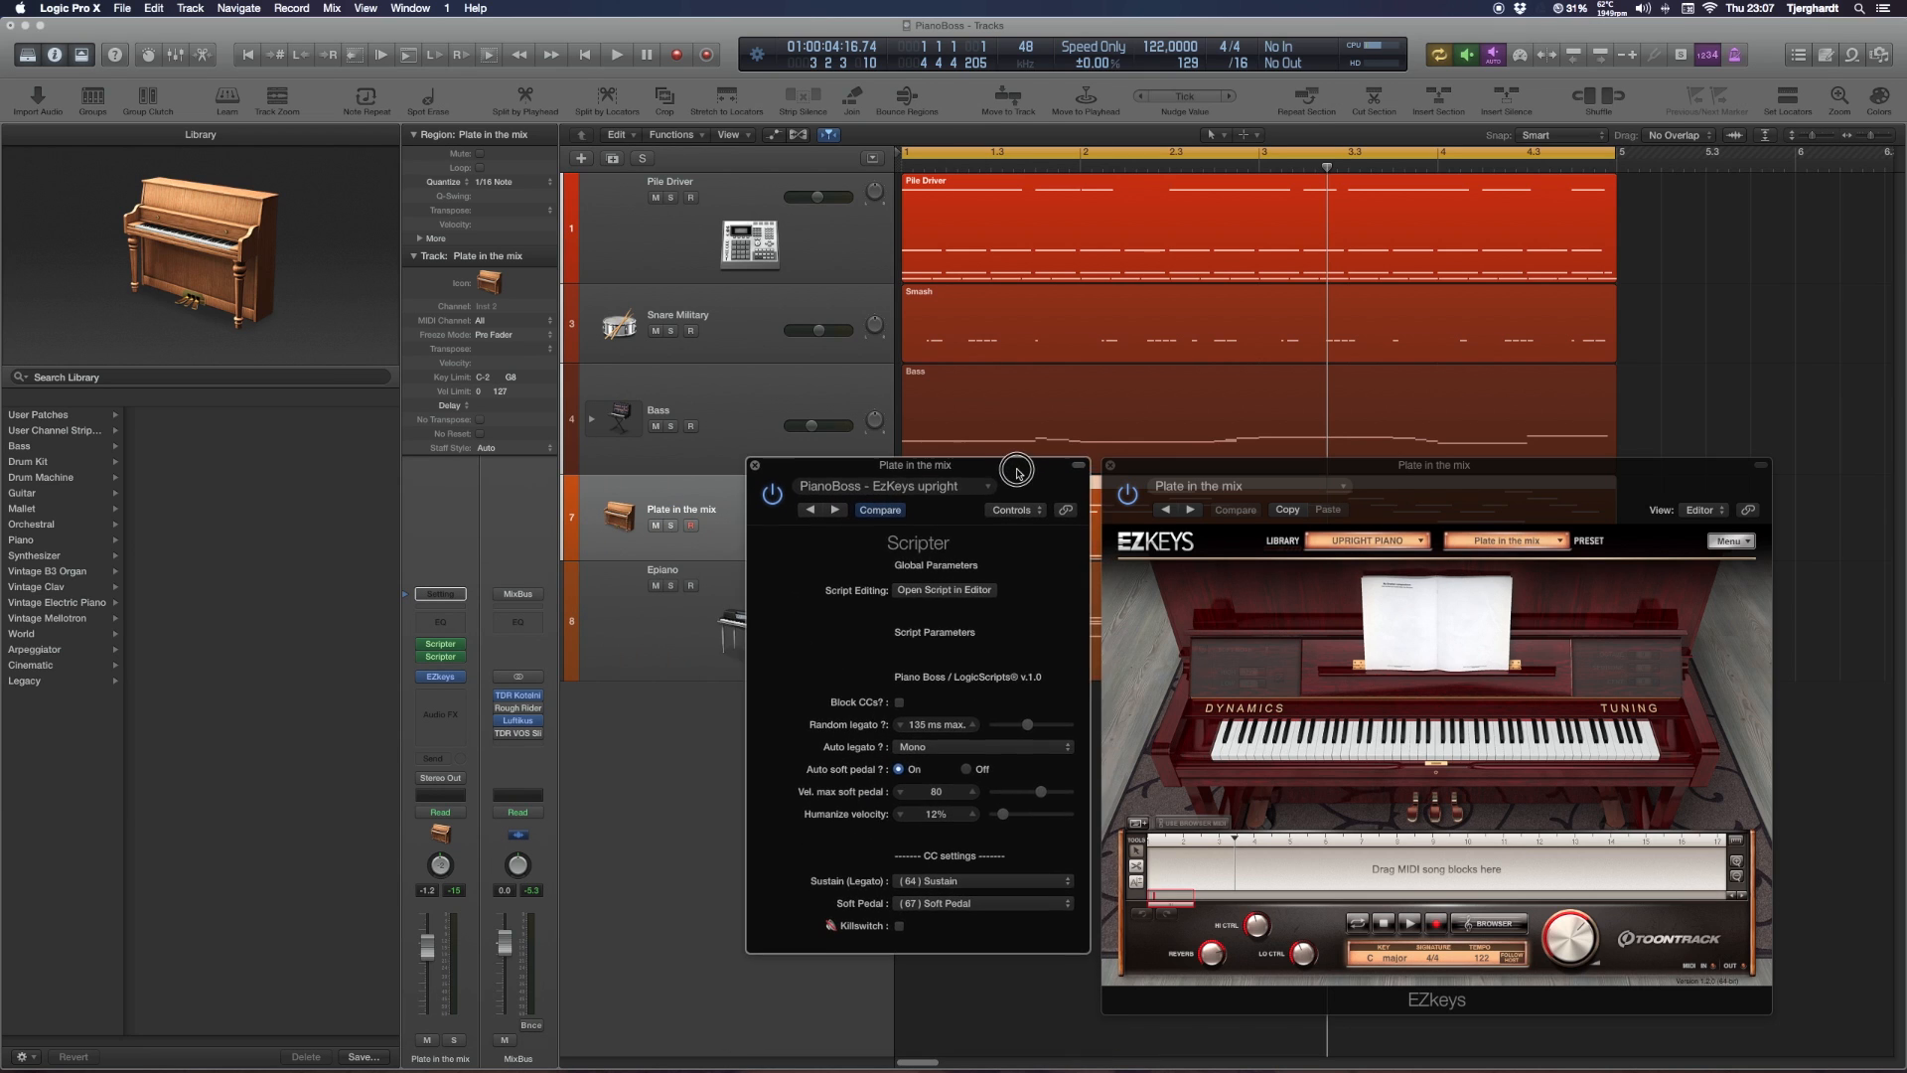
{"action": "left_click_drag", "start_coordinate": [1015, 473], "coordinate": [1025, 472]}
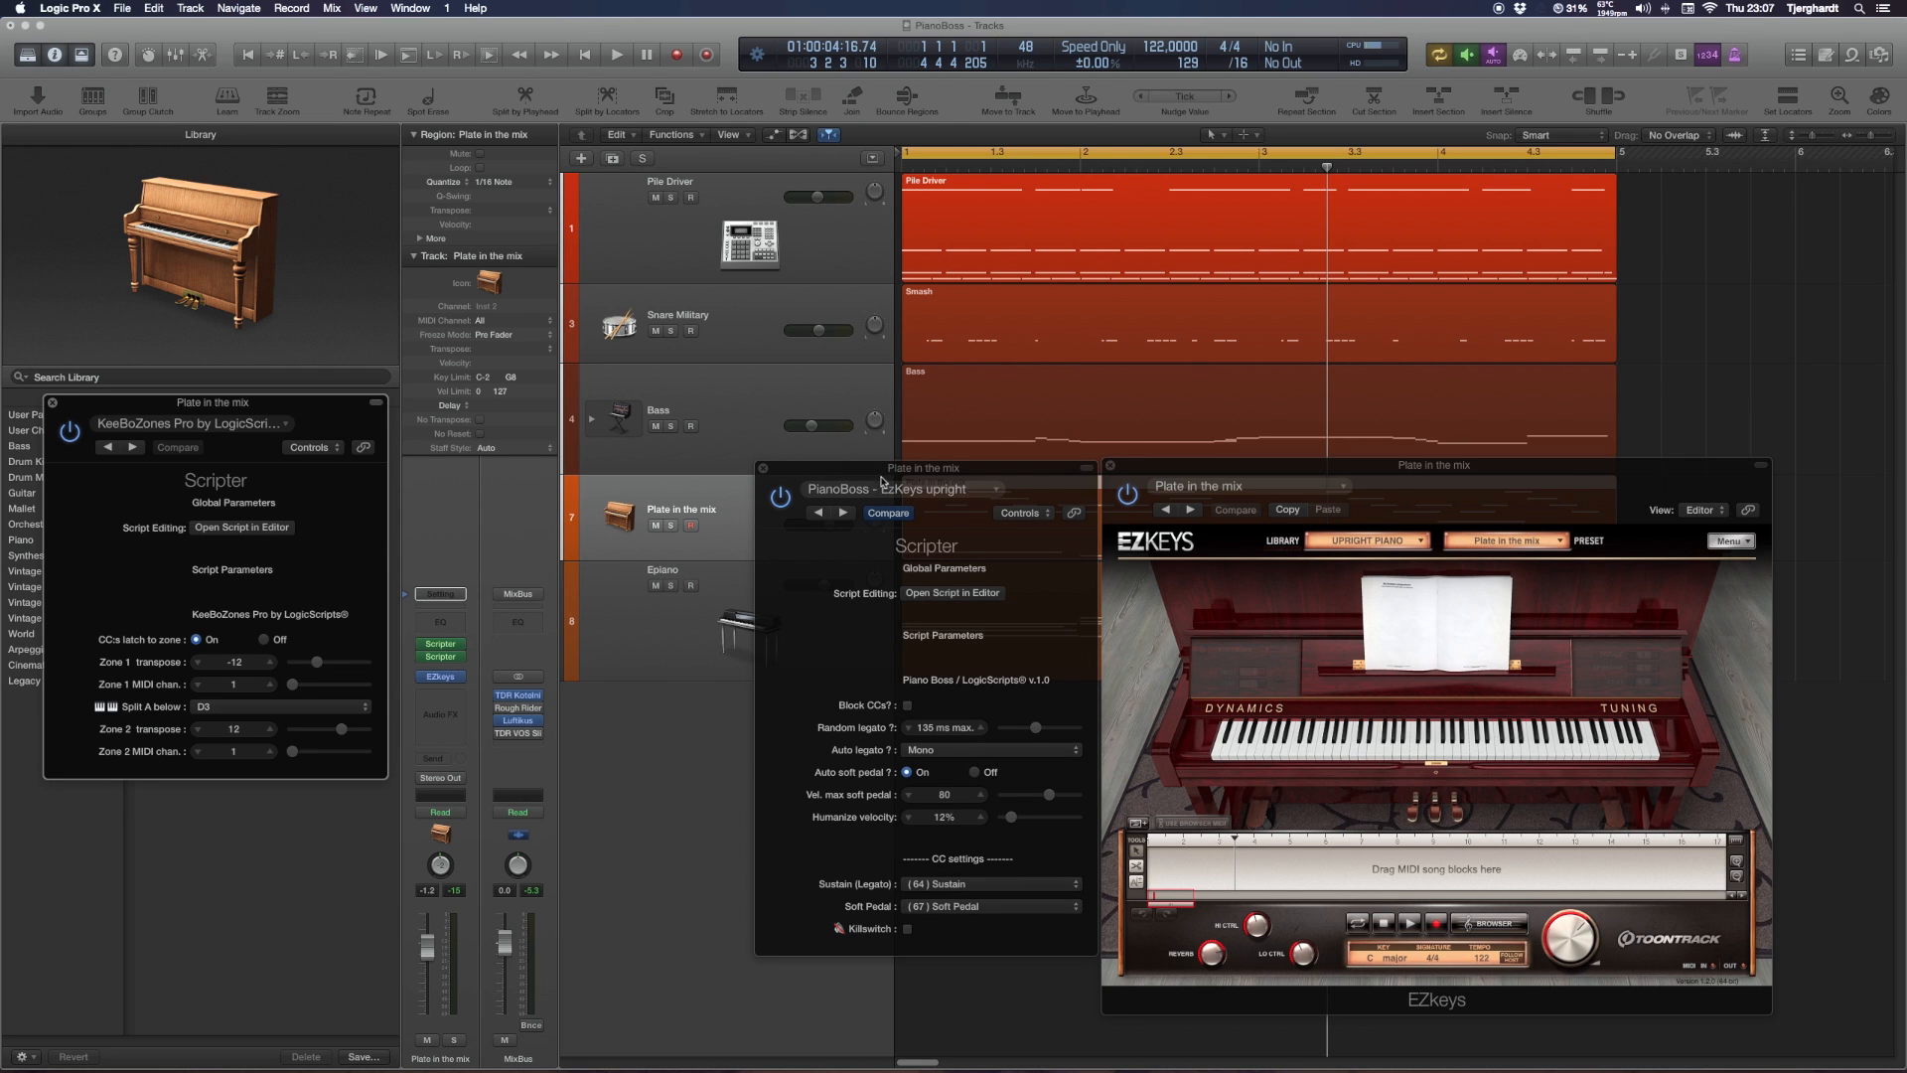
Bring the KeeBoZones Pro Scripter panel into view beside the PianoBoss panel
{"action": "left_click_drag", "start_coordinate": [213, 404], "coordinate": [419, 471]}
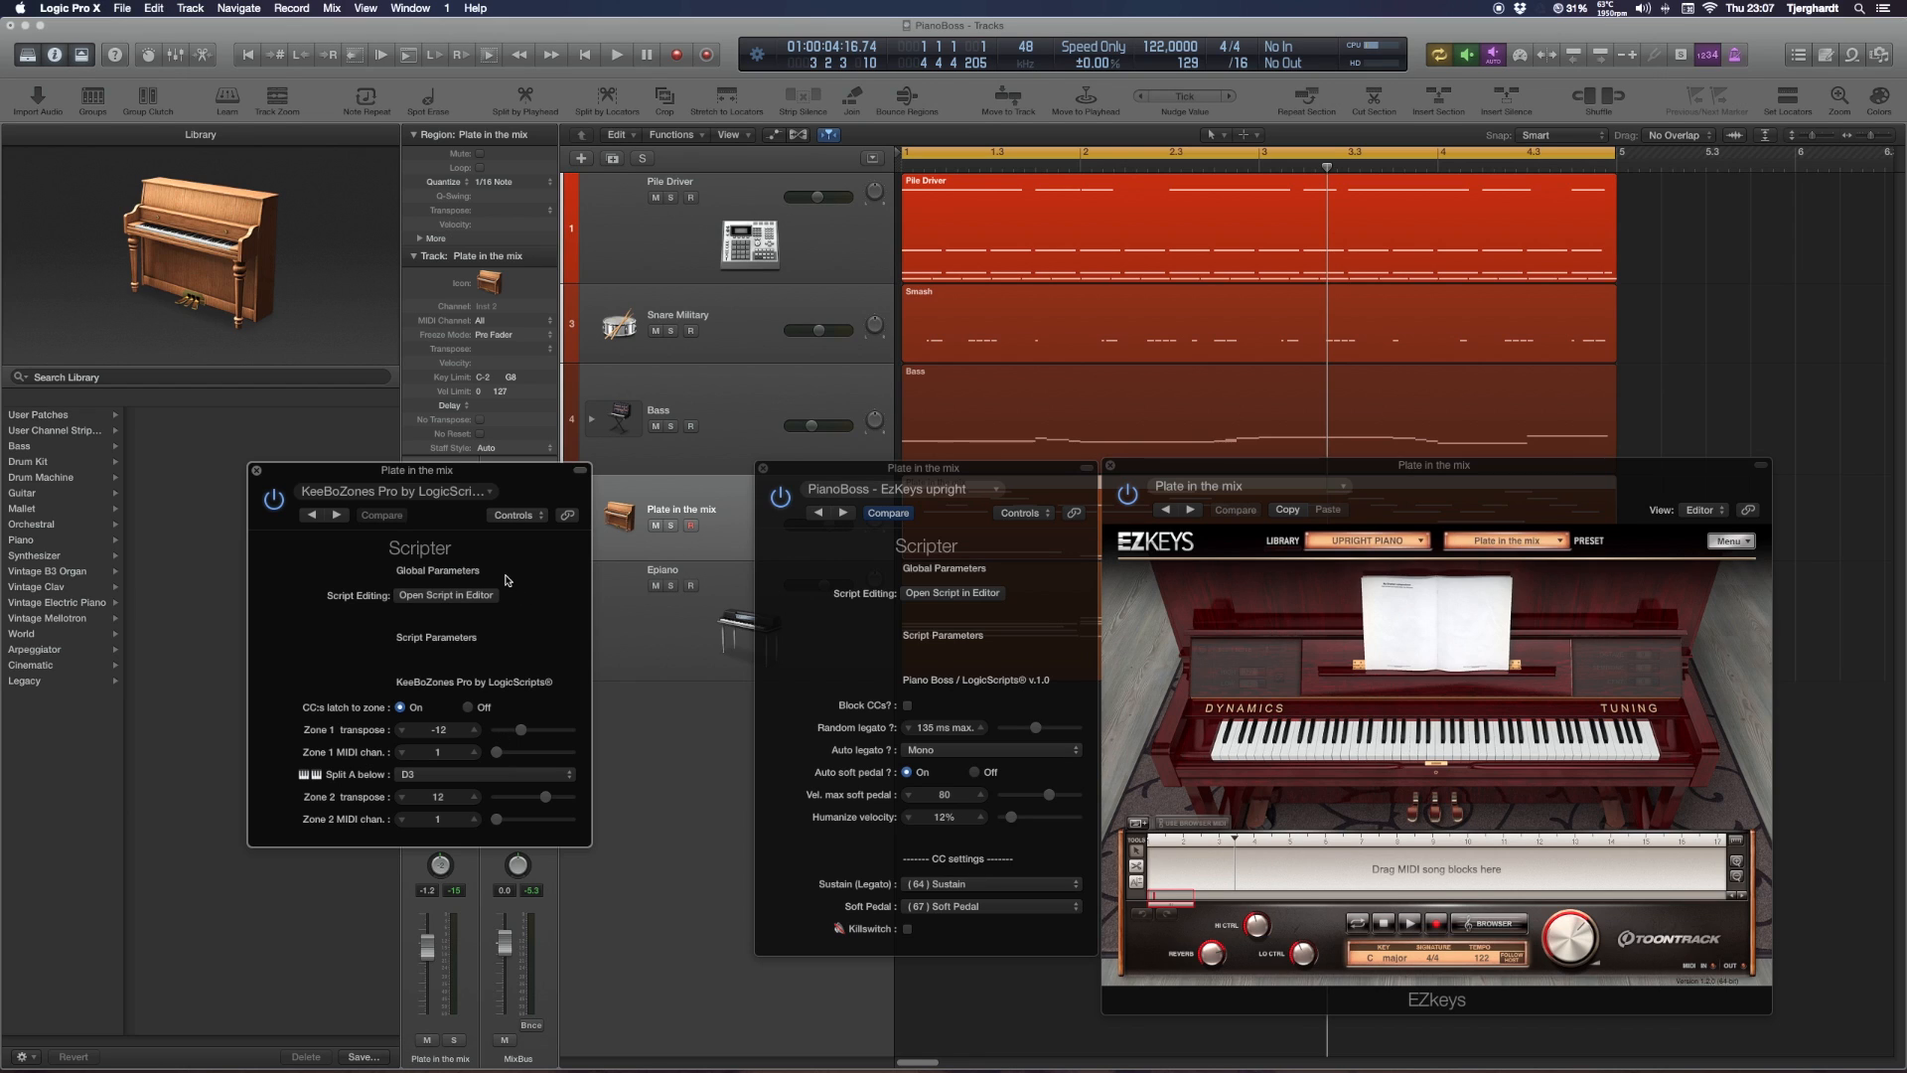
{"action": "mouse_move", "coordinate": [516, 727]}
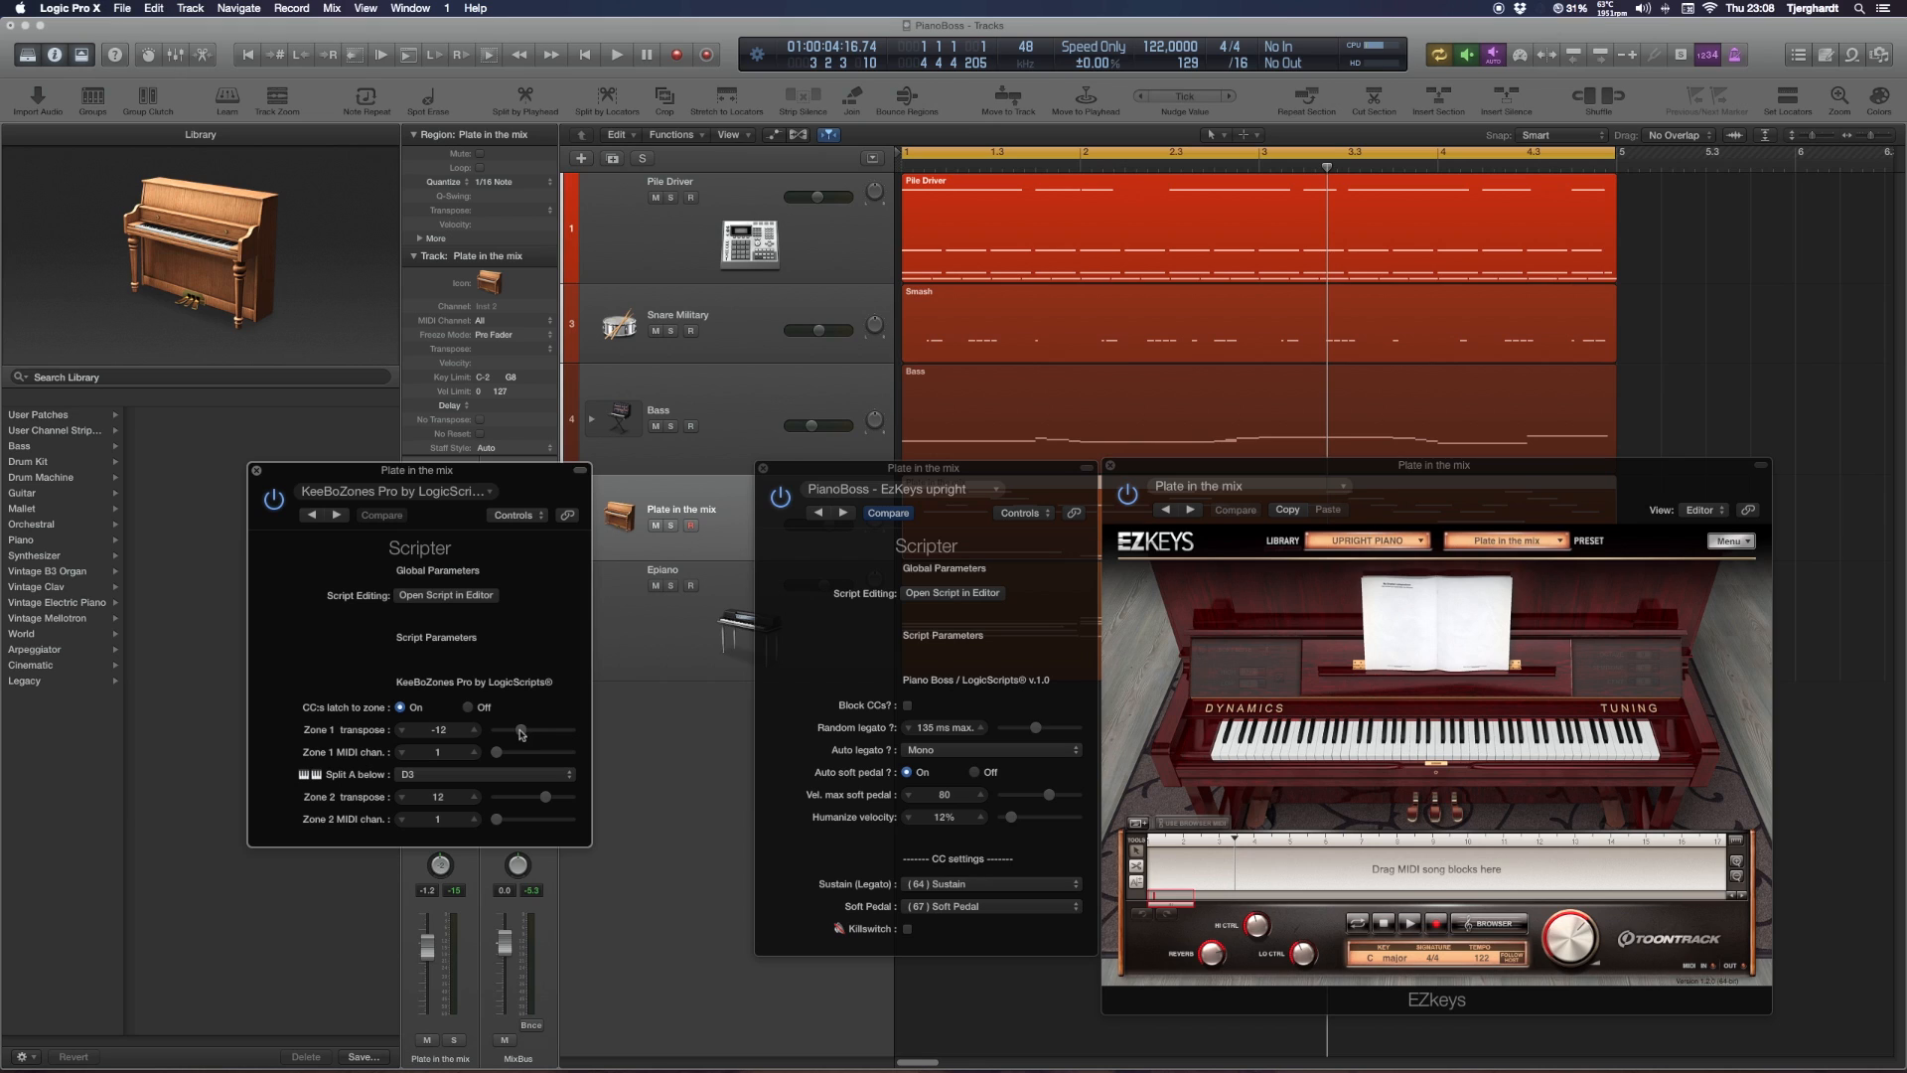
{"action": "mouse_move", "coordinate": [495, 803]}
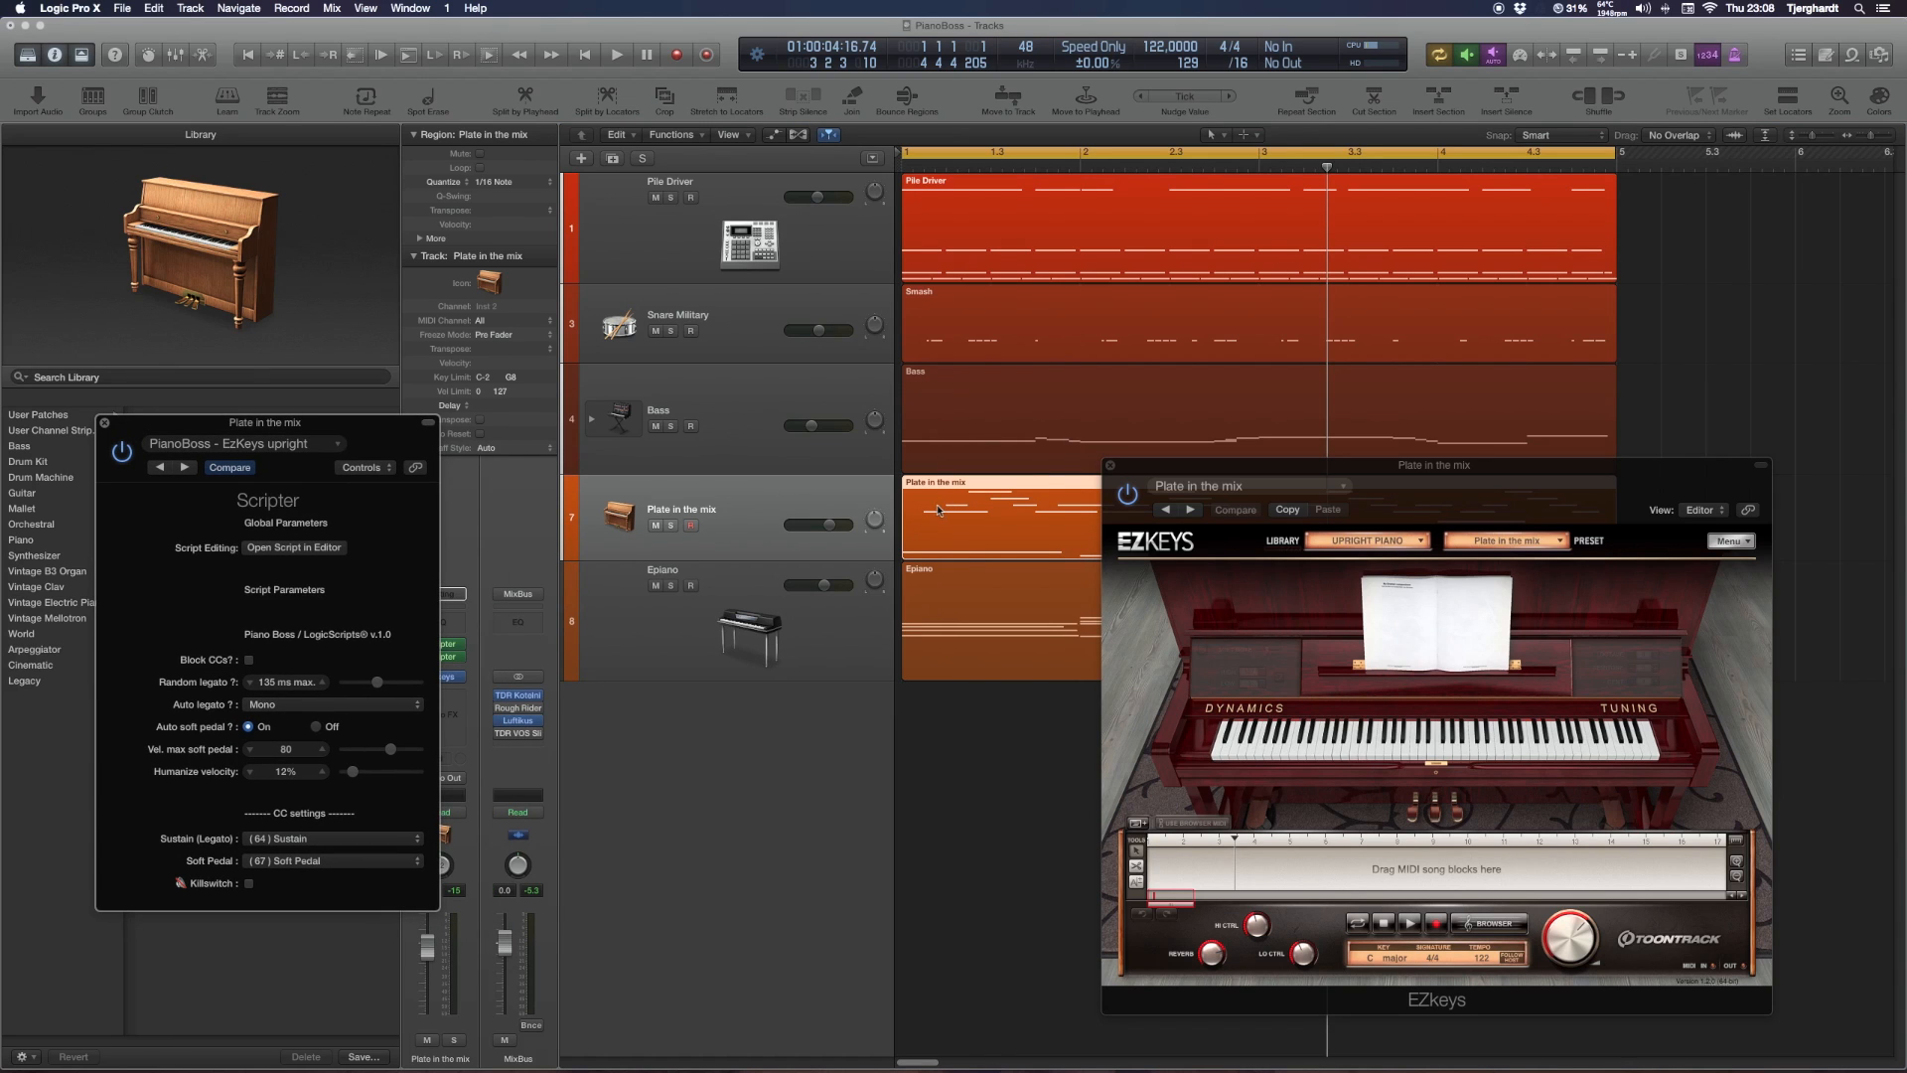
Move the EZkeys window left, return the song to the start, and toggle the PianoBoss Killswitch
{"action": "left_click_drag", "start_coordinate": [1432, 465], "coordinate": [1309, 504]}
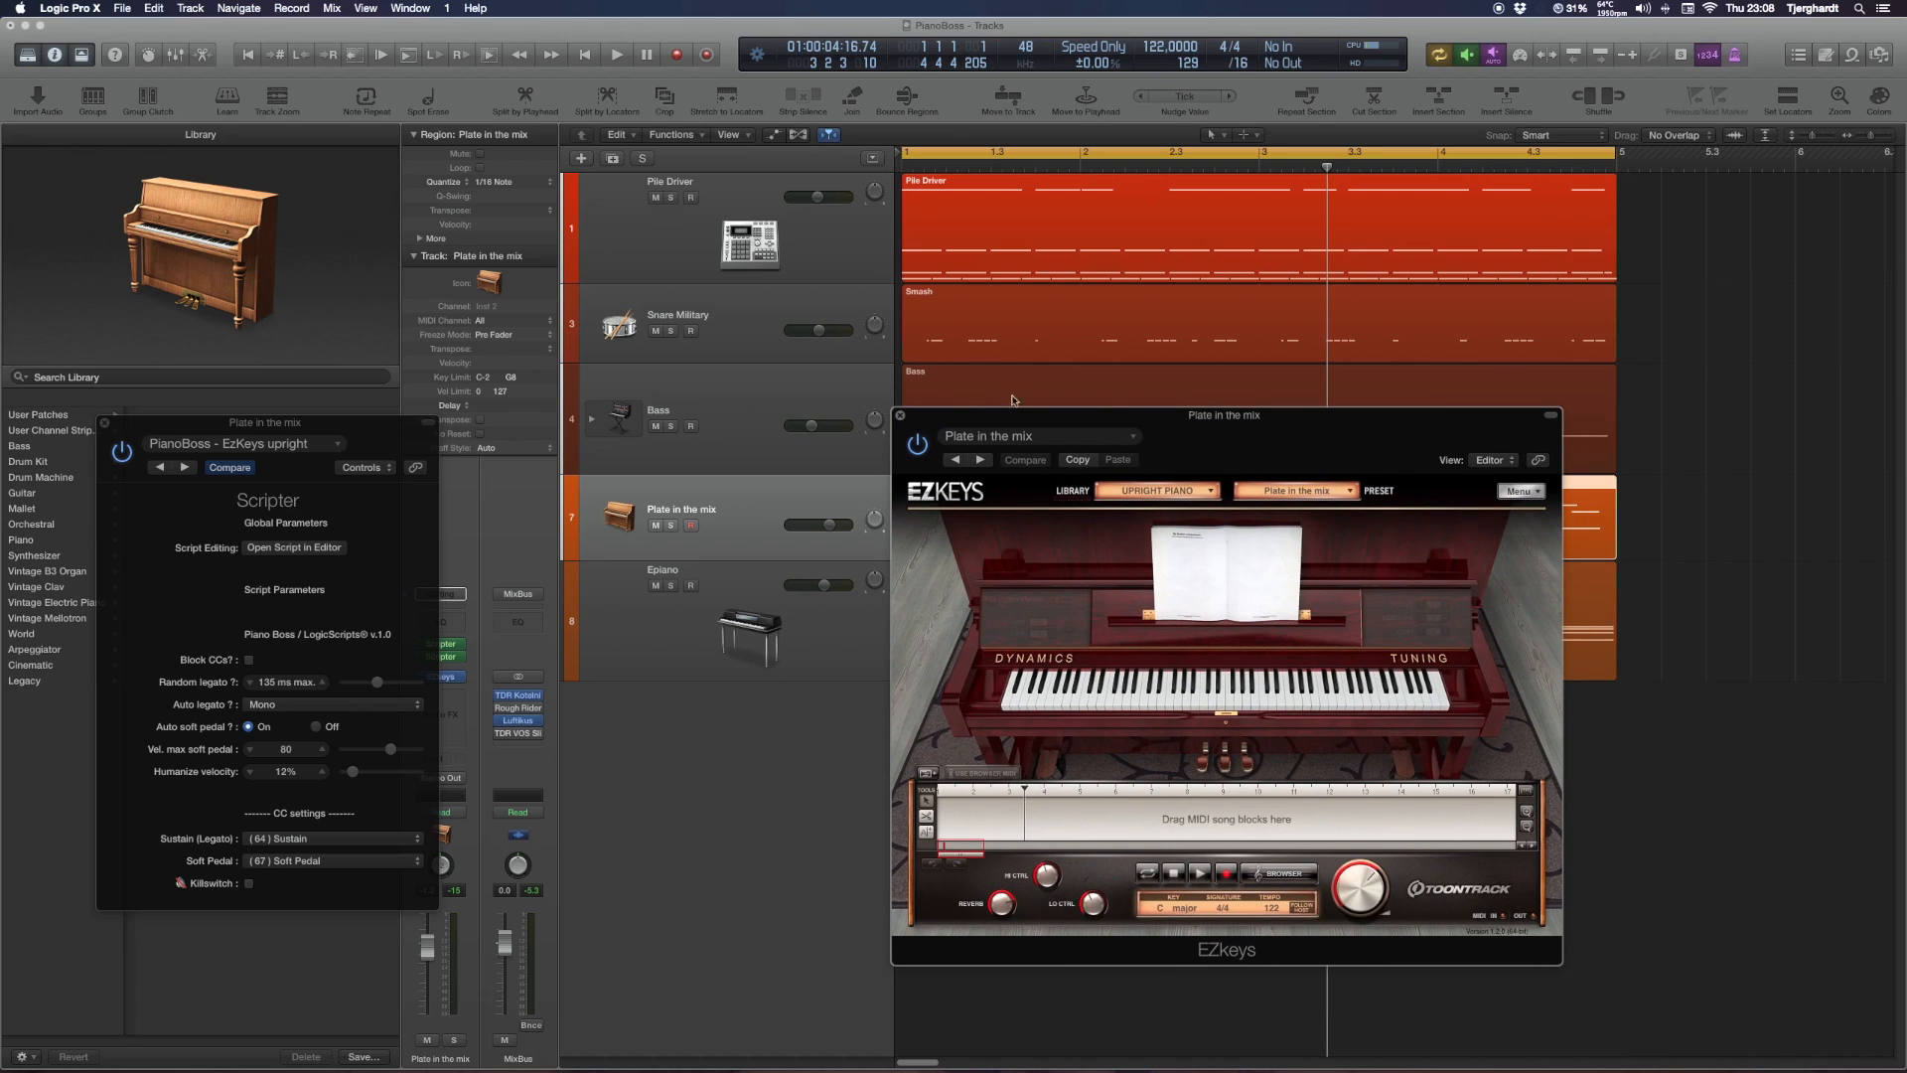
{"action": "mouse_move", "coordinate": [1109, 403]}
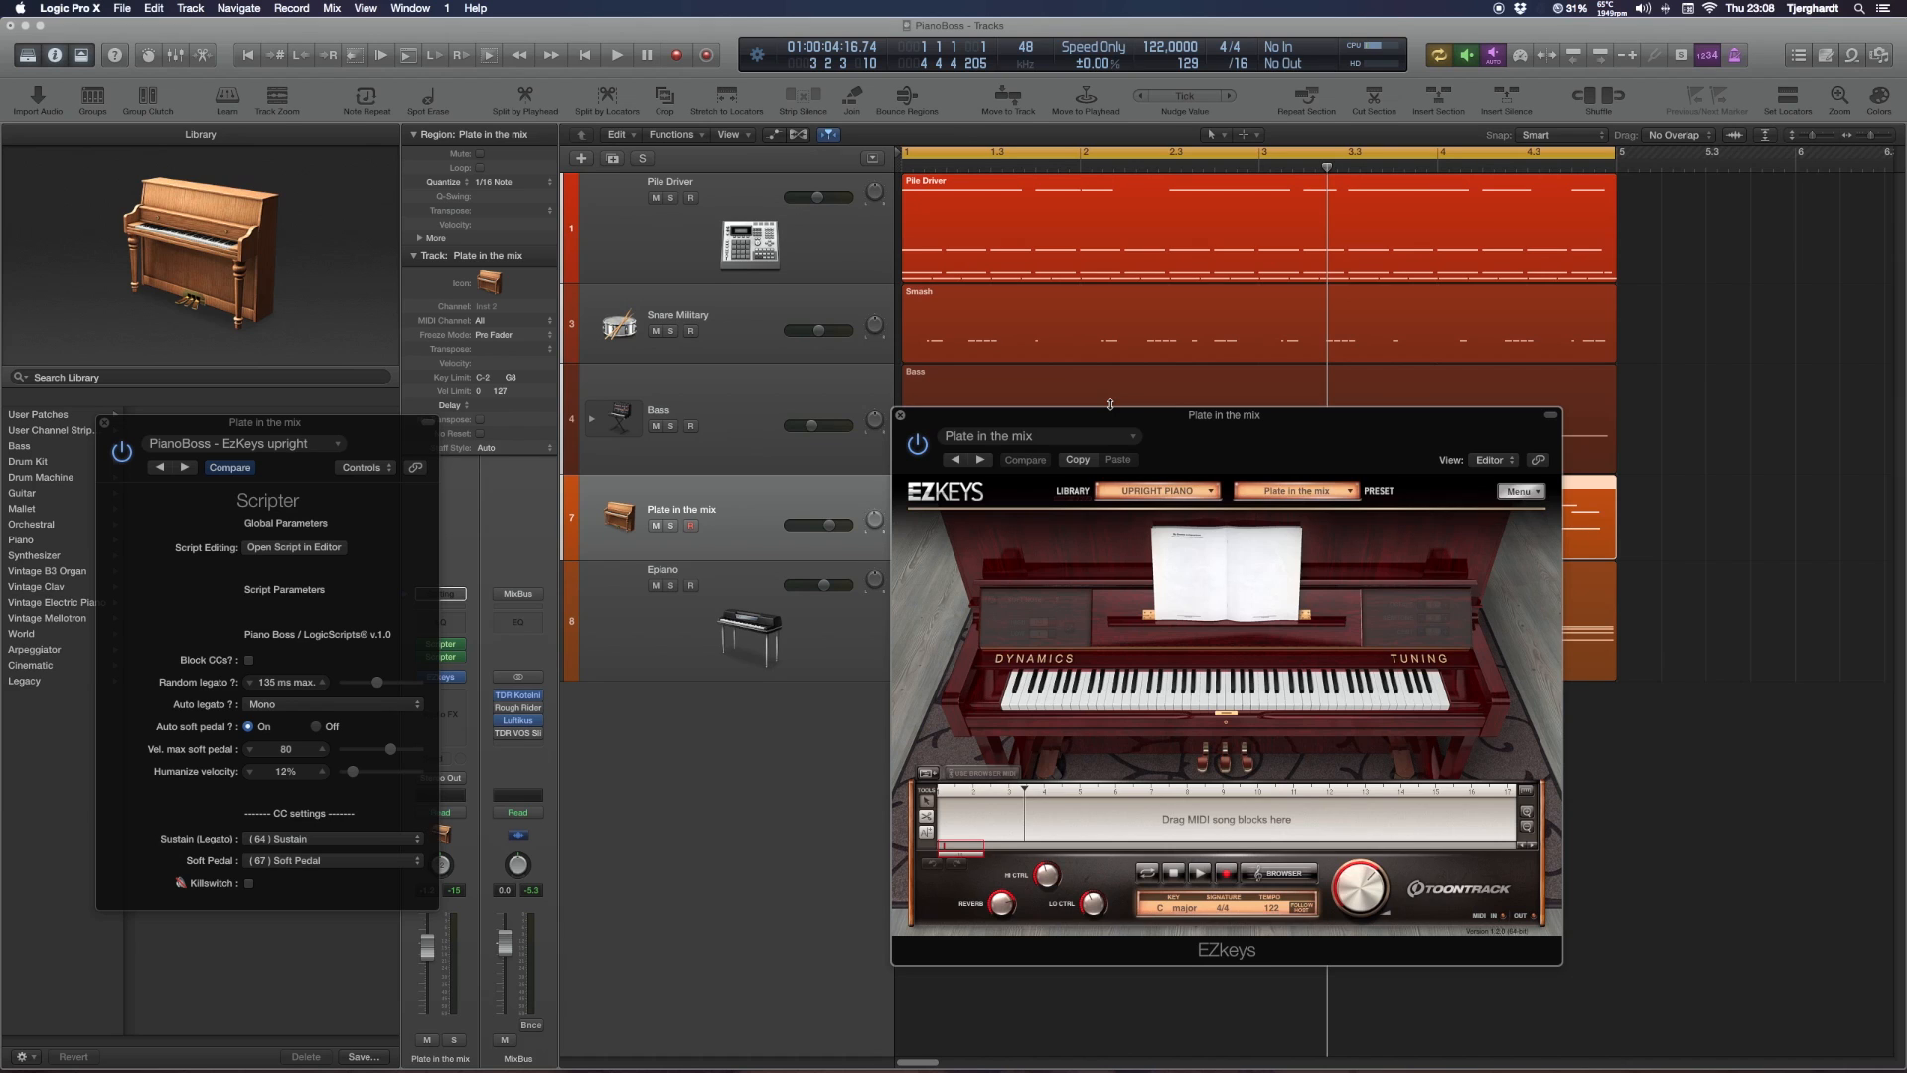
{"action": "left_click", "coordinate": [616, 53]}
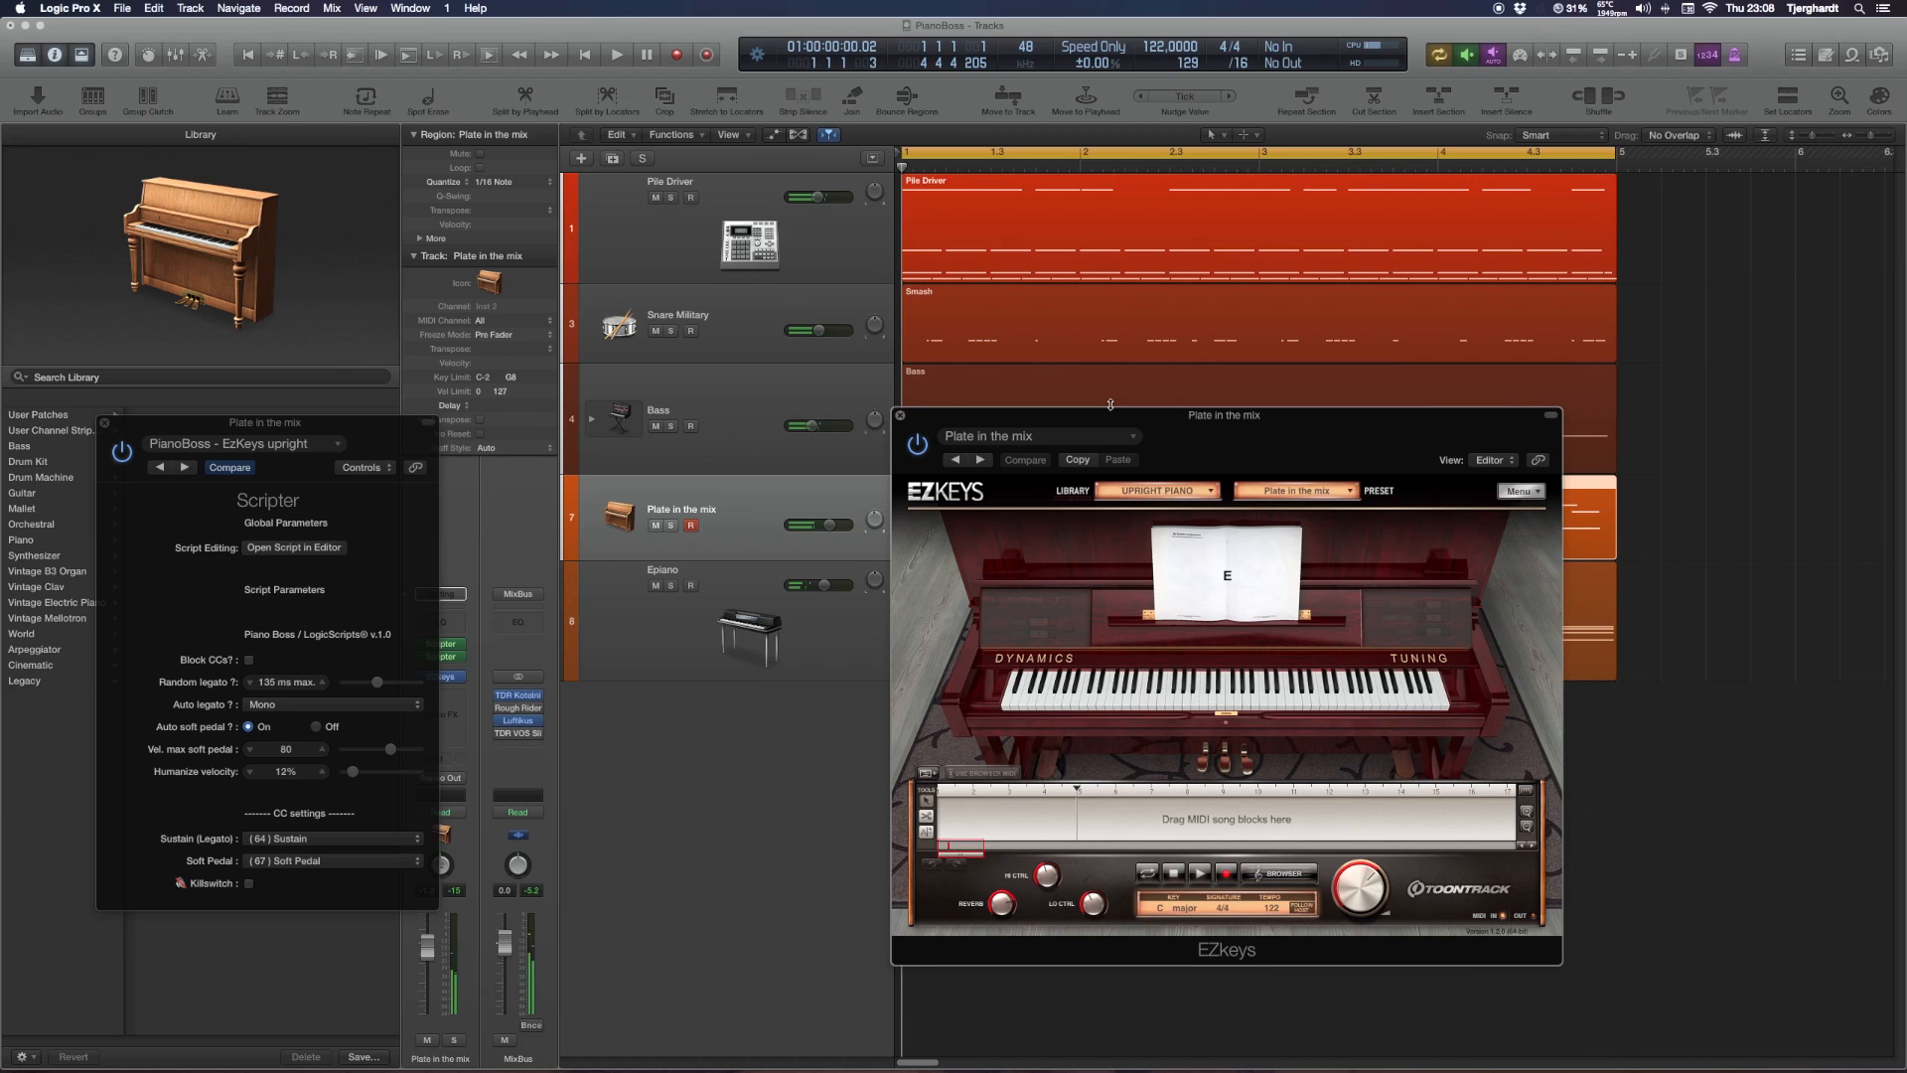
{"action": "left_click", "coordinate": [248, 882]}
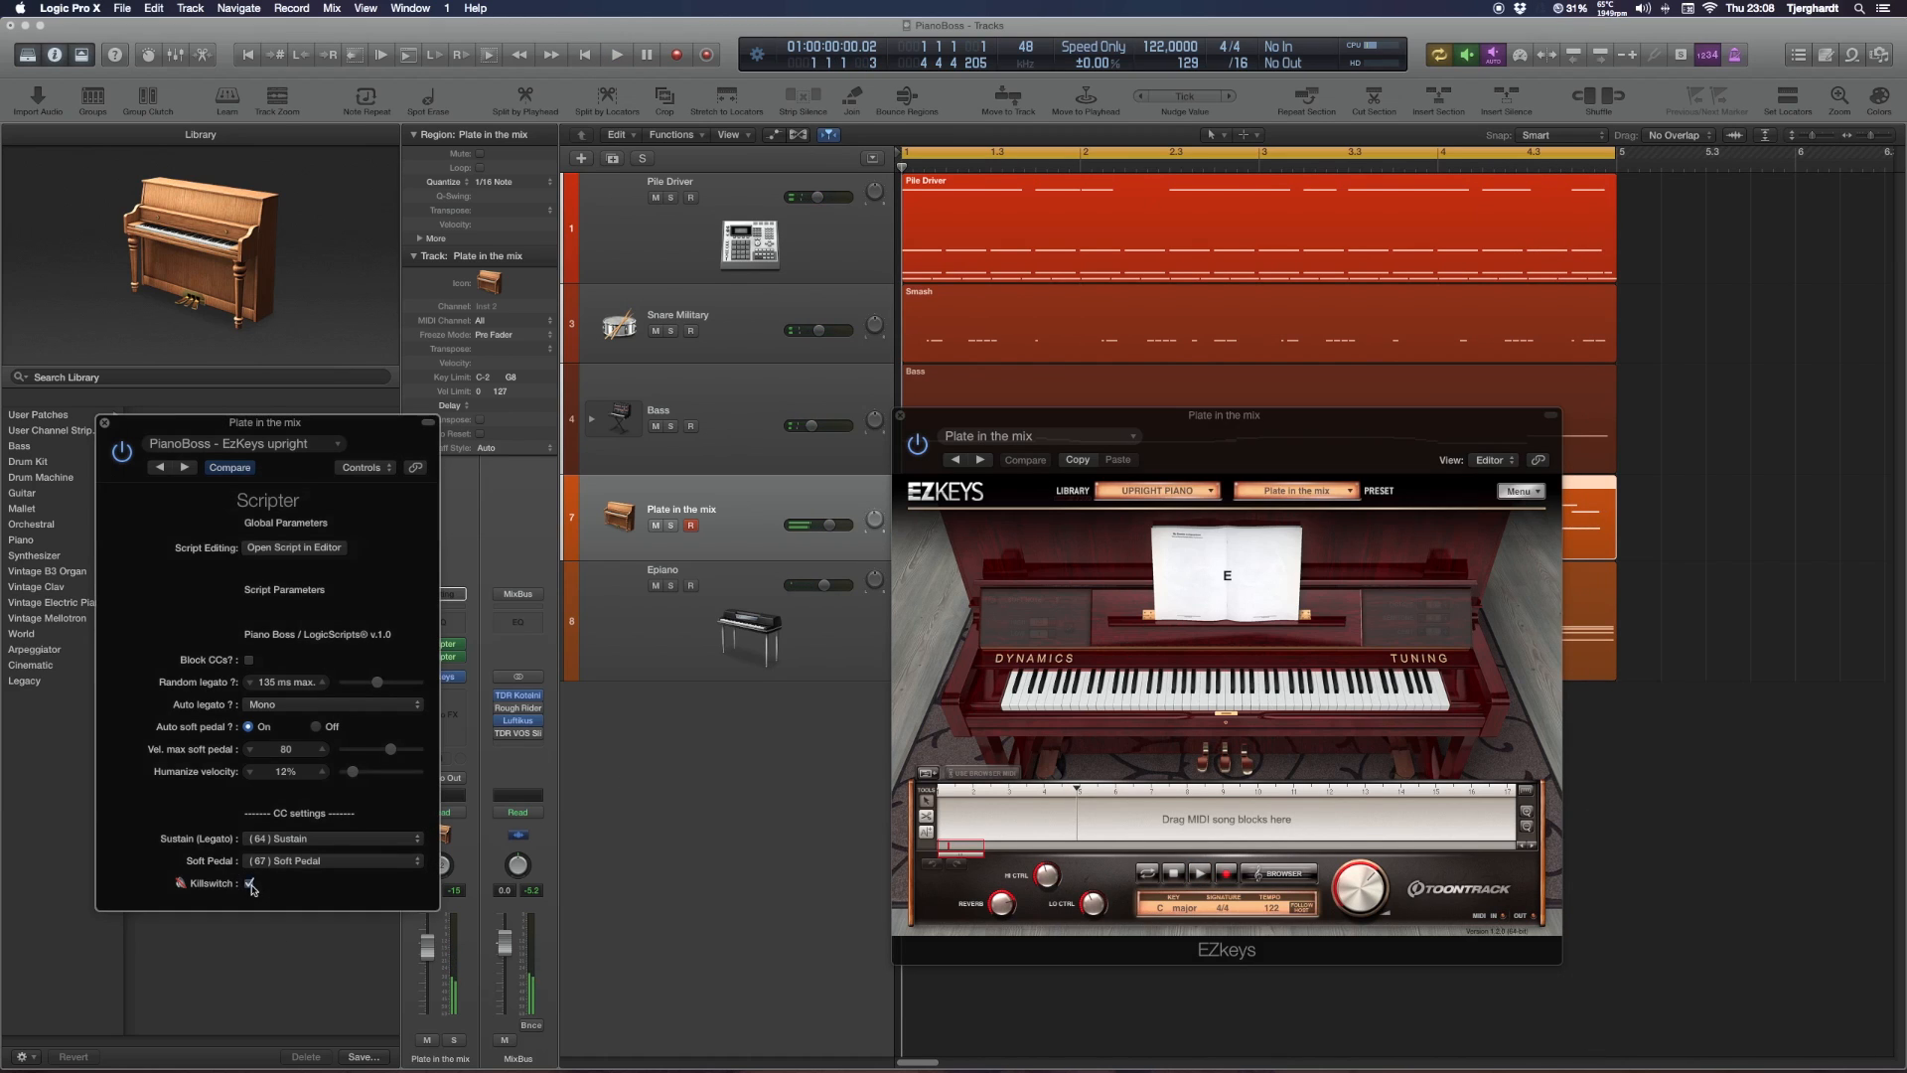
{"action": "left_click", "coordinate": [249, 882]}
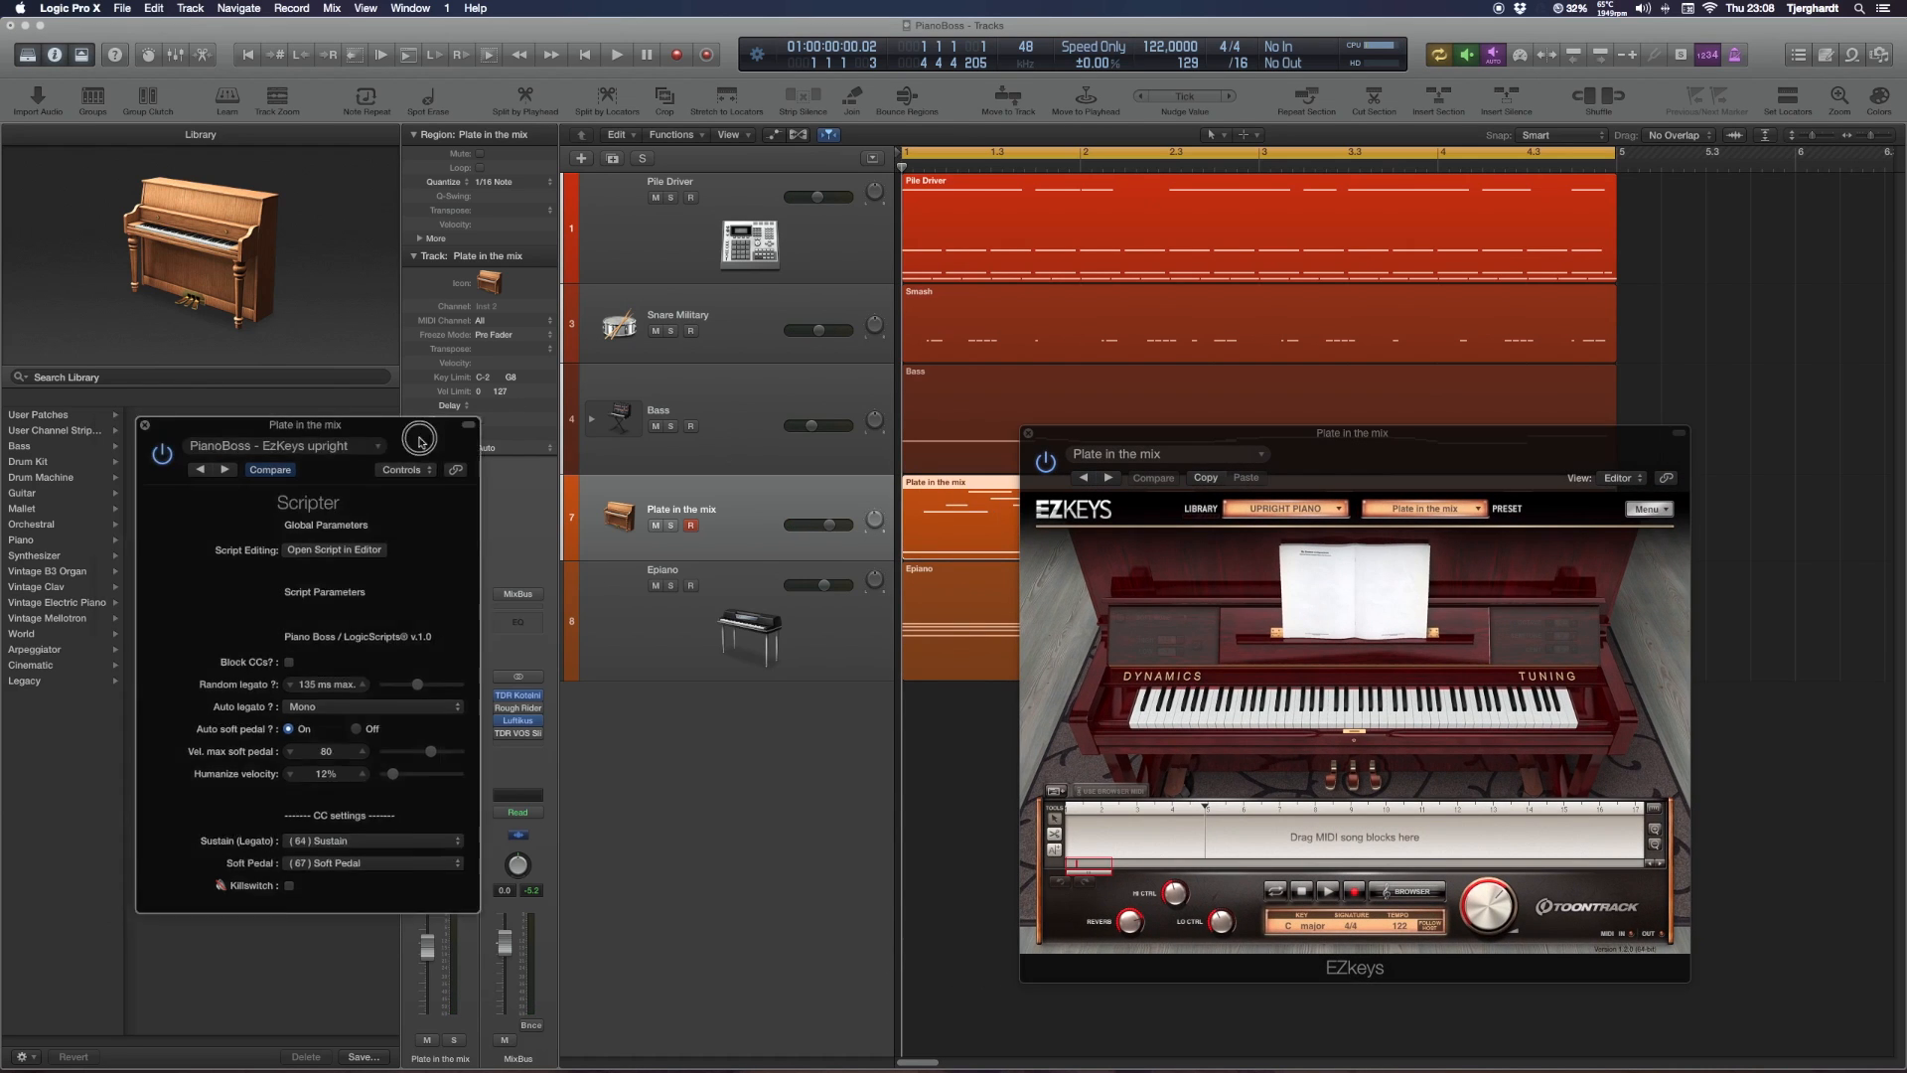
{"action": "left_click_drag", "start_coordinate": [307, 425], "coordinate": [598, 441]}
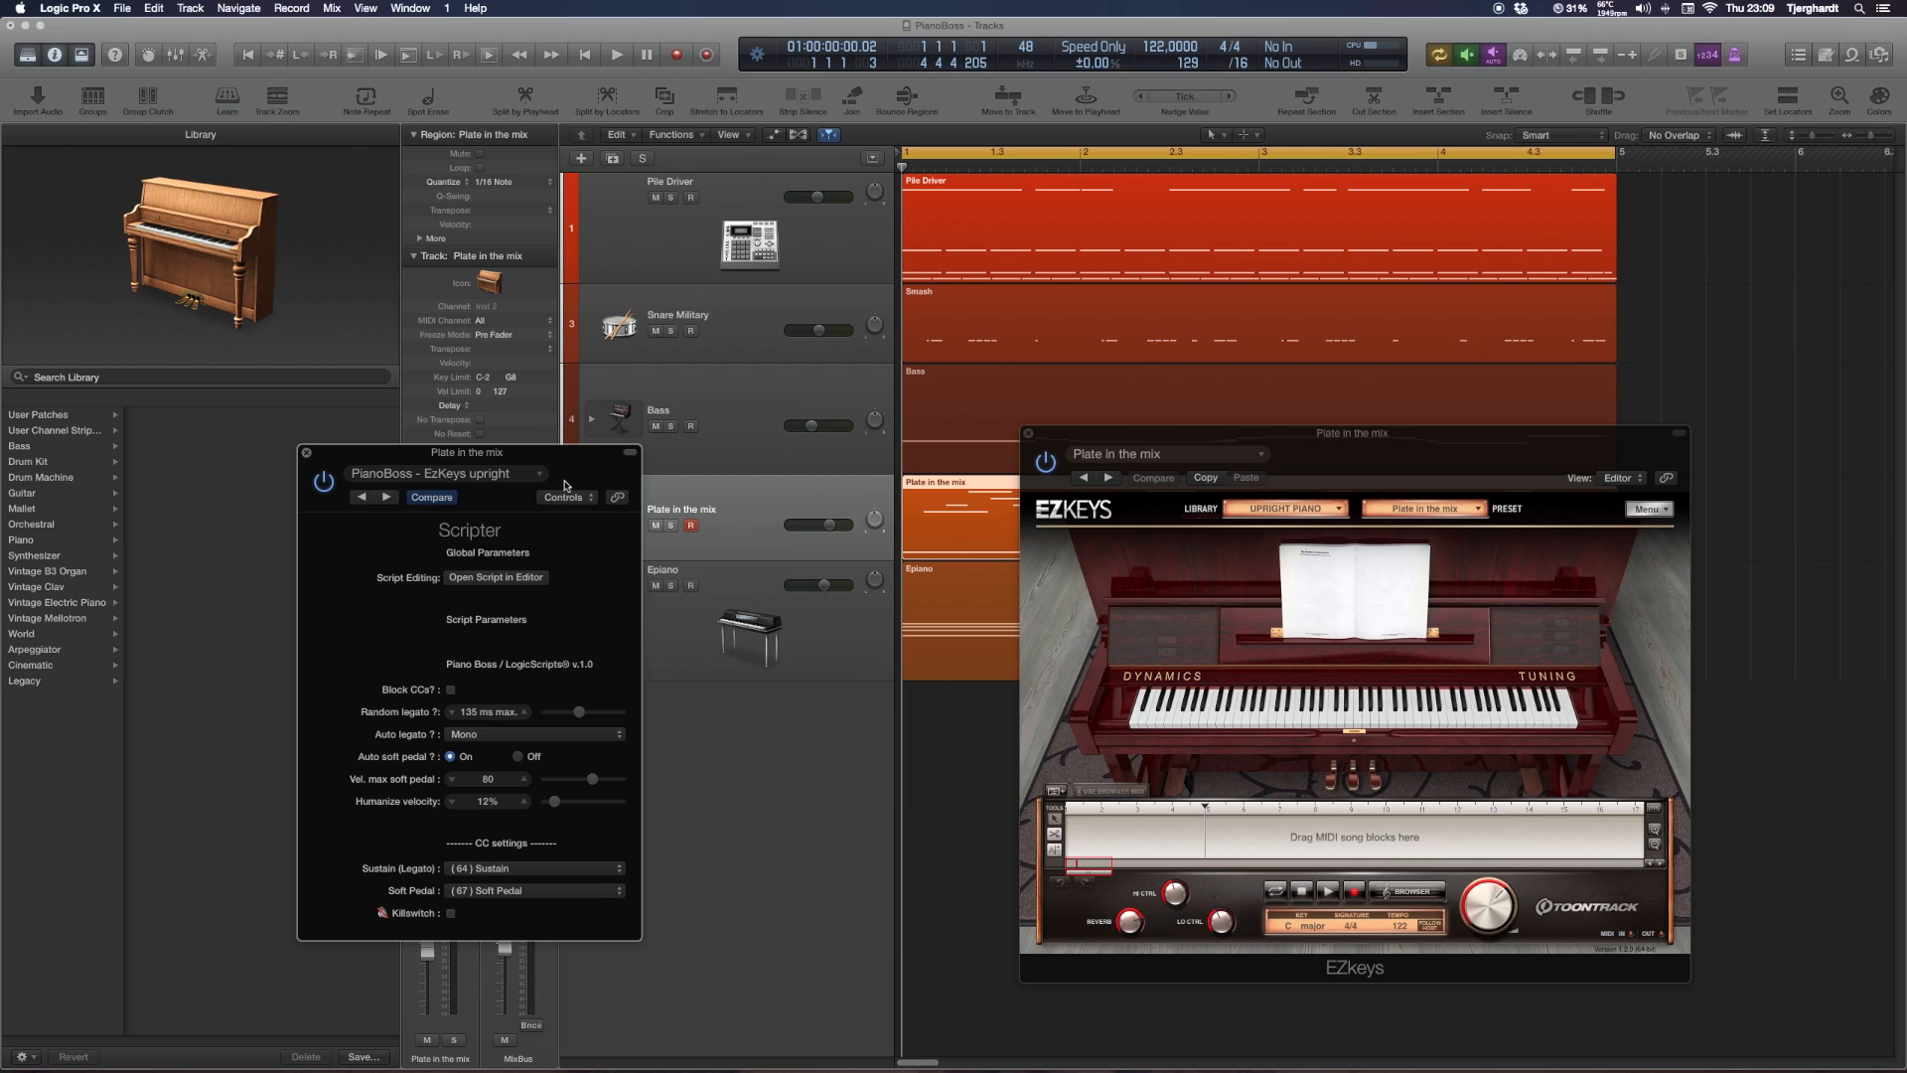
{"action": "mouse_move", "coordinate": [538, 681]}
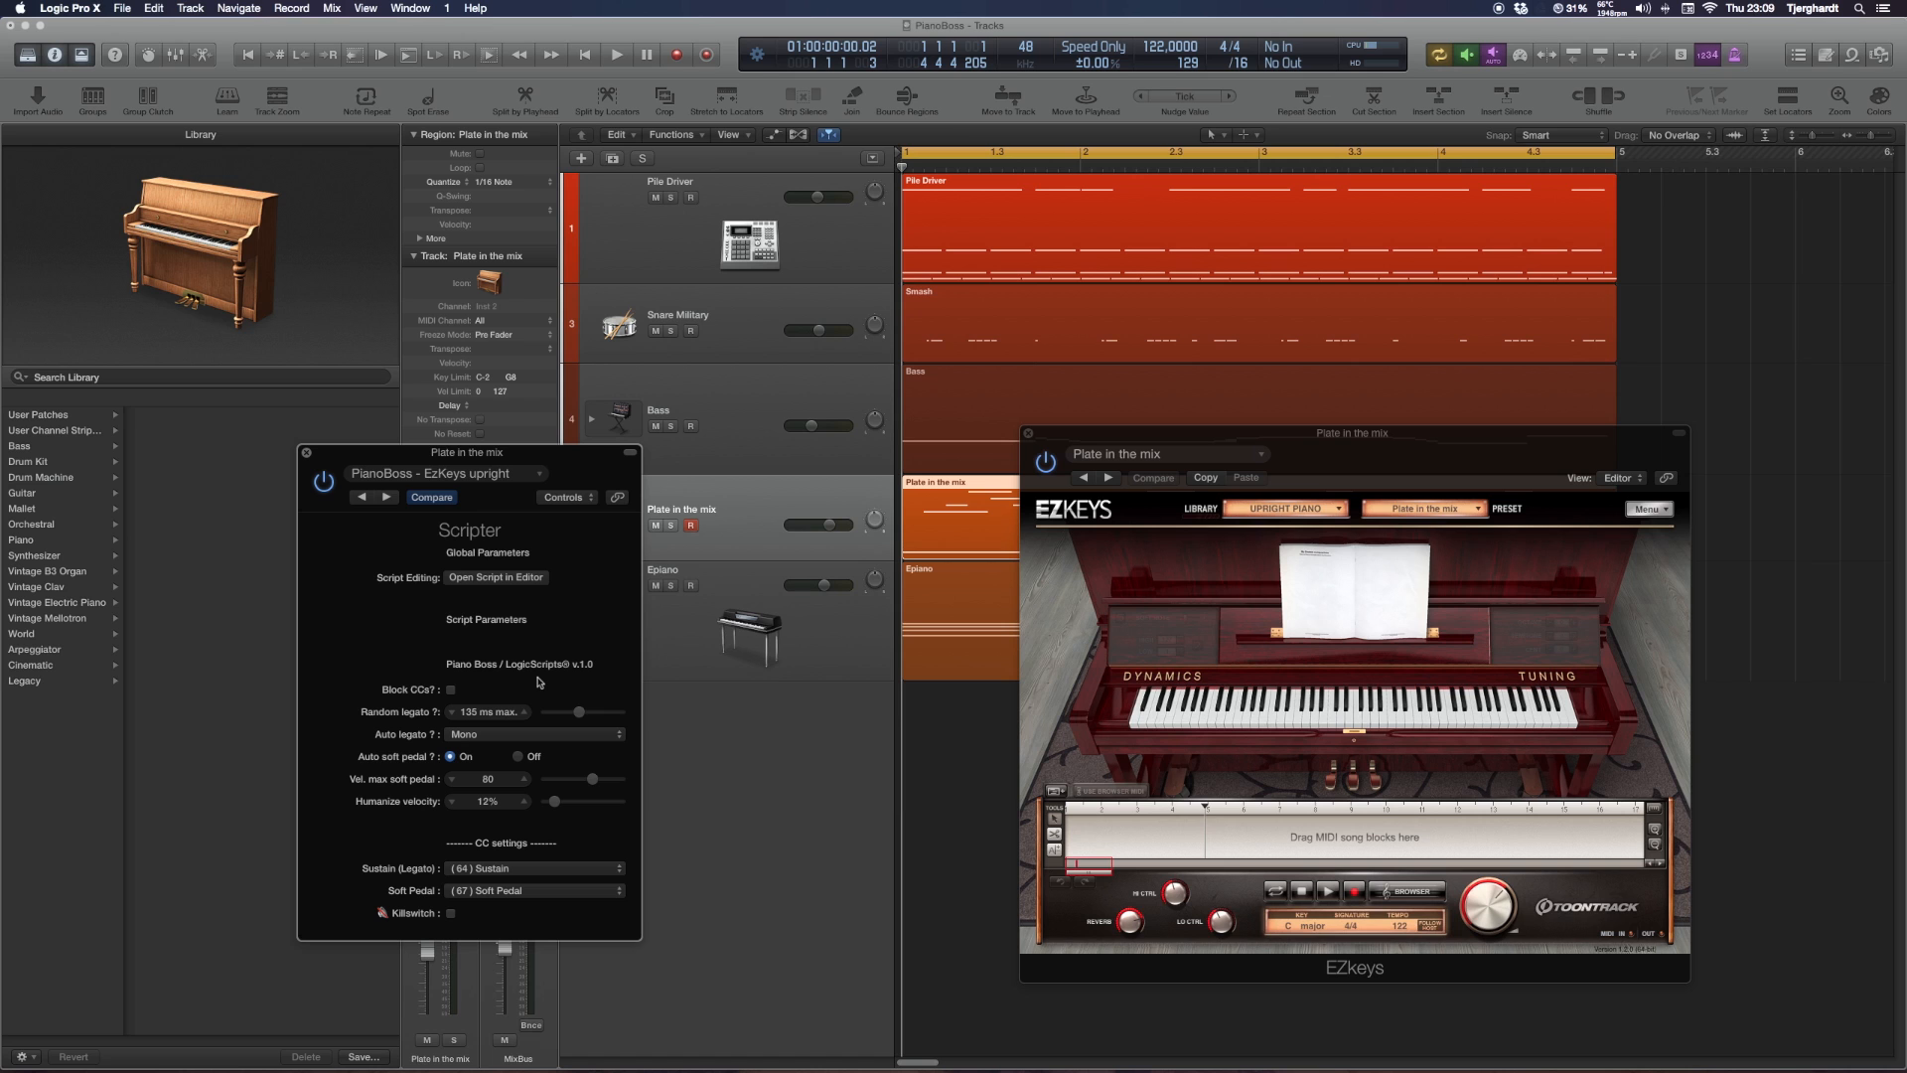
{"action": "left_click_drag", "start_coordinate": [1350, 433], "coordinate": [1386, 459]}
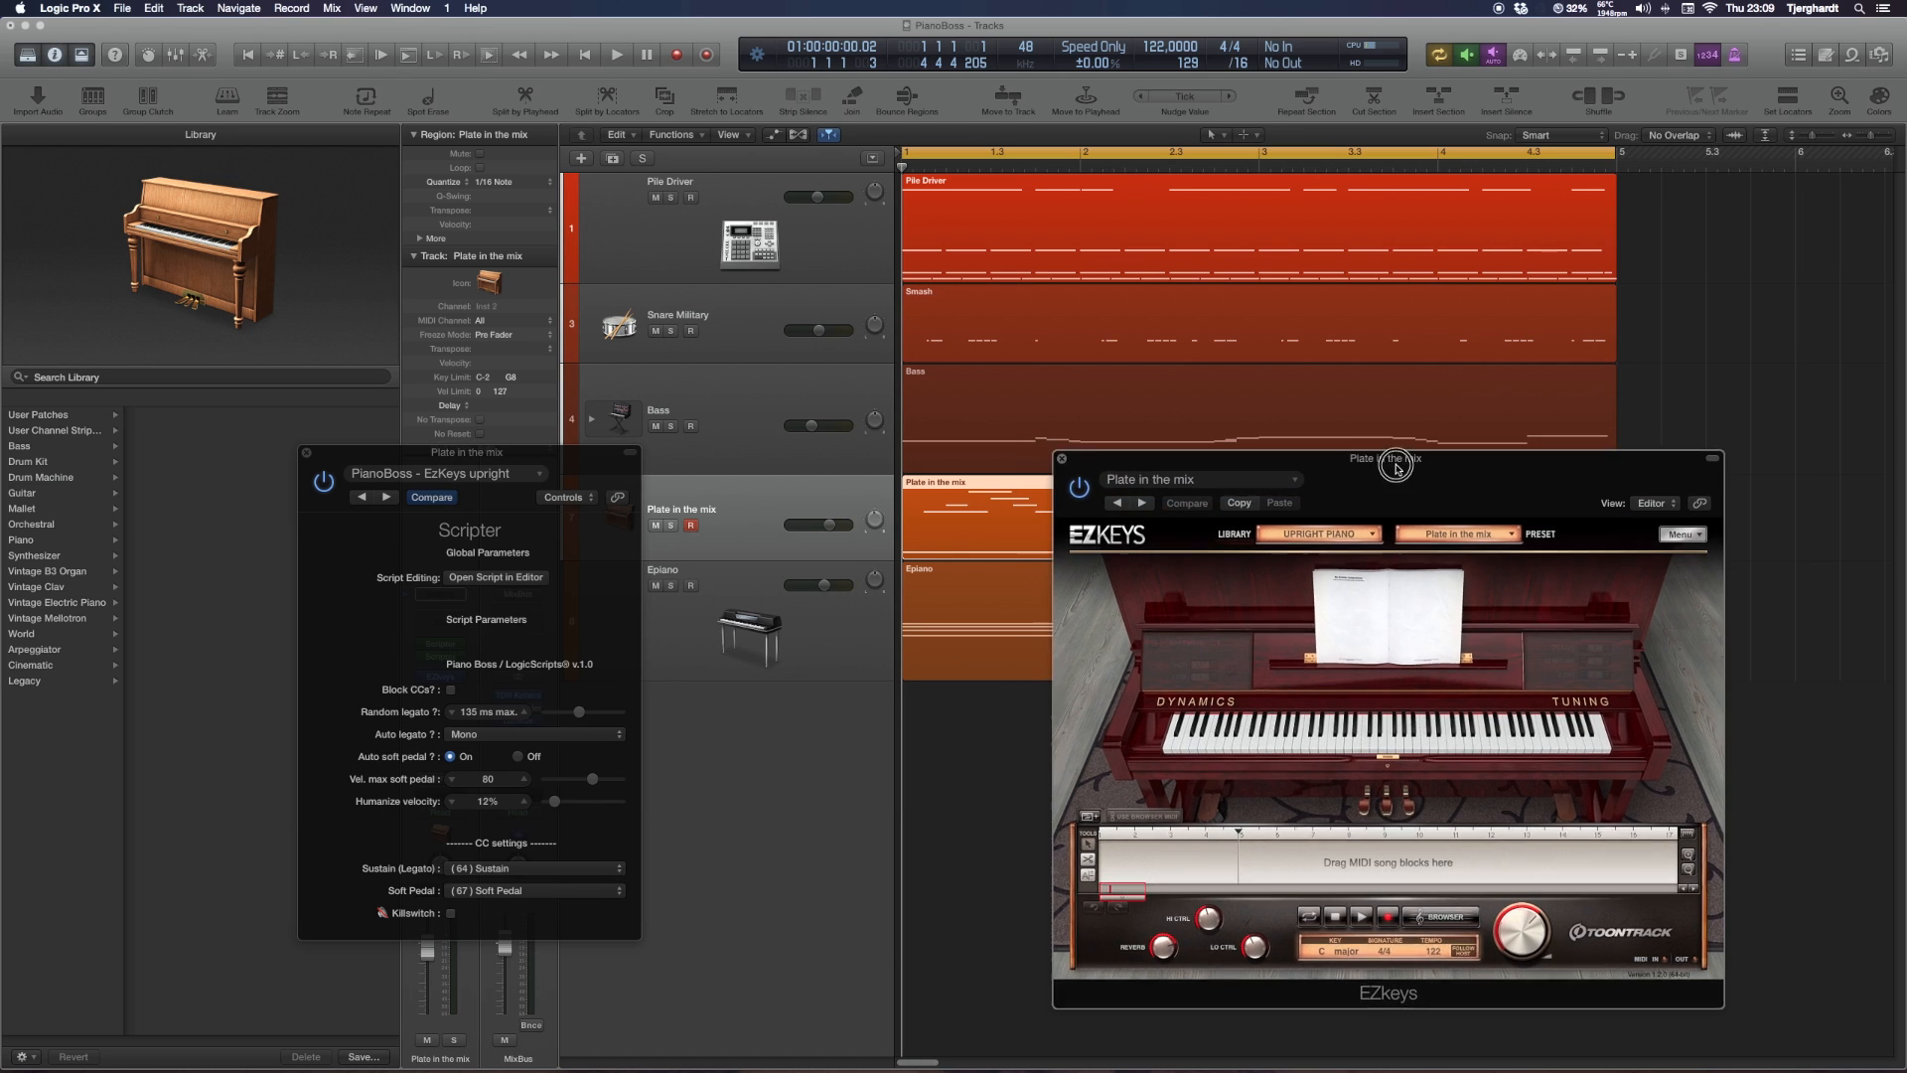
{"action": "left_click_drag", "start_coordinate": [1397, 464], "coordinate": [1500, 576]}
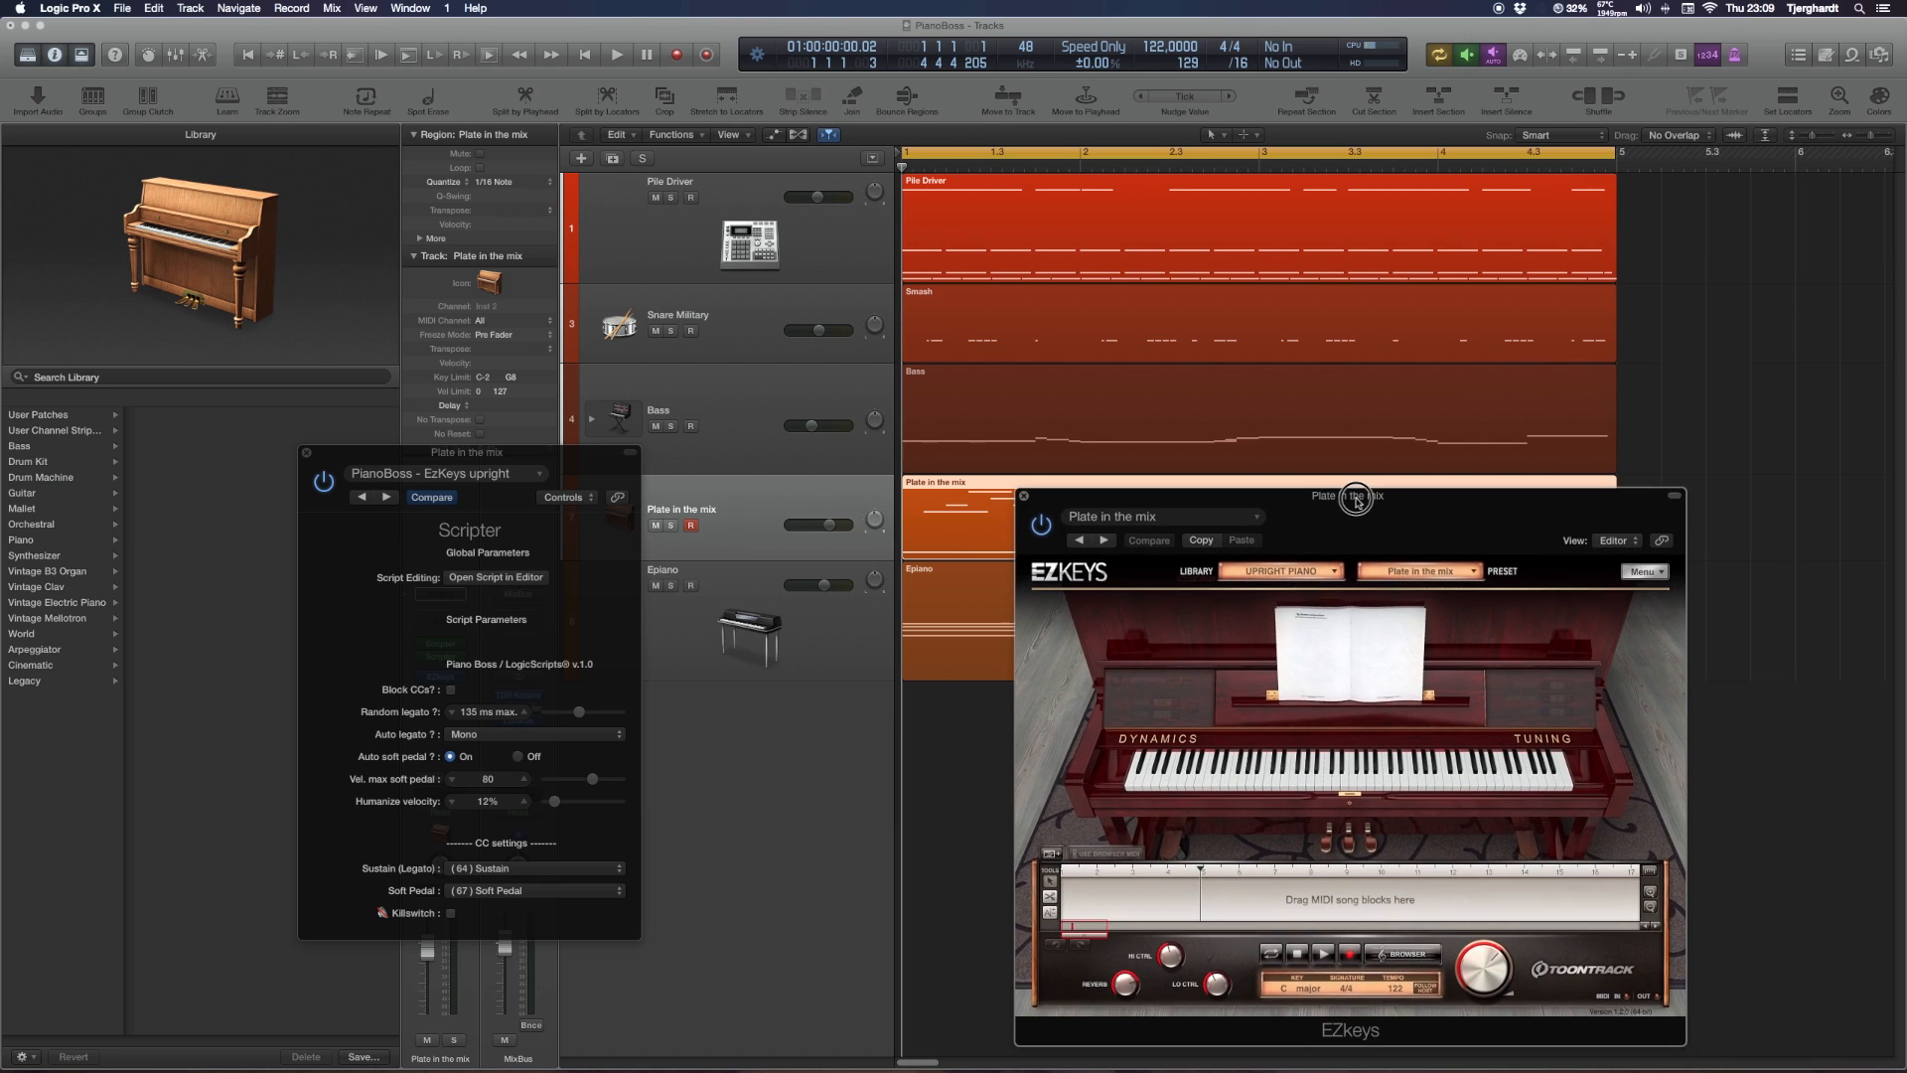
{"action": "left_click_drag", "start_coordinate": [1357, 496], "coordinate": [1432, 473]}
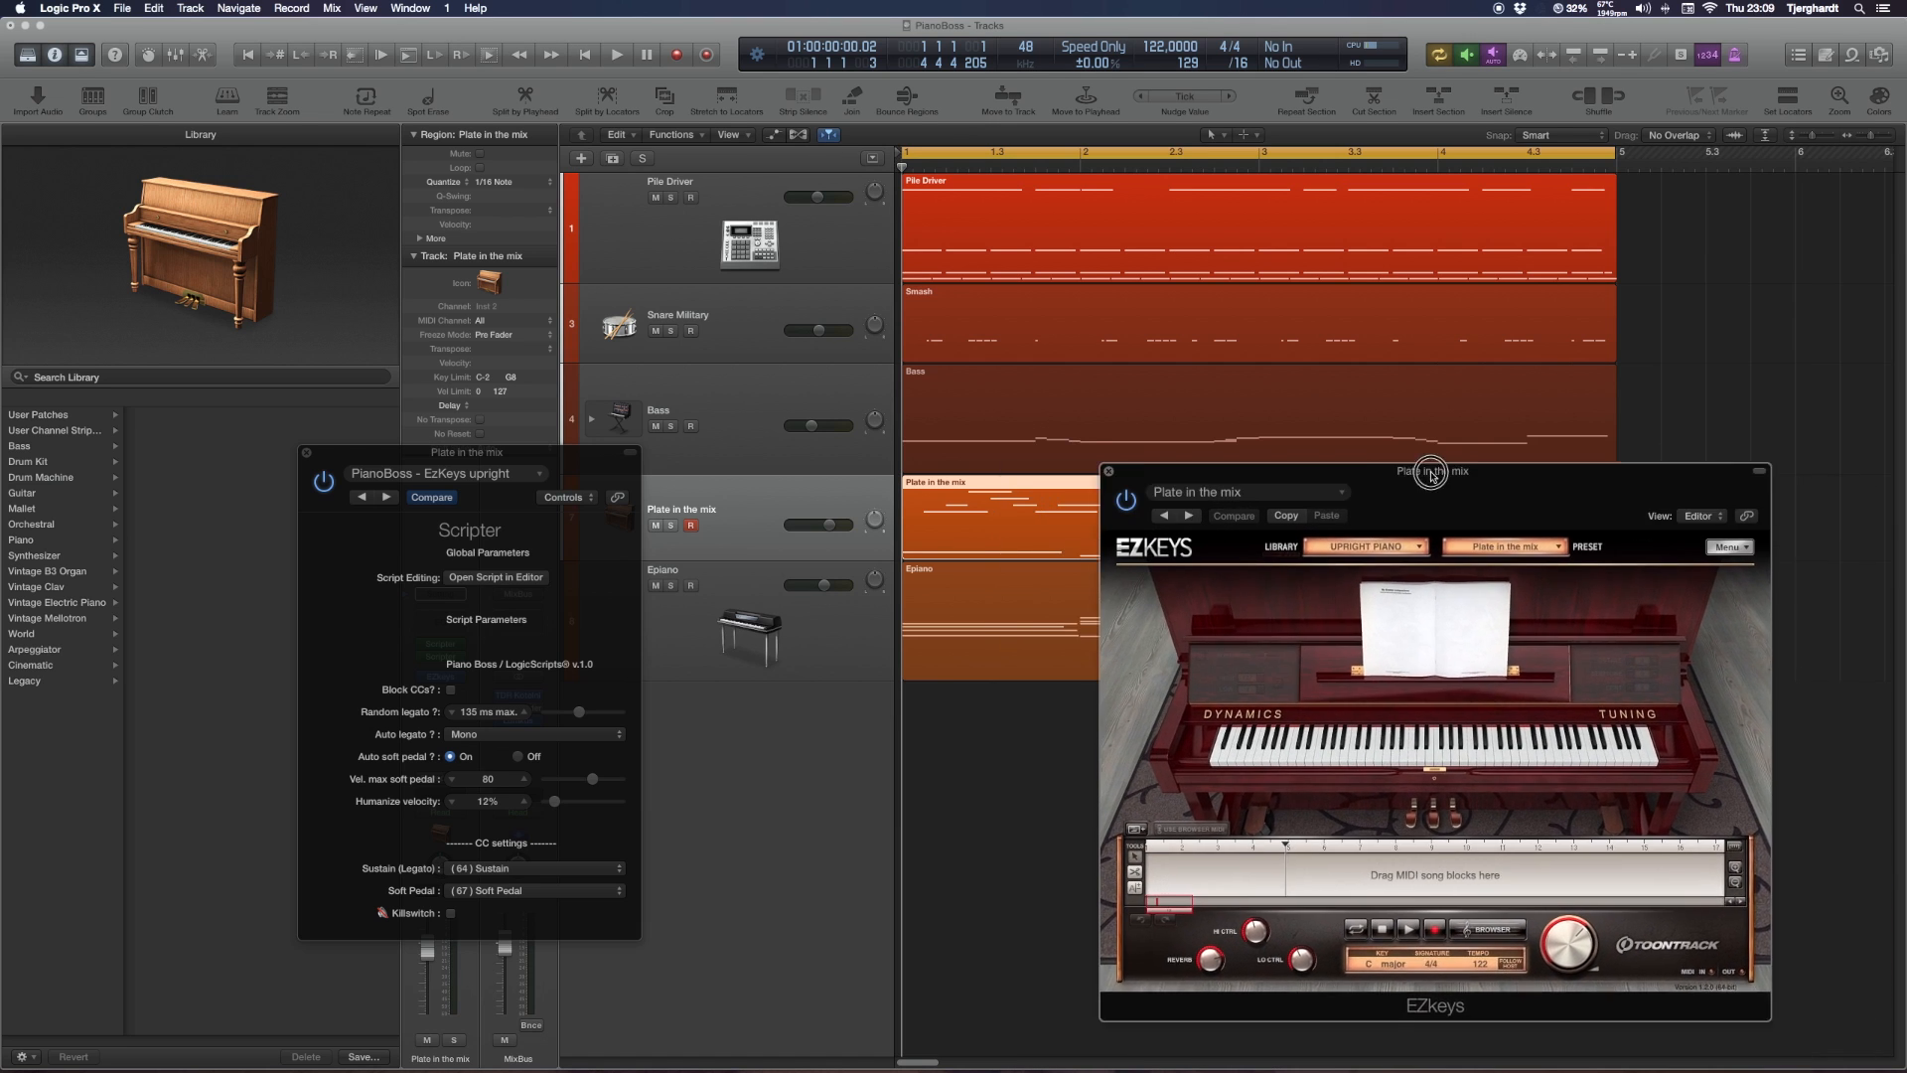
{"action": "left_click_drag", "start_coordinate": [1432, 471], "coordinate": [1353, 439]}
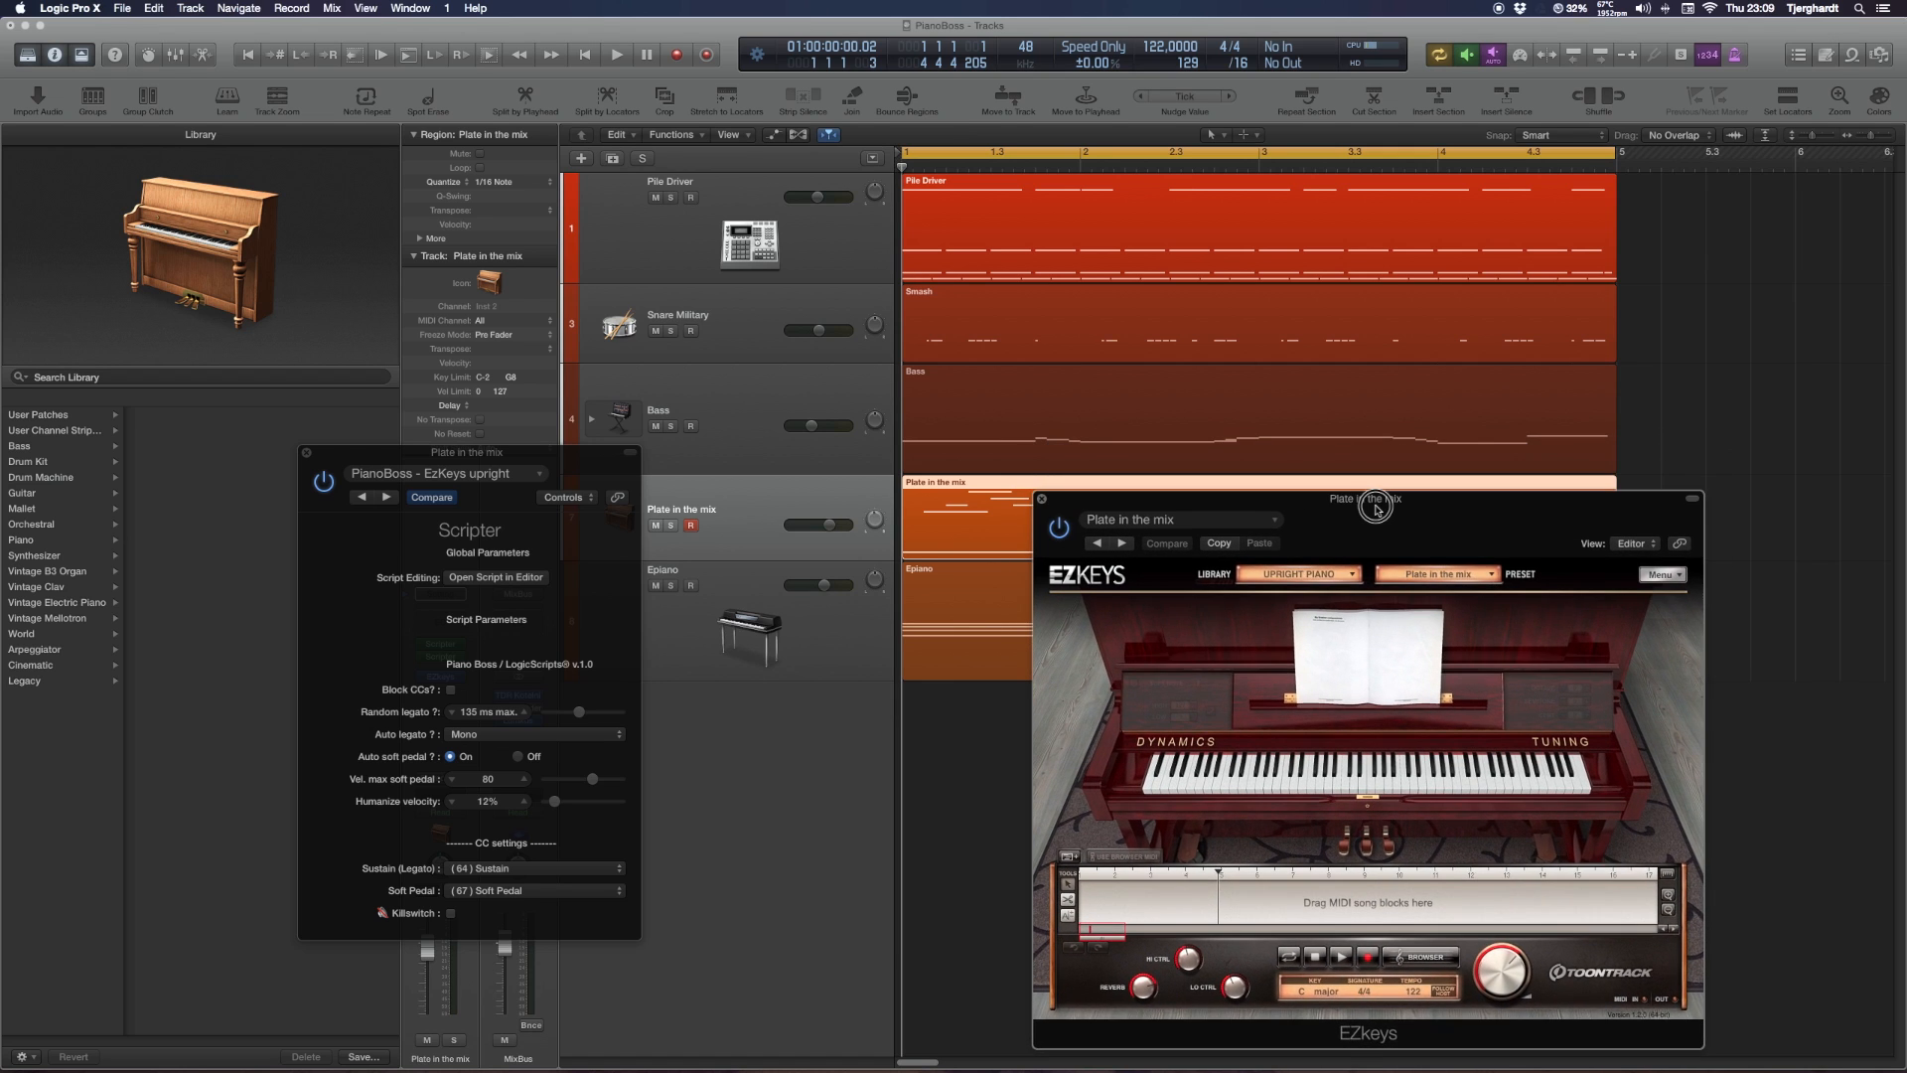
{"action": "left_click_drag", "start_coordinate": [1371, 499], "coordinate": [1279, 457]}
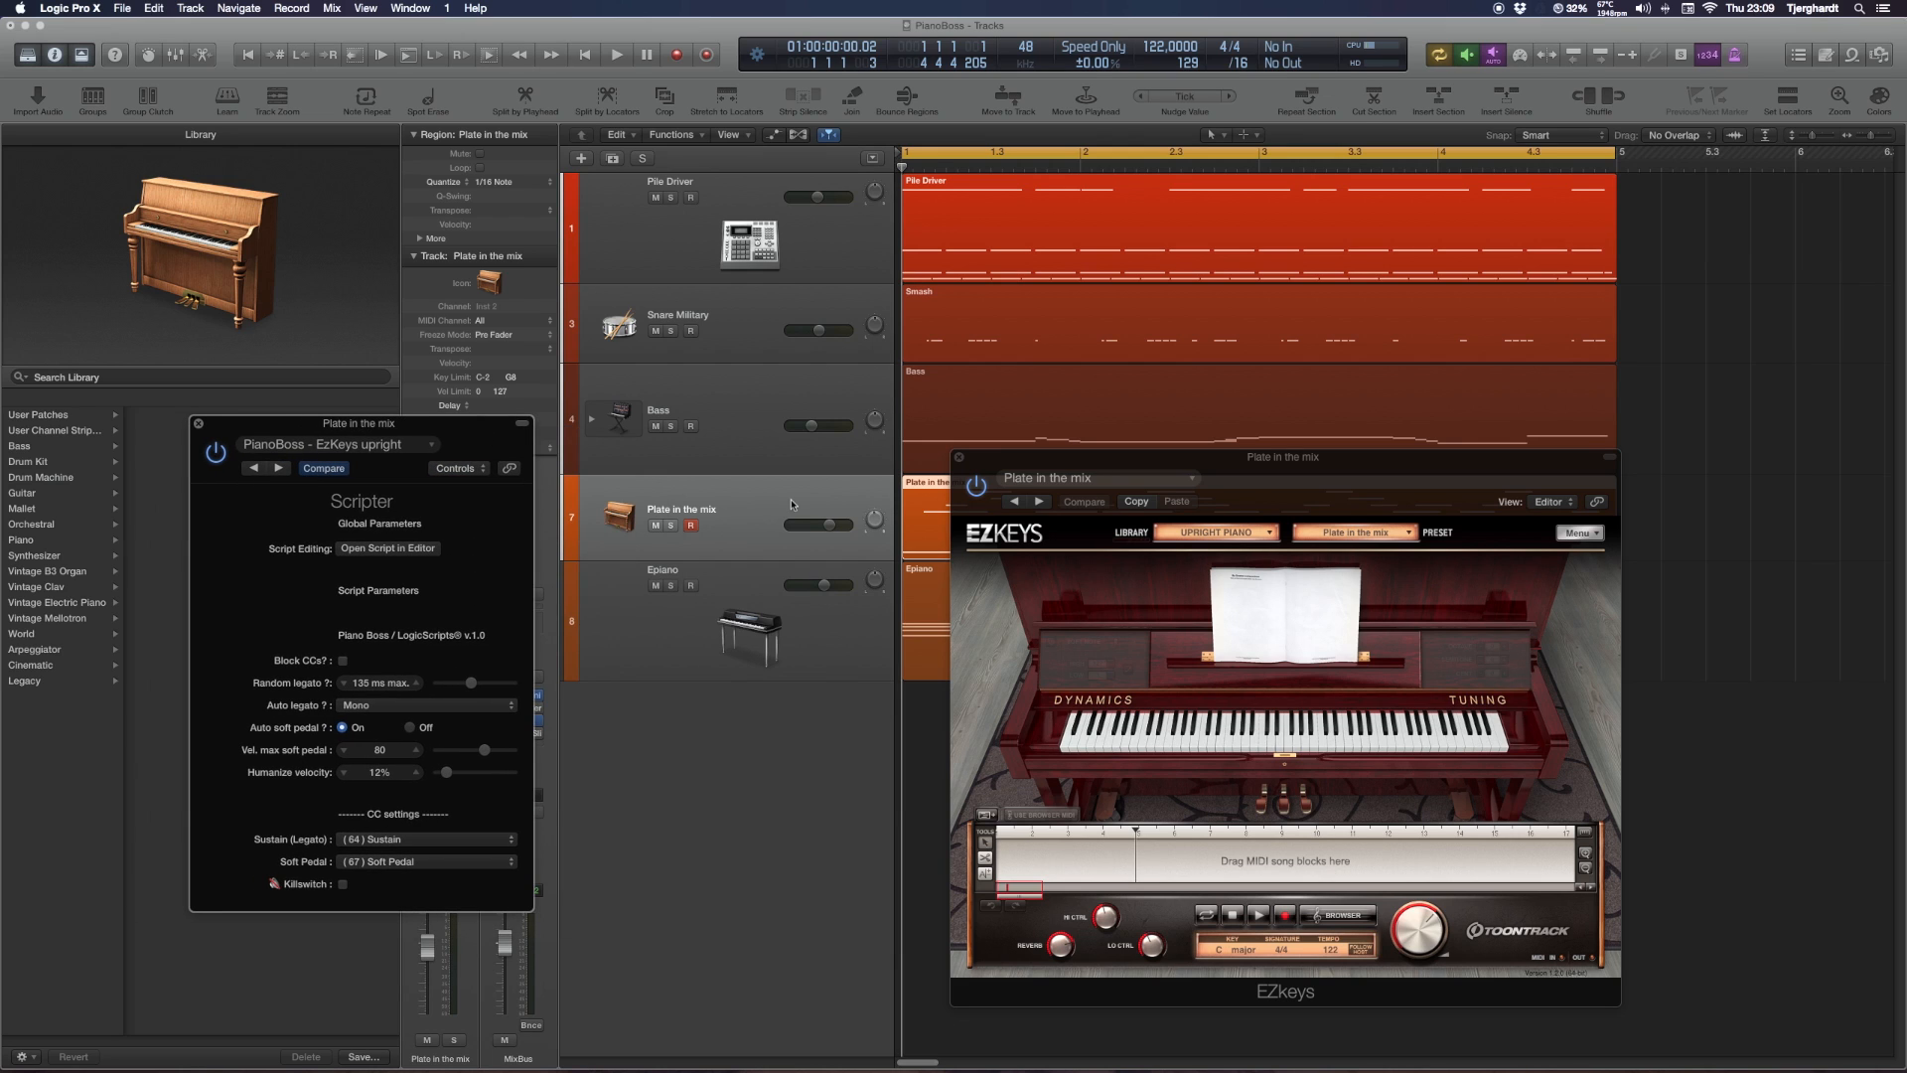
{"action": "mouse_move", "coordinate": [463, 443]}
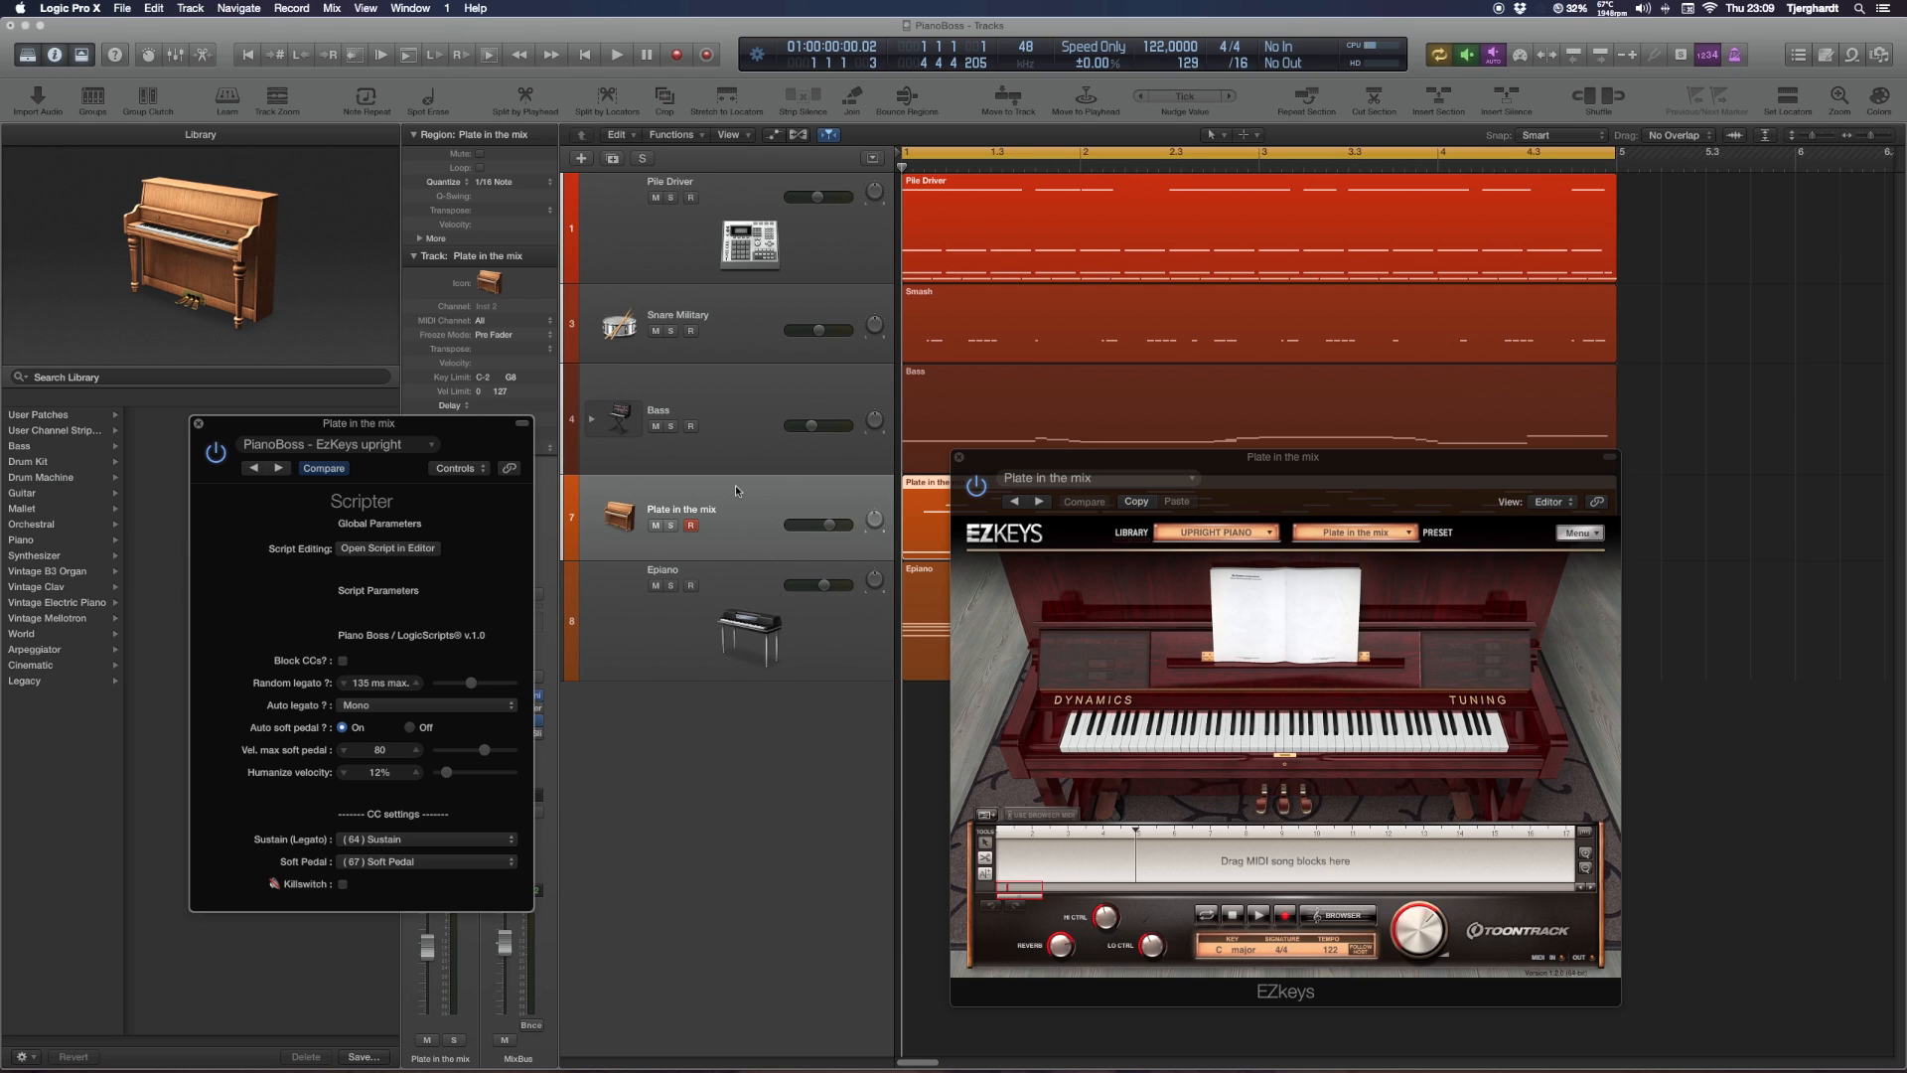
{"action": "mouse_move", "coordinate": [735, 491]}
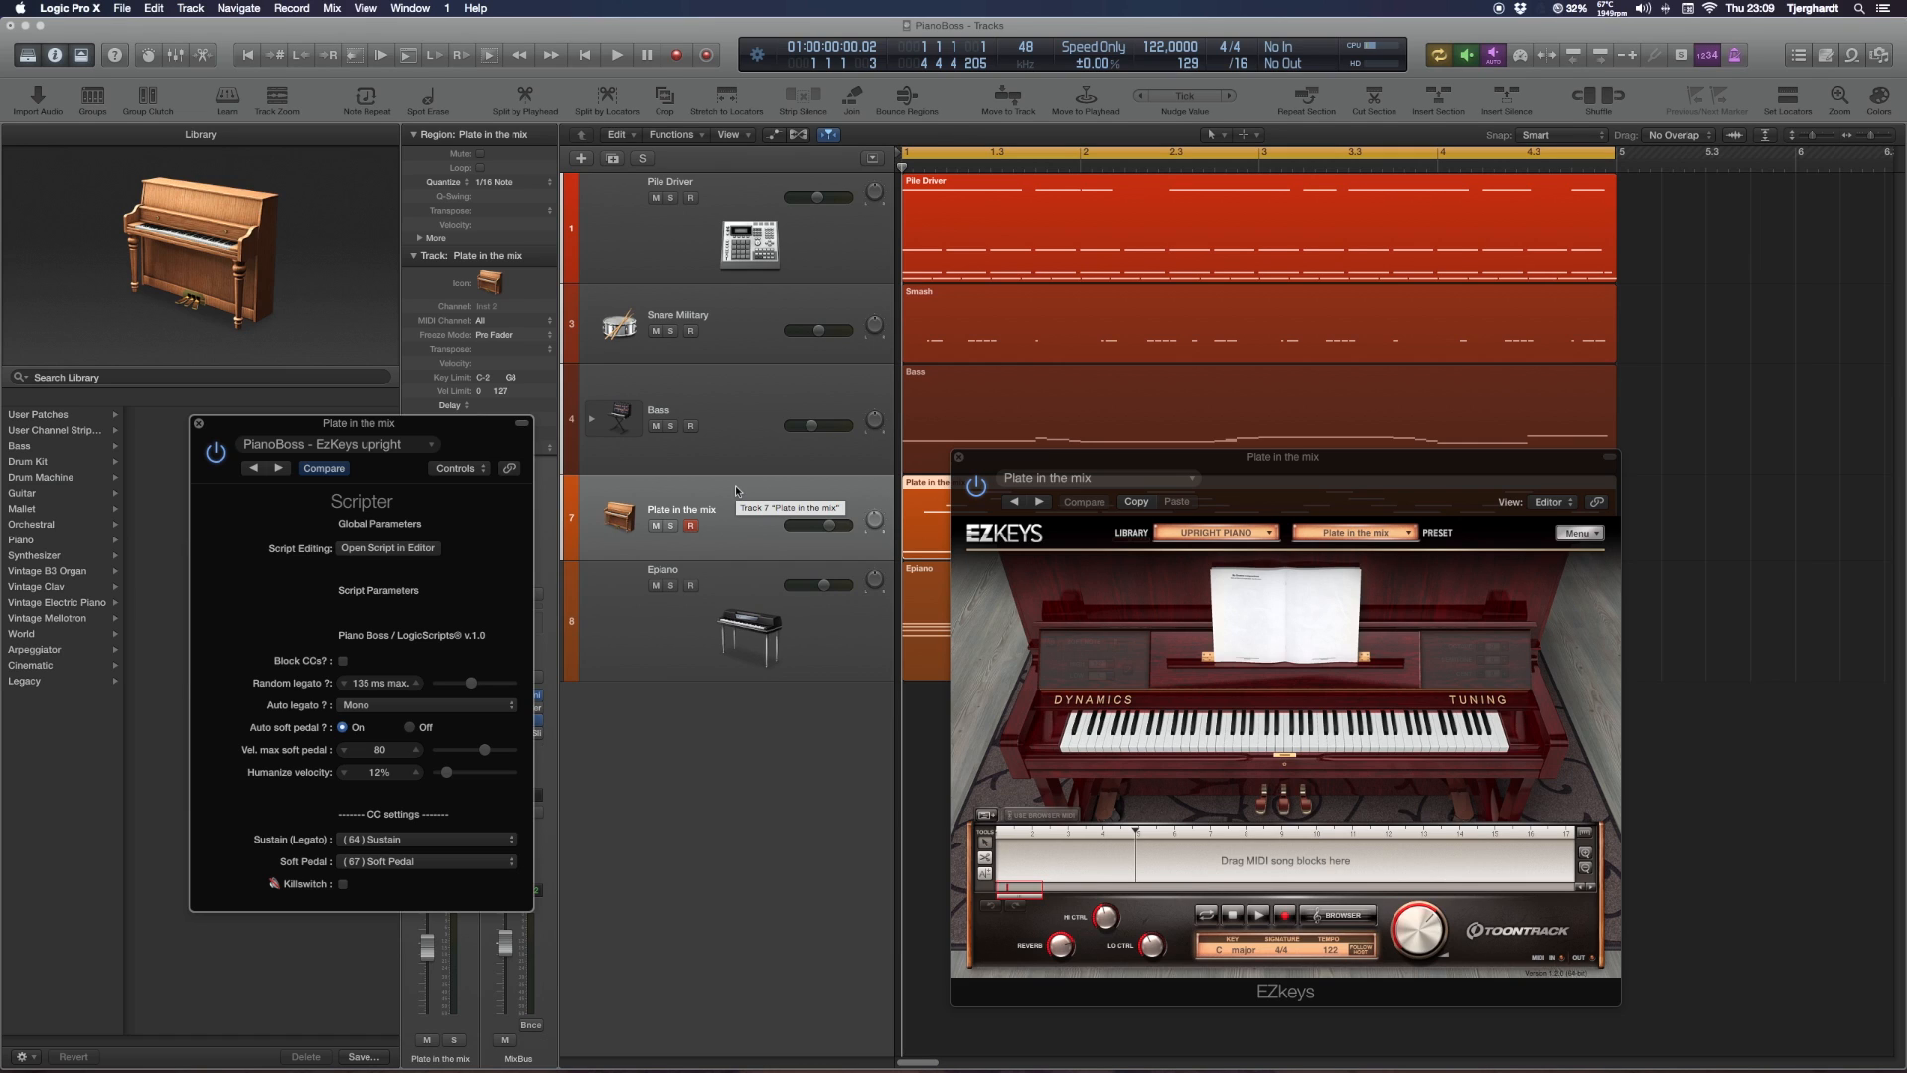
{"action": "mouse_move", "coordinate": [468, 556]}
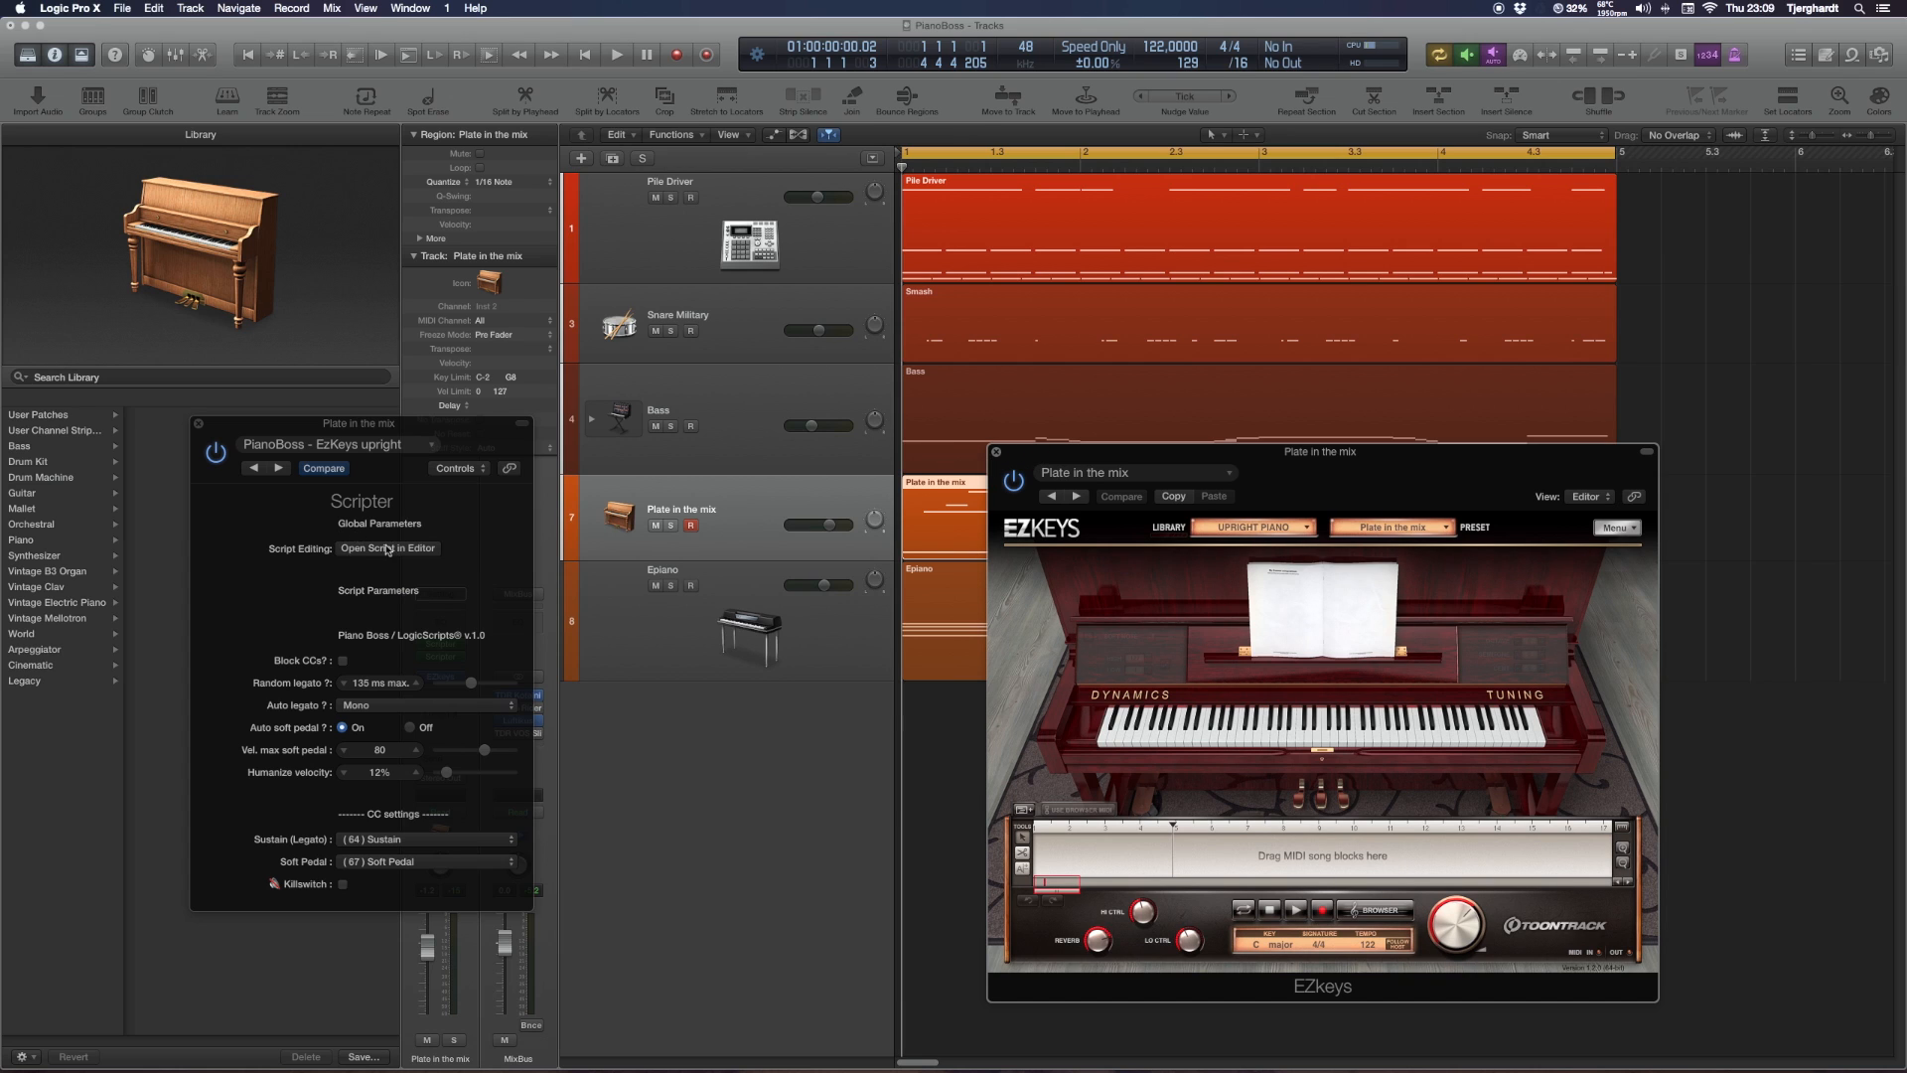
{"action": "left_click", "coordinate": [387, 548]}
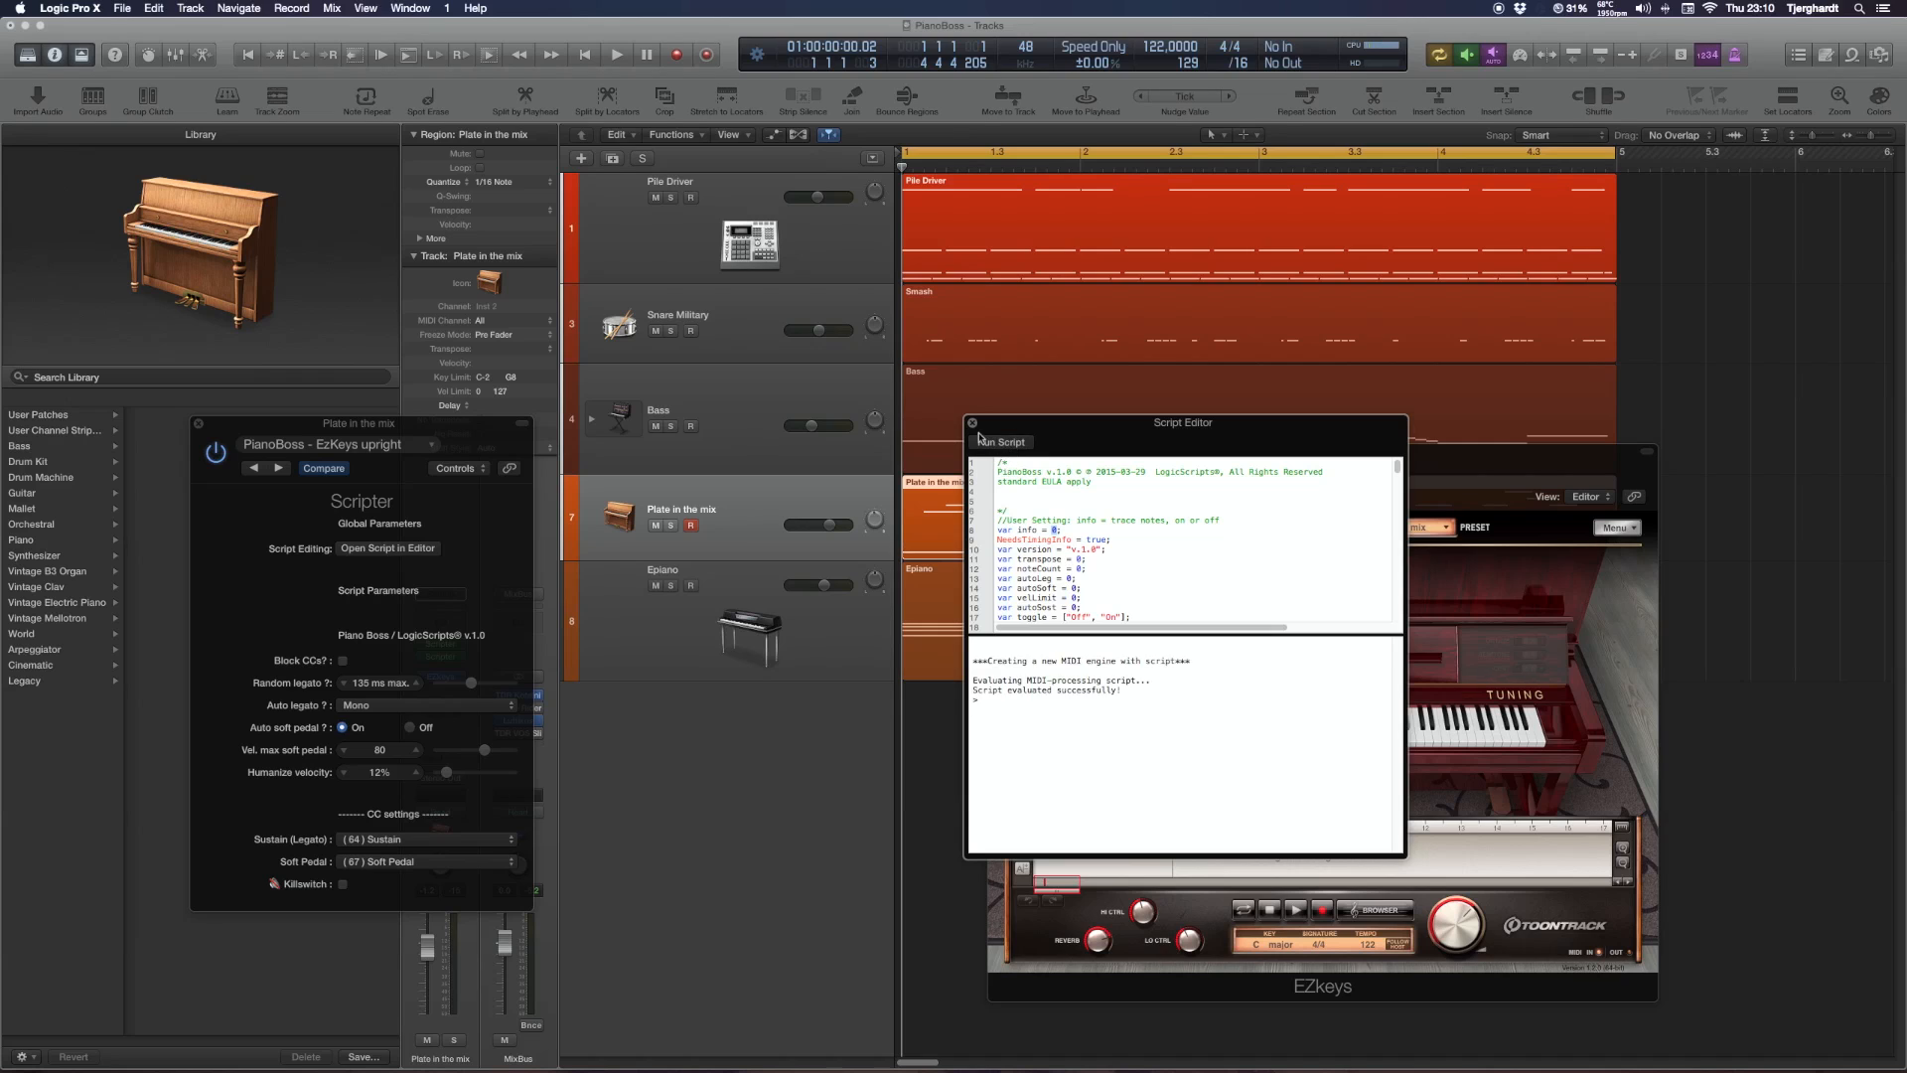
{"action": "left_click", "coordinate": [972, 423]}
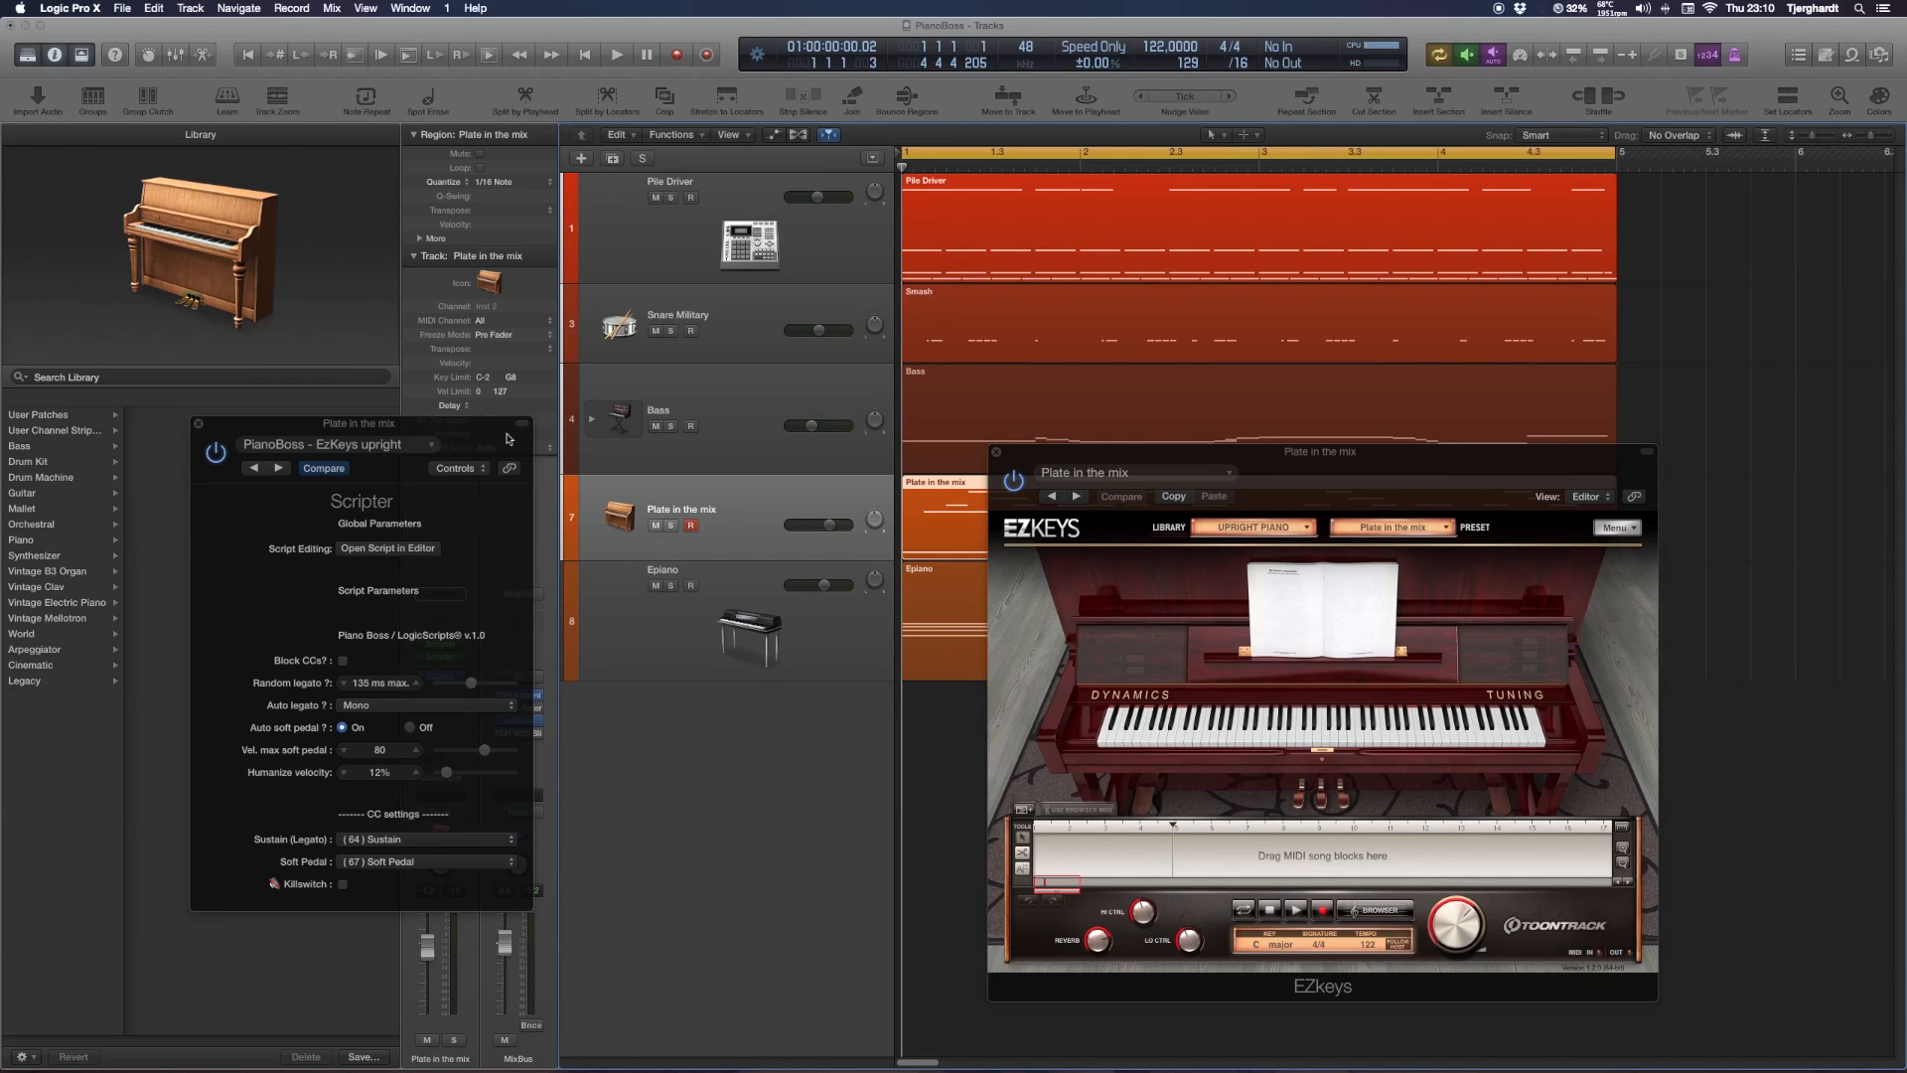
{"action": "left_click_drag", "start_coordinate": [361, 421], "coordinate": [562, 421]}
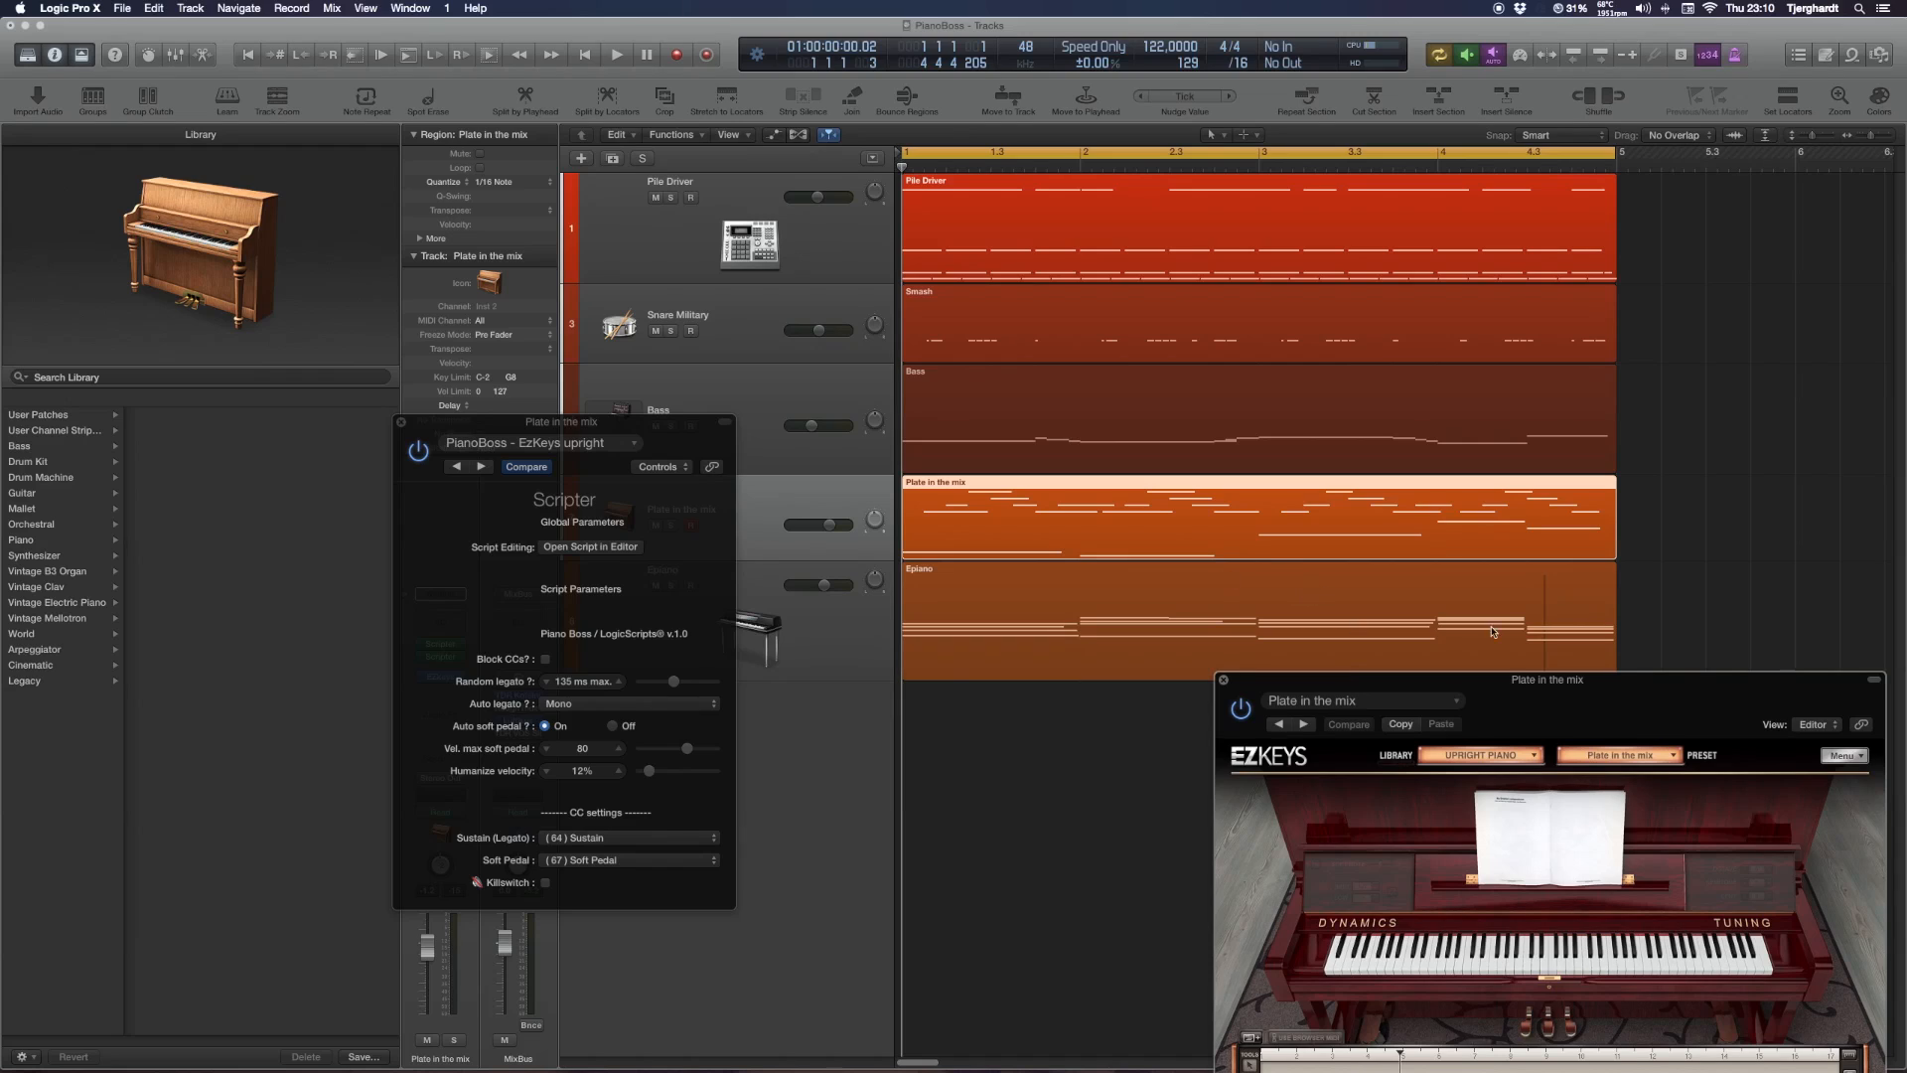
{"action": "mouse_move", "coordinate": [1569, 608]}
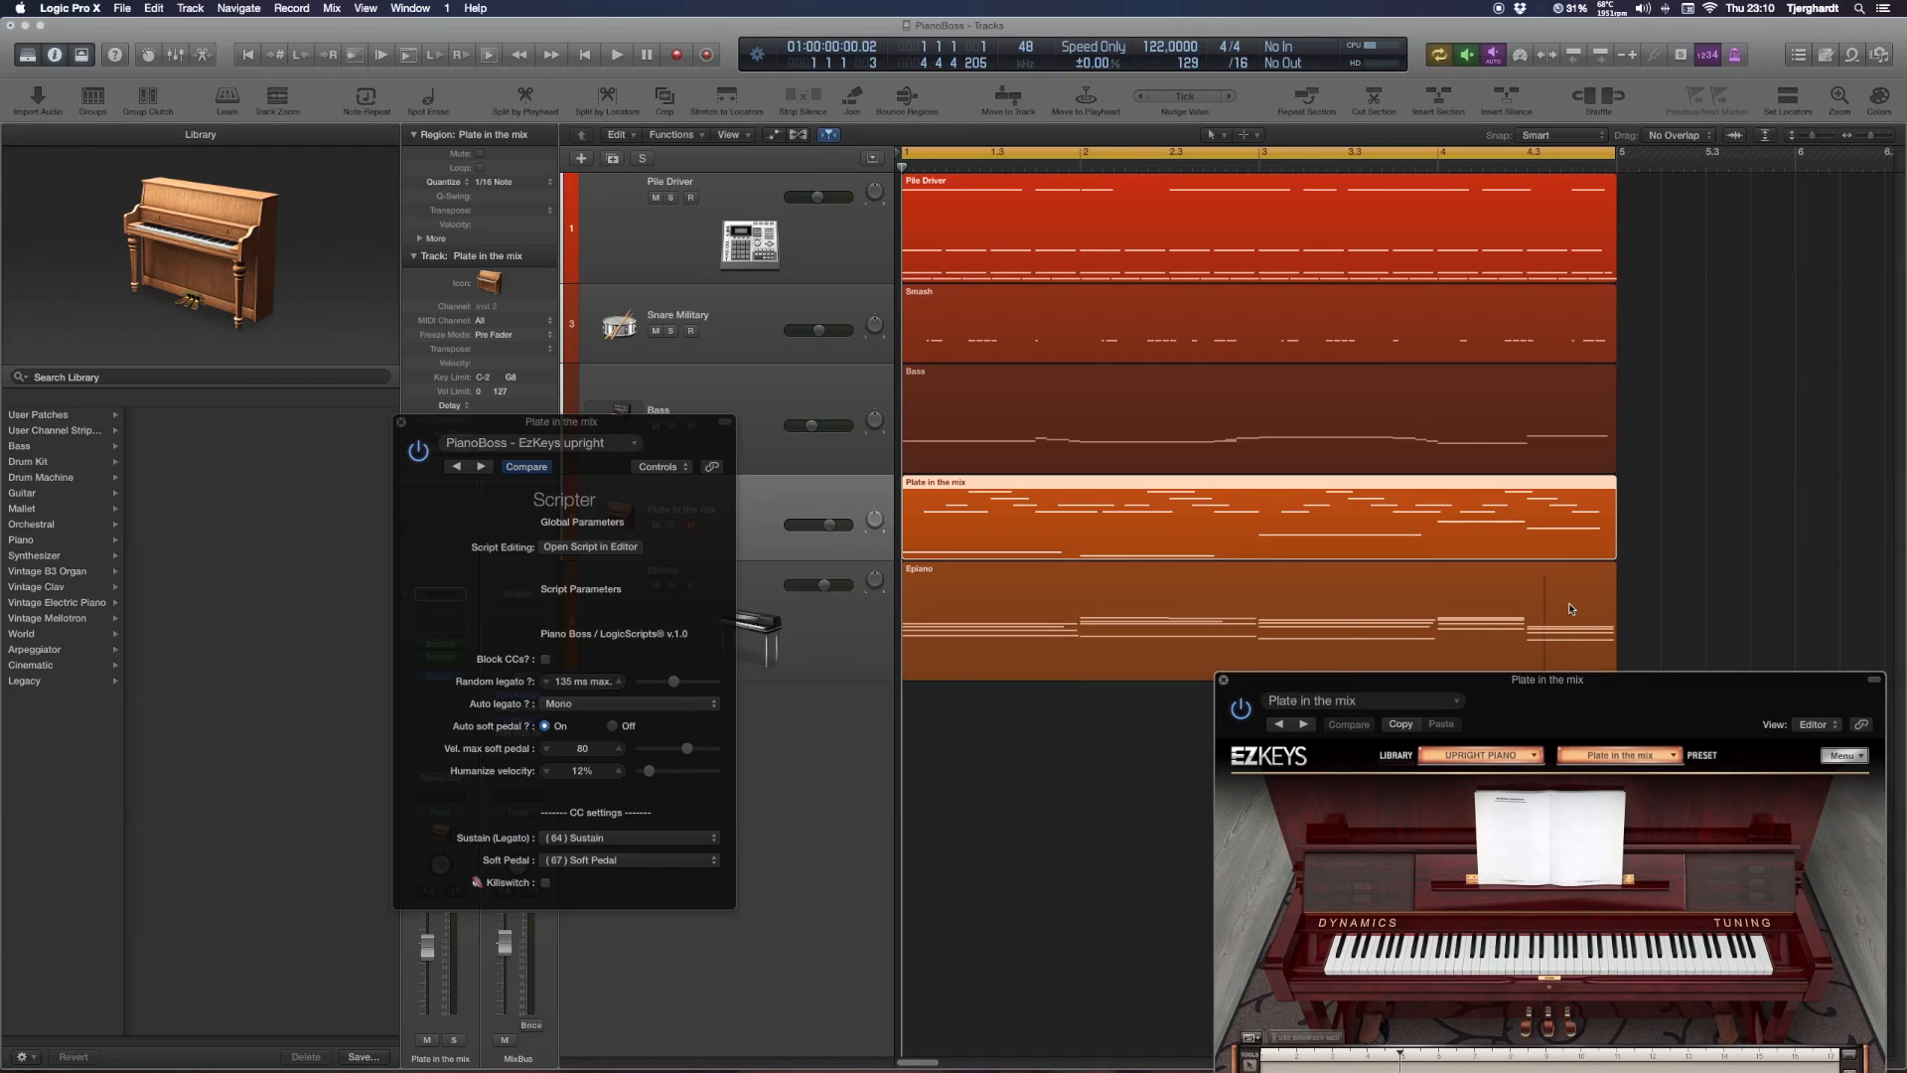
Toggle the Block CCs option in the PianoBoss panel off and back
{"action": "left_click", "coordinate": [546, 659]}
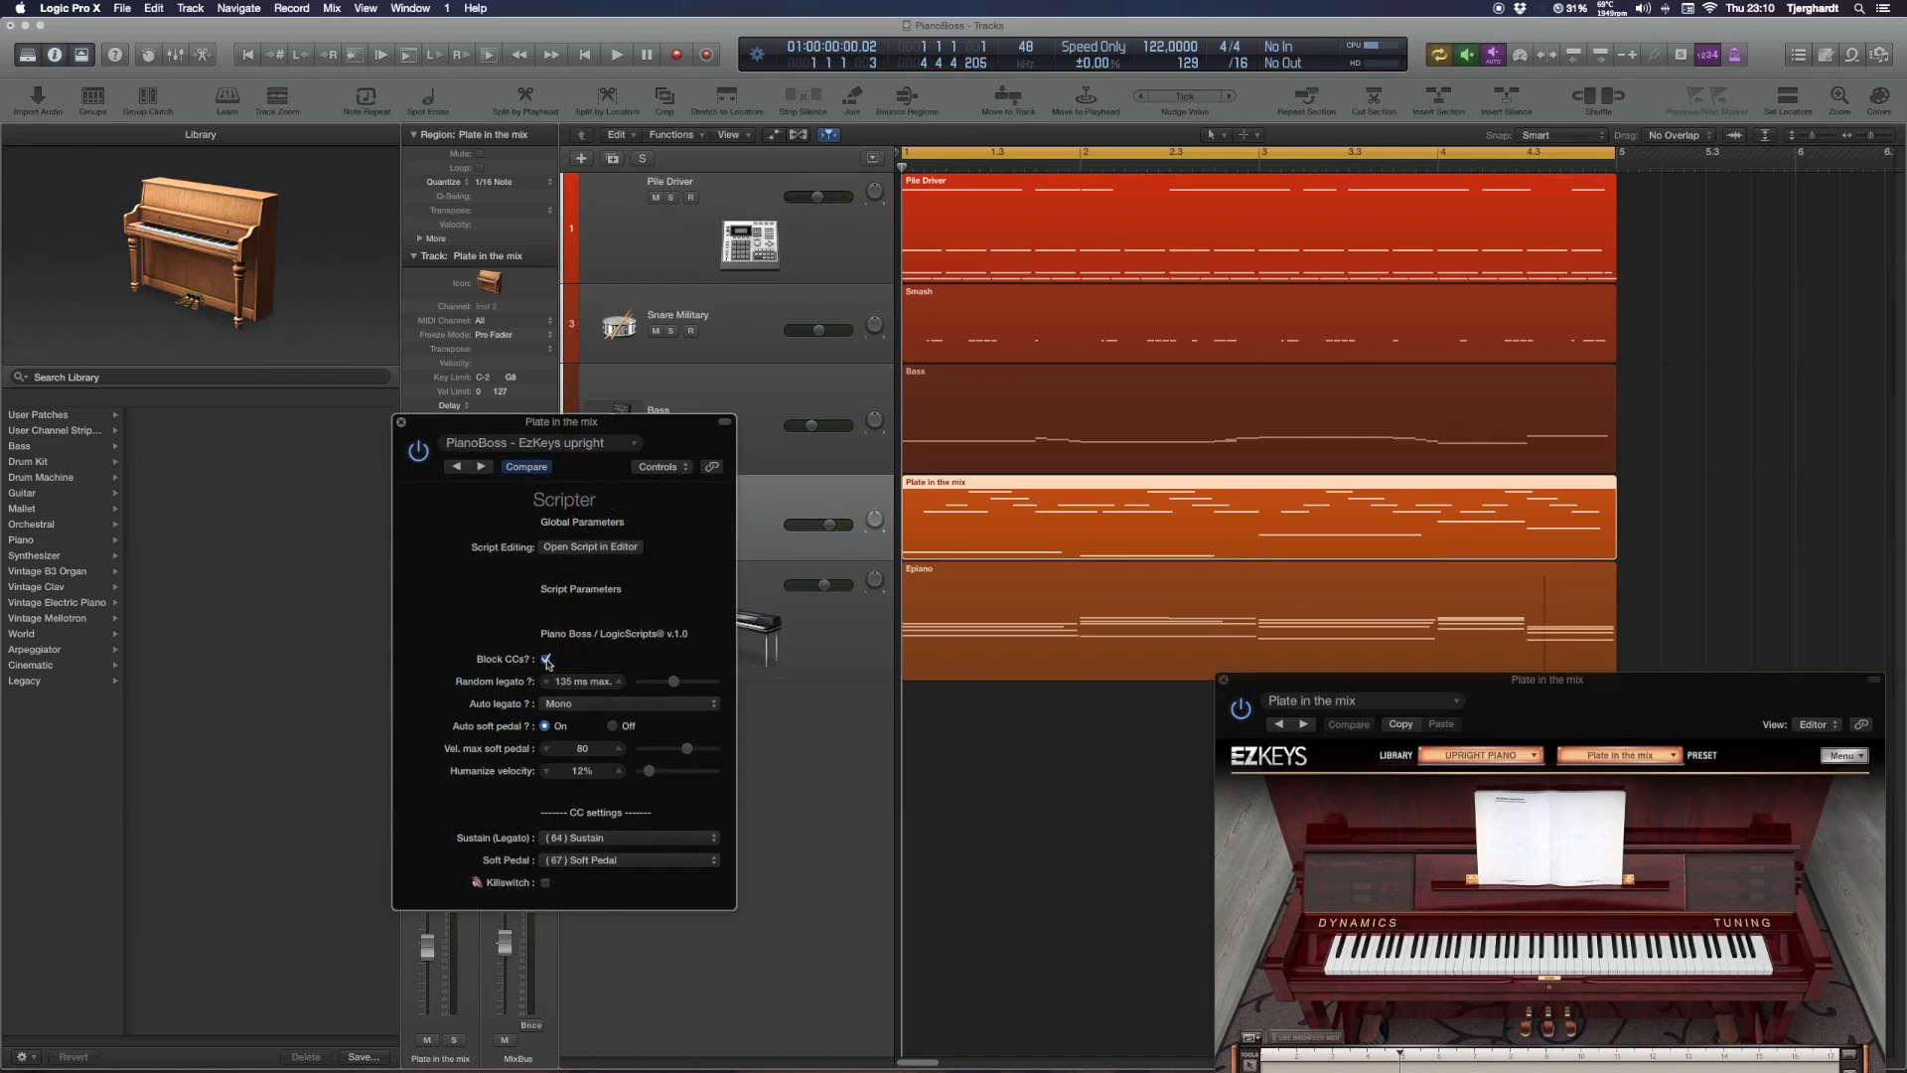
{"action": "left_click", "coordinate": [545, 660]}
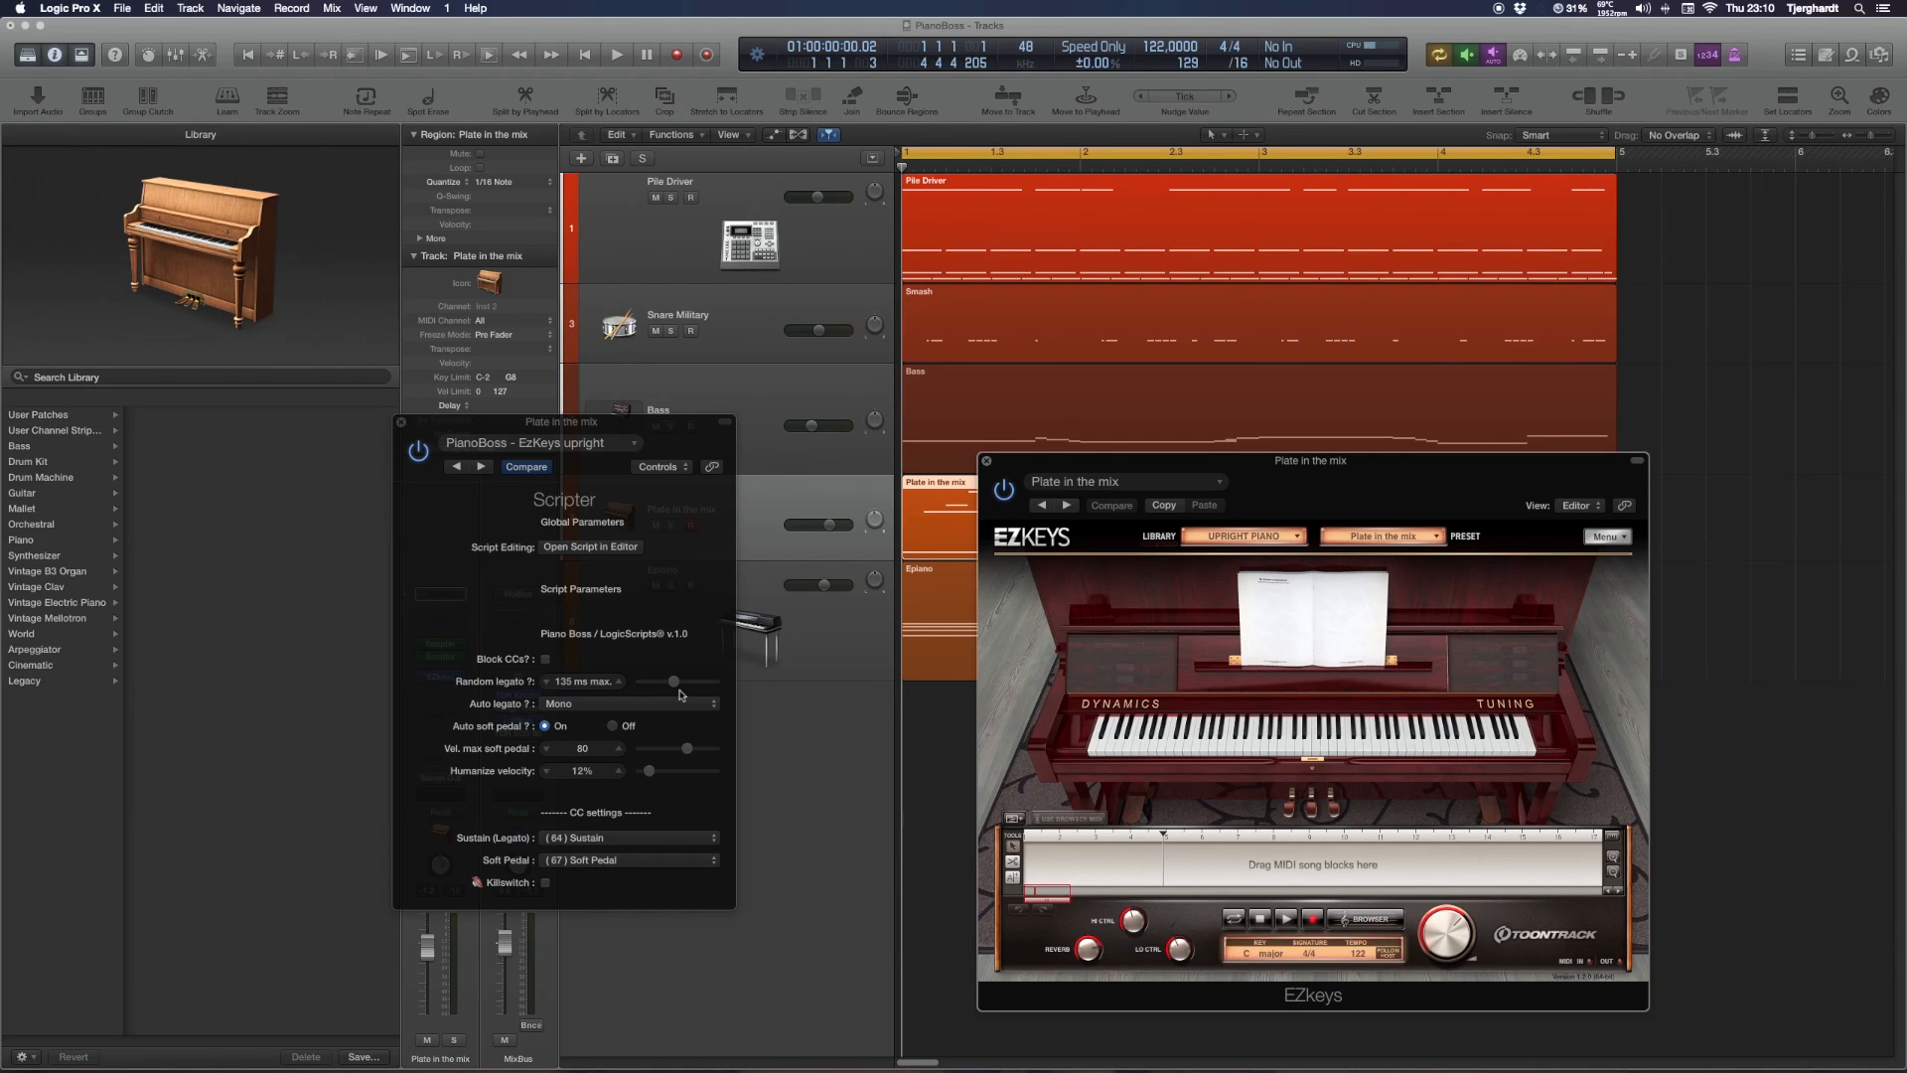
{"action": "mouse_move", "coordinate": [439, 670]}
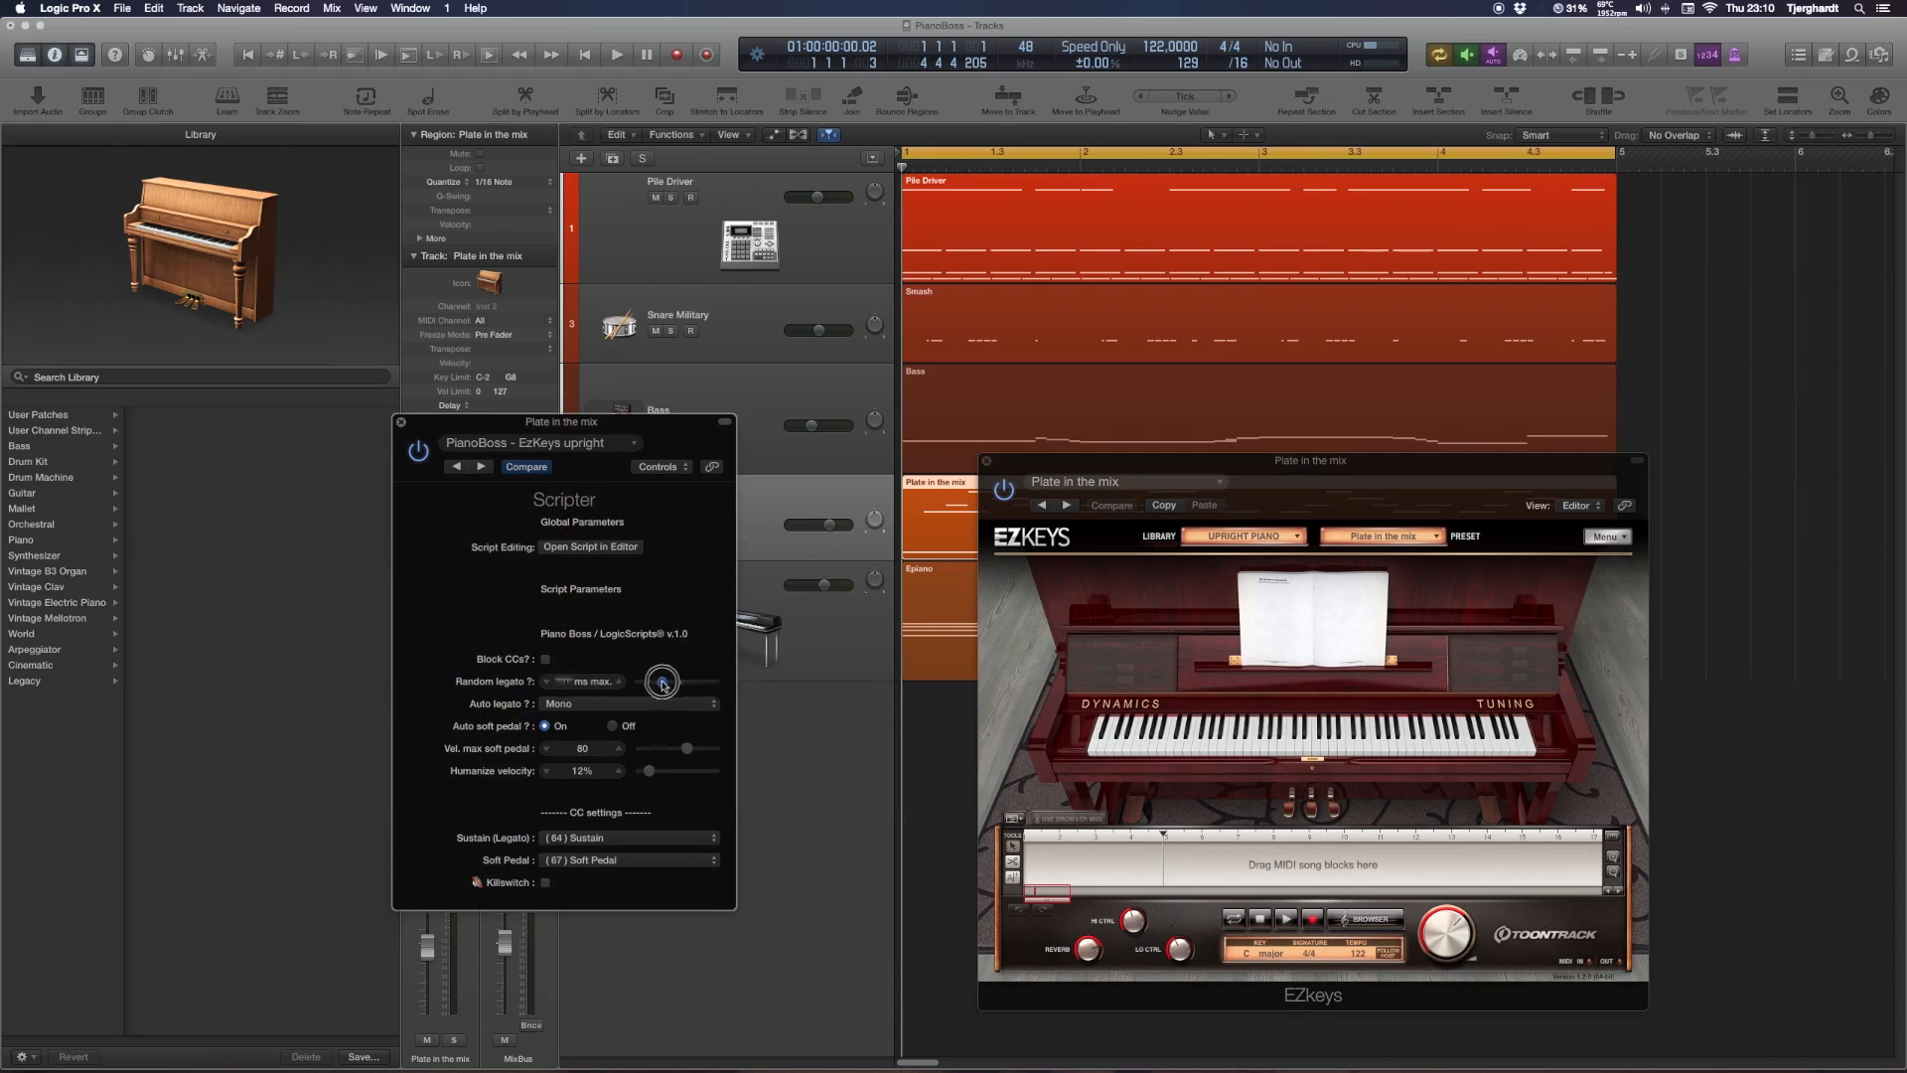
Reduce random legato from 135 ms, trying 25 and 55 ms, settling on 45 ms max
{"action": "left_click_drag", "start_coordinate": [663, 681], "coordinate": [651, 681]}
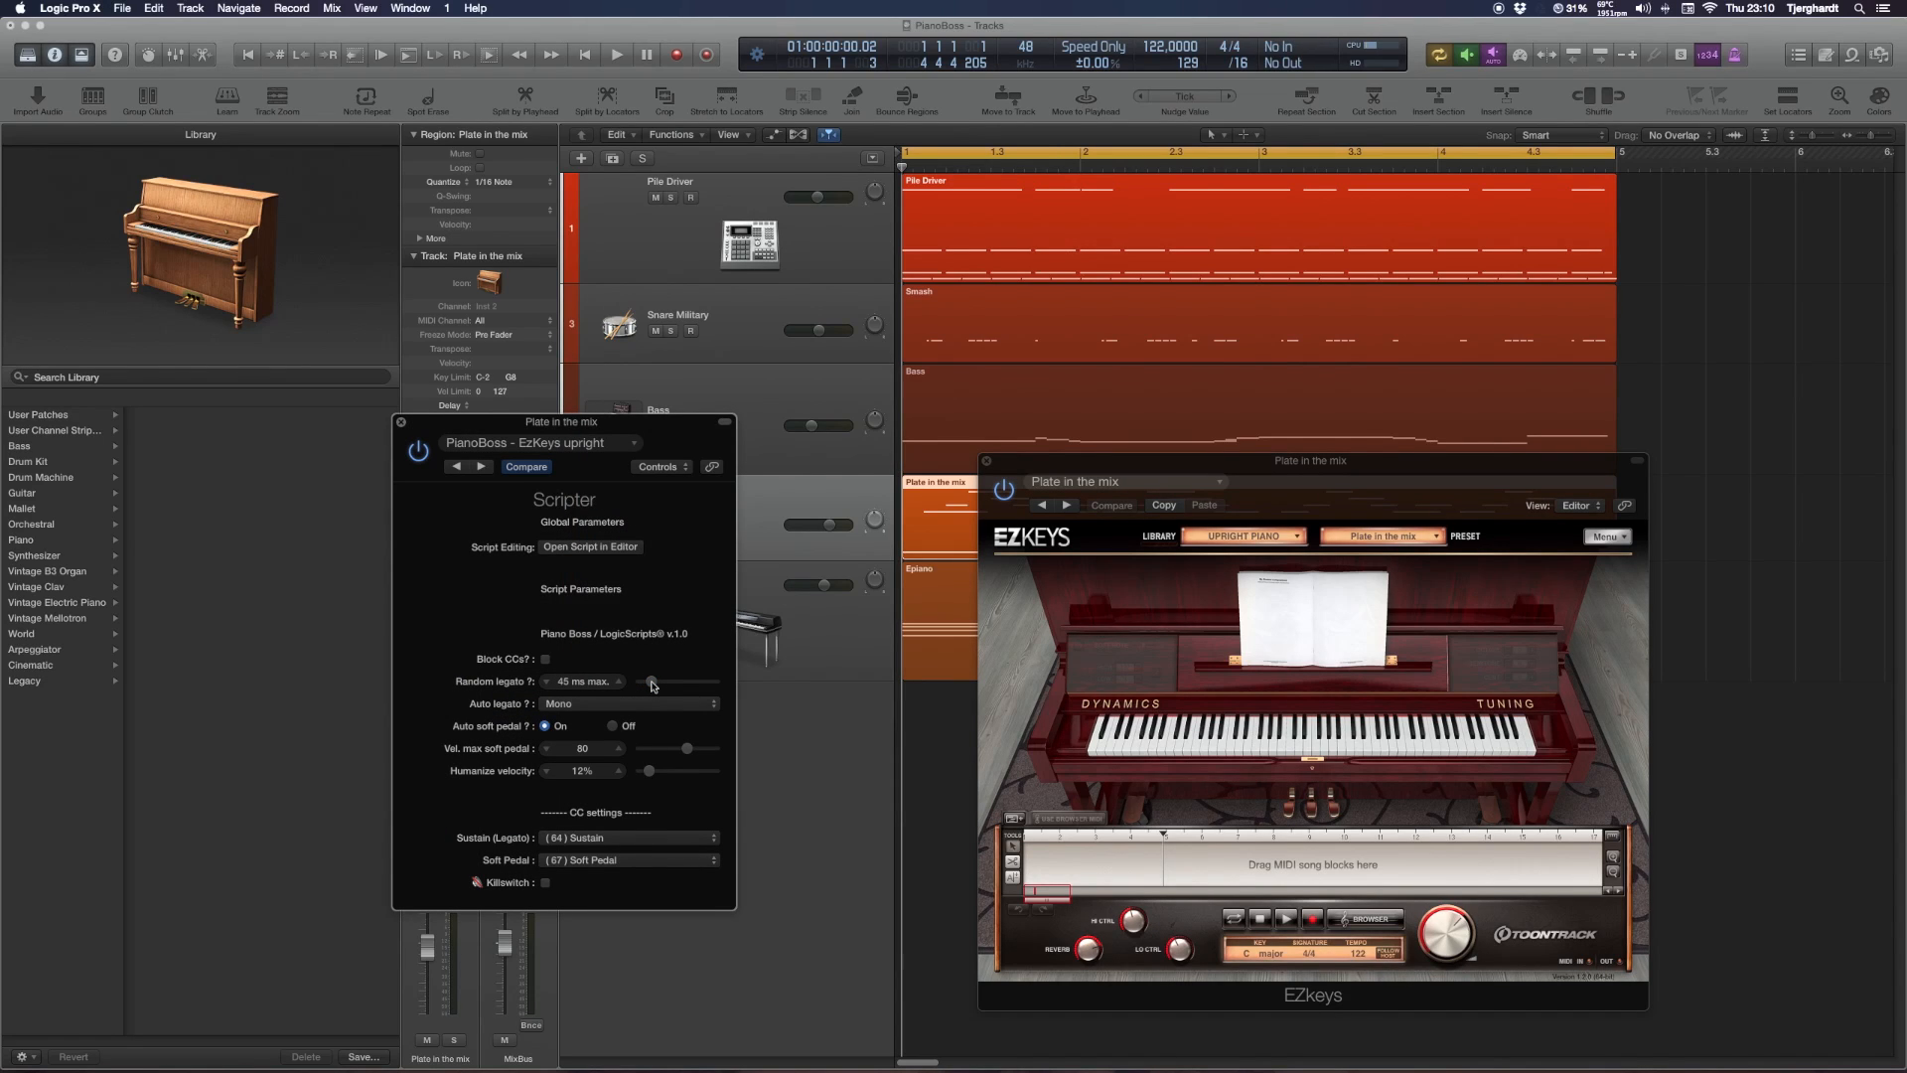
{"action": "left_click_drag", "start_coordinate": [651, 681], "coordinate": [647, 685]}
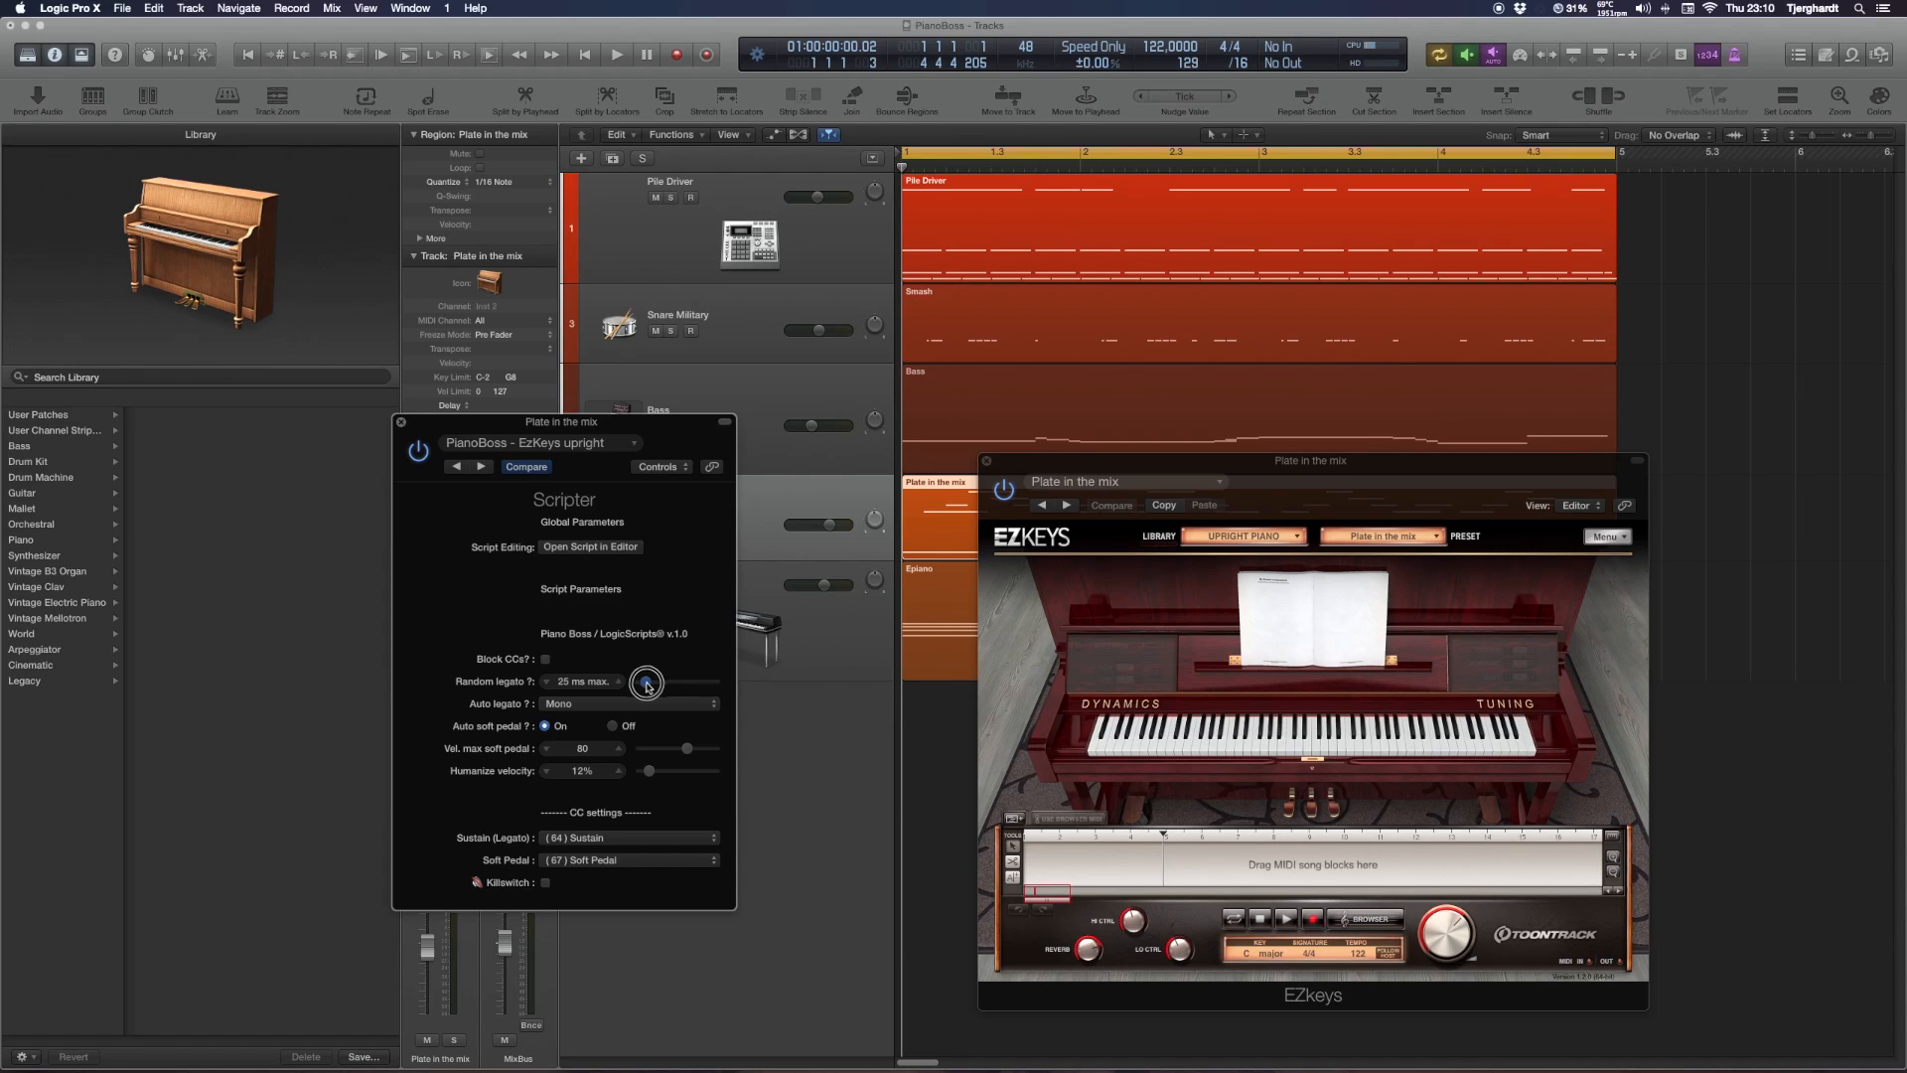
{"action": "left_click_drag", "start_coordinate": [647, 681], "coordinate": [654, 675]}
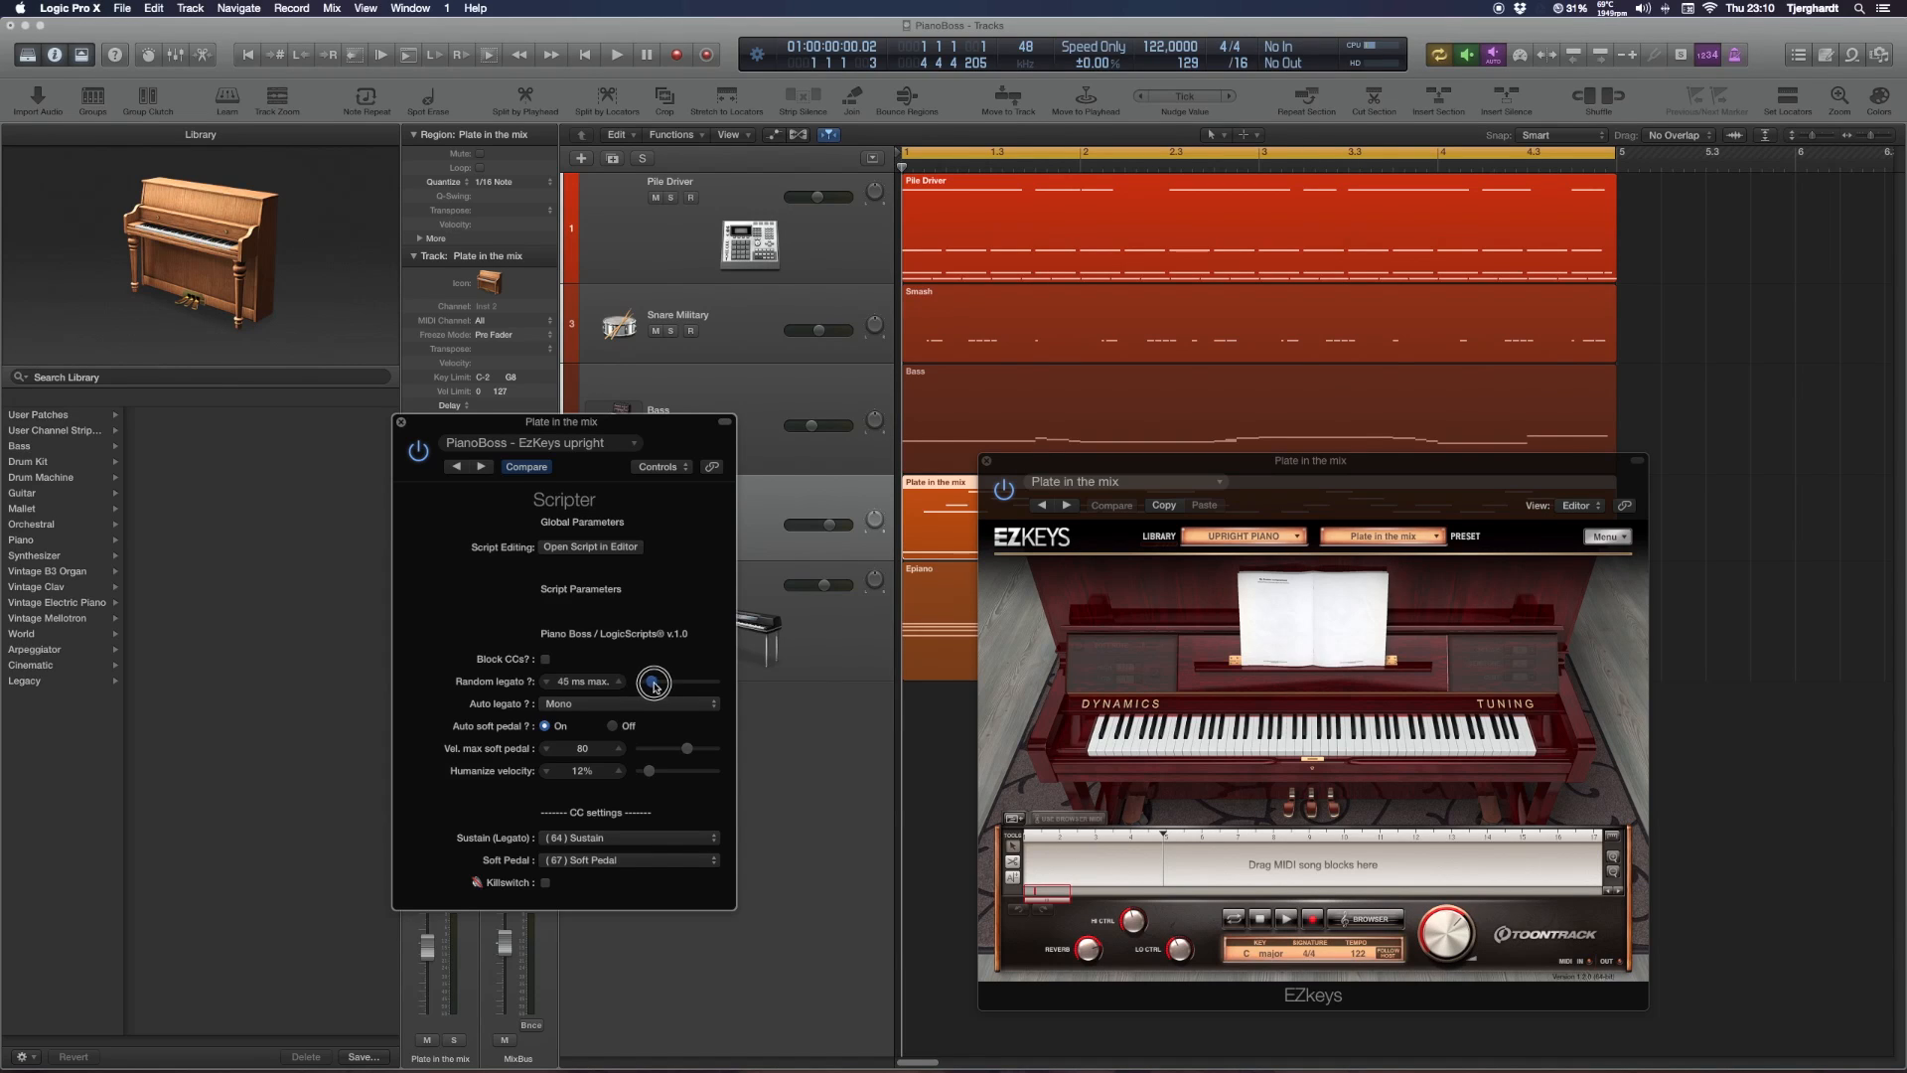
{"action": "left_click_drag", "start_coordinate": [653, 681], "coordinate": [654, 670]}
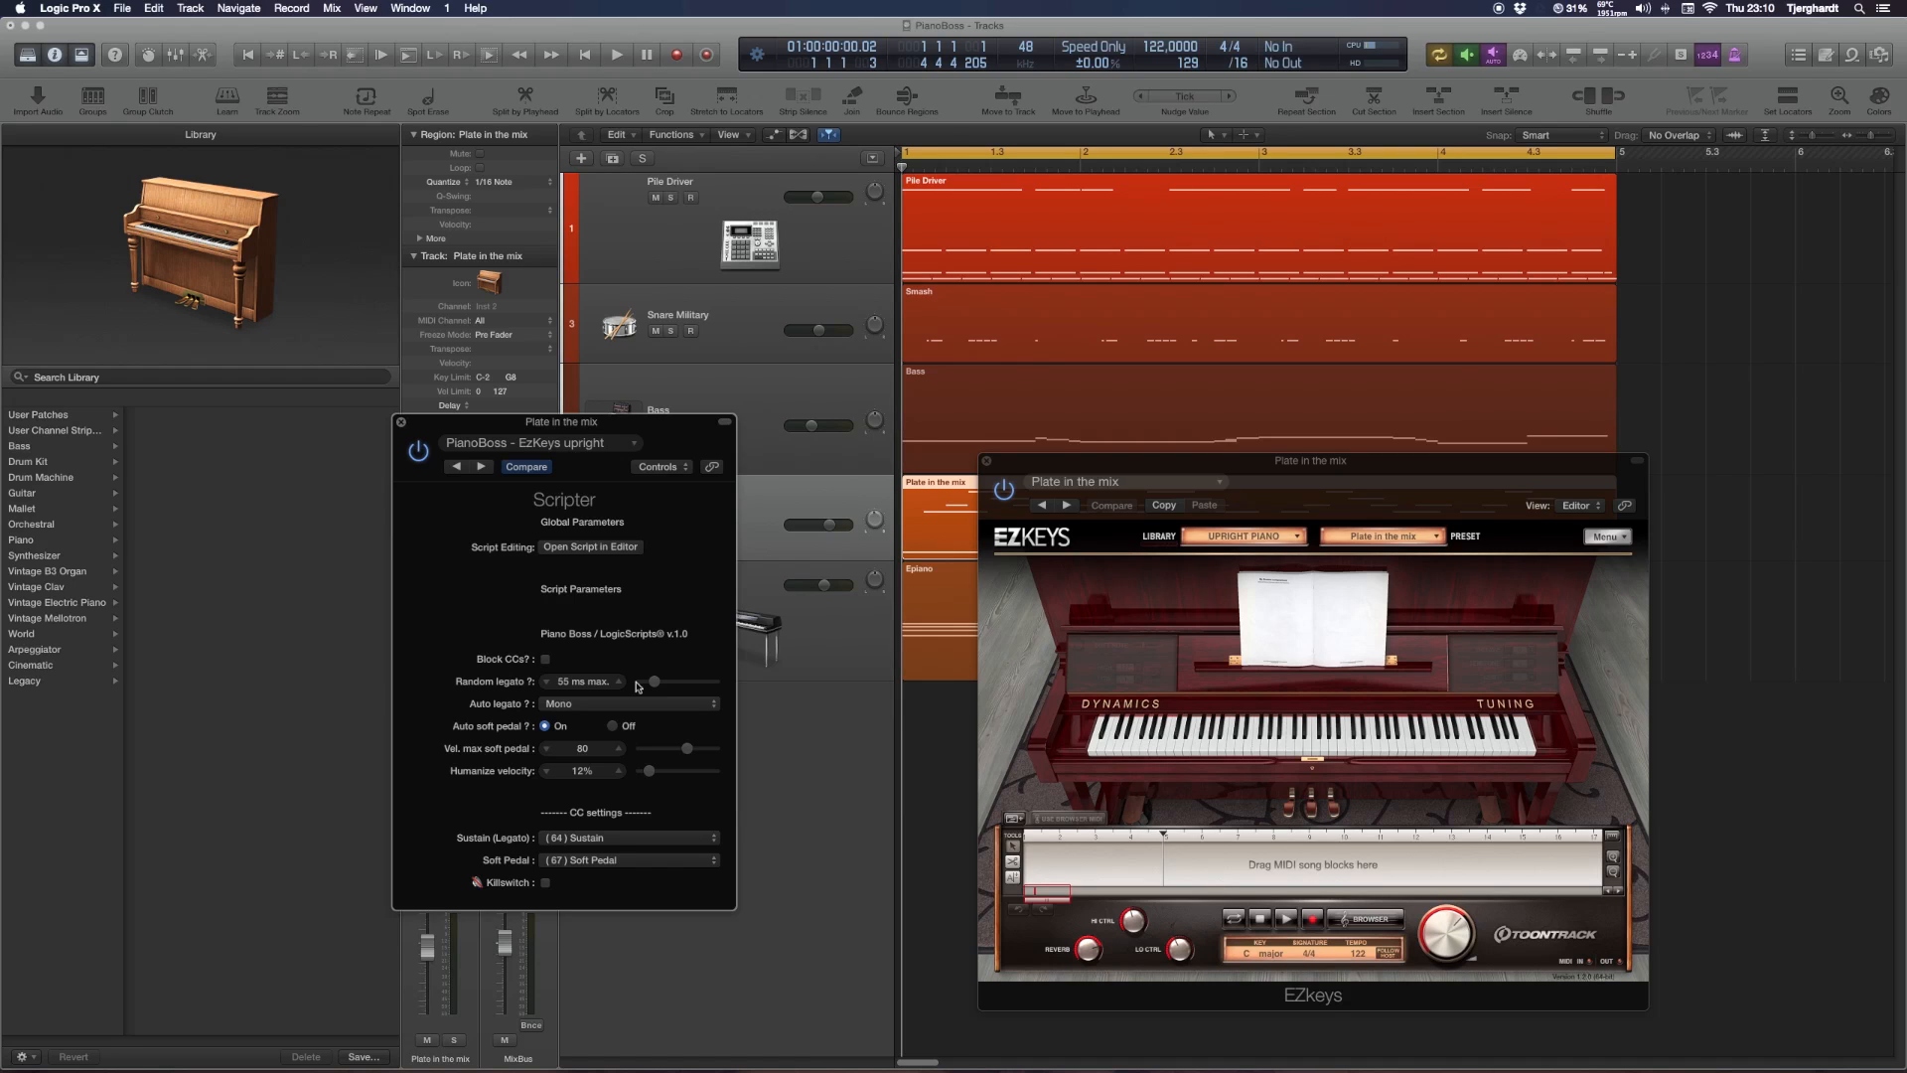
{"action": "mouse_move", "coordinate": [632, 686]}
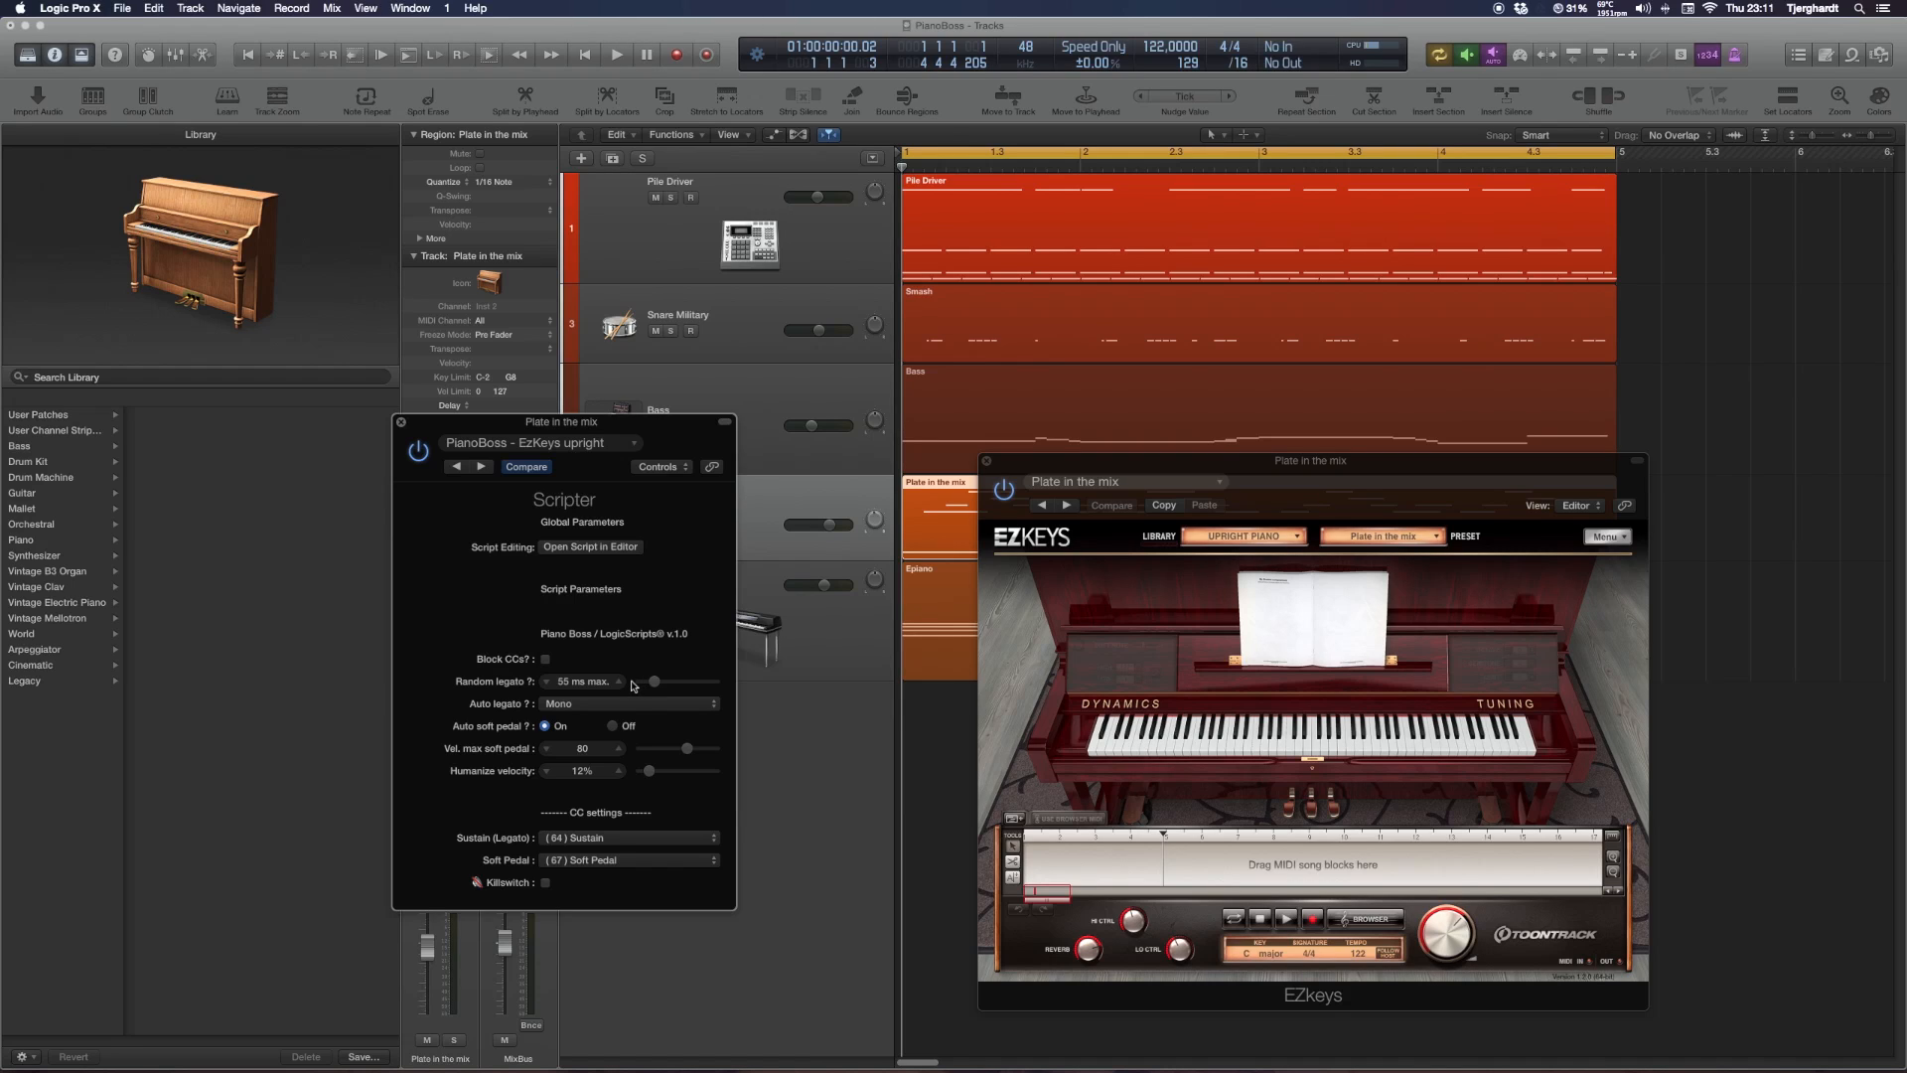
{"action": "left_click_drag", "start_coordinate": [658, 681], "coordinate": [650, 682]}
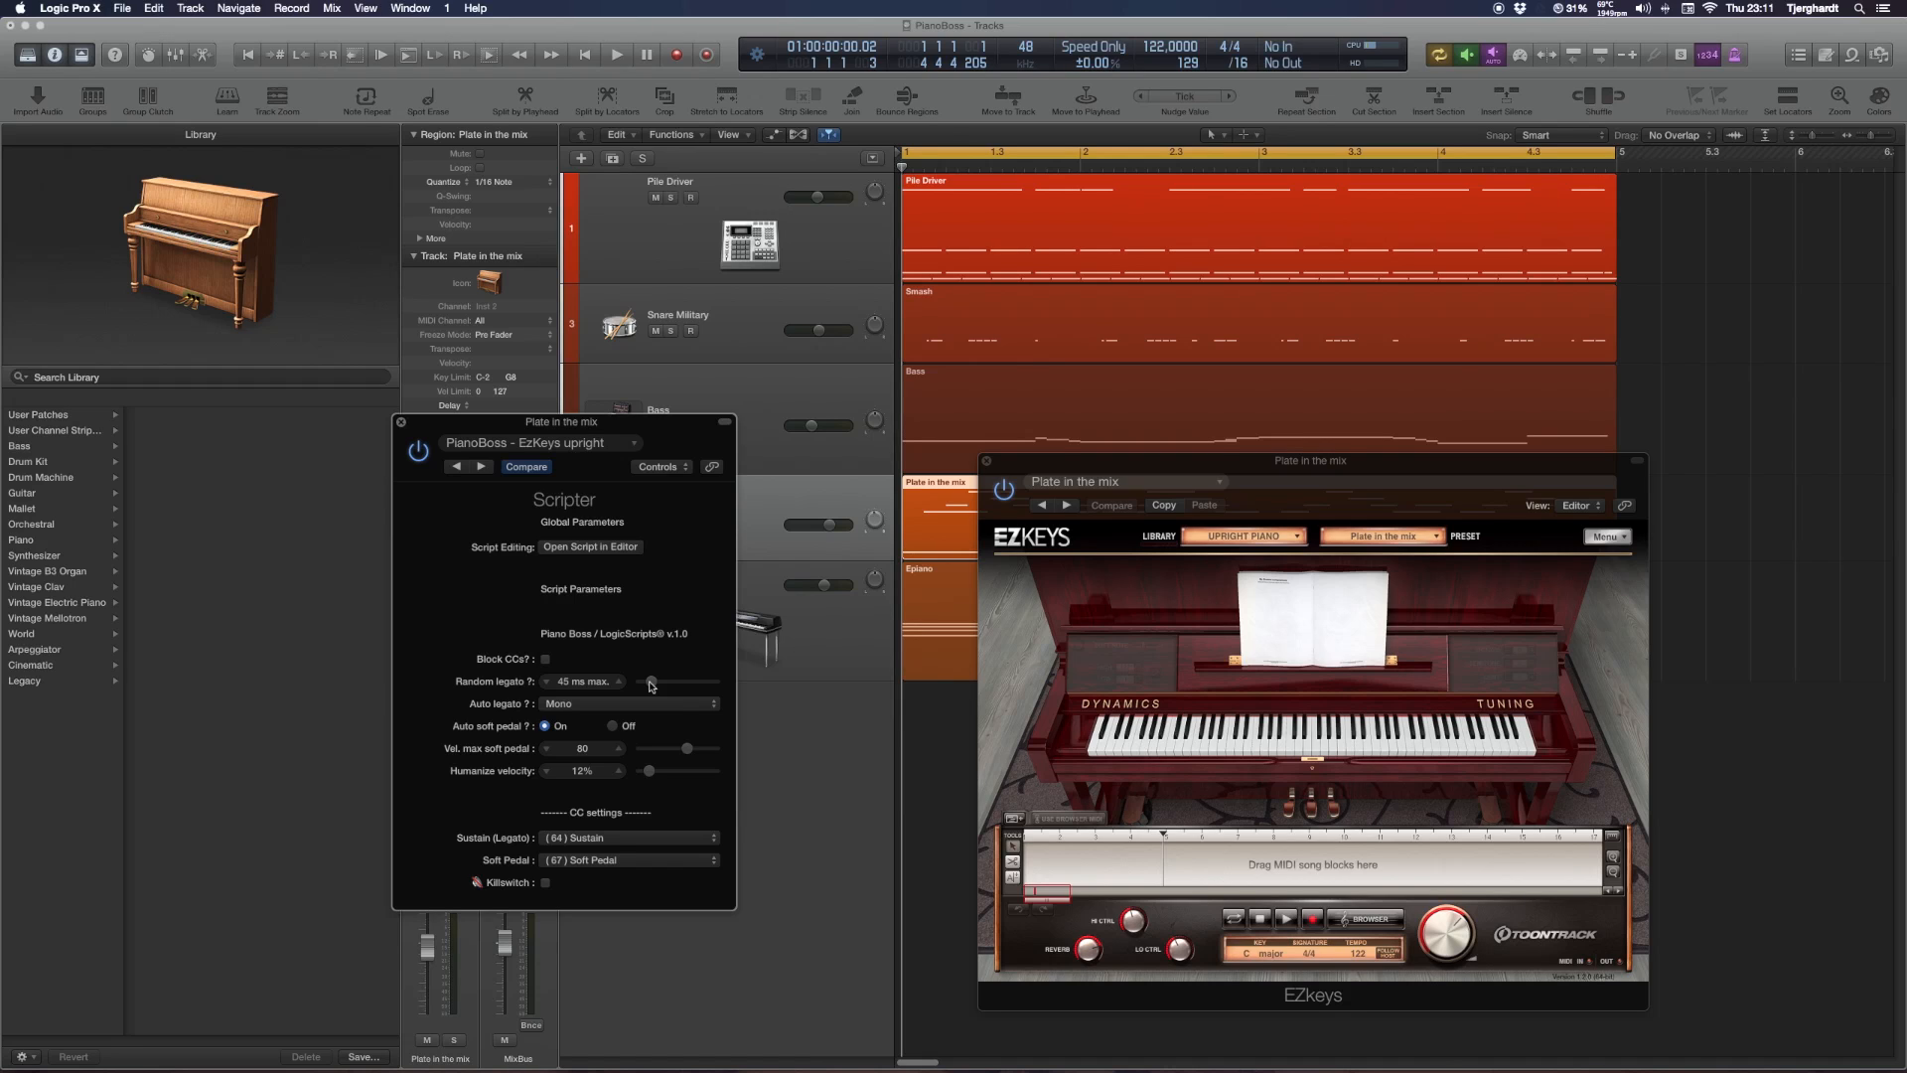
Try auto legato Off and Mono, keep auto soft pedal on, and settle on Poly
{"action": "left_click", "coordinate": [626, 703]}
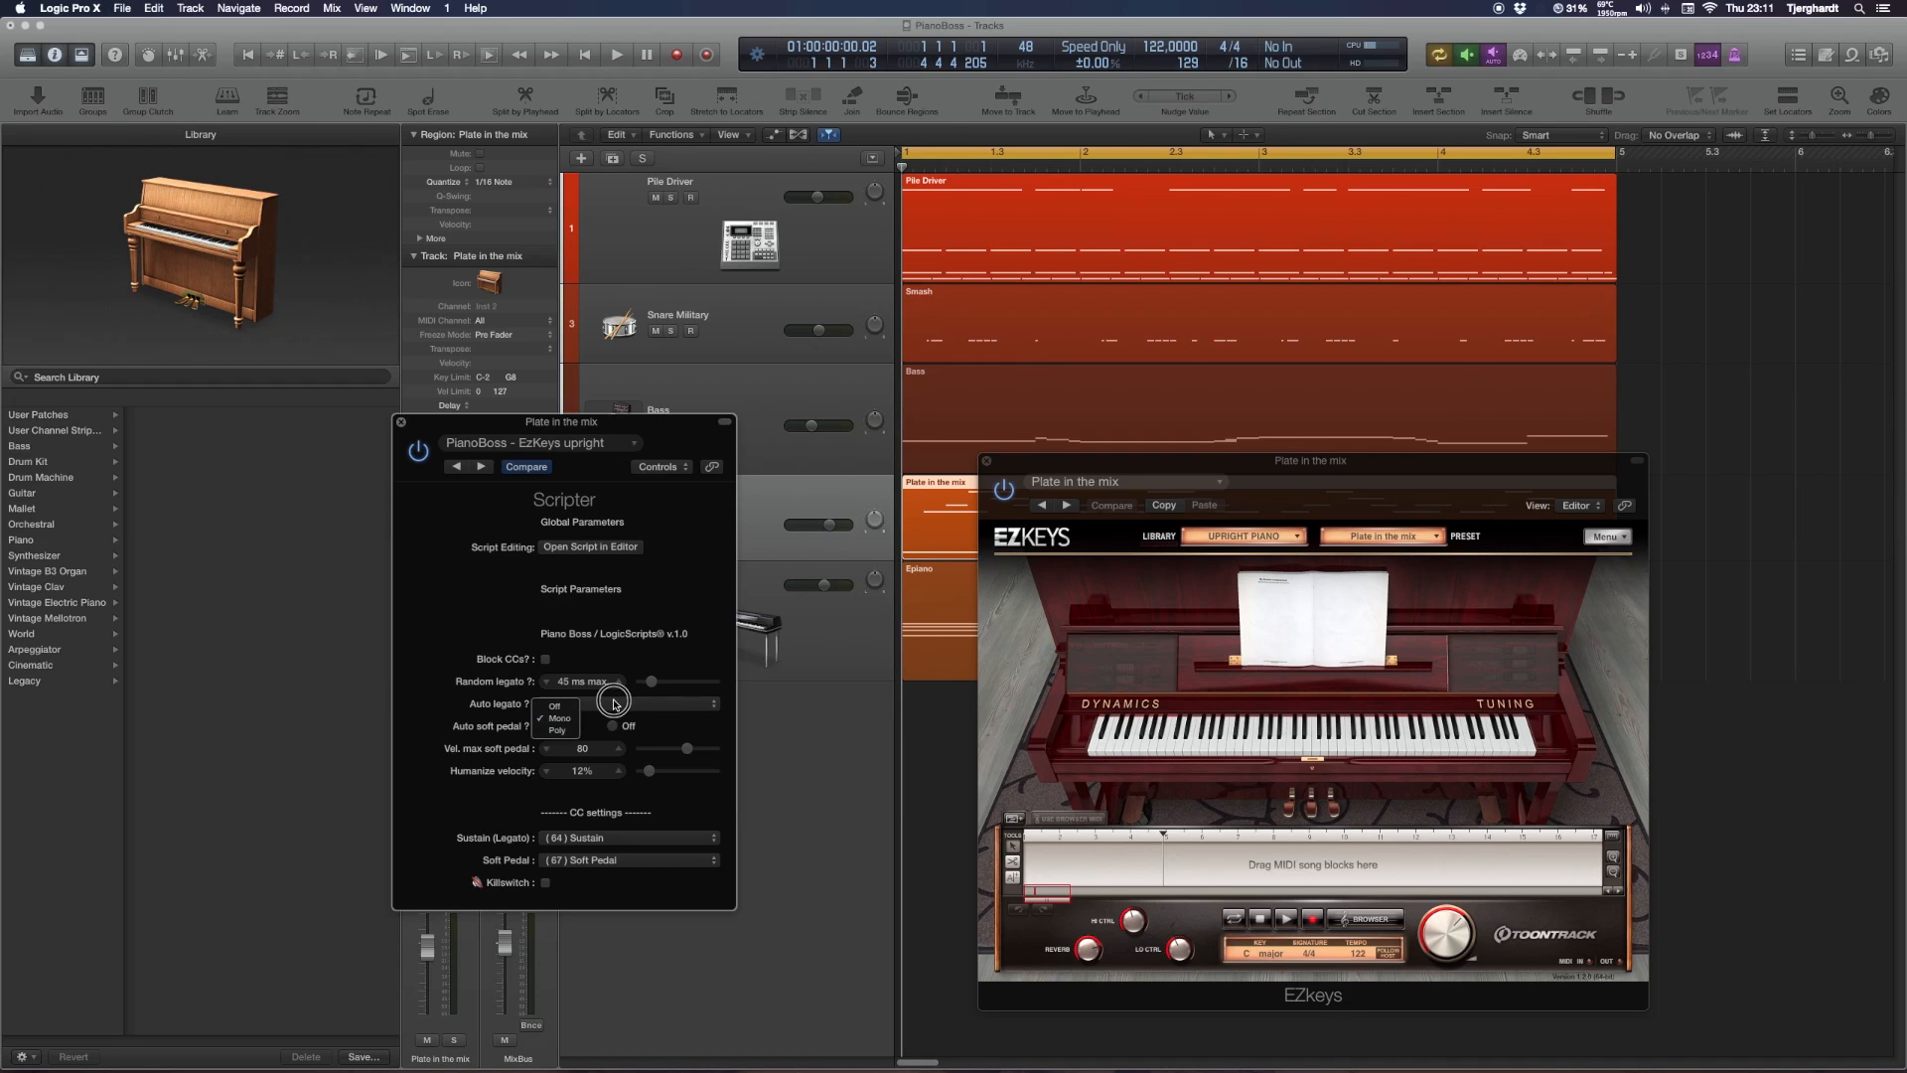
{"action": "left_click", "coordinate": [554, 705]}
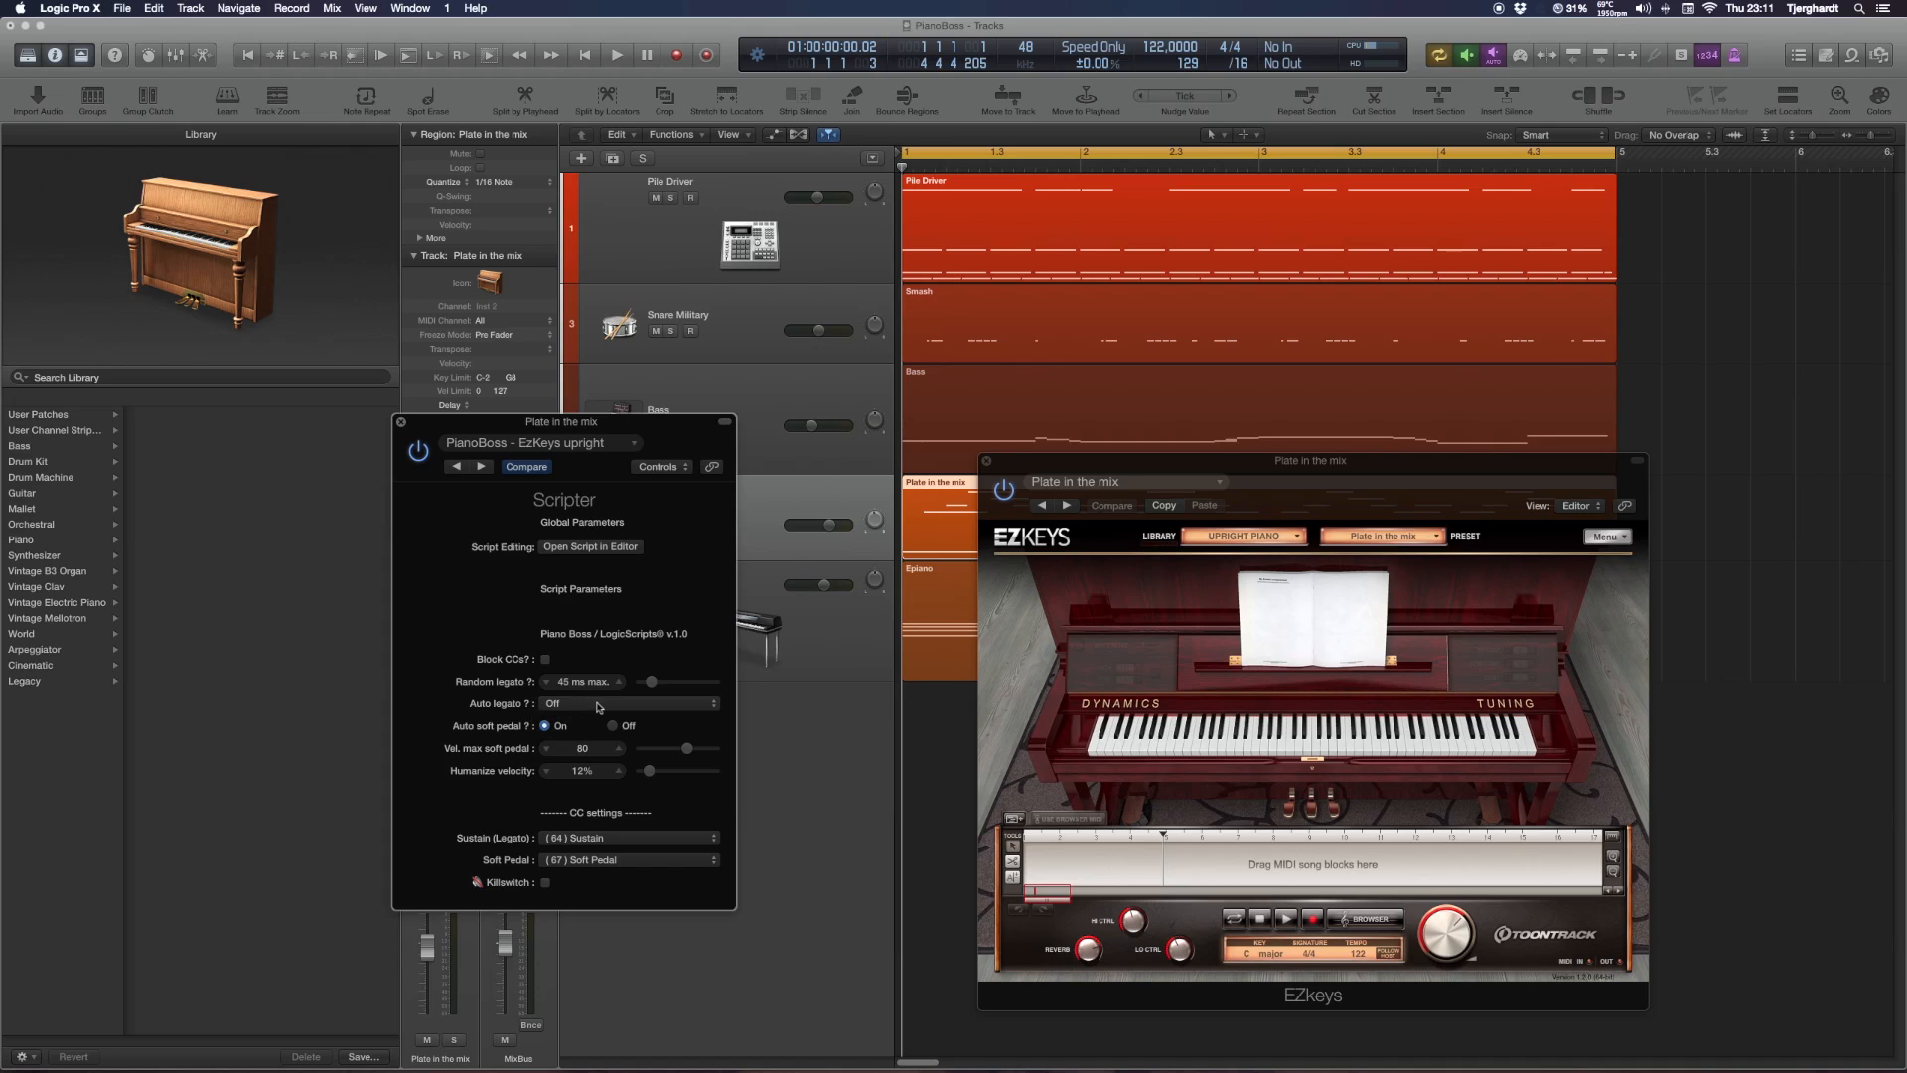
{"action": "mouse_move", "coordinate": [485, 699]}
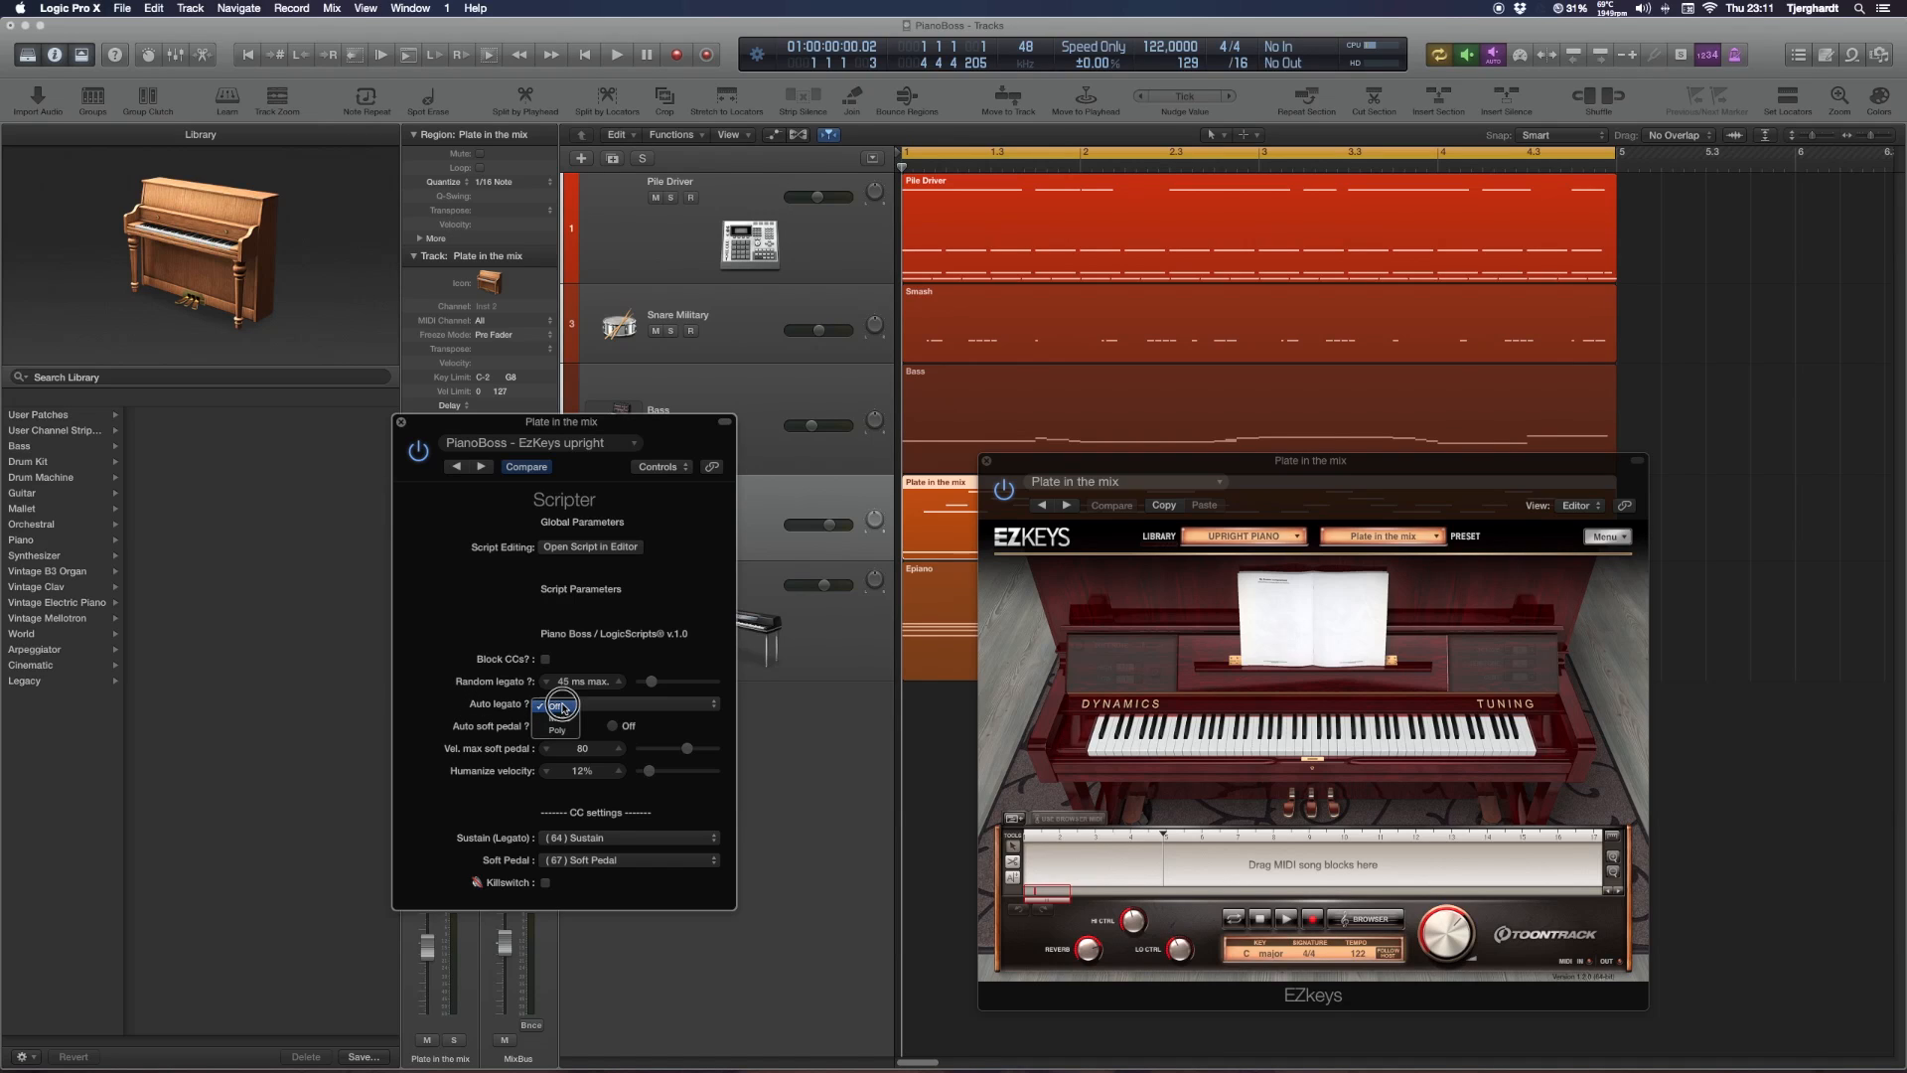
{"action": "left_click", "coordinate": [555, 703]}
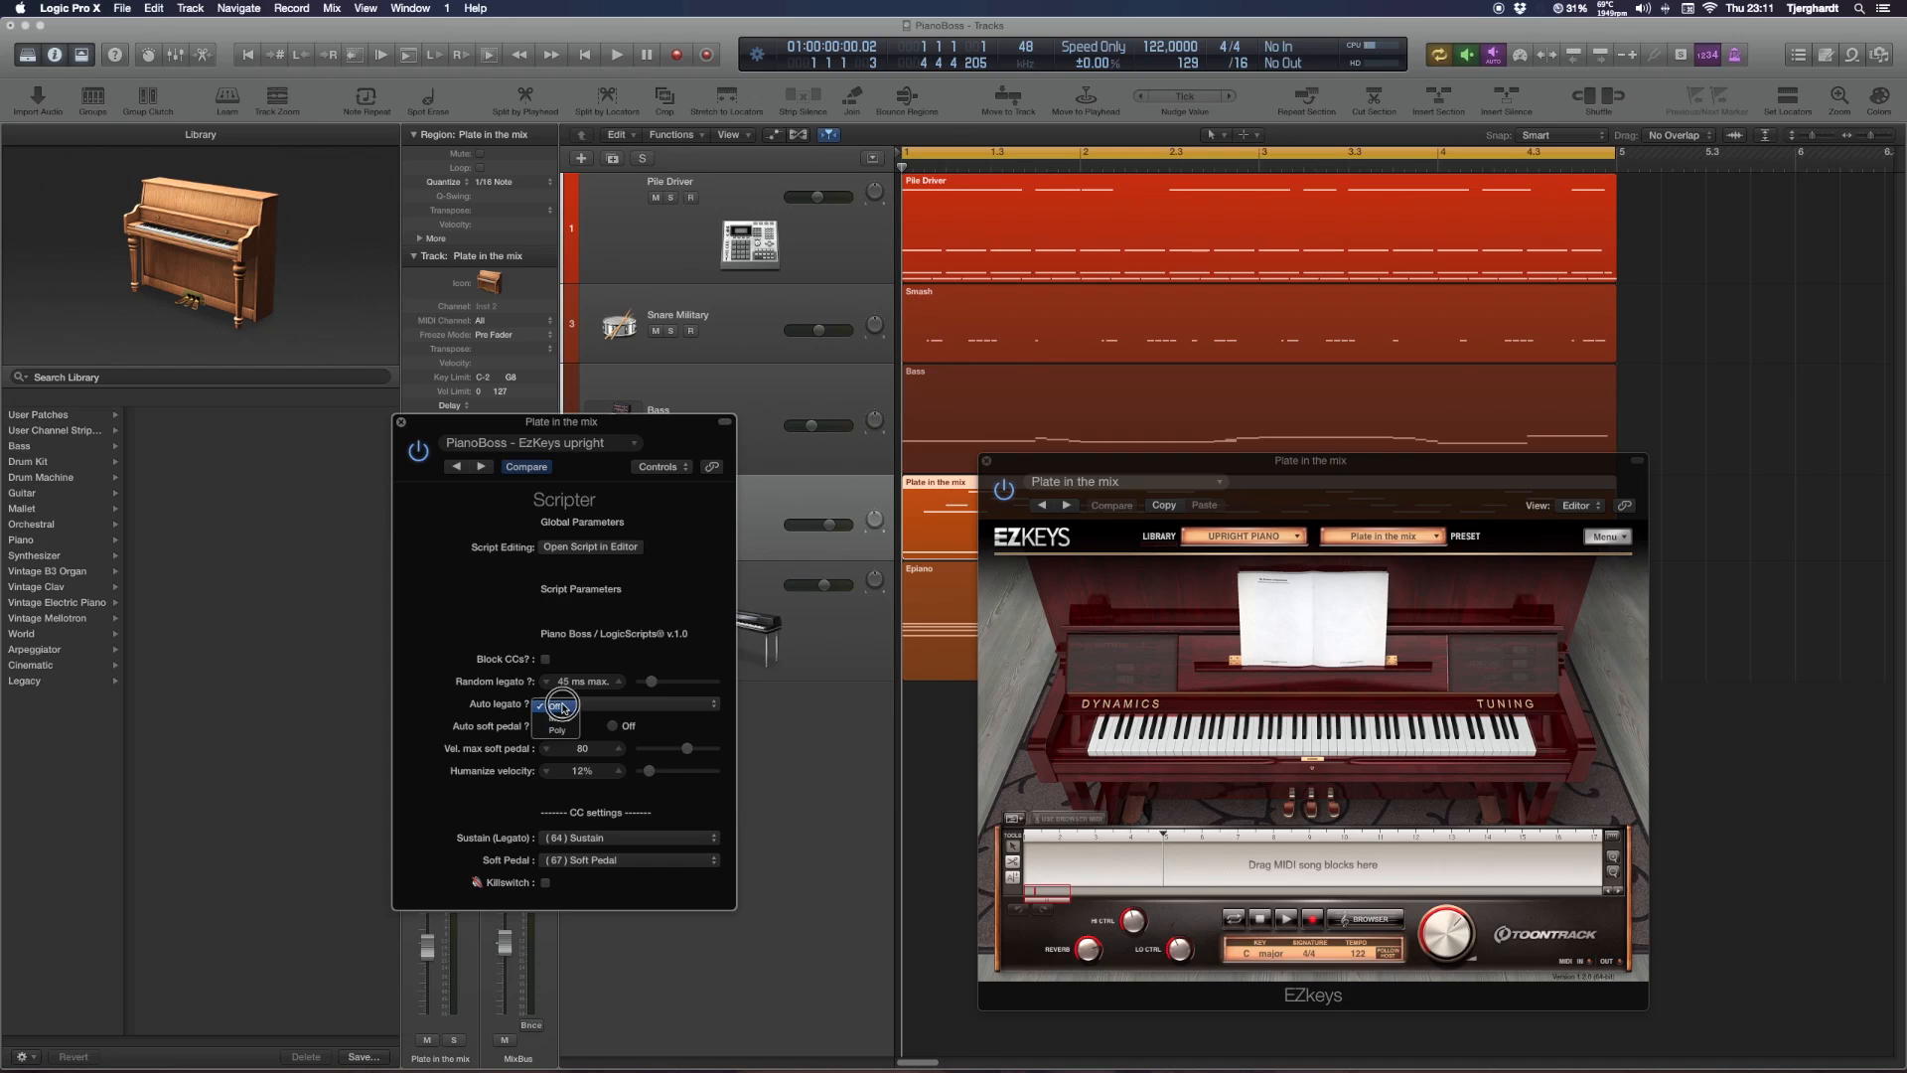
{"action": "left_click", "coordinate": [556, 729]}
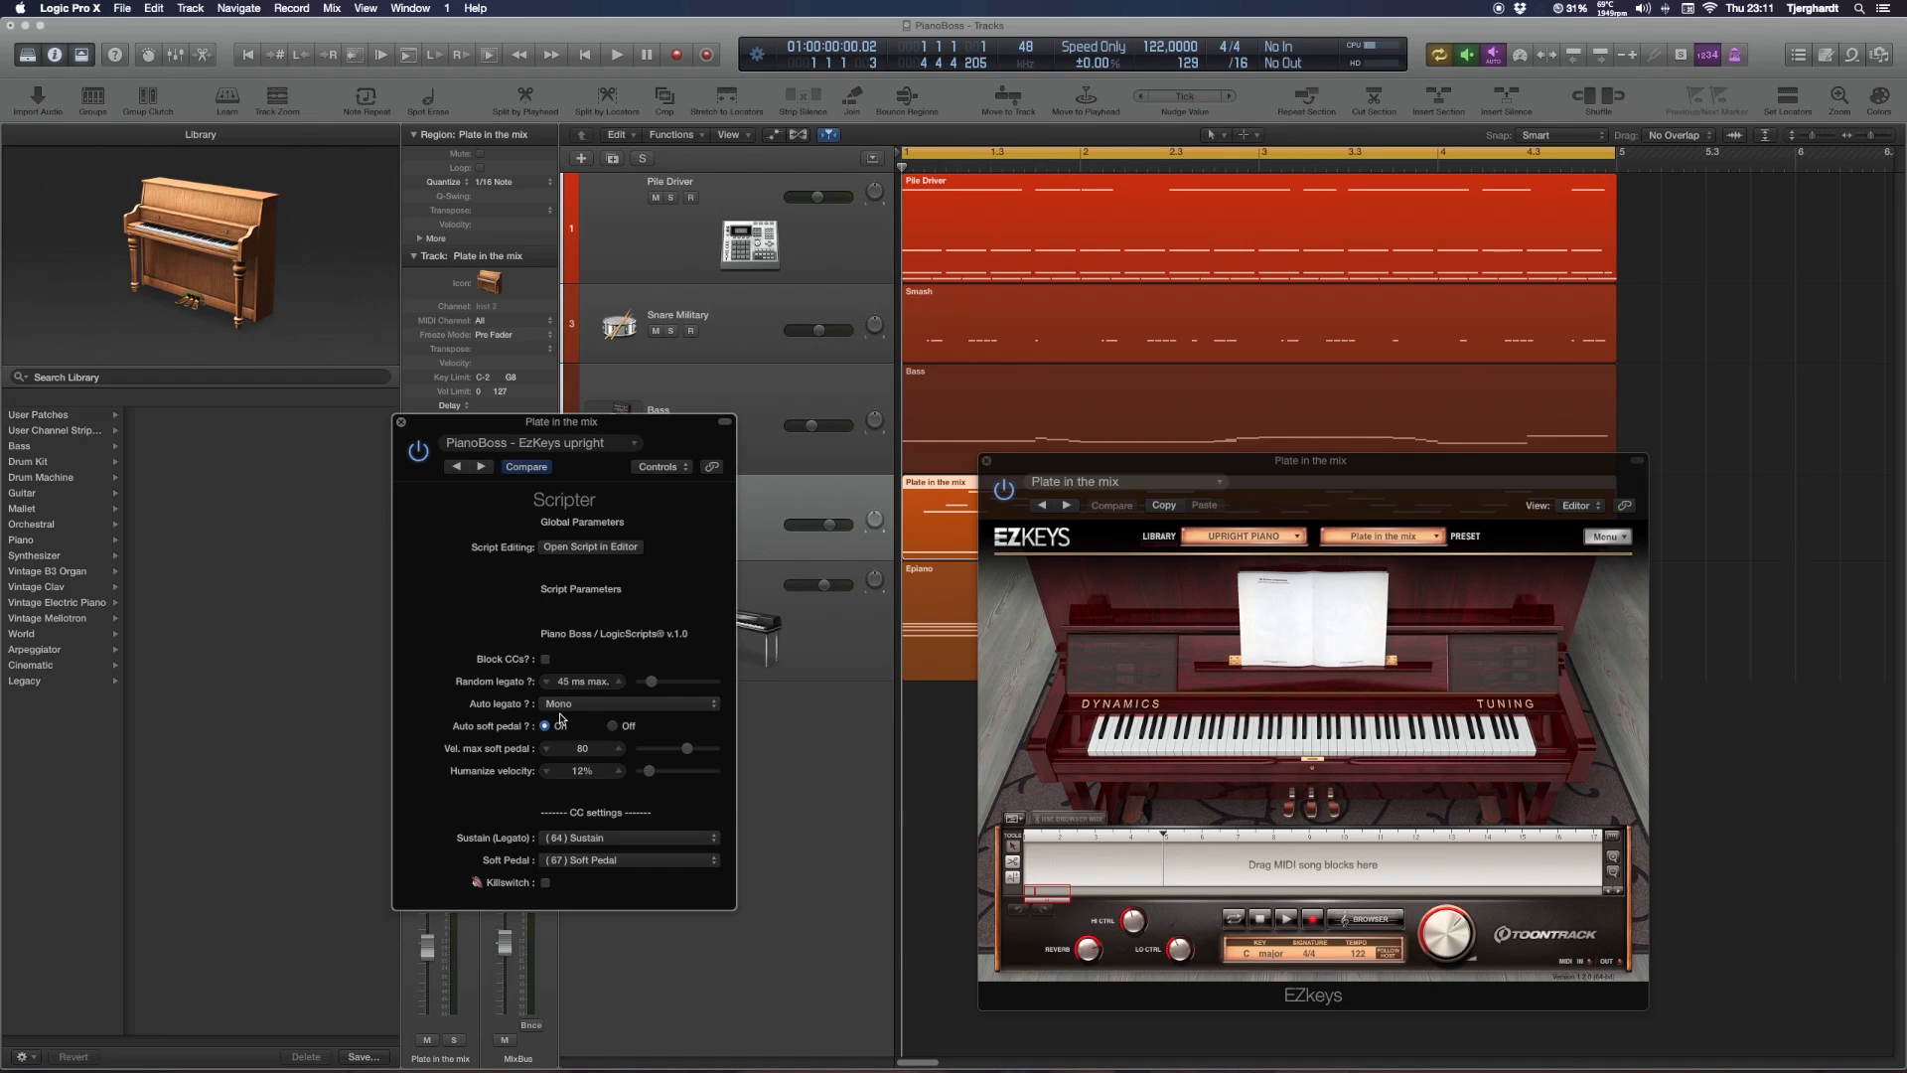
{"action": "left_click", "coordinate": [544, 727]}
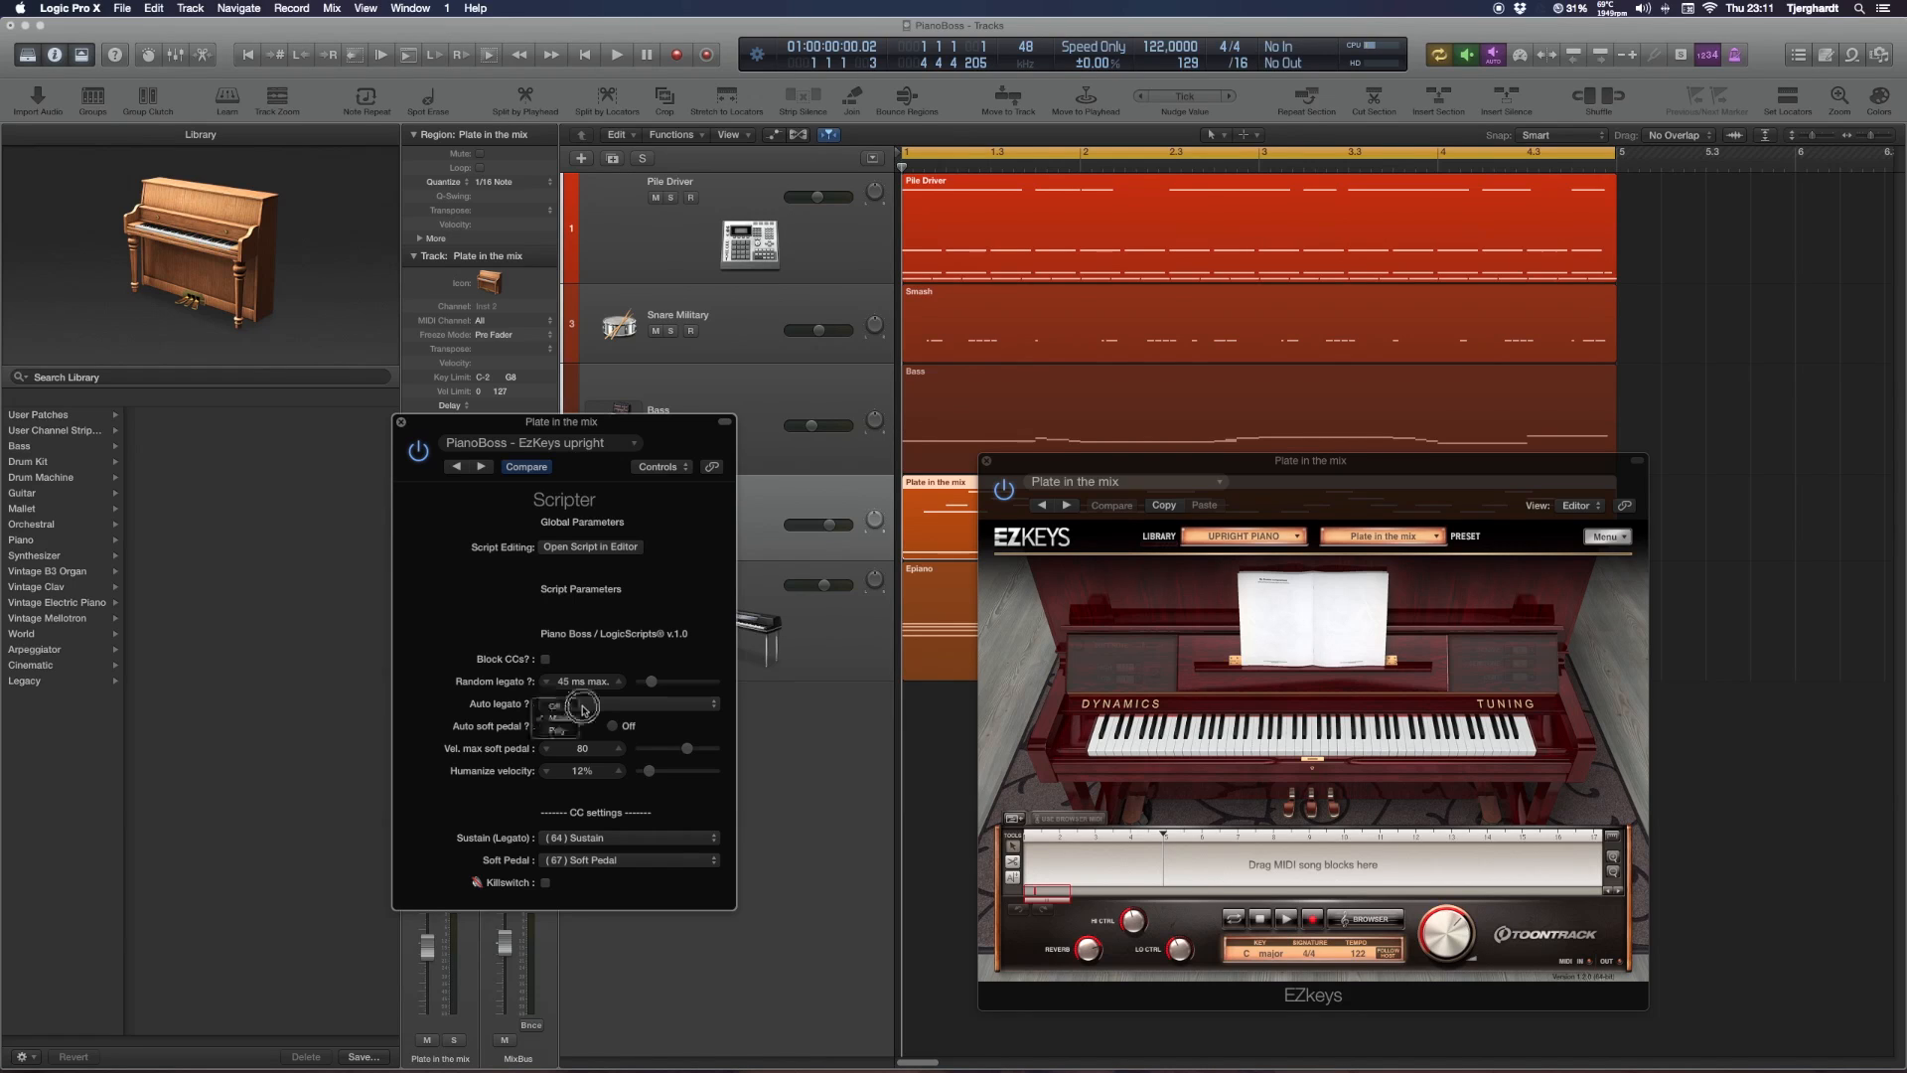
{"action": "left_click", "coordinate": [557, 703]}
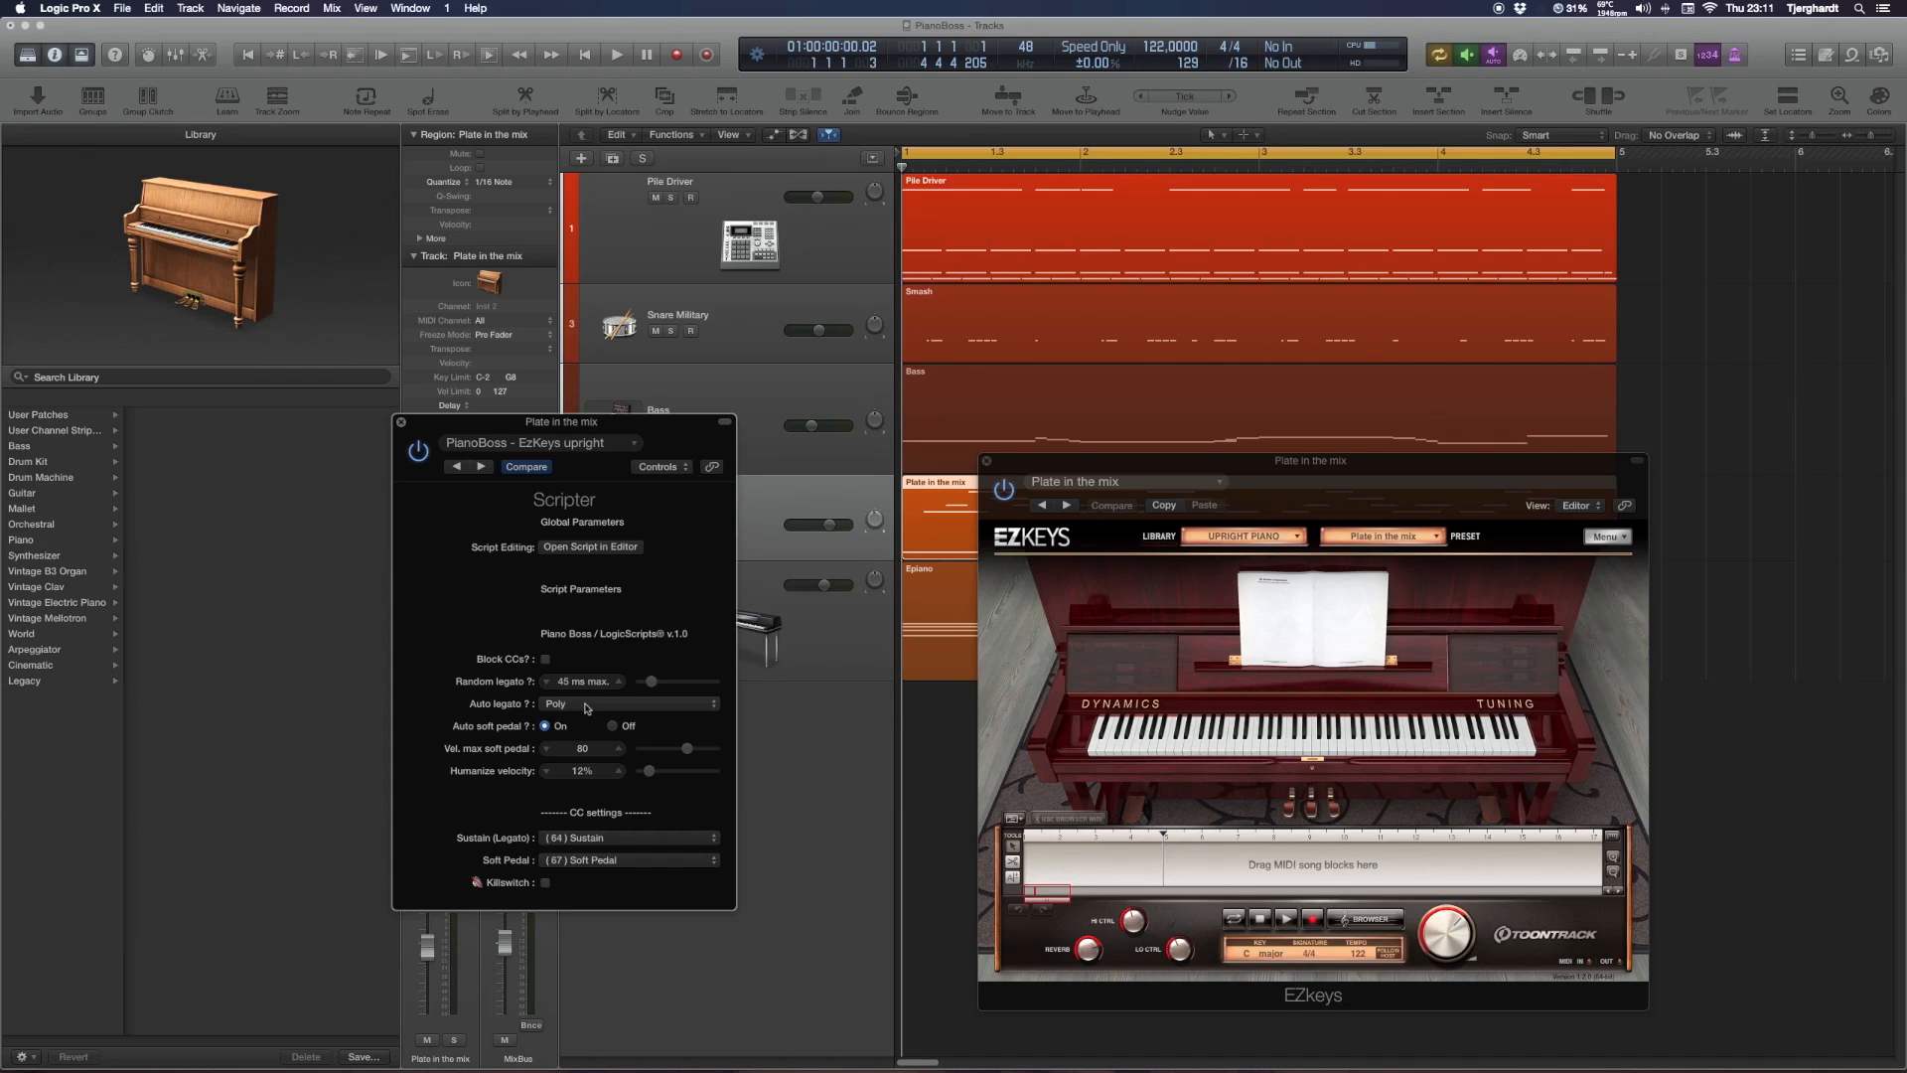
{"action": "mouse_move", "coordinate": [626, 732]}
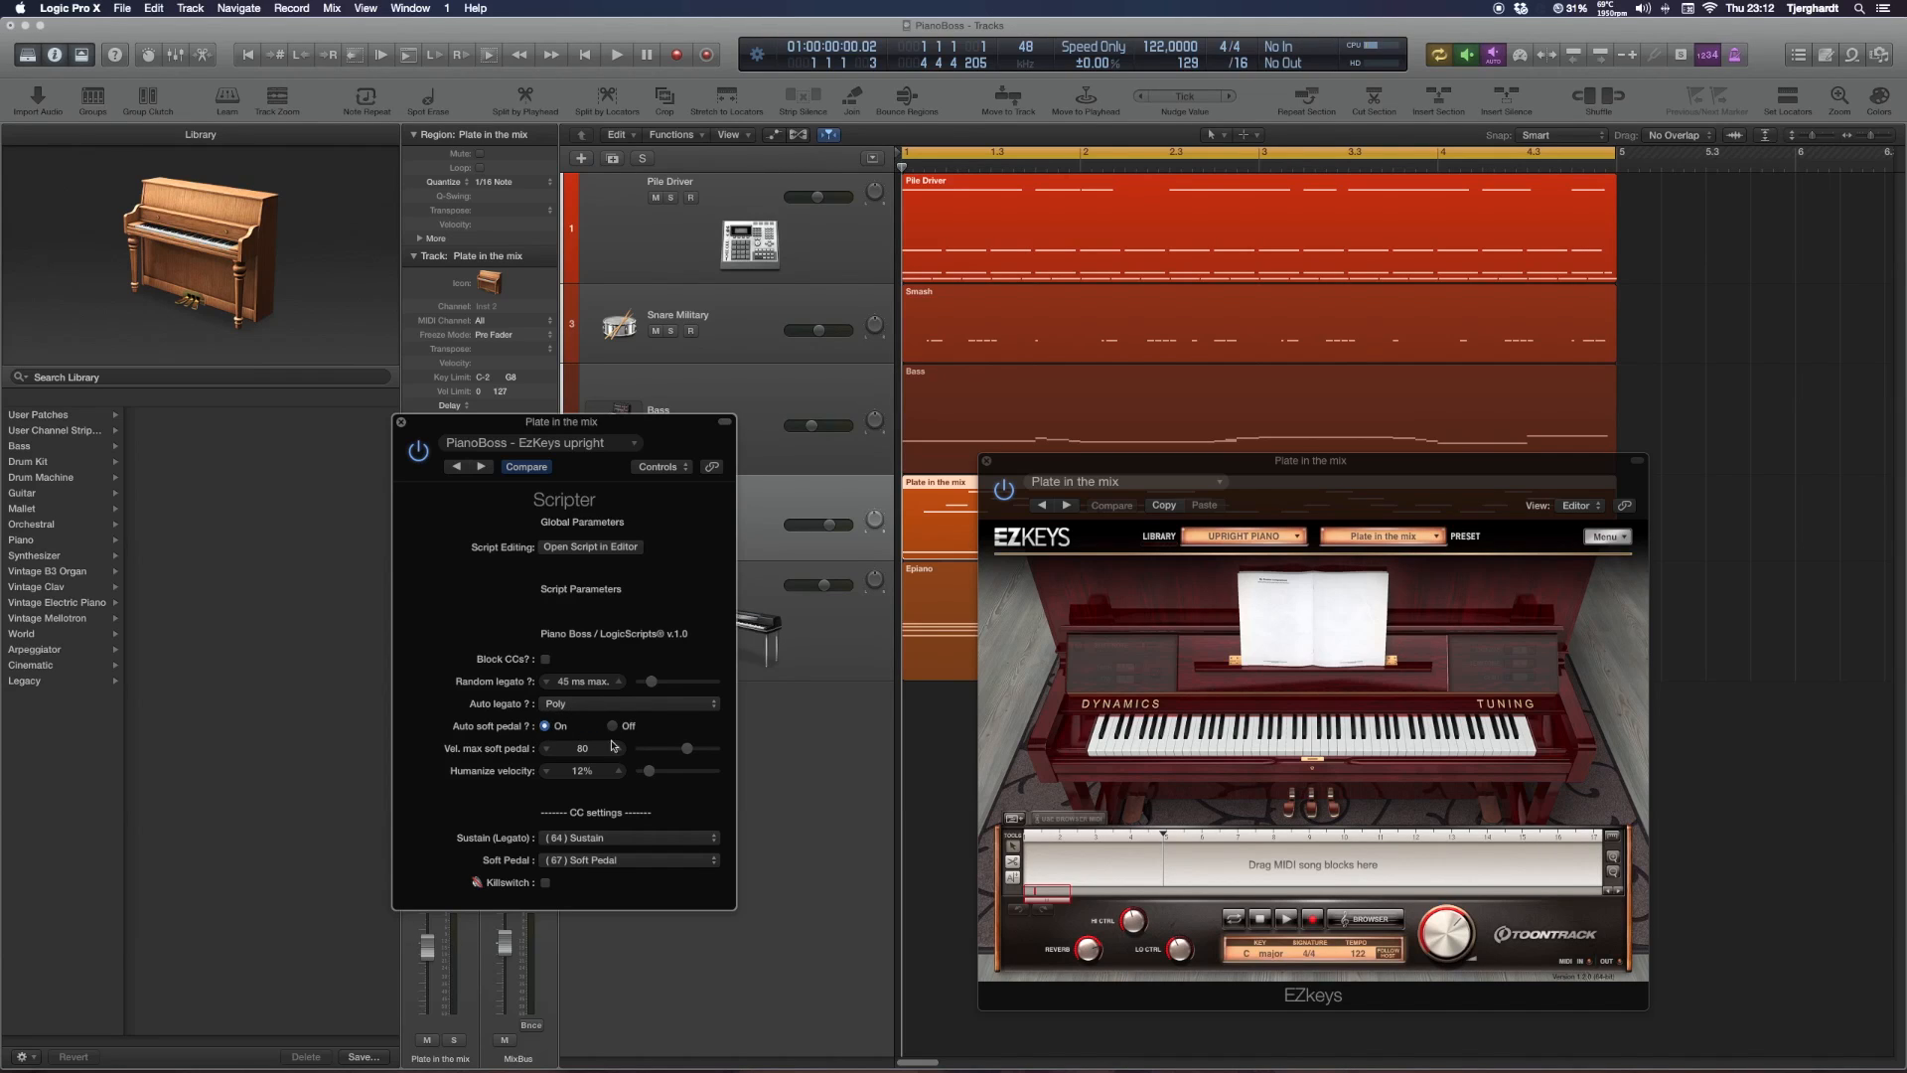
Experiment with max soft pedal velocity around 107 and 66, and velocity humanizing between 21% and 0%
{"action": "left_click_drag", "start_coordinate": [691, 749], "coordinate": [667, 753]}
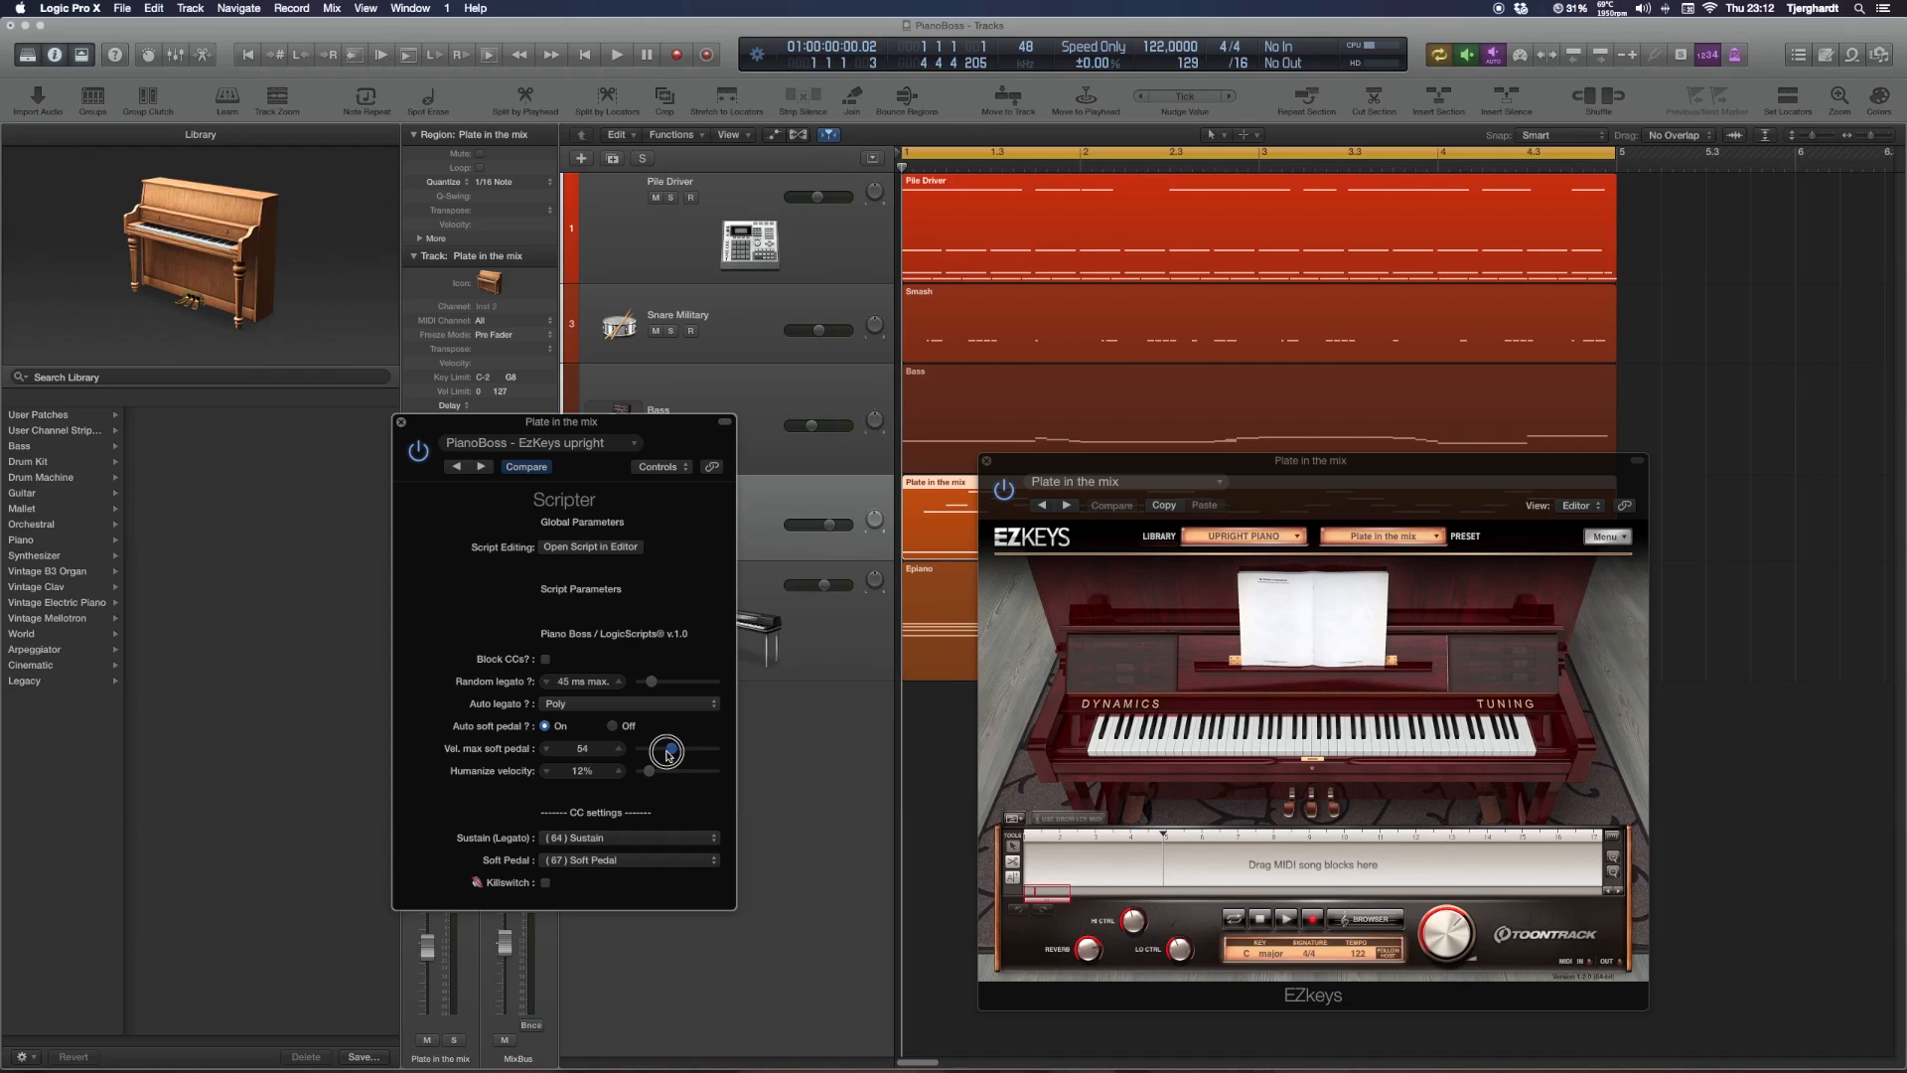
{"action": "left_click_drag", "start_coordinate": [667, 753], "coordinate": [646, 757]}
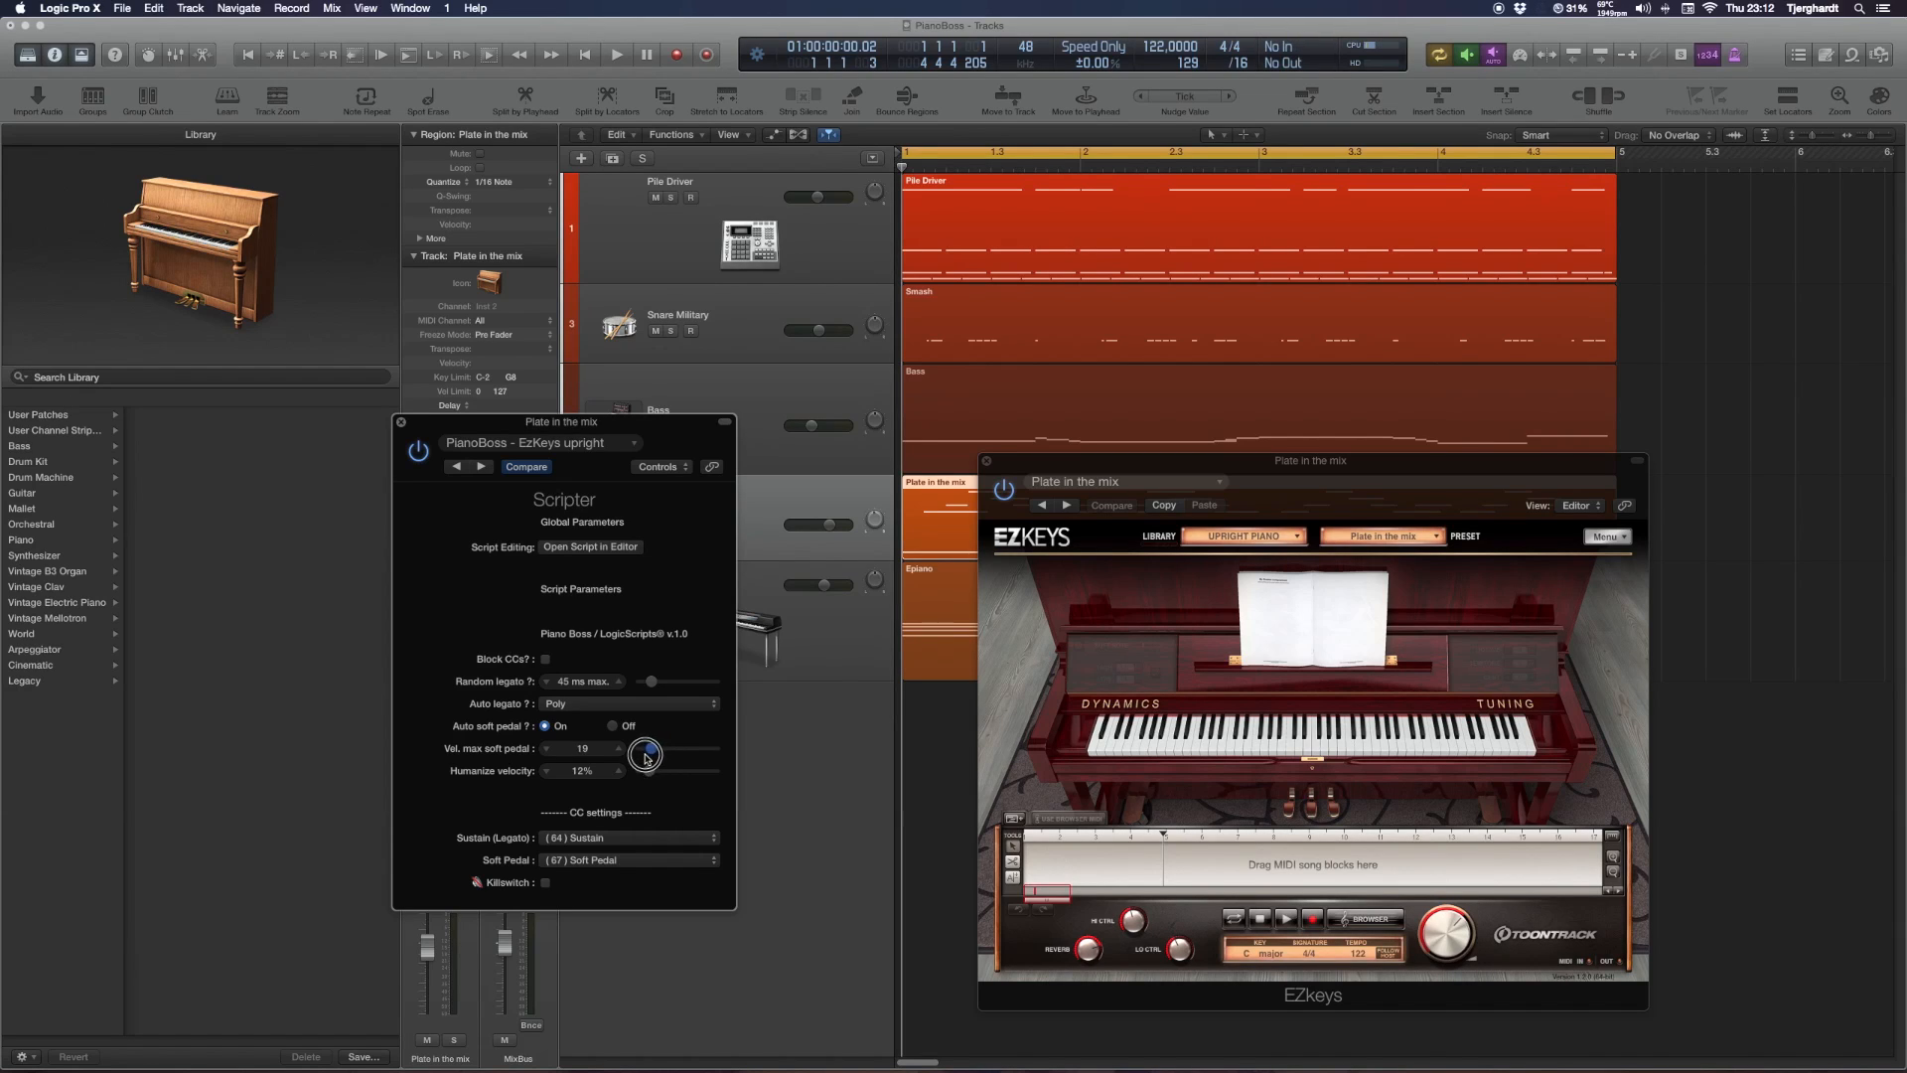
{"action": "left_click_drag", "start_coordinate": [644, 755], "coordinate": [631, 757]}
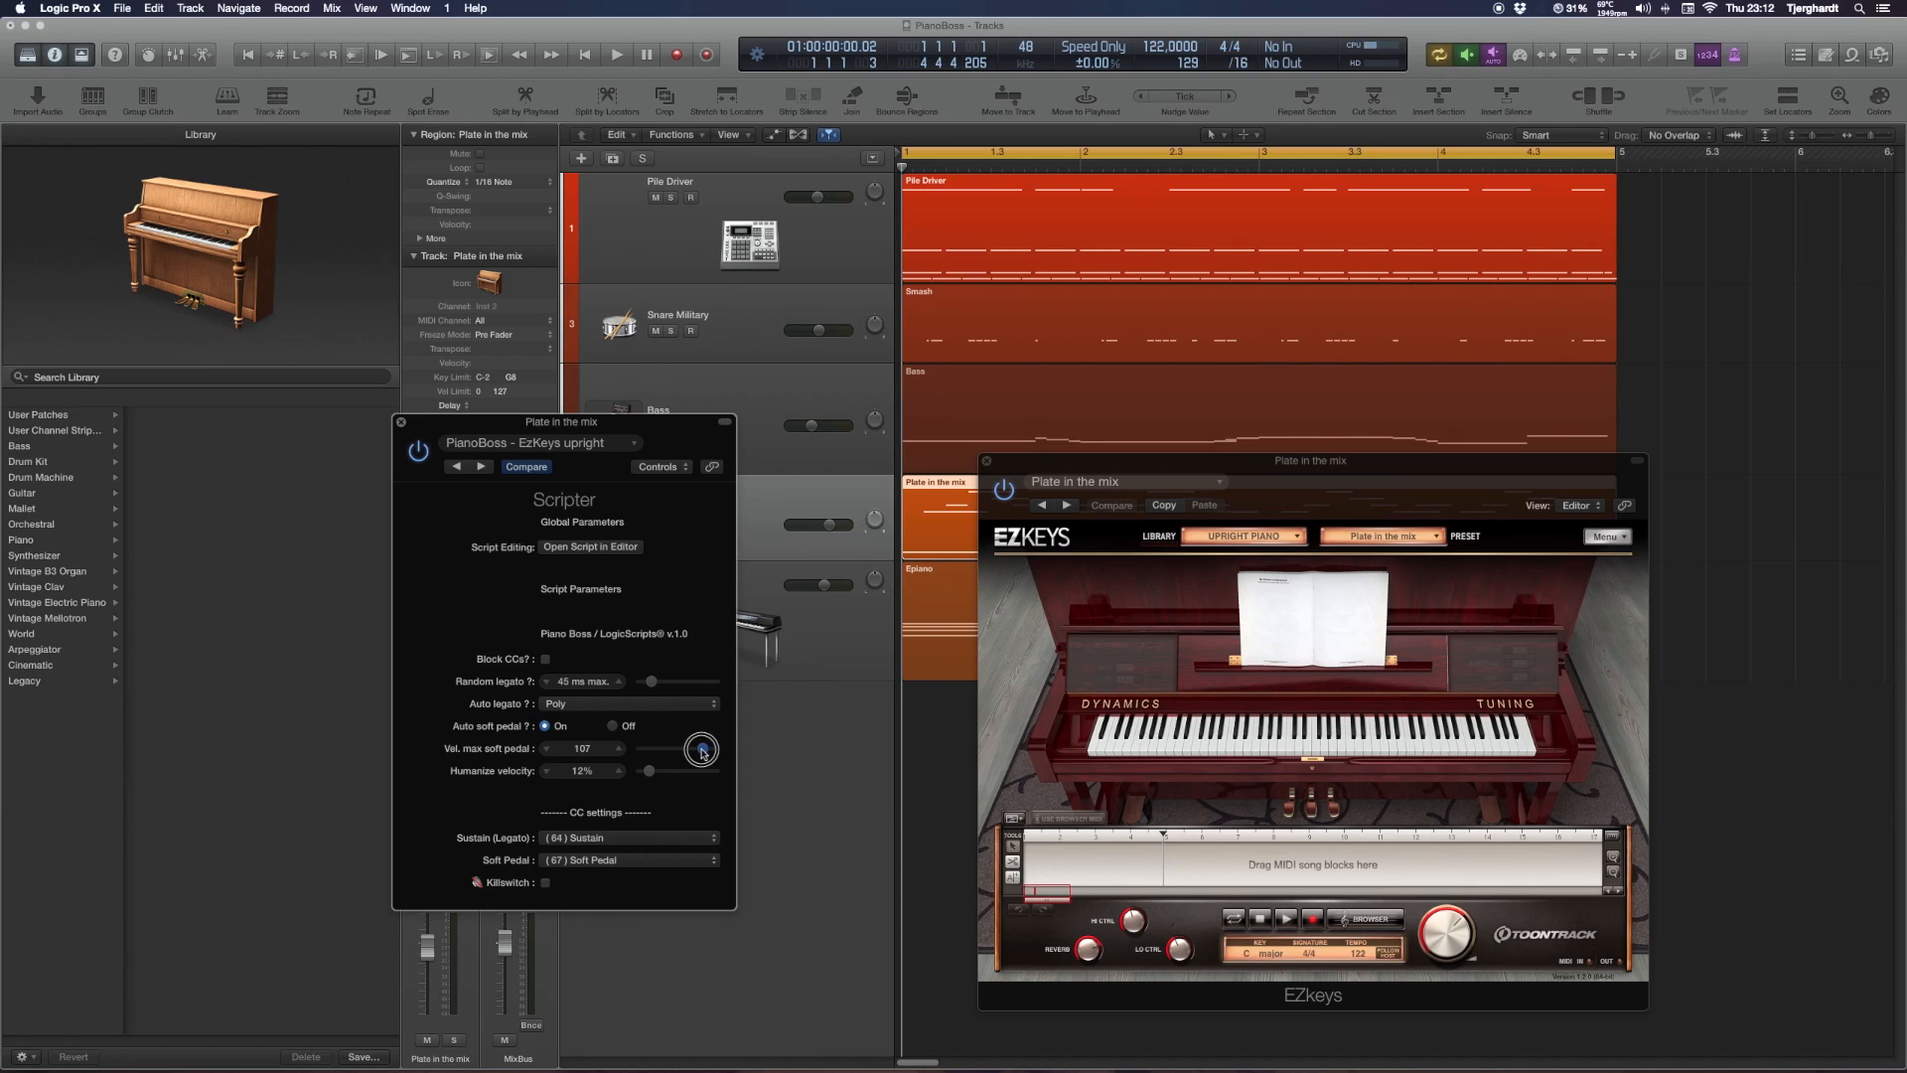
{"action": "left_click_drag", "start_coordinate": [704, 749], "coordinate": [648, 775]}
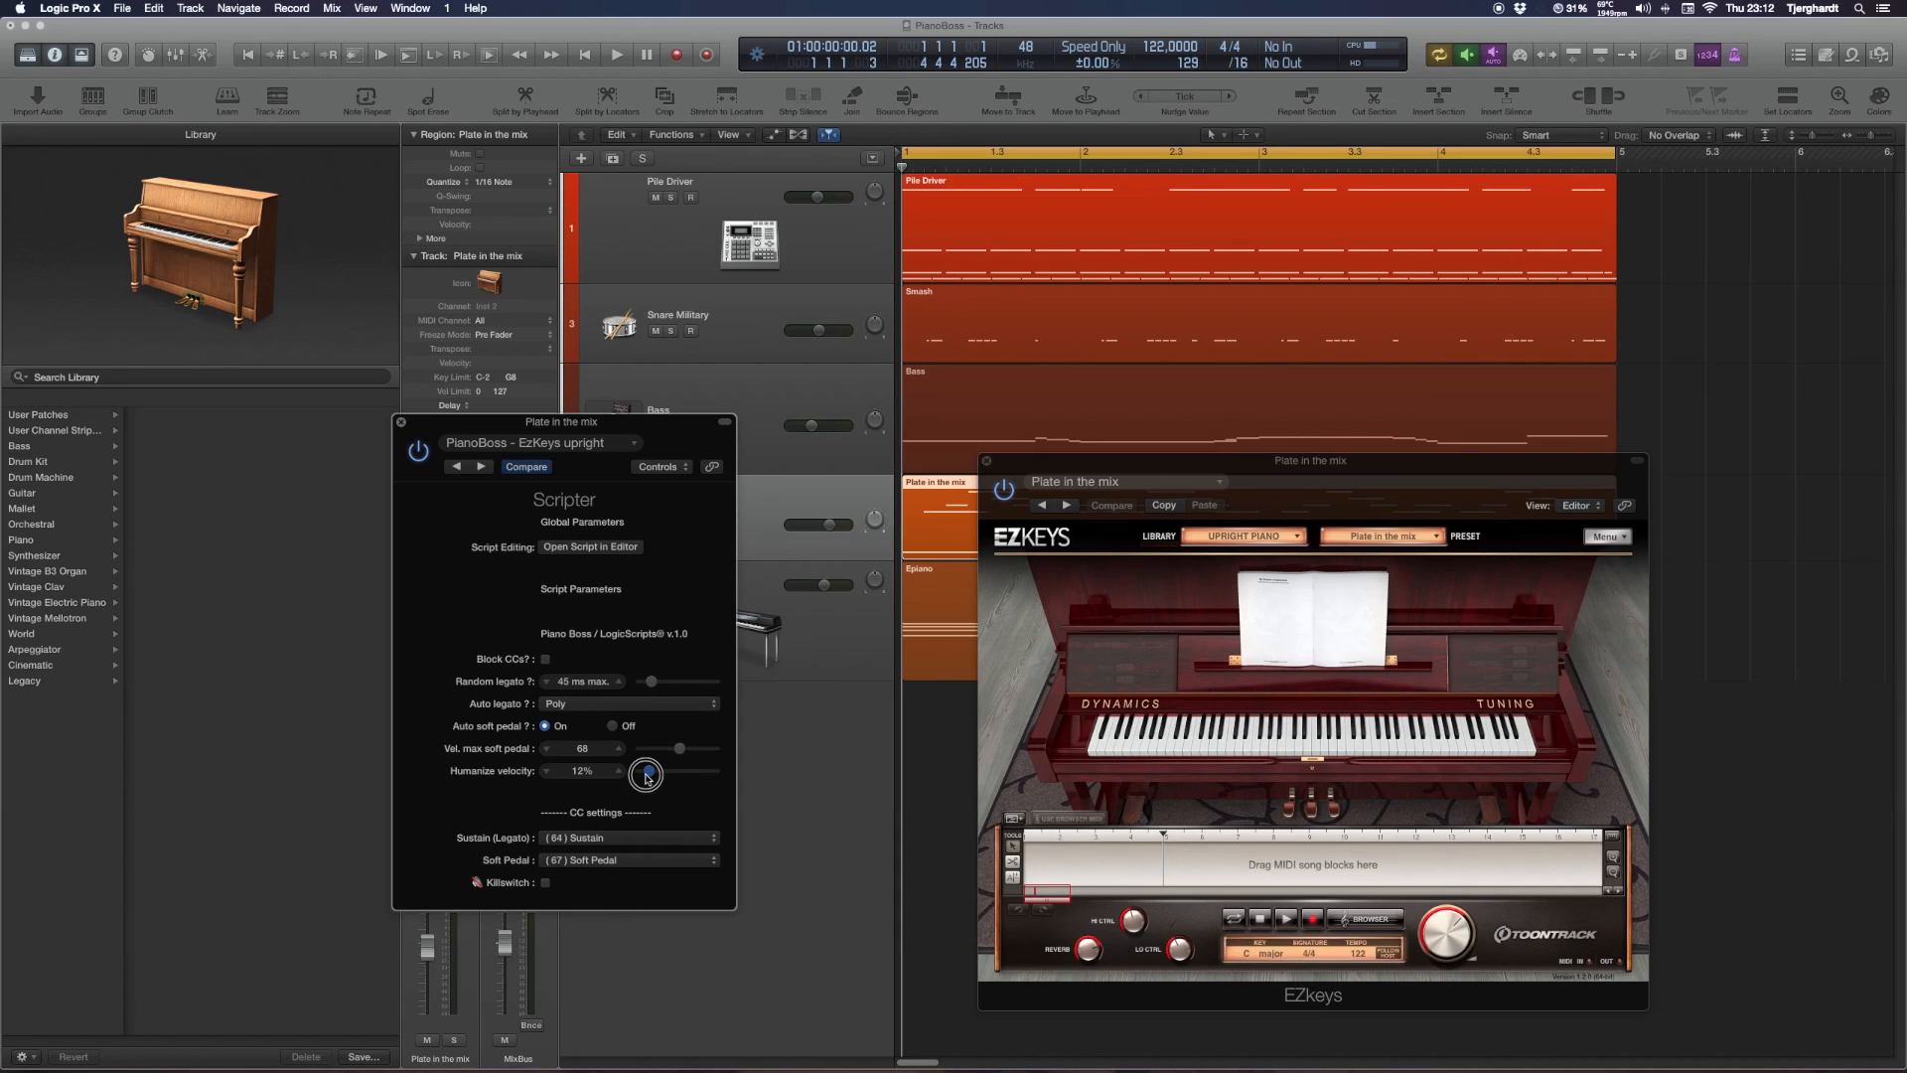
{"action": "left_click_drag", "start_coordinate": [646, 776], "coordinate": [654, 755]}
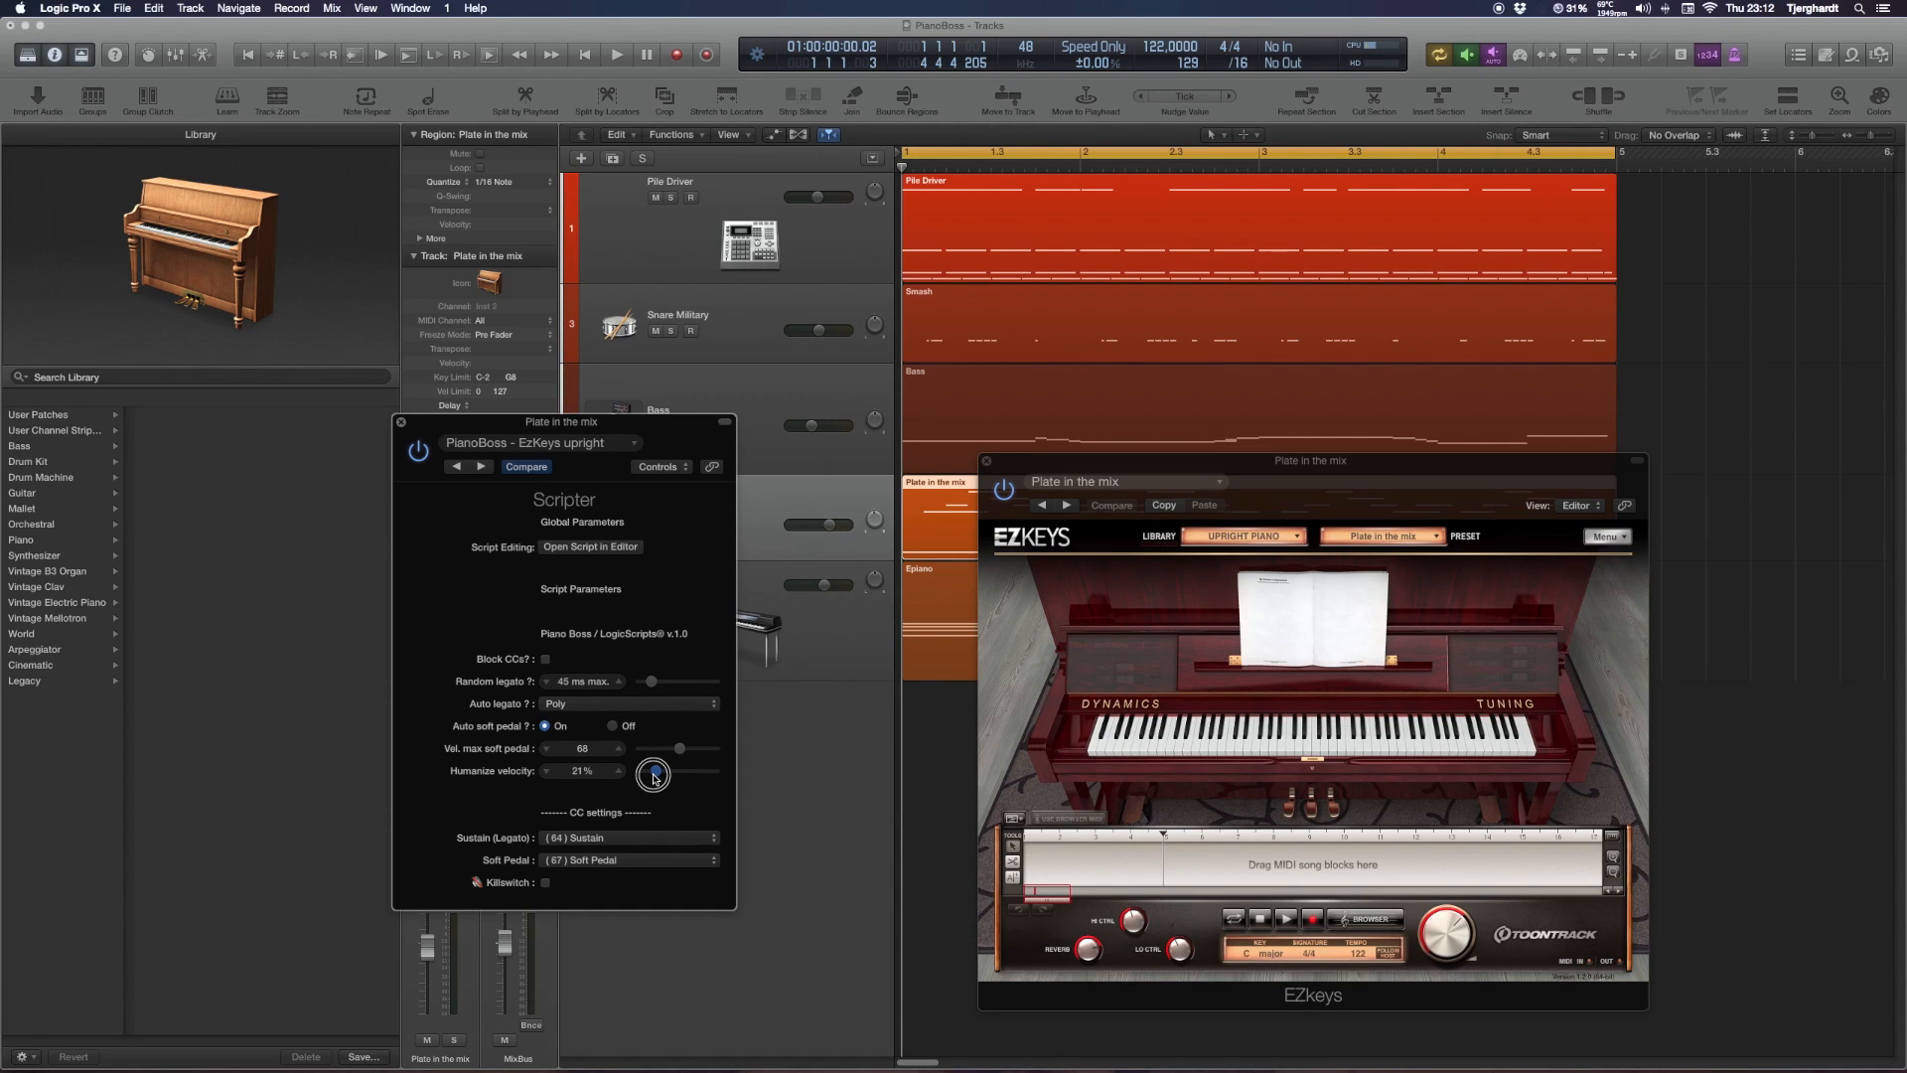
{"action": "left_click_drag", "start_coordinate": [654, 773], "coordinate": [637, 772]}
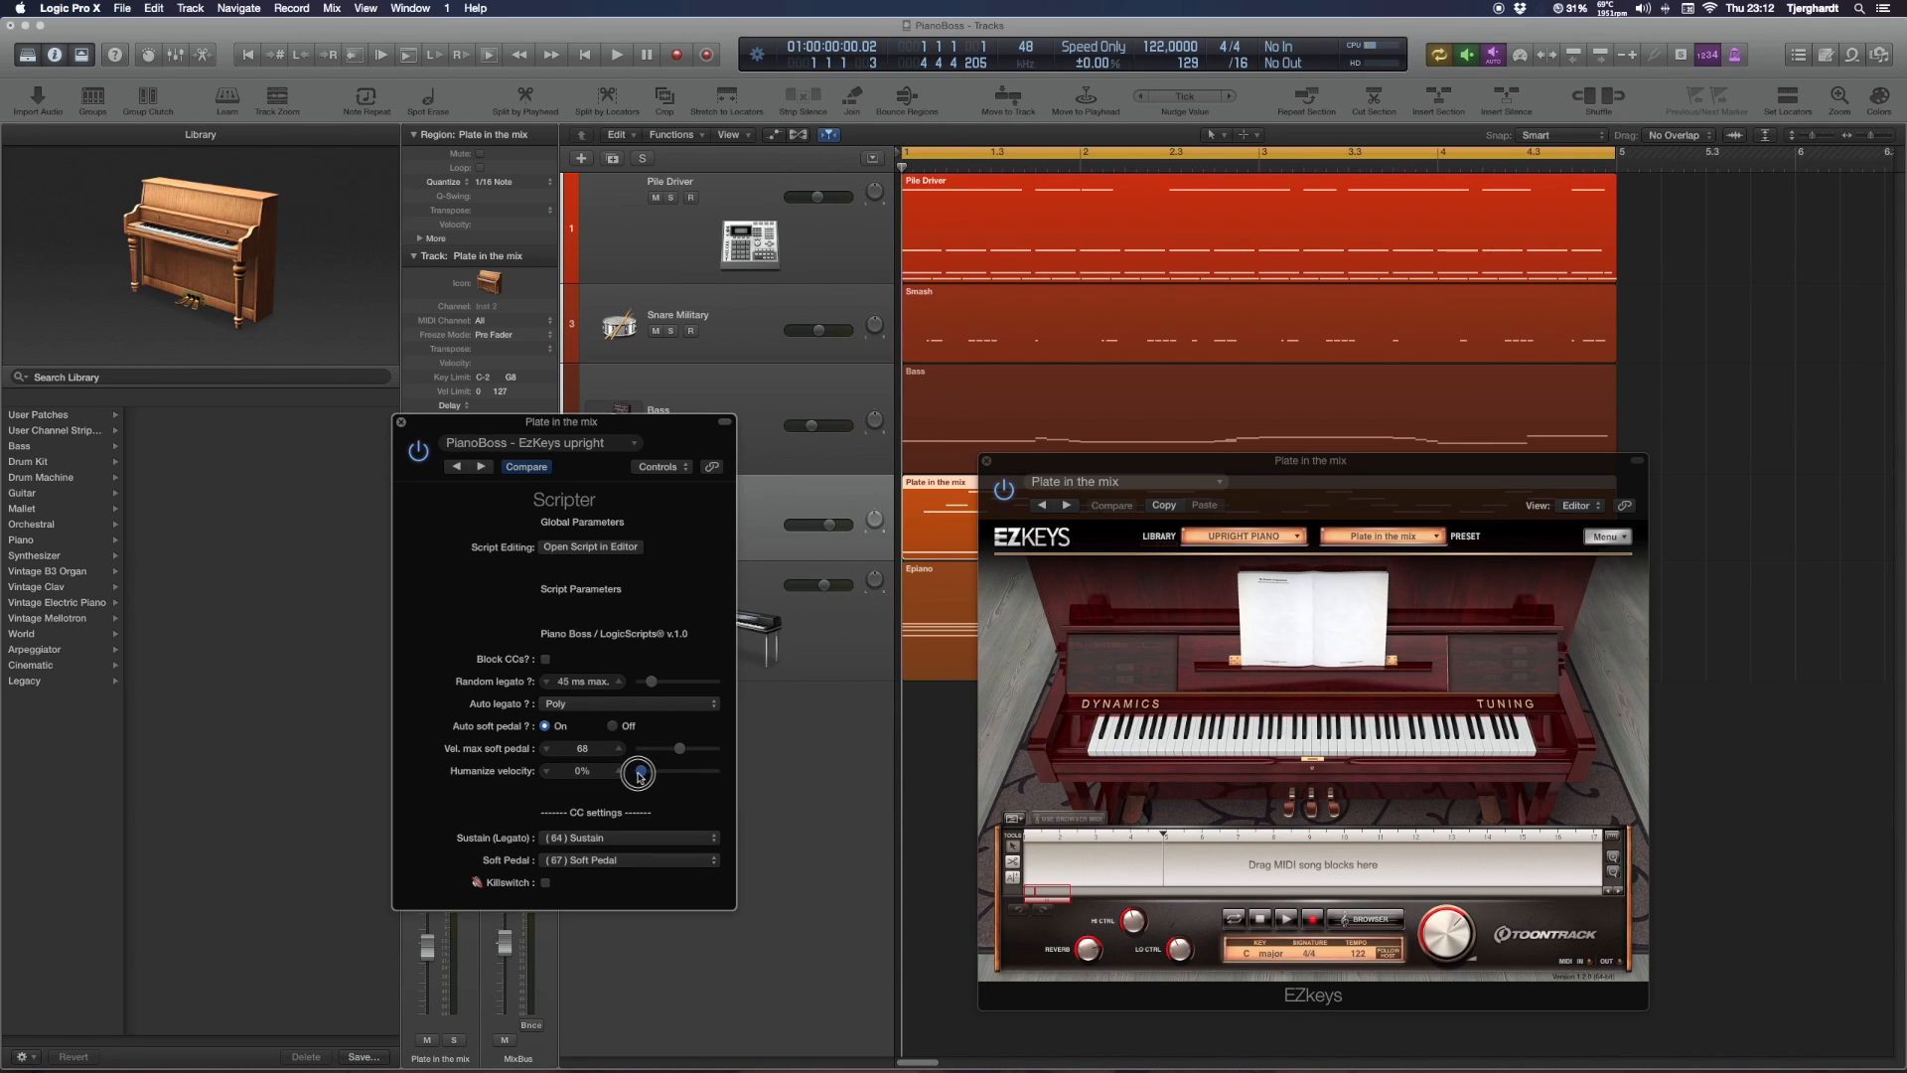
Settle max soft pedal velocity at 62 and humanize velocity at 18%
{"action": "left_click_drag", "start_coordinate": [637, 773], "coordinate": [681, 751]}
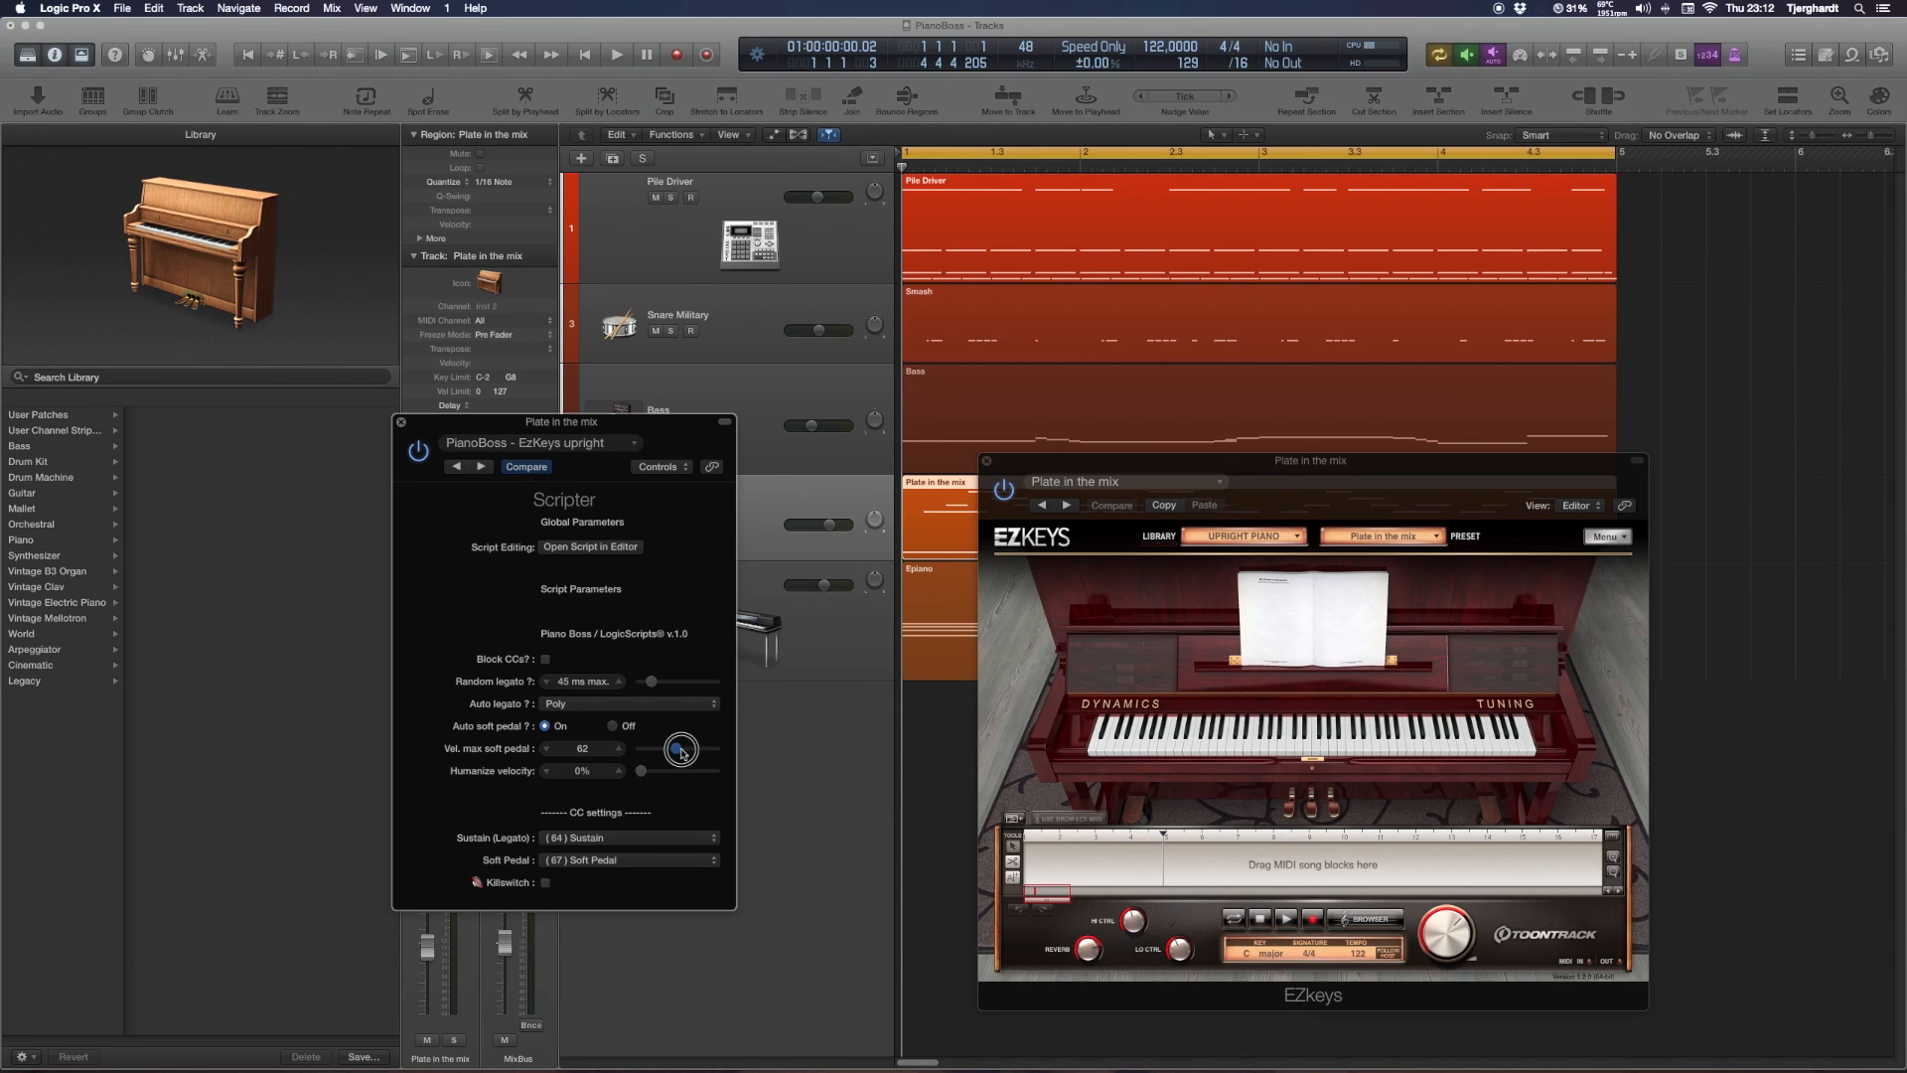
{"action": "left_click_drag", "start_coordinate": [681, 749], "coordinate": [684, 745]}
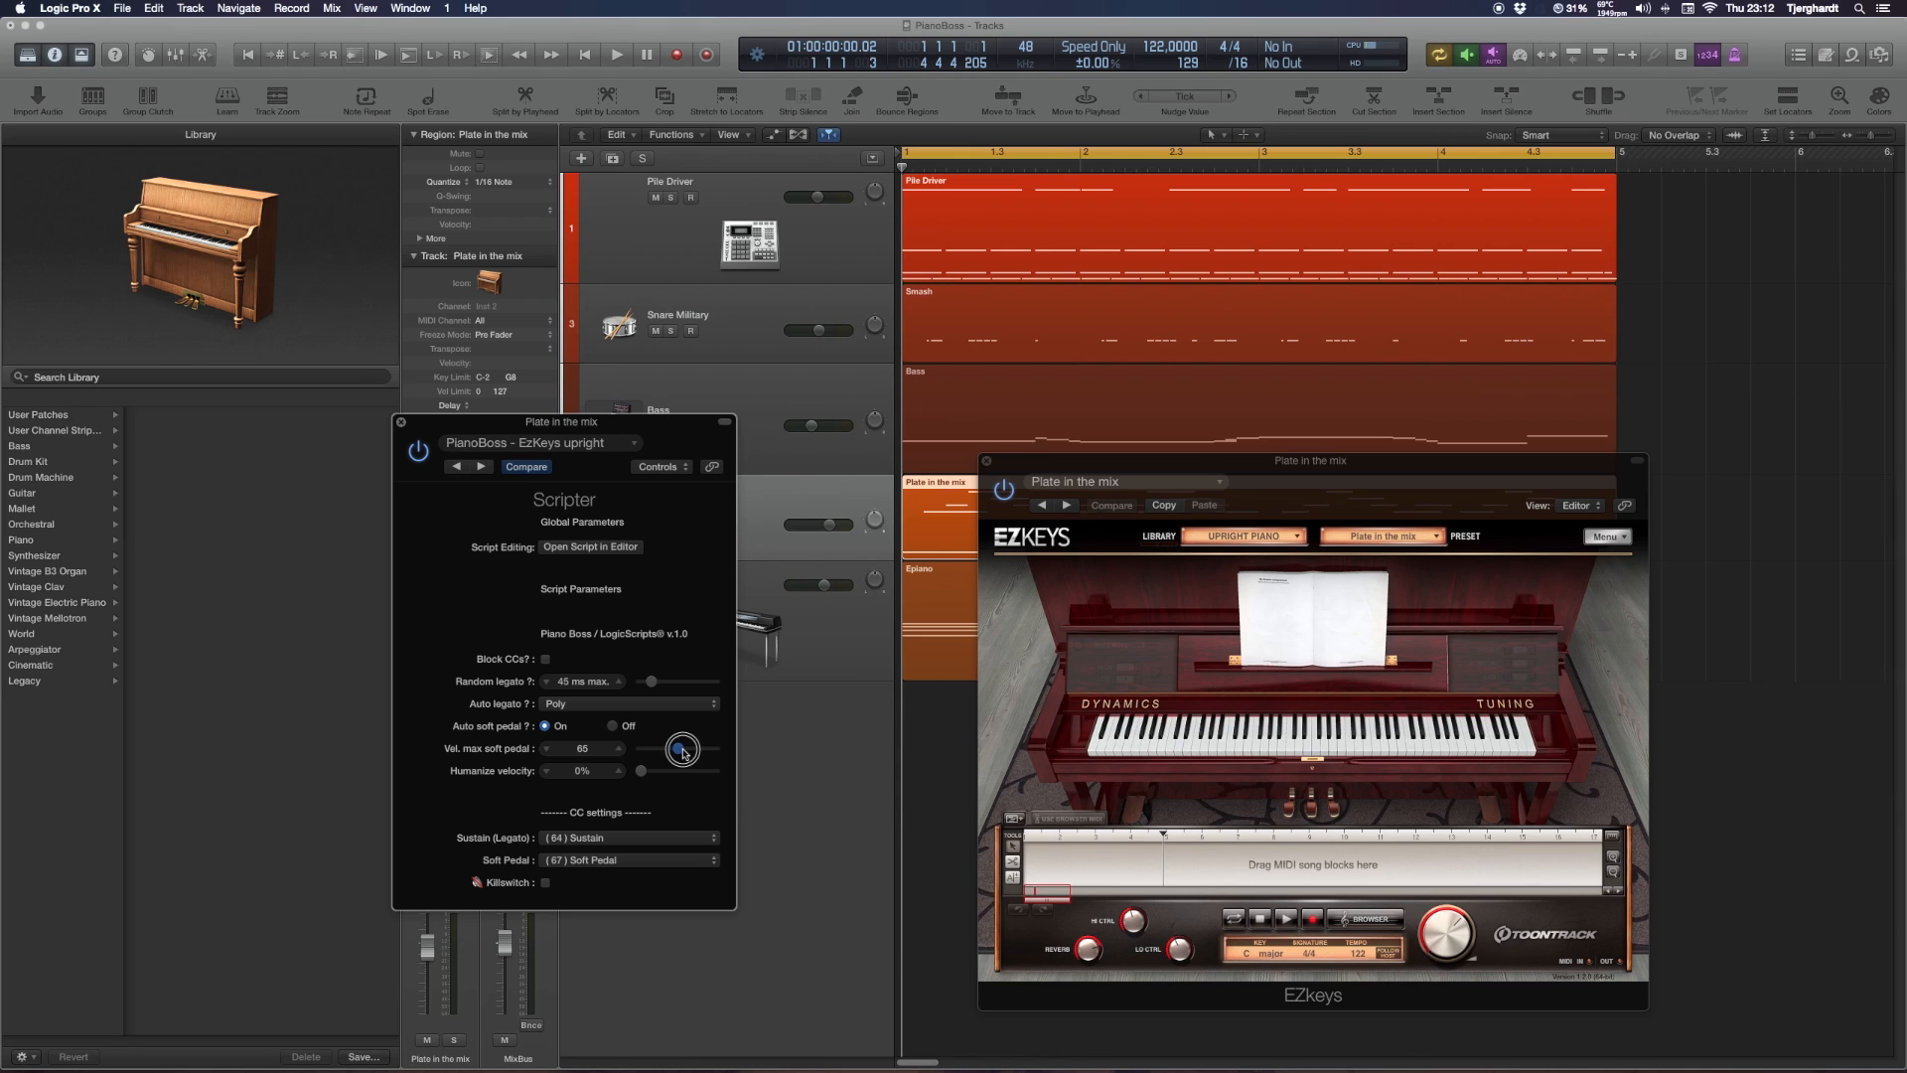
{"action": "left_click_drag", "start_coordinate": [682, 749], "coordinate": [644, 771]}
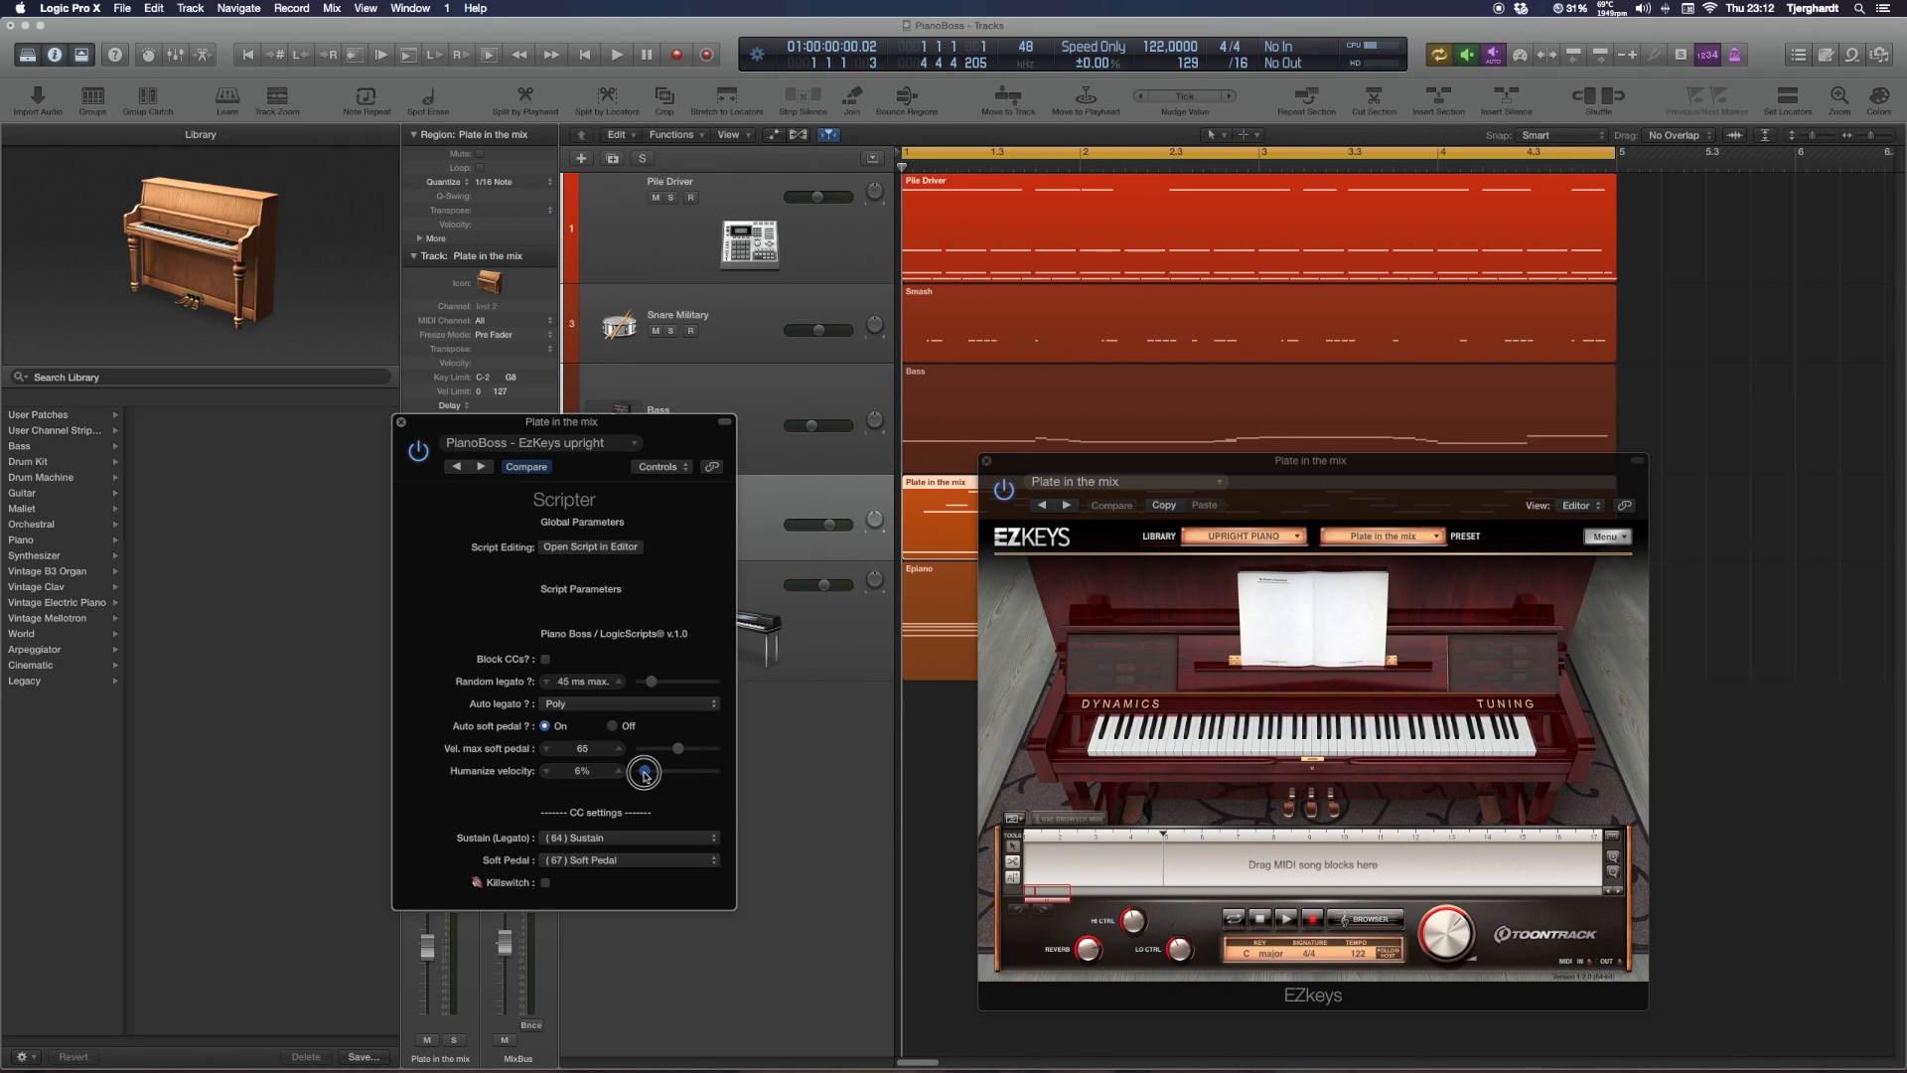
{"action": "left_click_drag", "start_coordinate": [644, 773], "coordinate": [695, 743]}
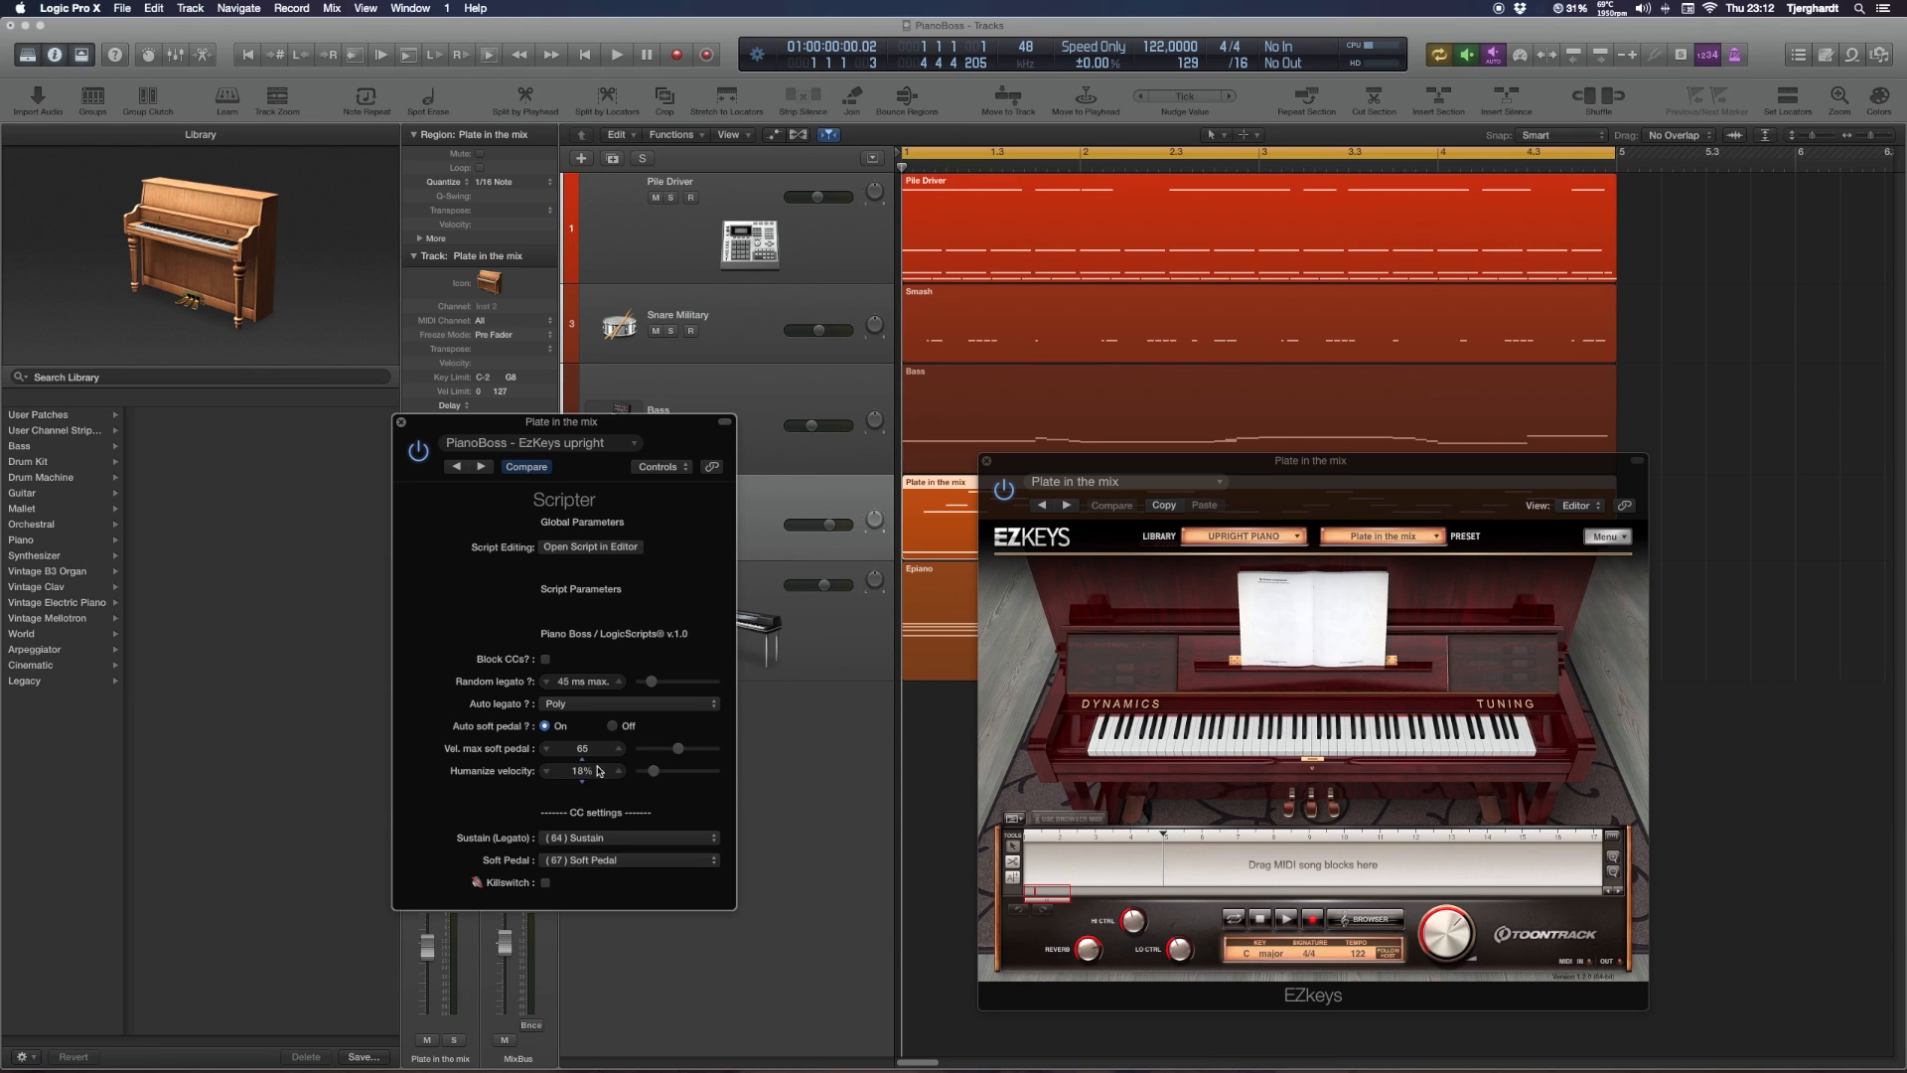
{"action": "left_click_drag", "start_coordinate": [677, 749], "coordinate": [673, 753]}
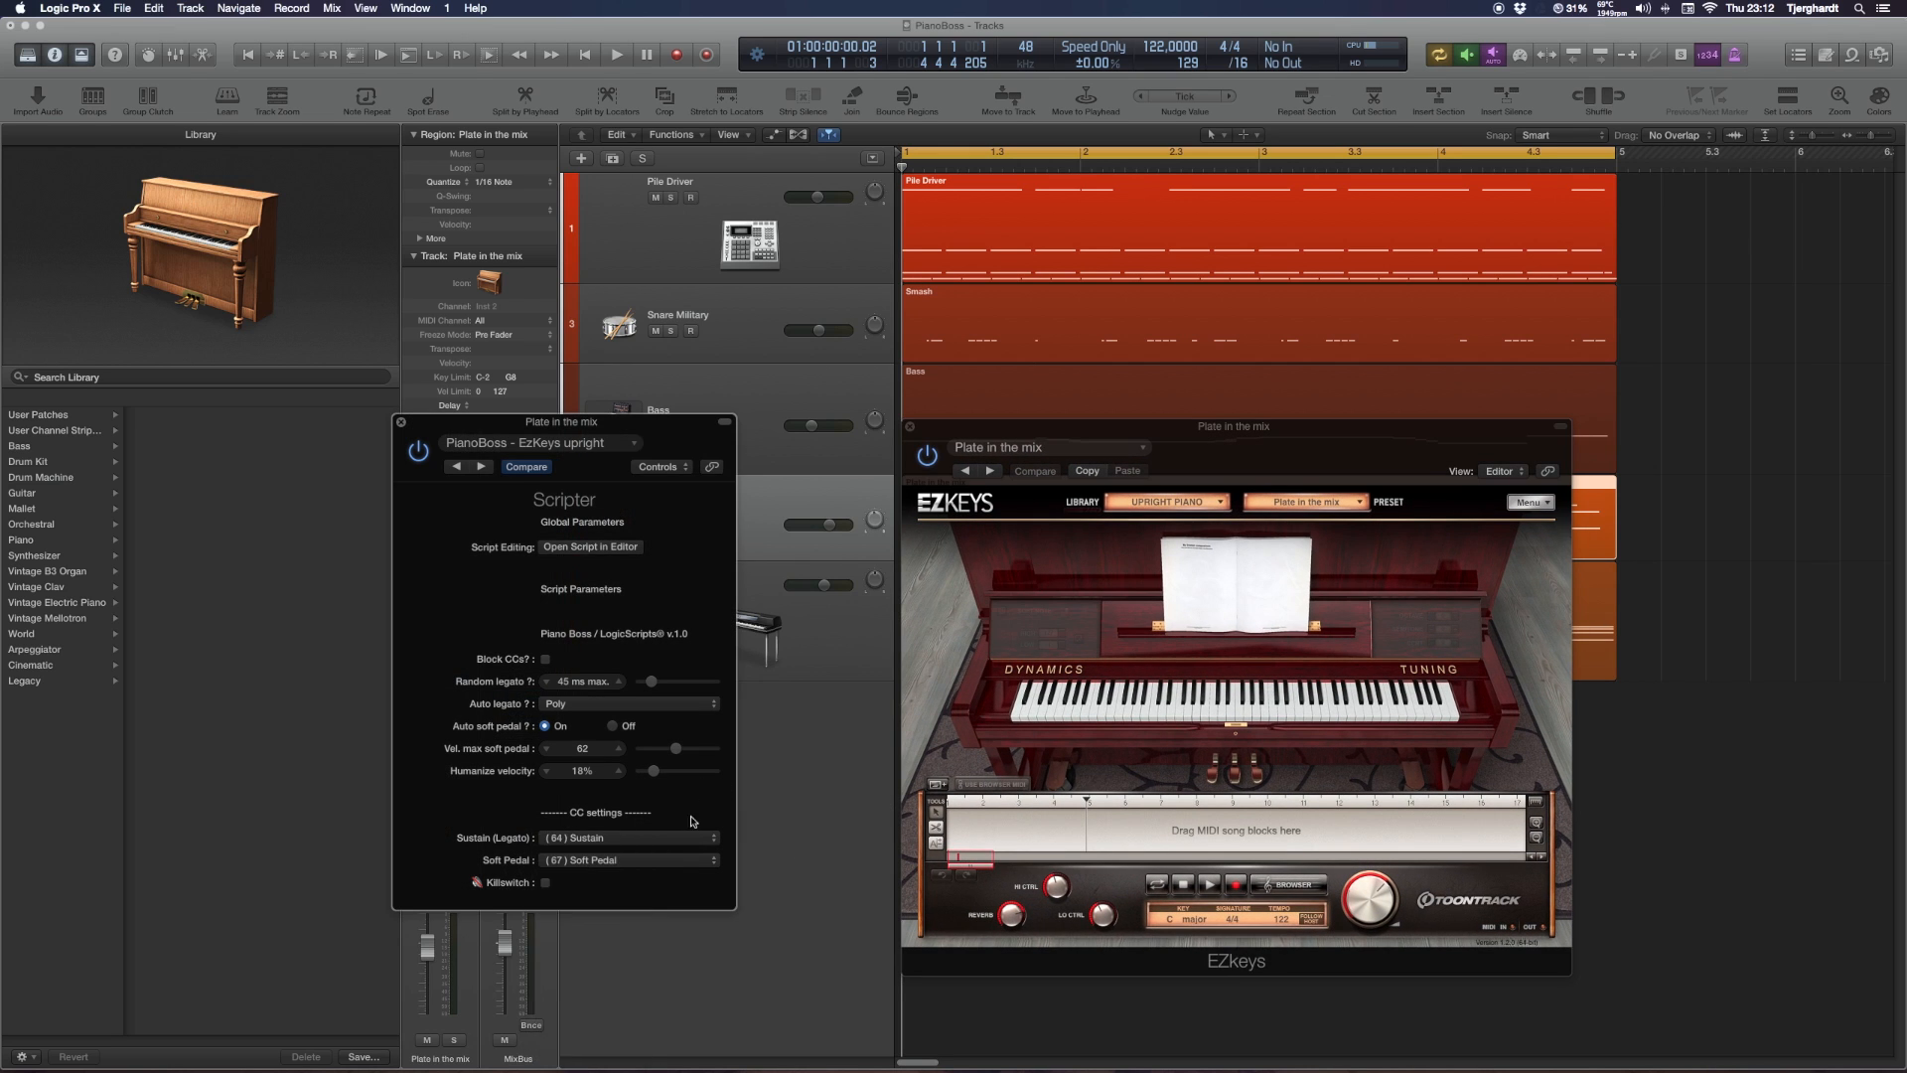
Map the PianoBoss soft pedal to CC 67 Soft Pedal, sustain staying on CC 64
{"action": "left_click", "coordinate": [626, 860]}
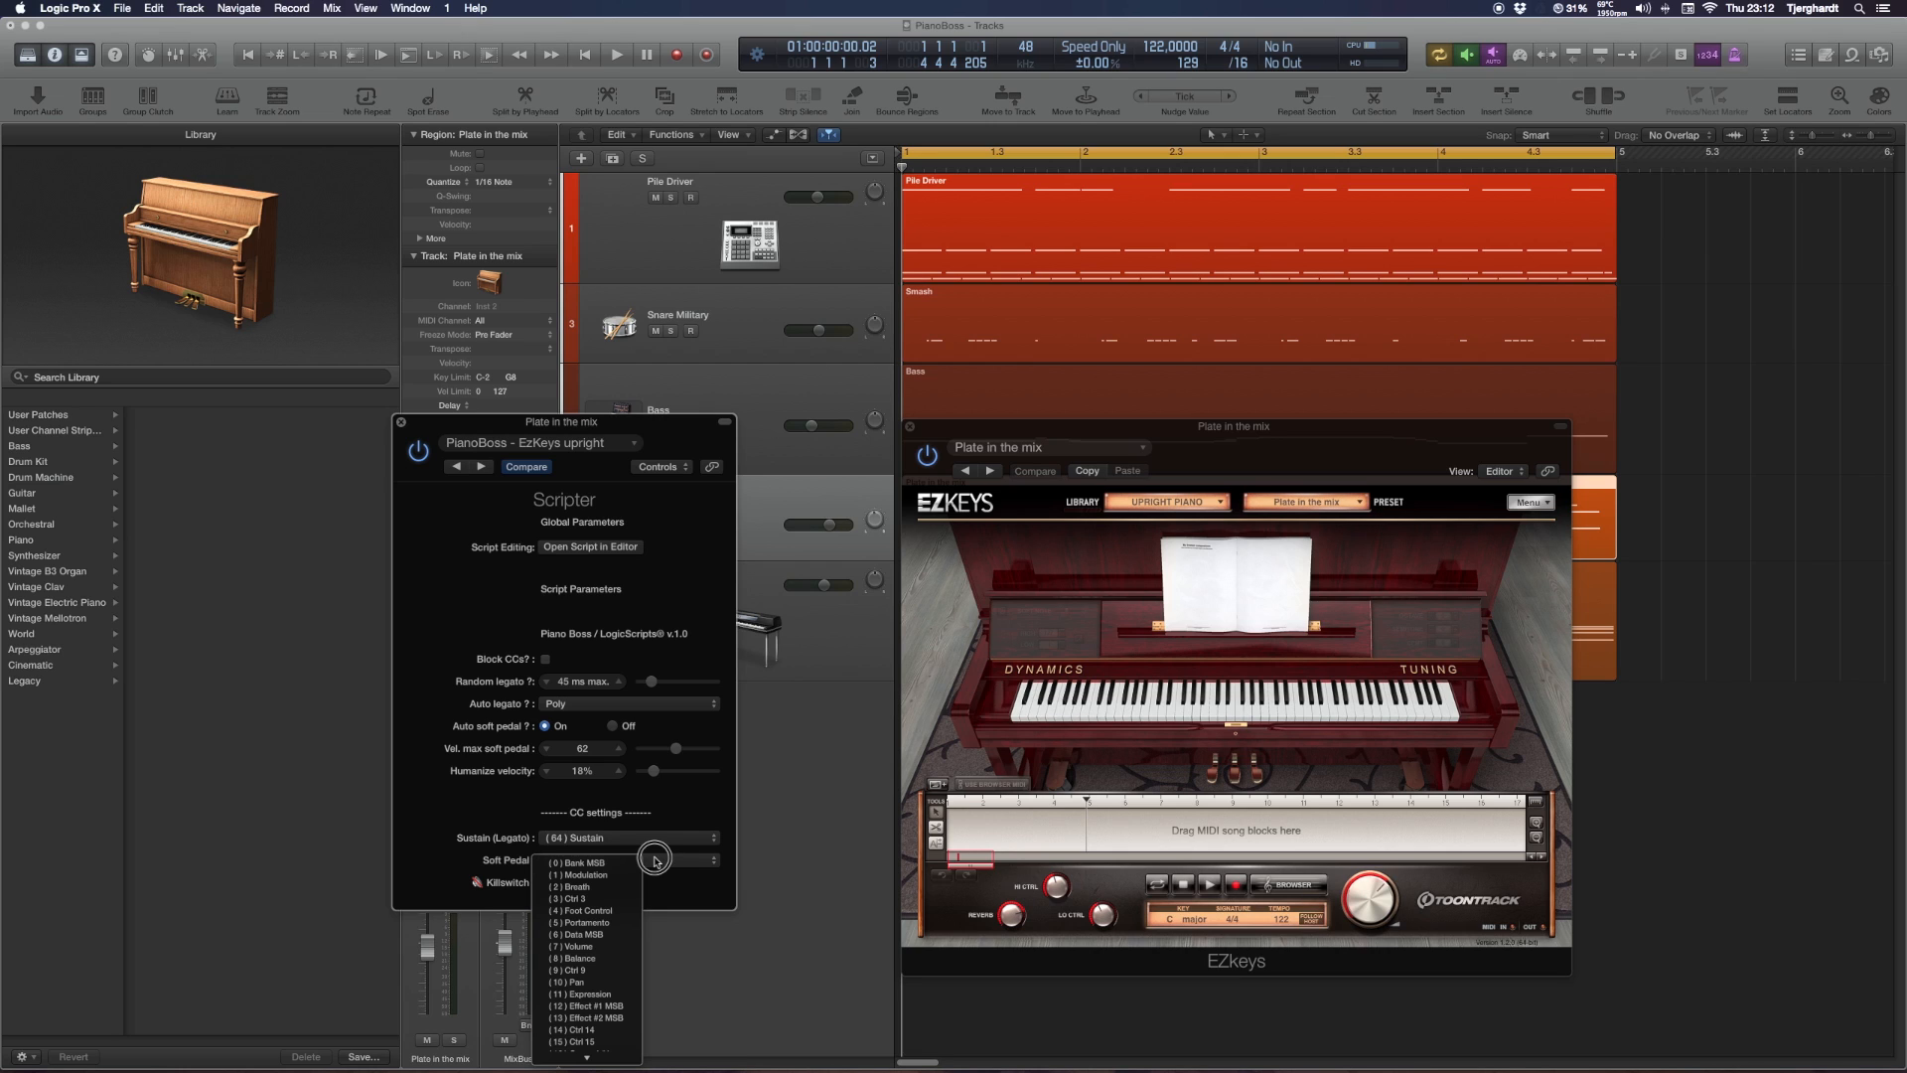
{"action": "mouse_move", "coordinate": [701, 878]}
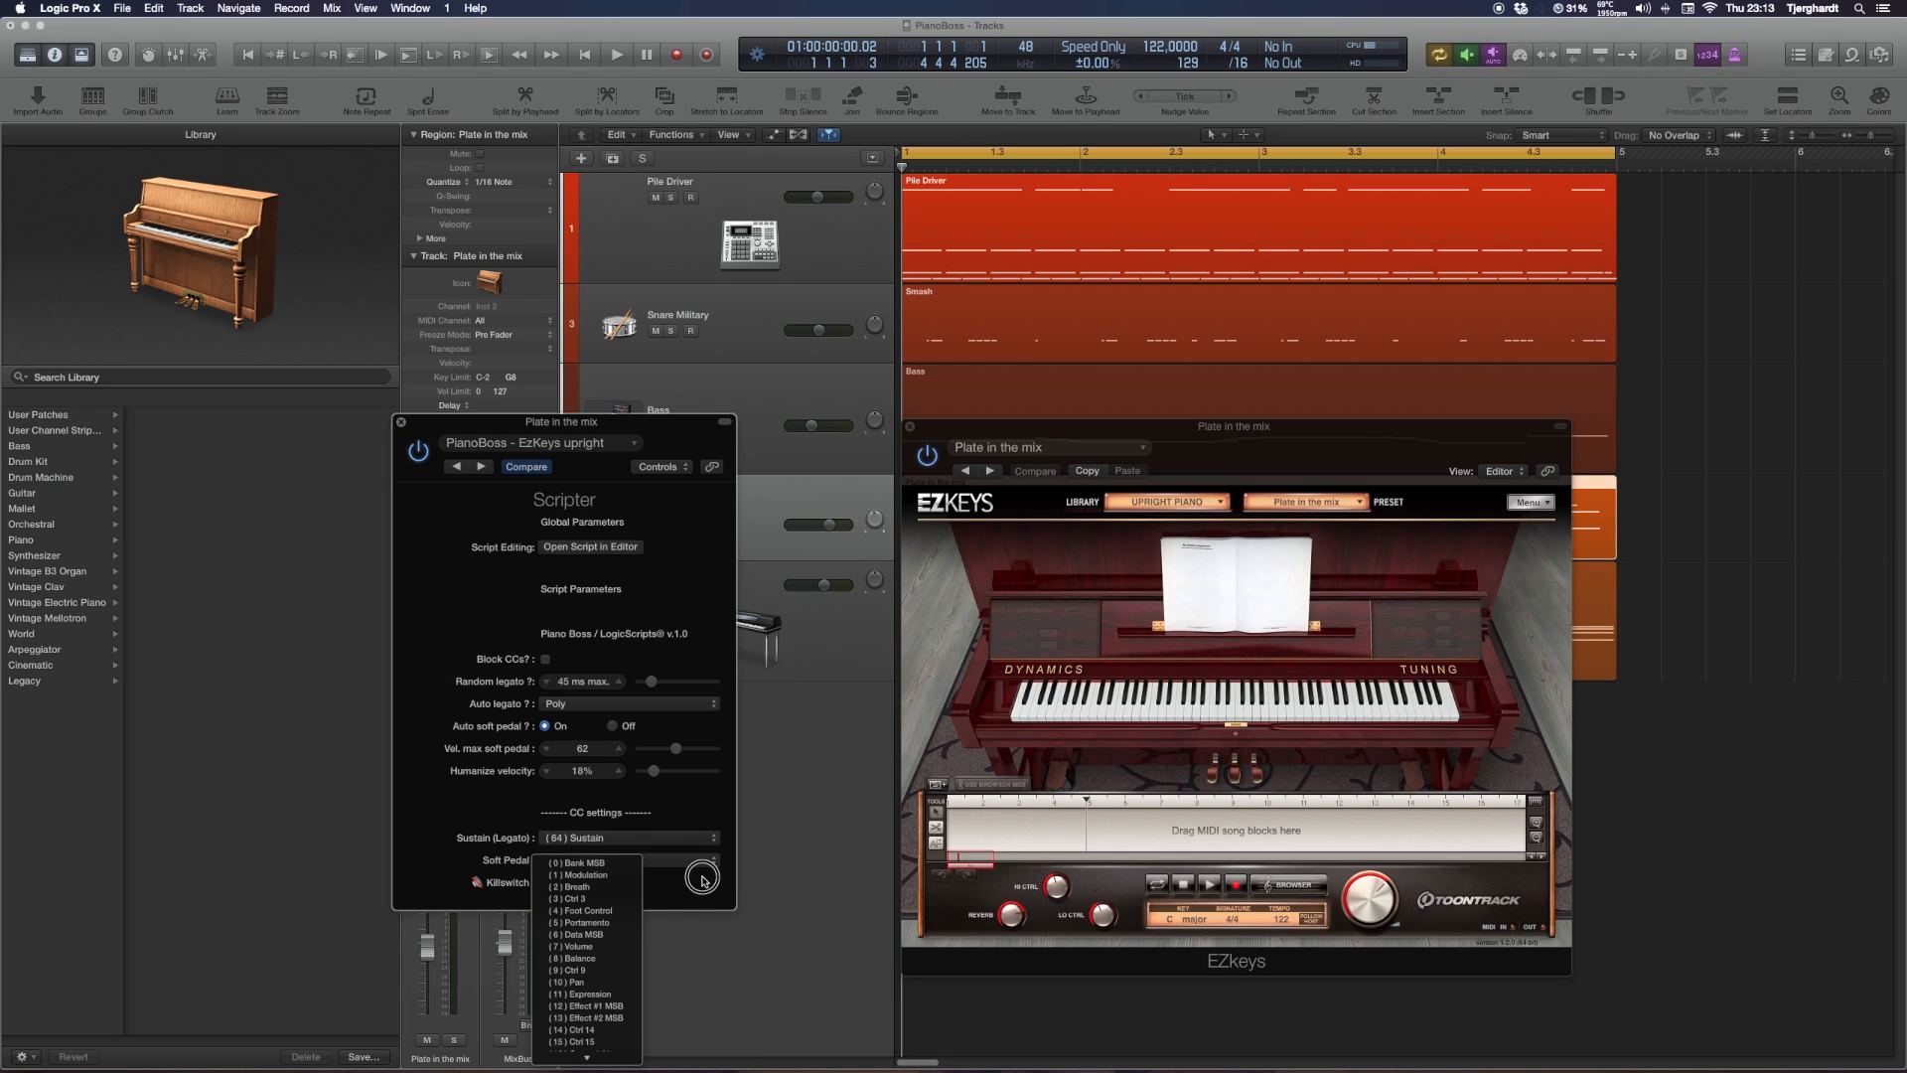
{"action": "left_click", "coordinate": [580, 920]}
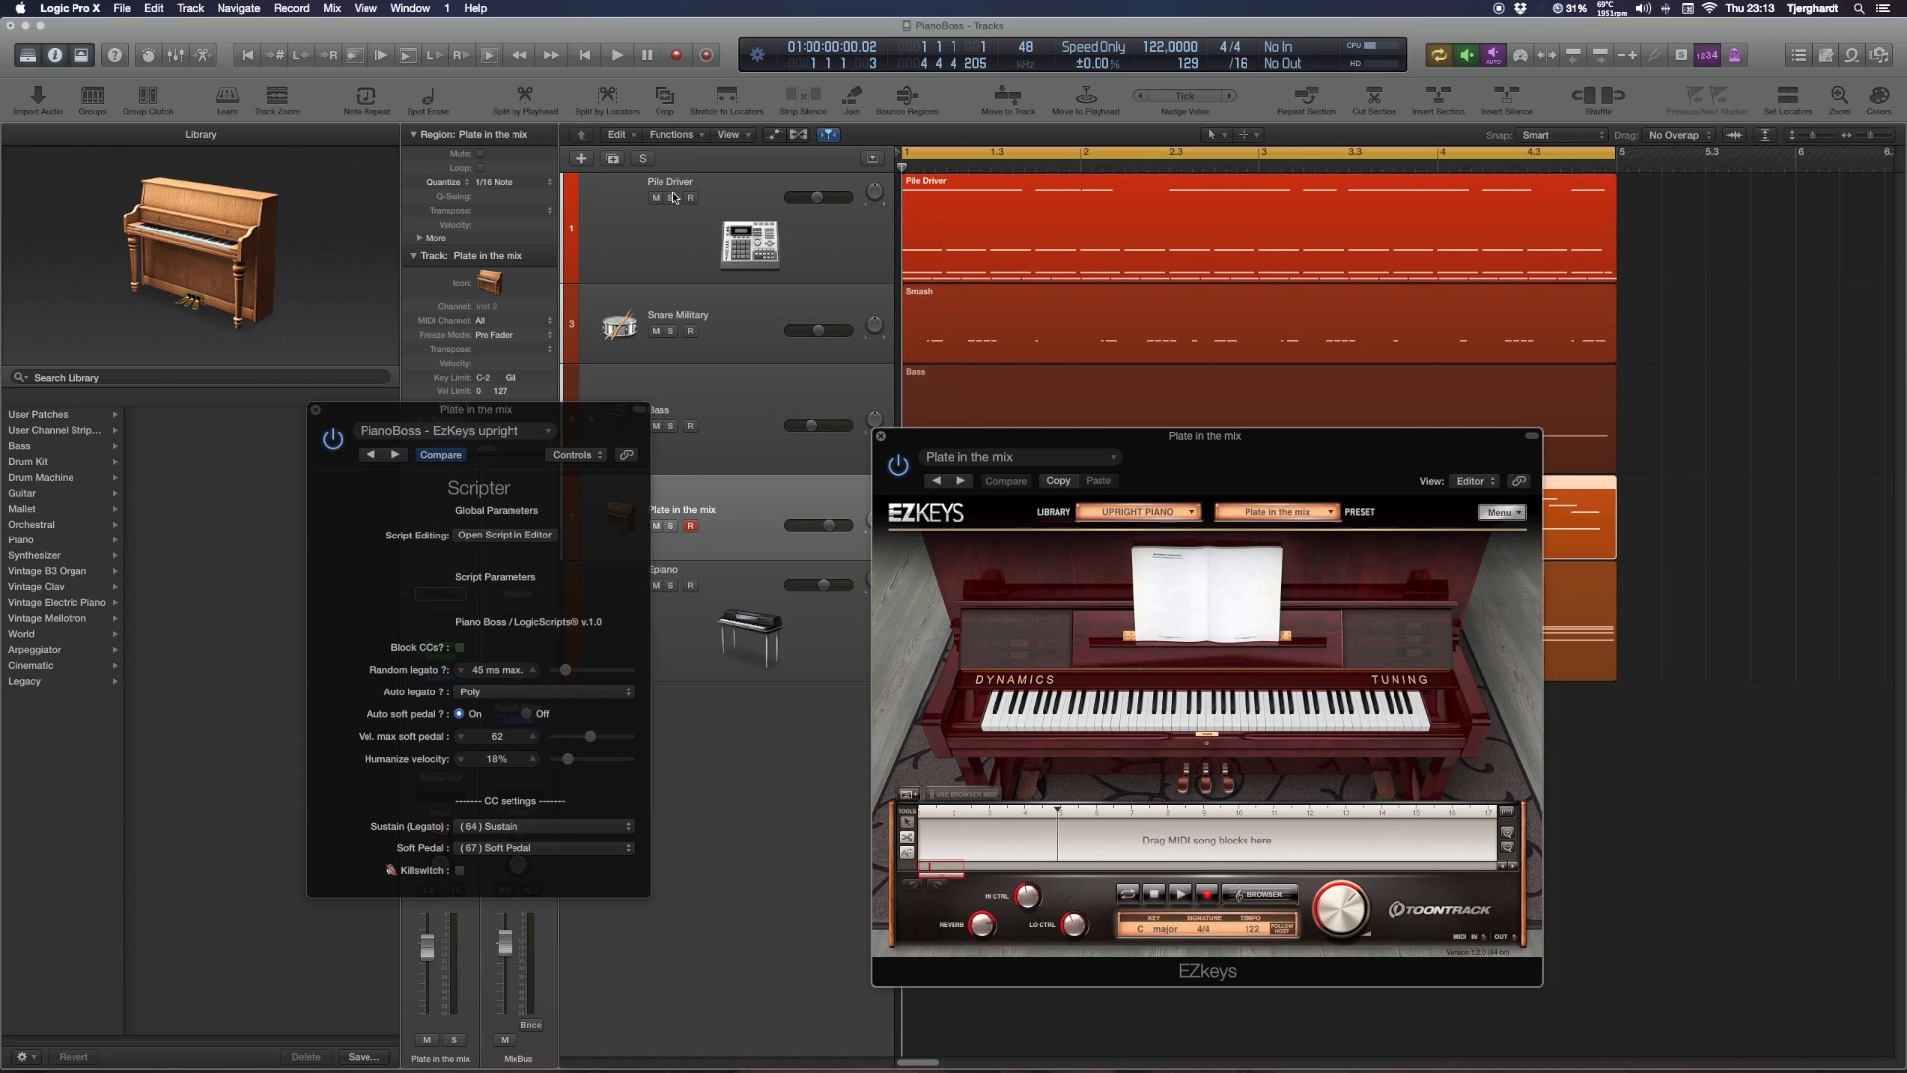
Shift the Scripter and EZkeys windows aside, solo the Plate in the mix track, and start playback
{"action": "left_click", "coordinate": [616, 54]}
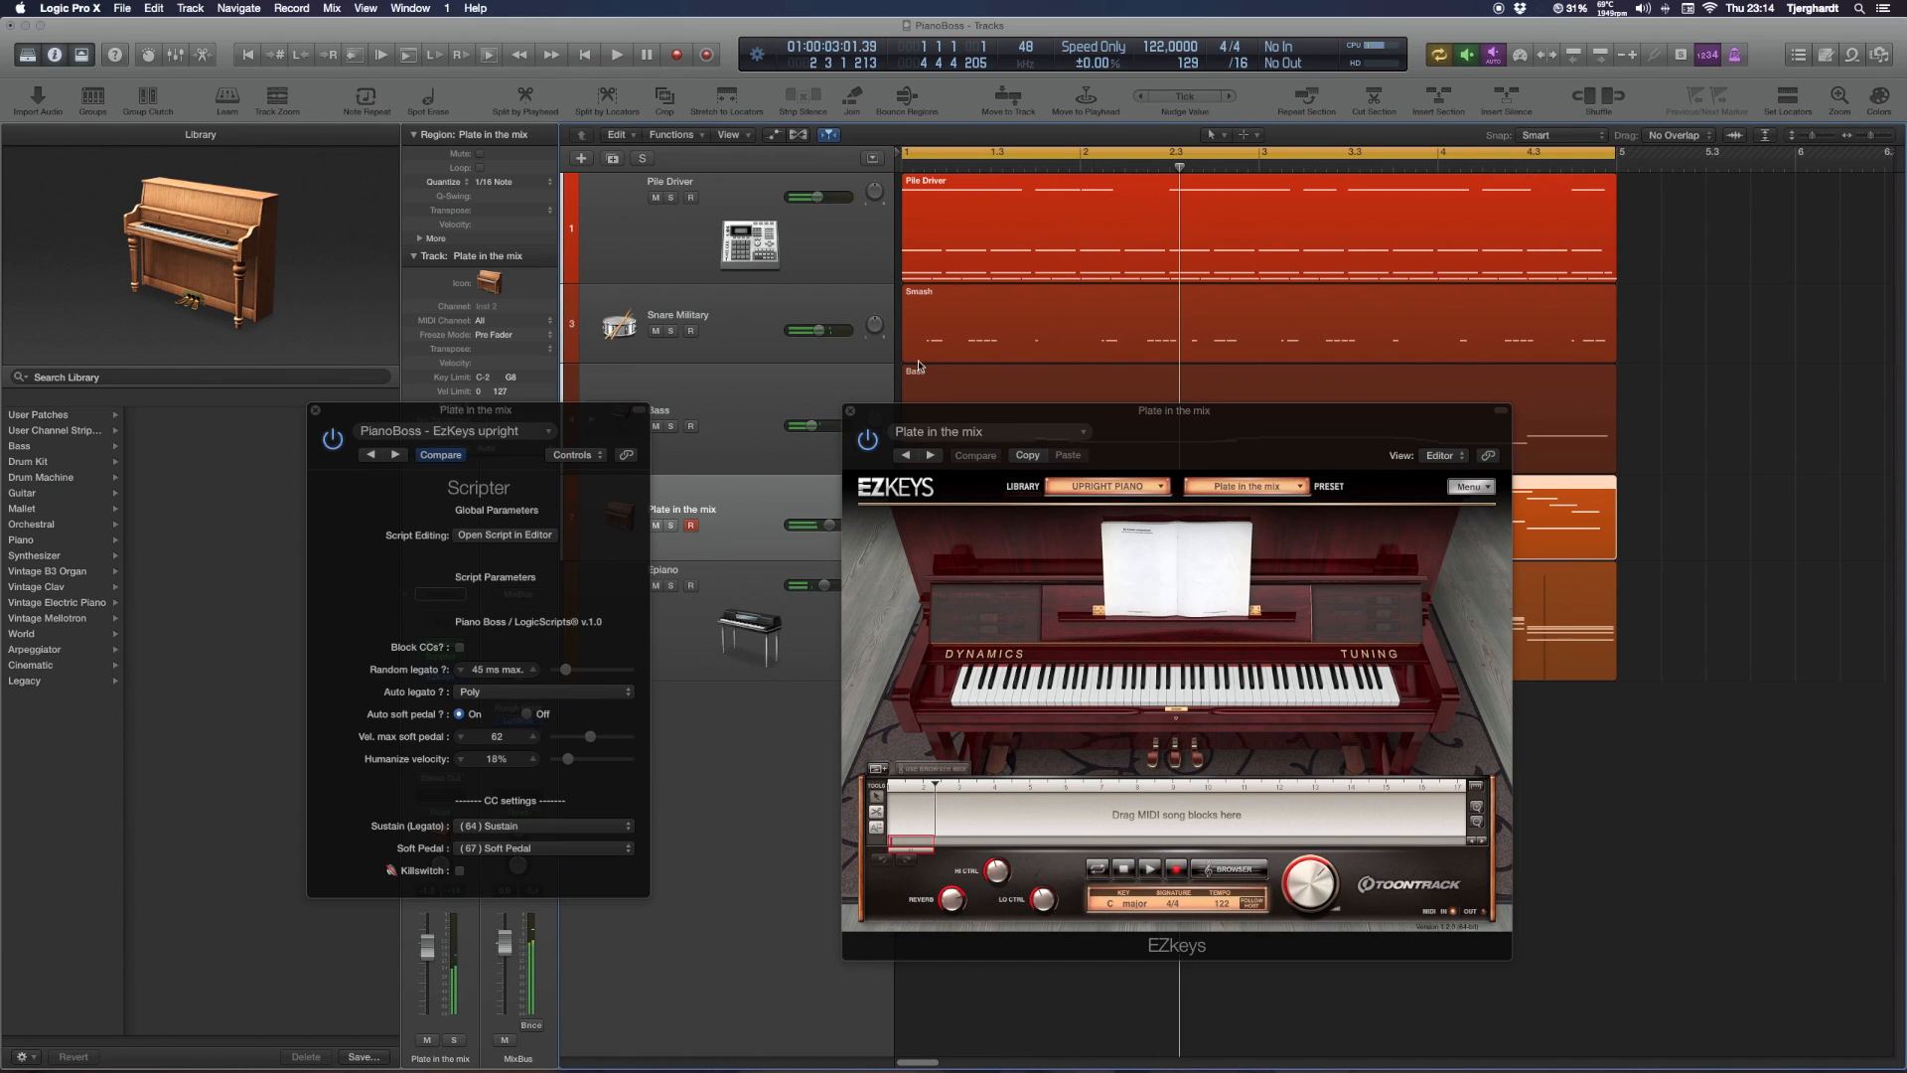
{"action": "left_click_drag", "start_coordinate": [1174, 409], "coordinate": [1335, 459]}
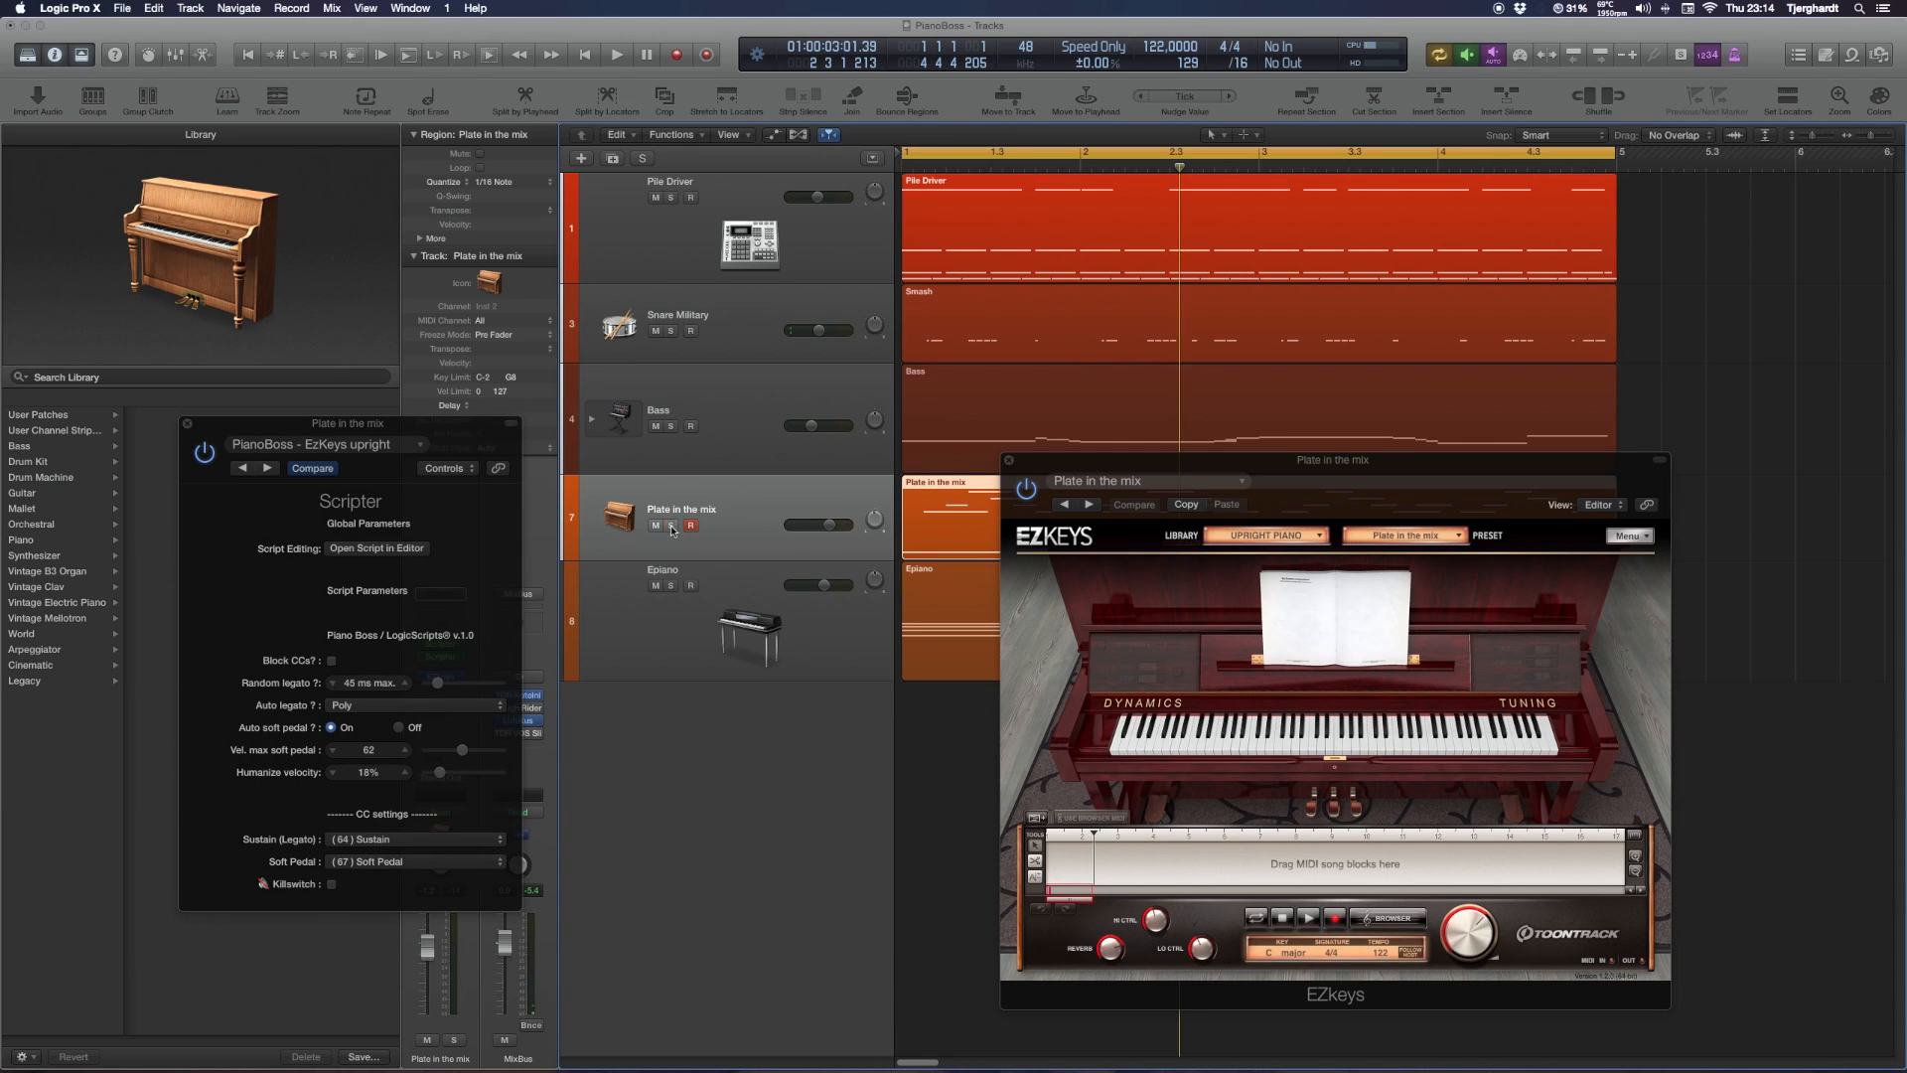
{"action": "left_click", "coordinate": [692, 524]}
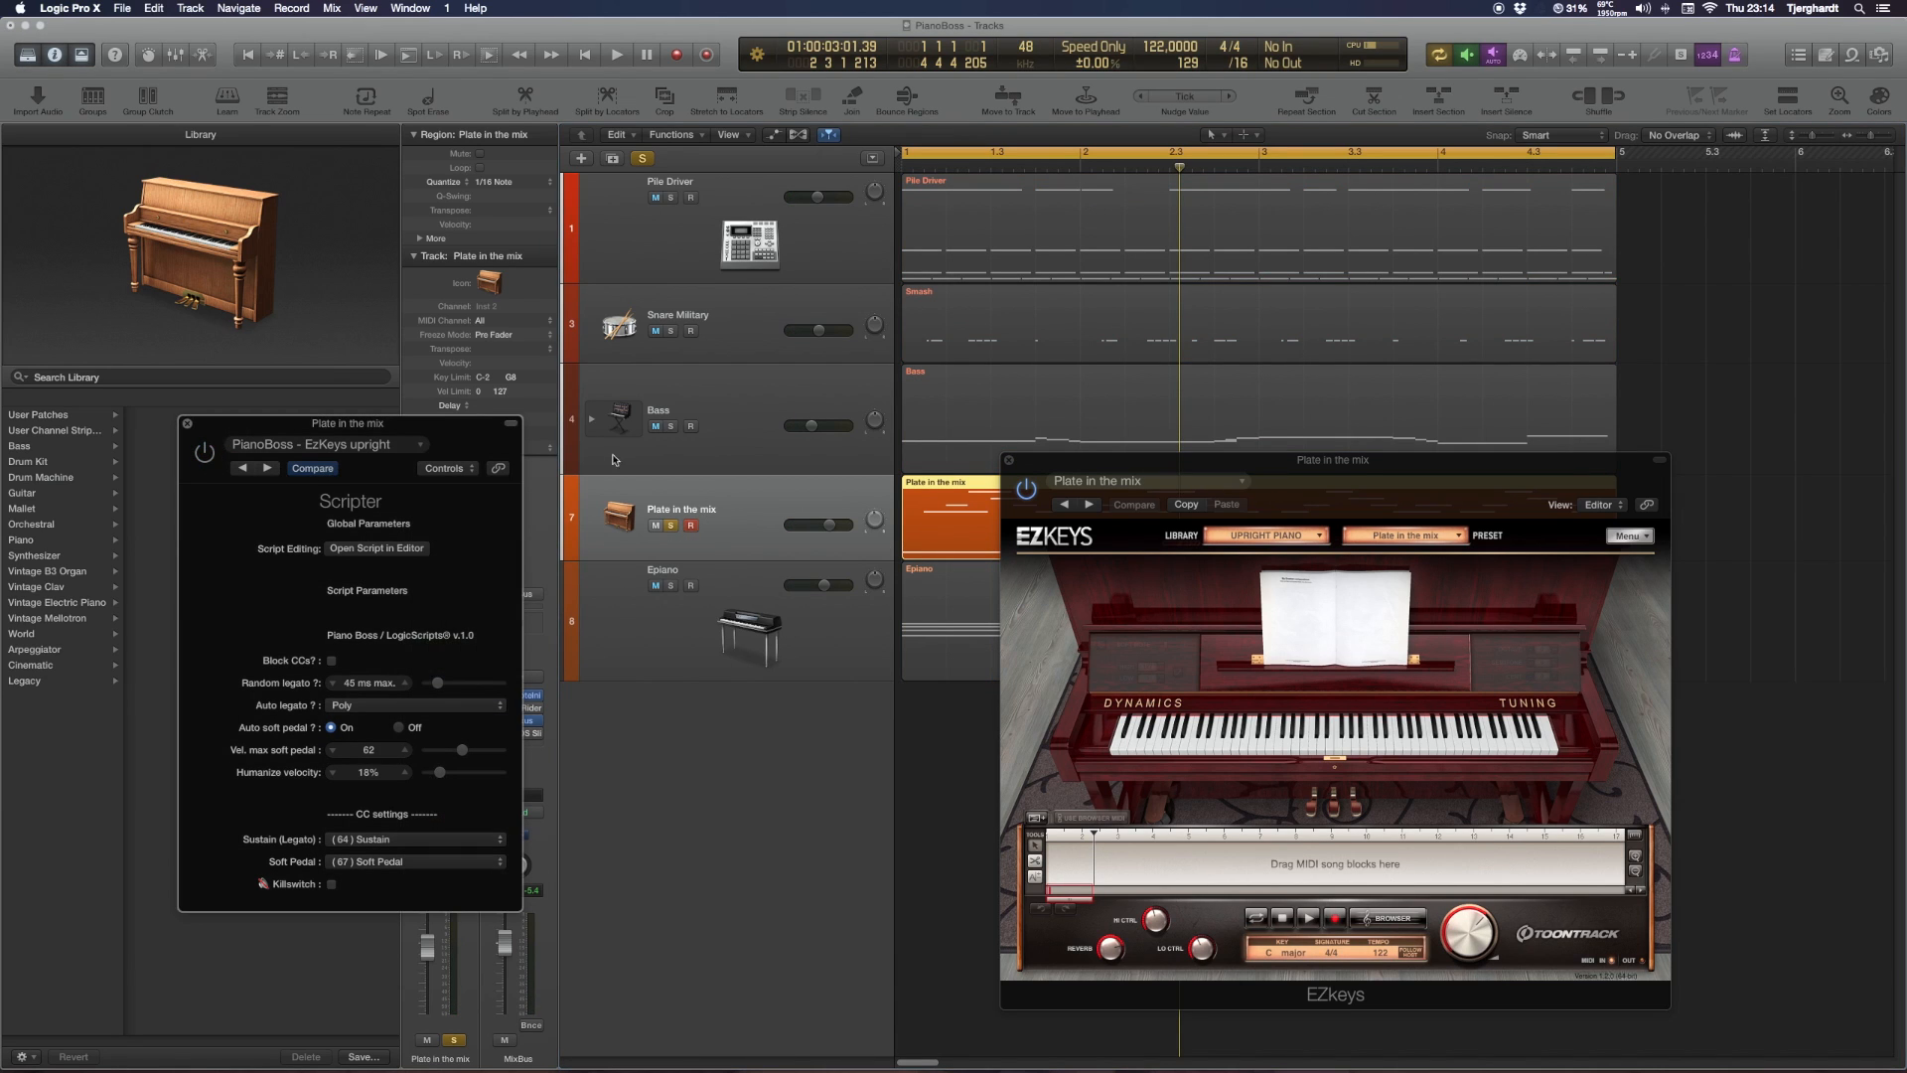
{"action": "left_click_drag", "start_coordinate": [1331, 459], "coordinate": [1103, 497]}
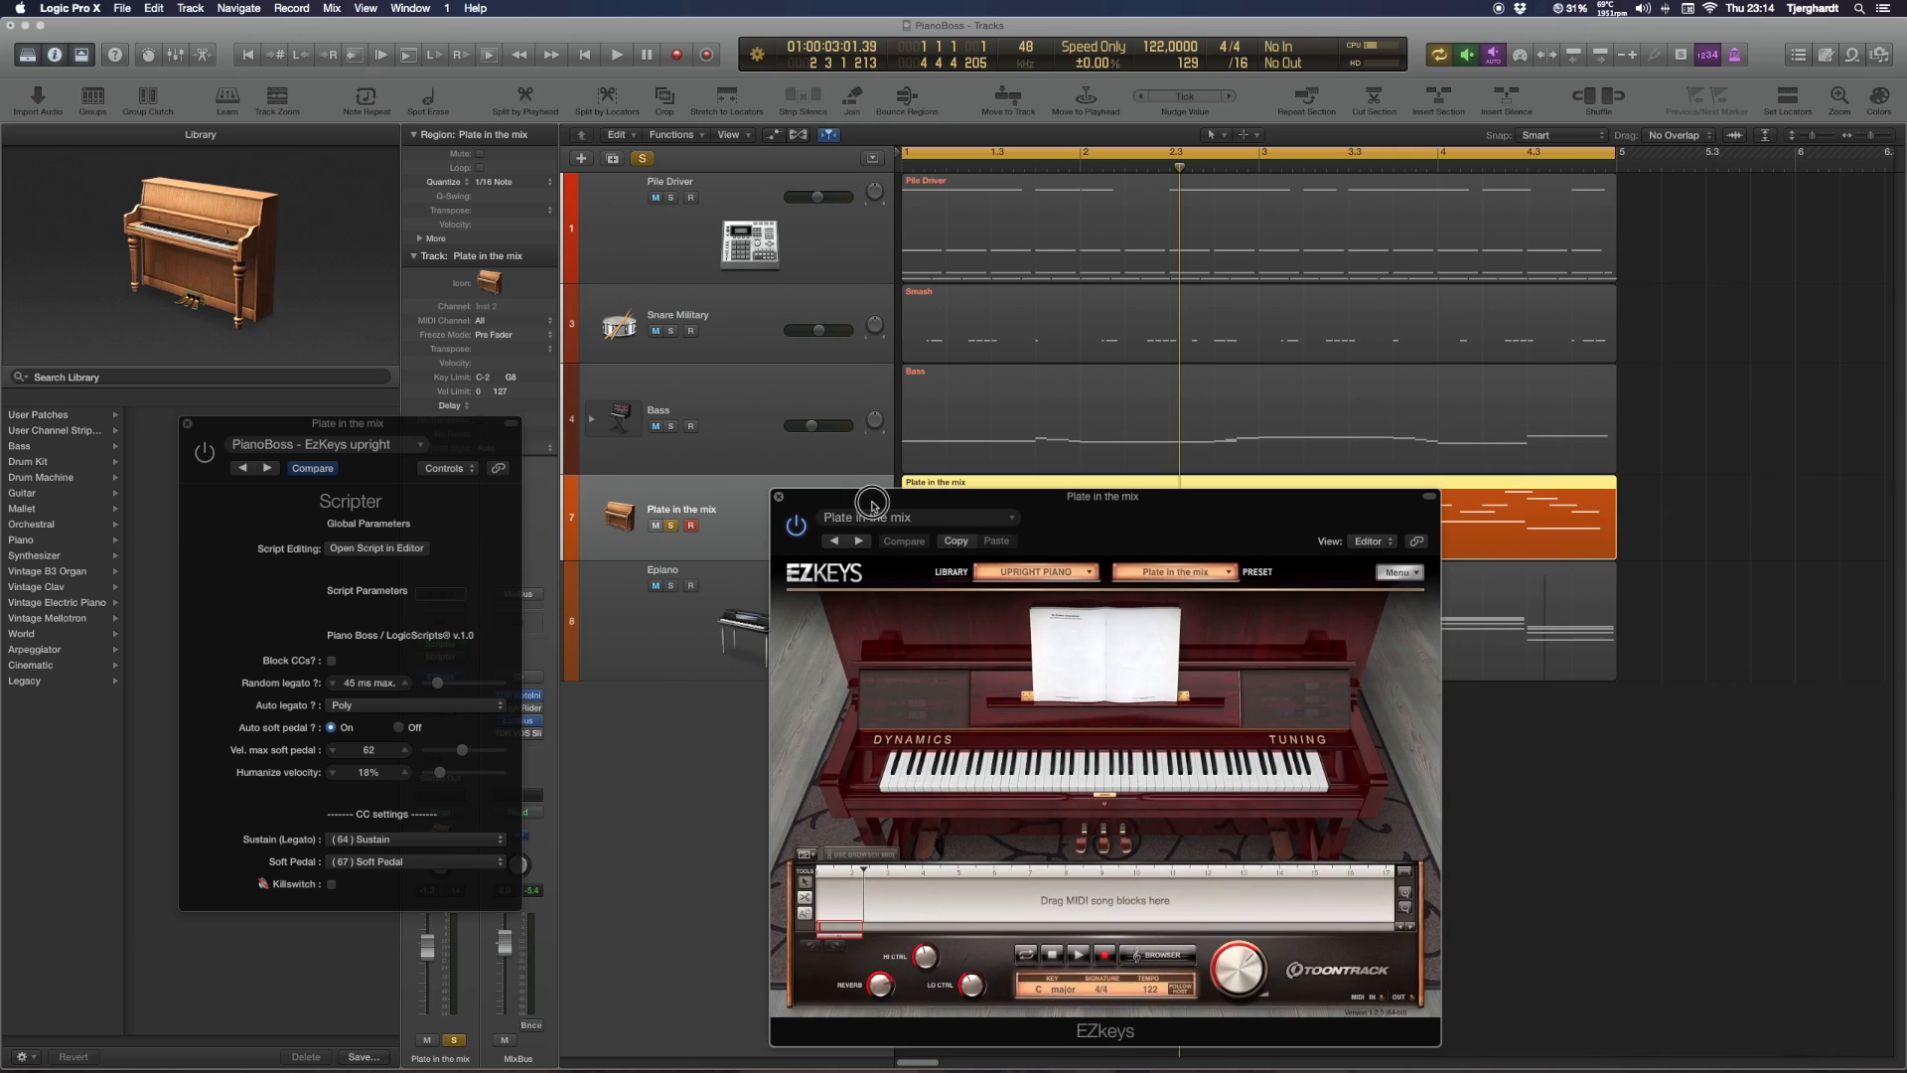
{"action": "mouse_move", "coordinate": [973, 507]}
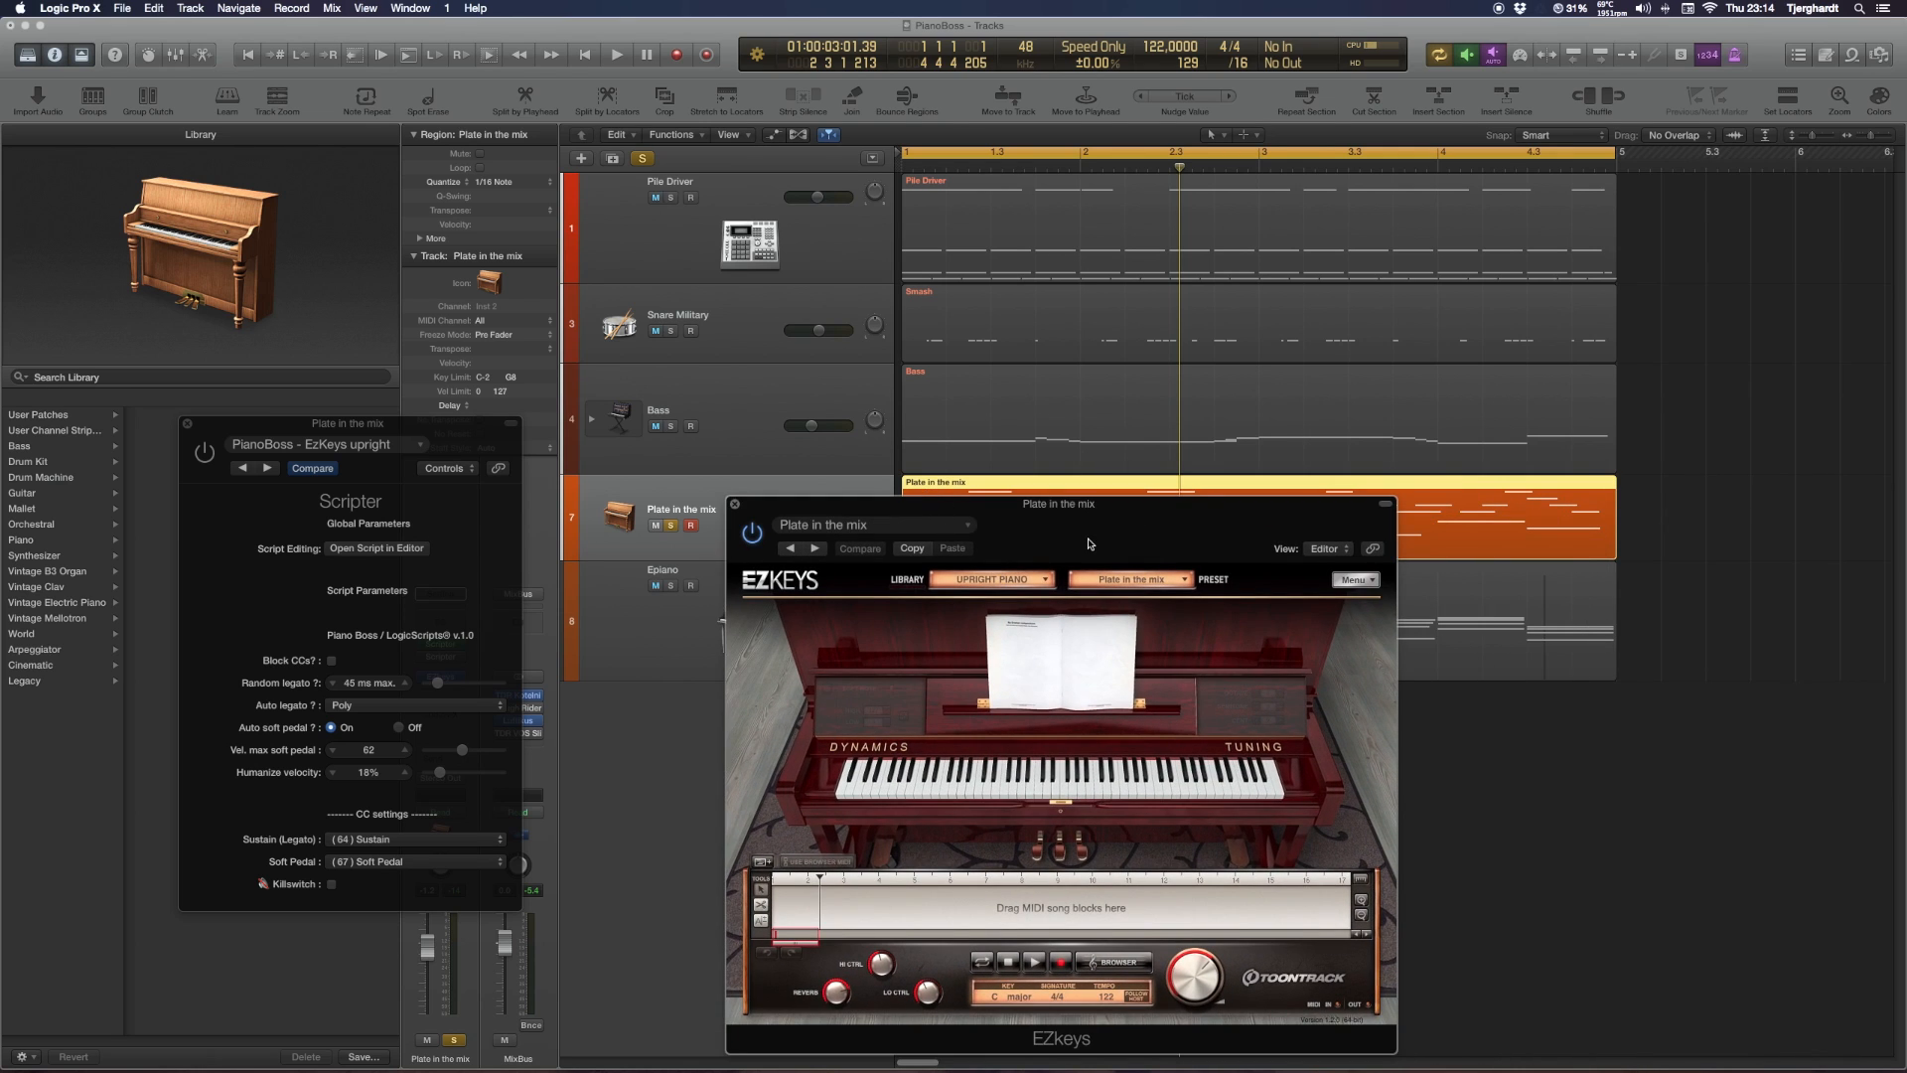
{"action": "left_click", "coordinate": [616, 54]}
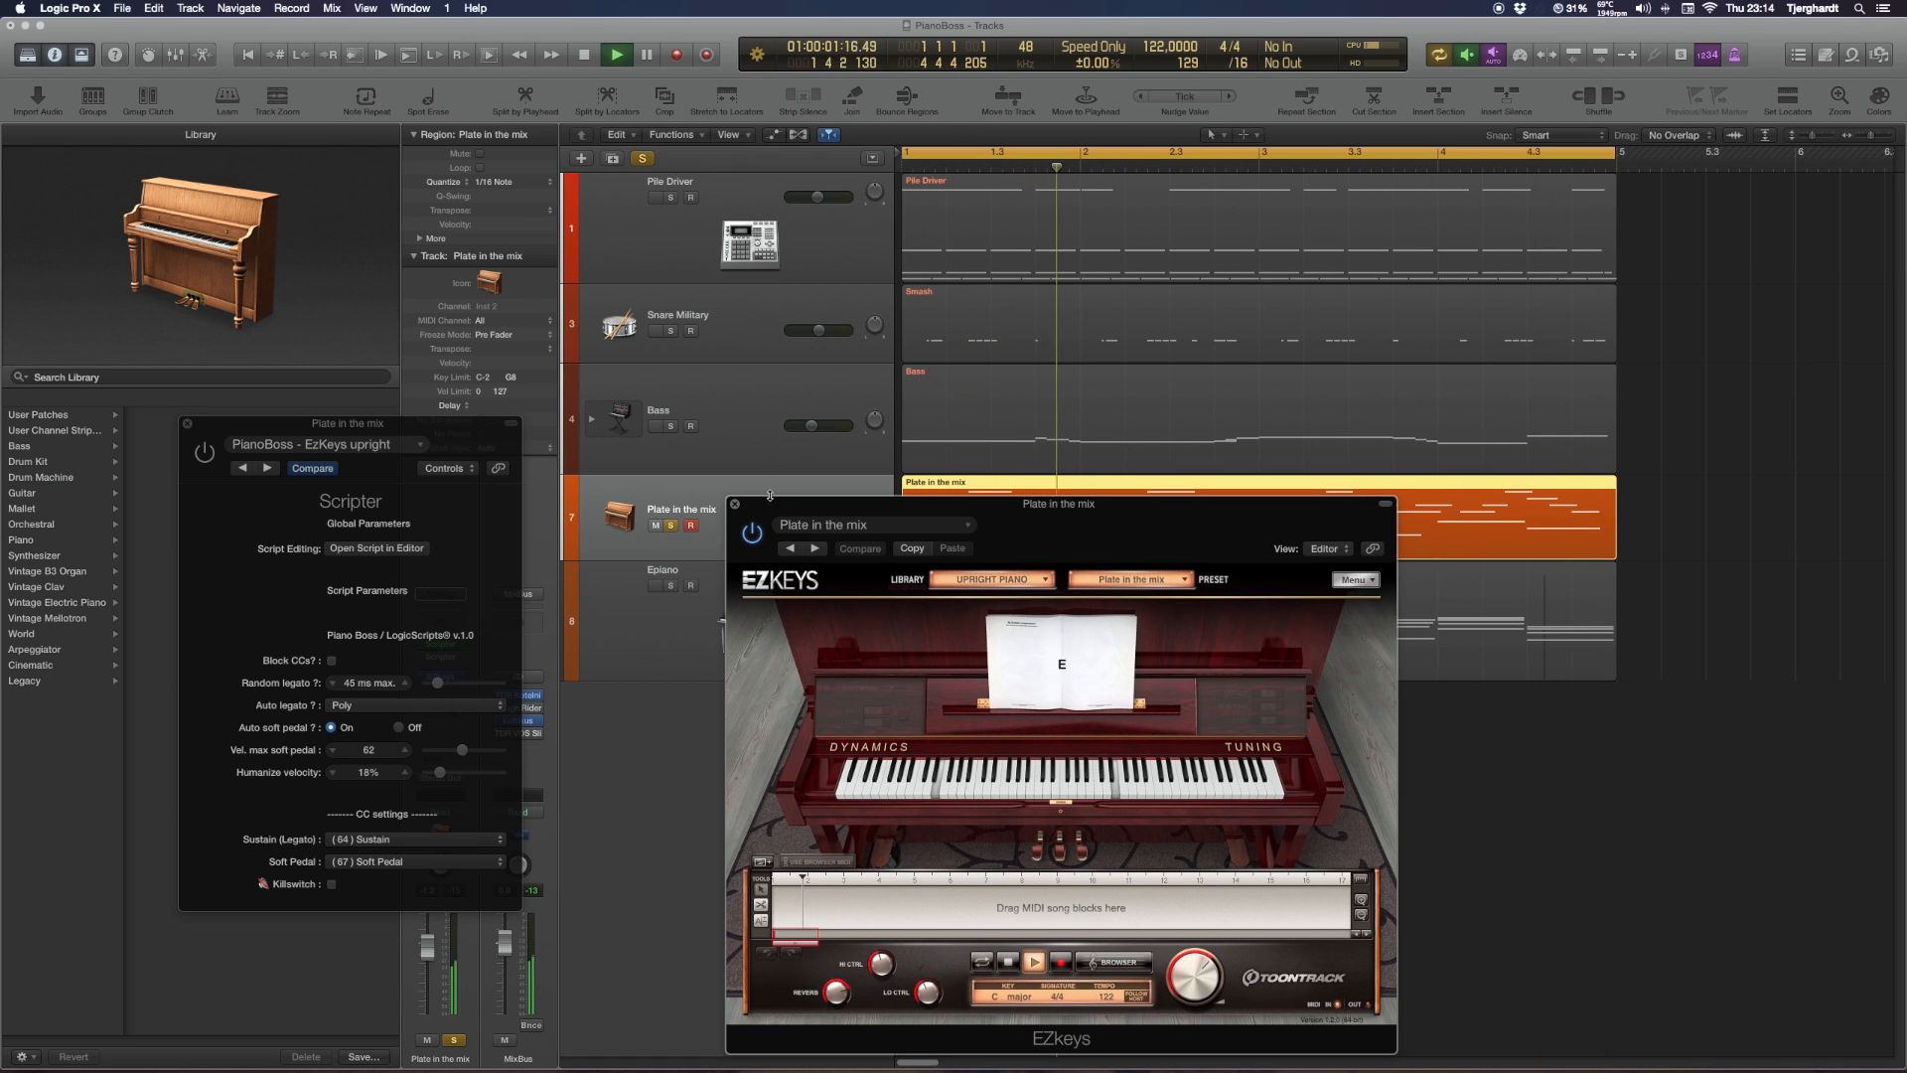
Stop playback and bring PianoBoss humanize velocity down to 0%
{"action": "left_click", "coordinate": [616, 53]}
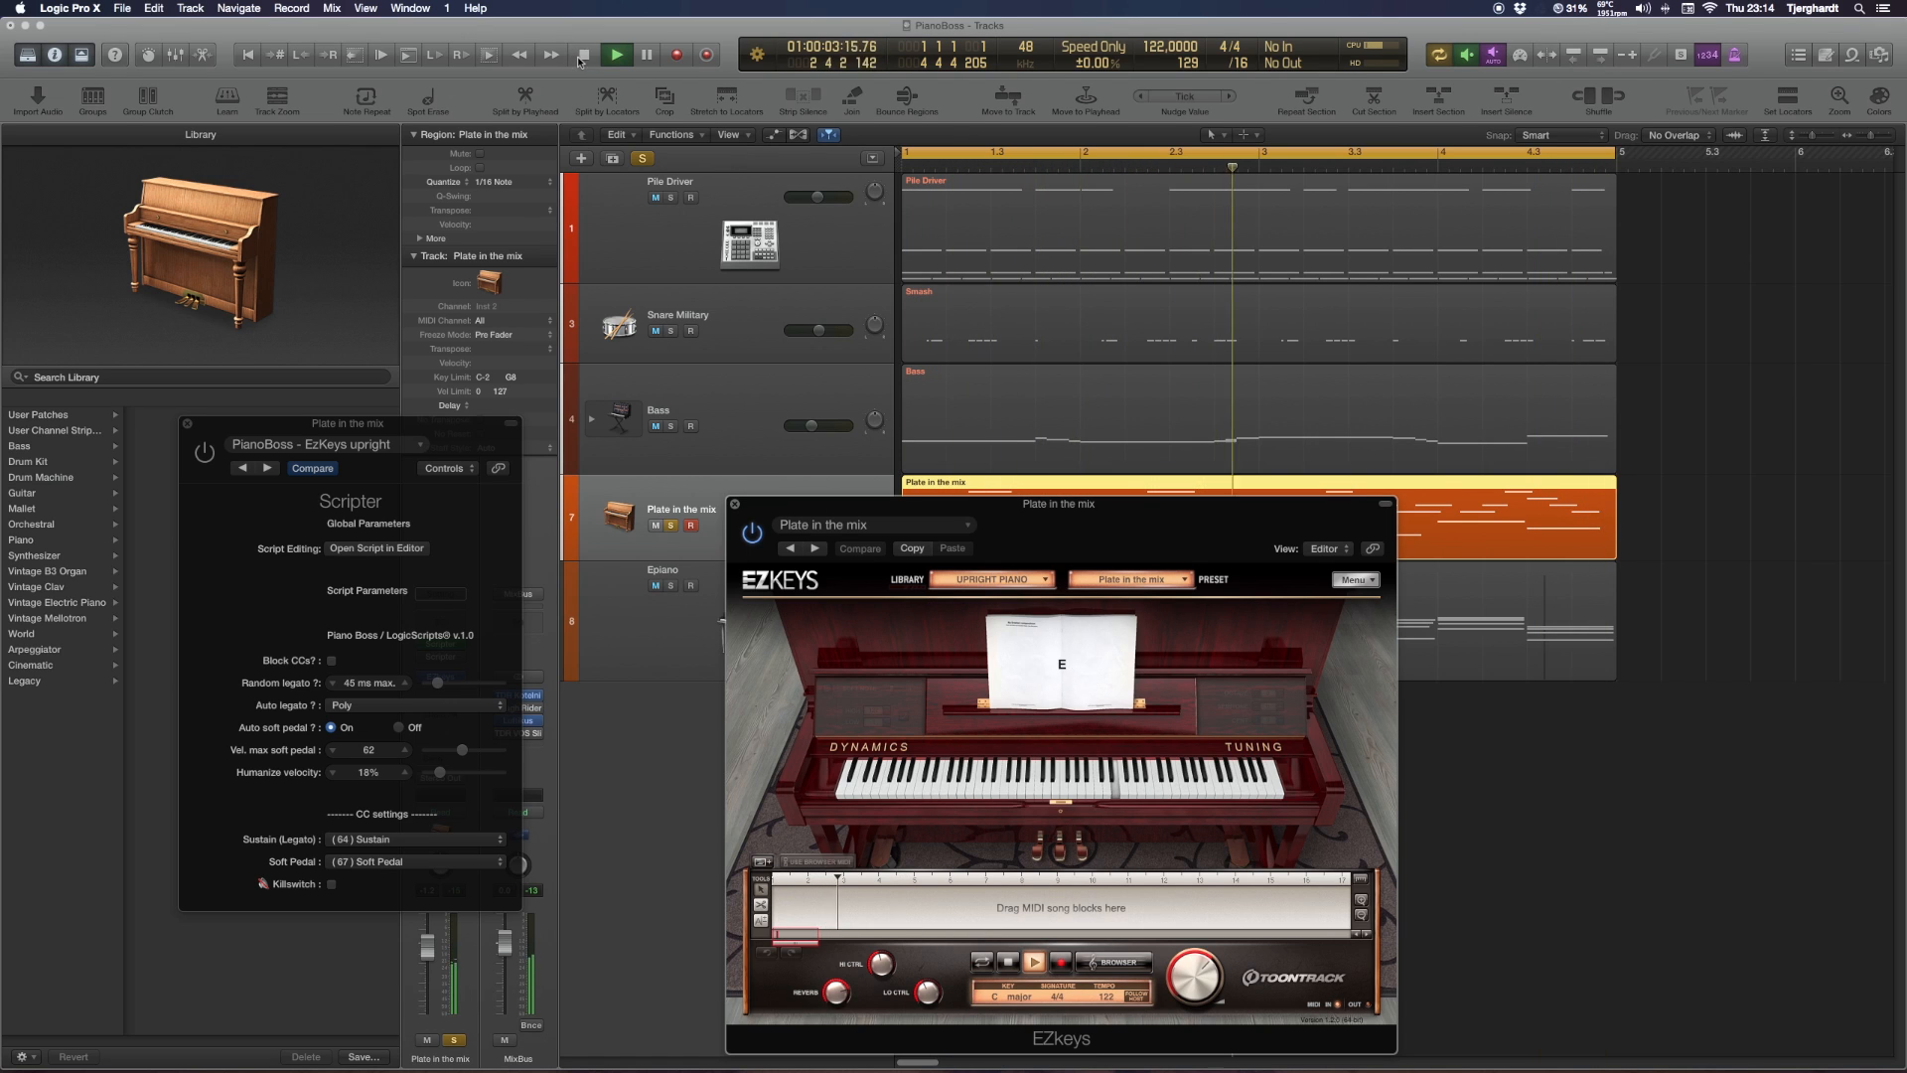
{"action": "left_click", "coordinate": [616, 54]}
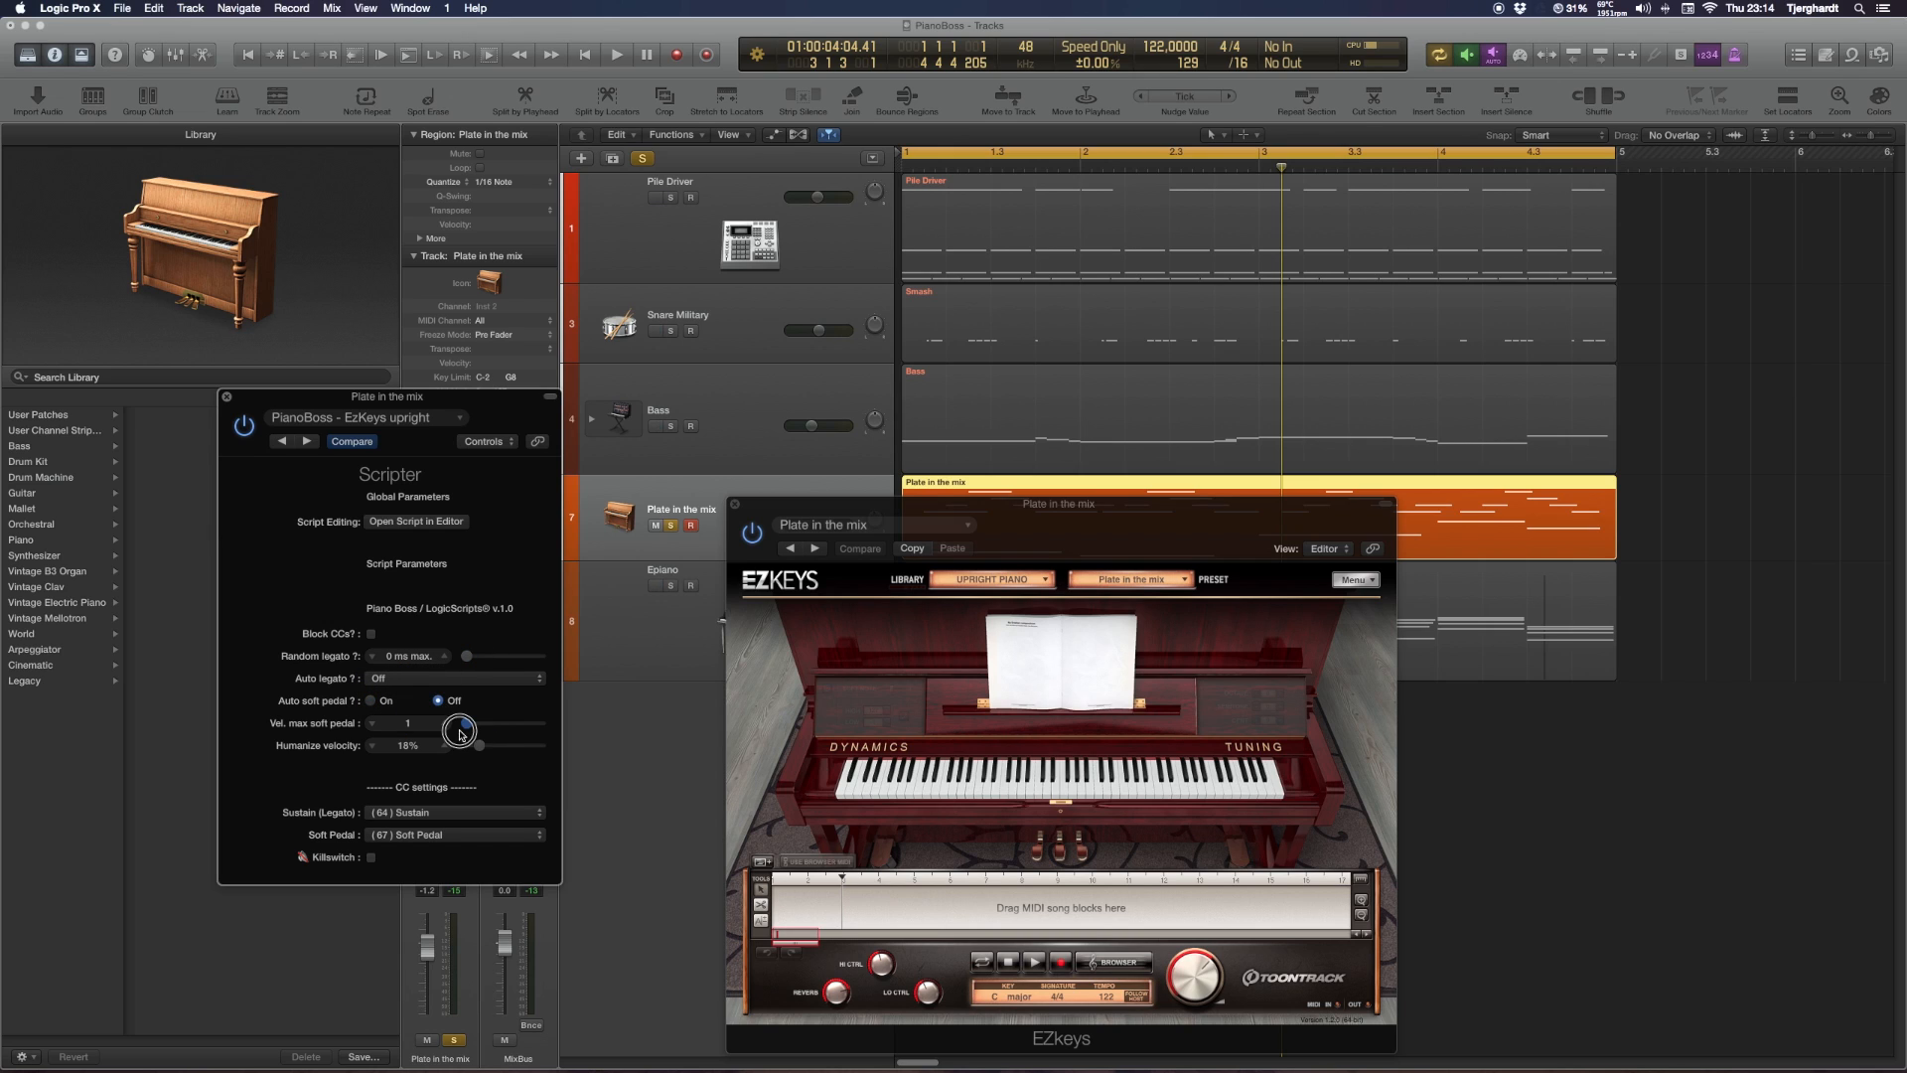
{"action": "left_click_drag", "start_coordinate": [459, 729], "coordinate": [479, 745]}
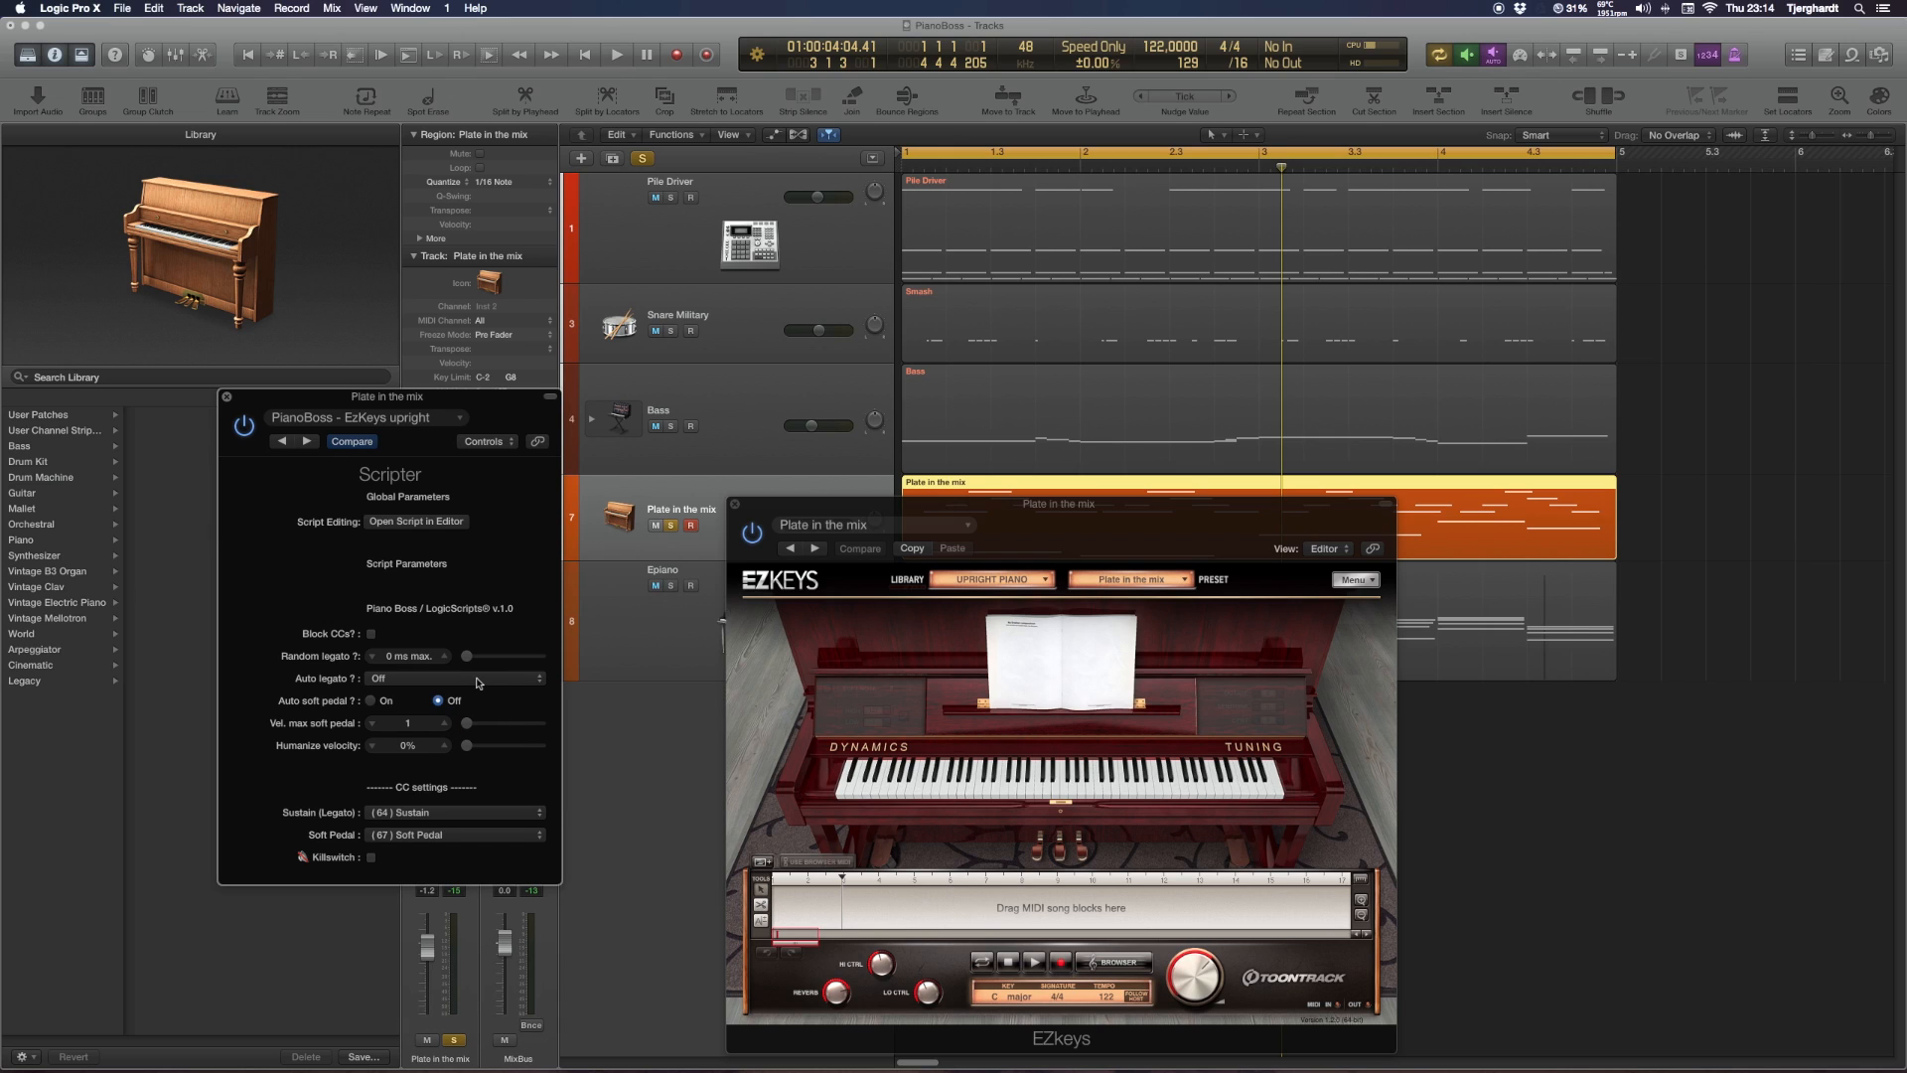
Start playback and try PianoBoss auto legato set to Poly
{"action": "left_click", "coordinate": [616, 53]}
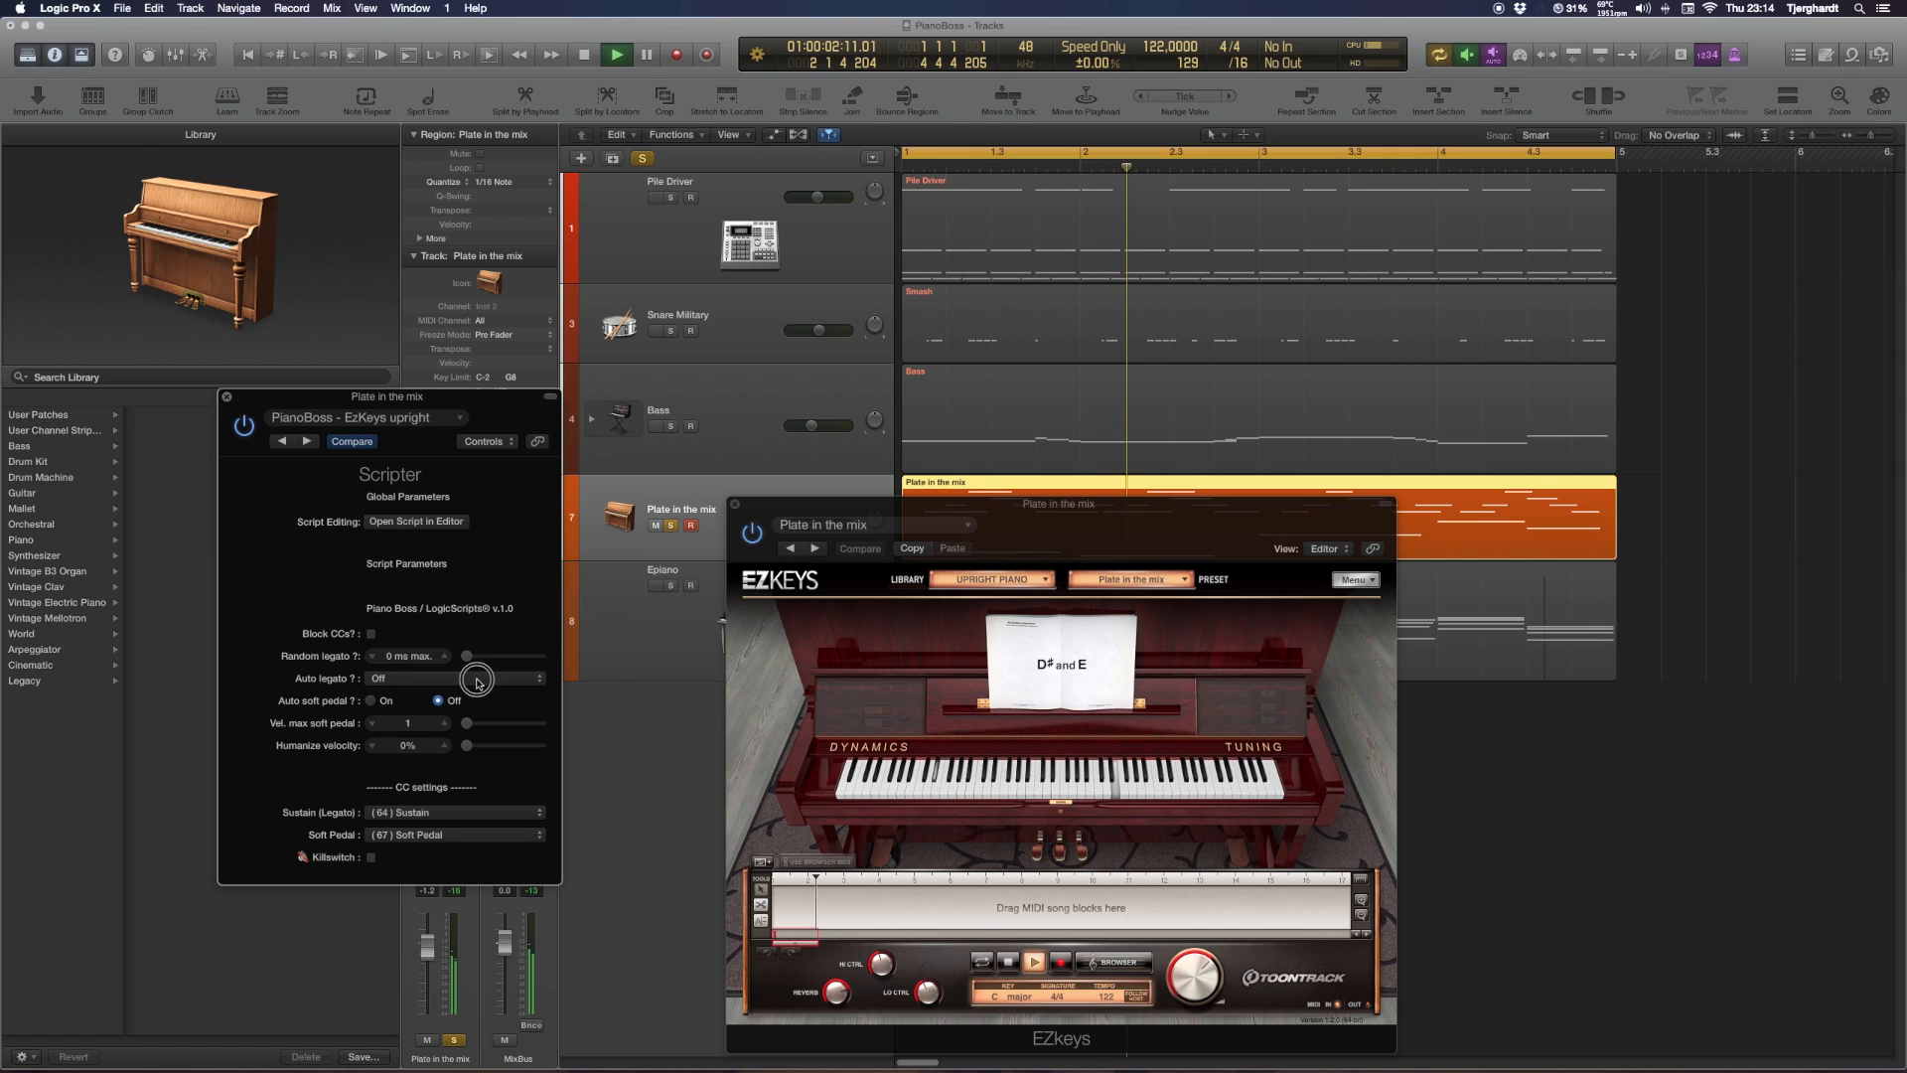
{"action": "left_click", "coordinate": [379, 677]}
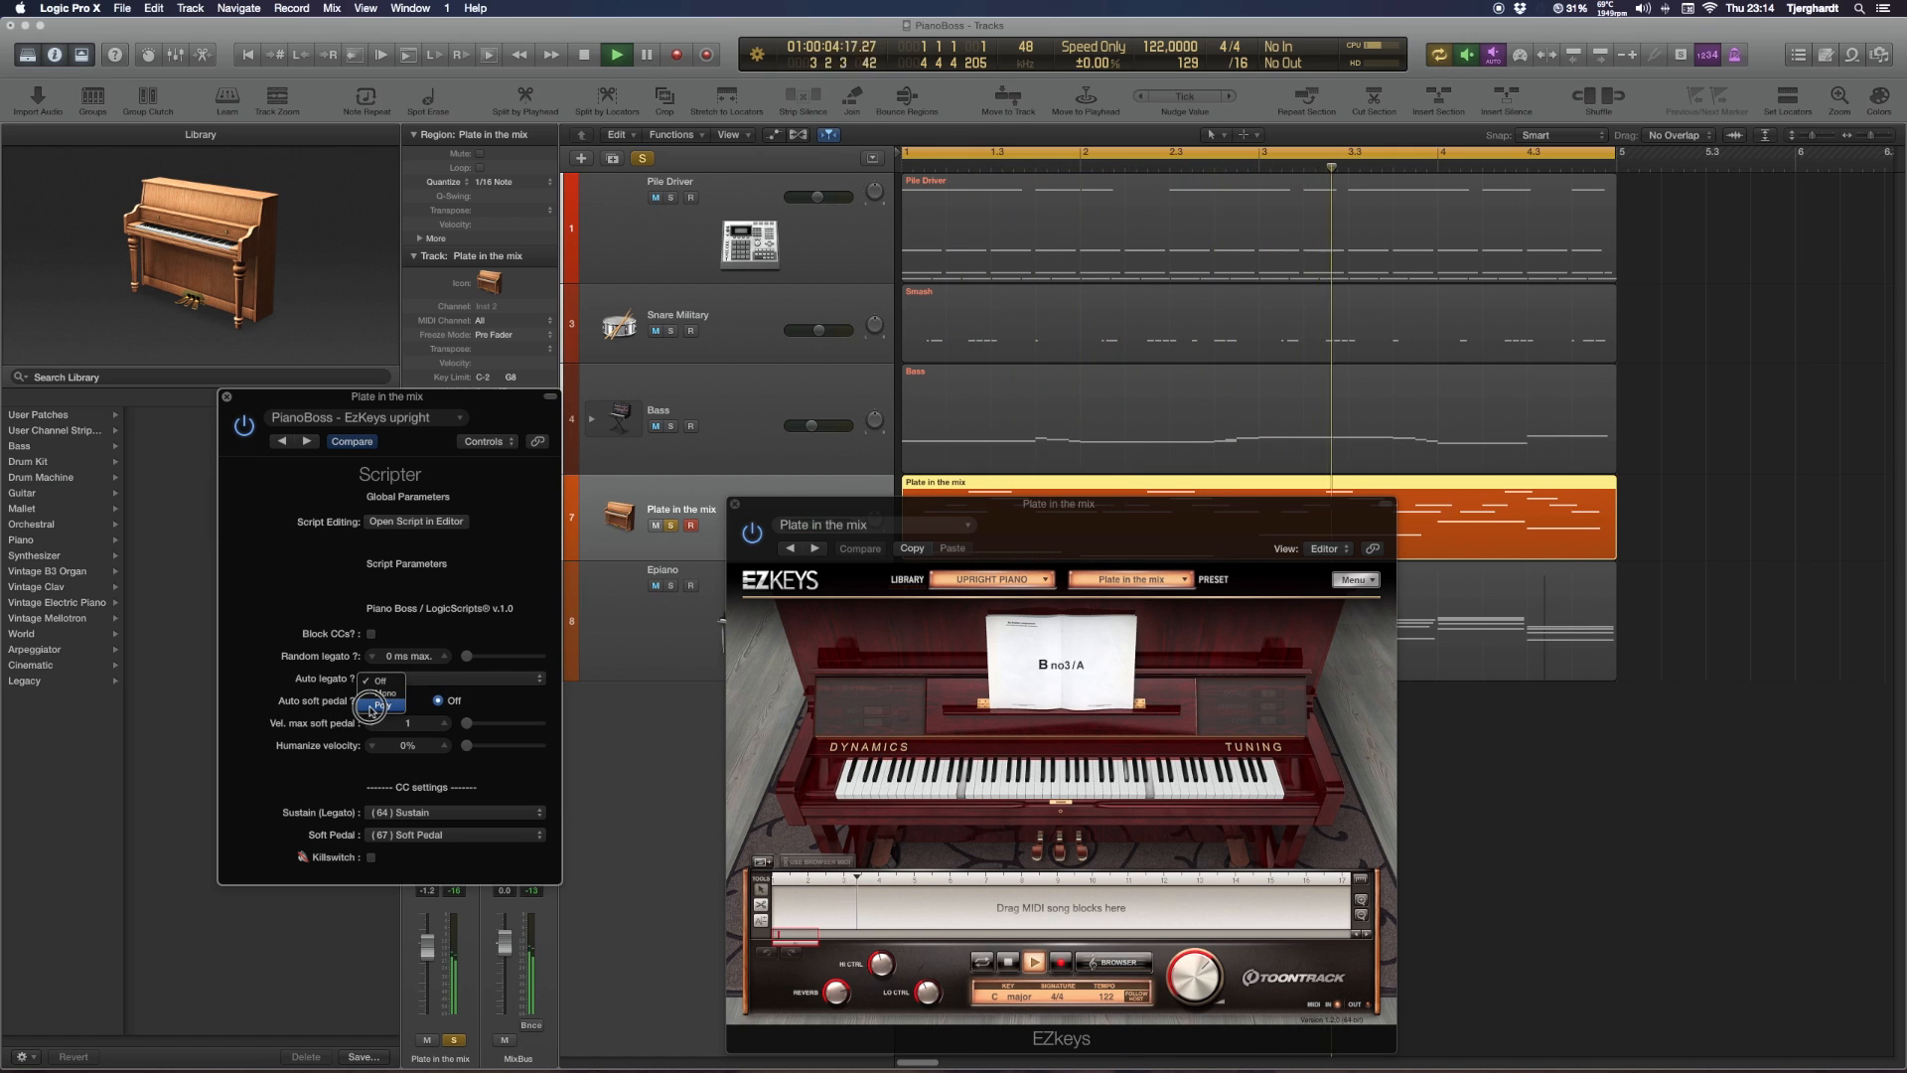
{"action": "left_click", "coordinate": [381, 690]}
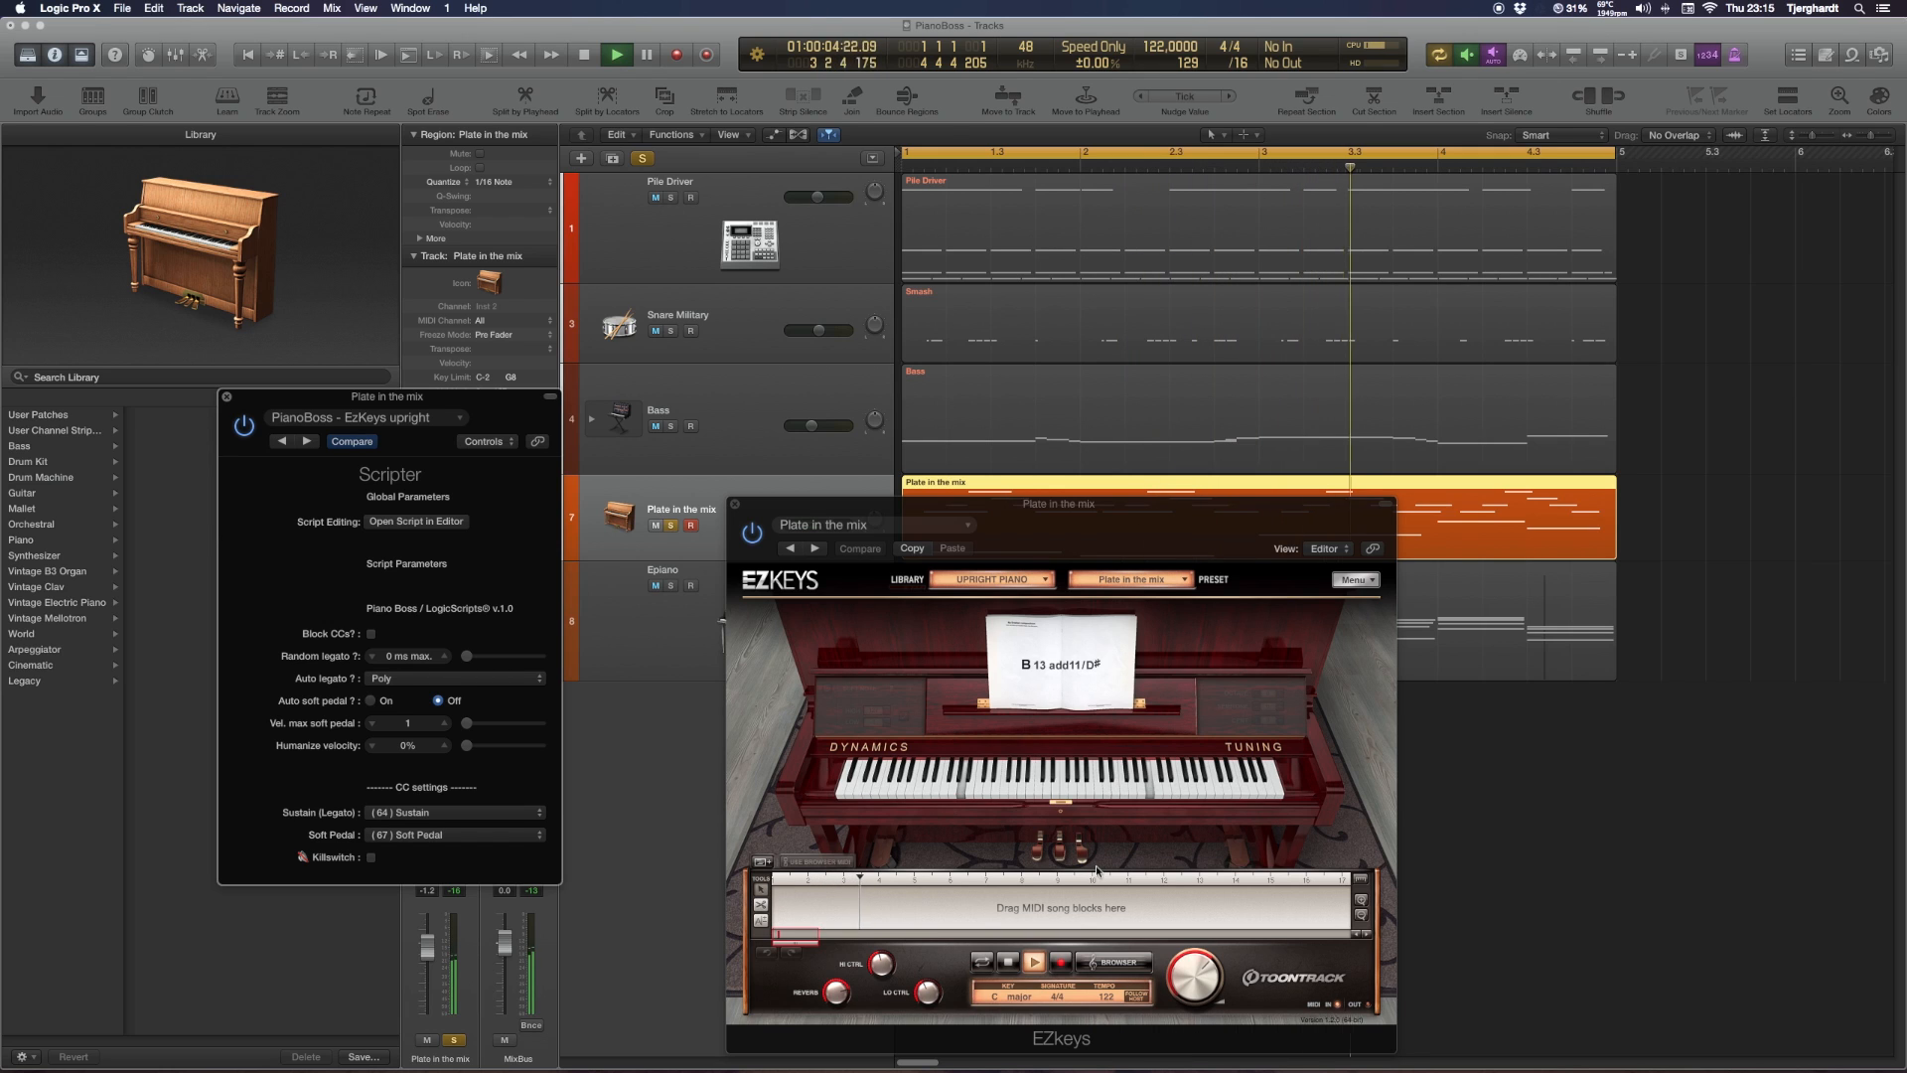
Switch auto legato back to Mono and restart playback
{"action": "left_click", "coordinate": [390, 677]}
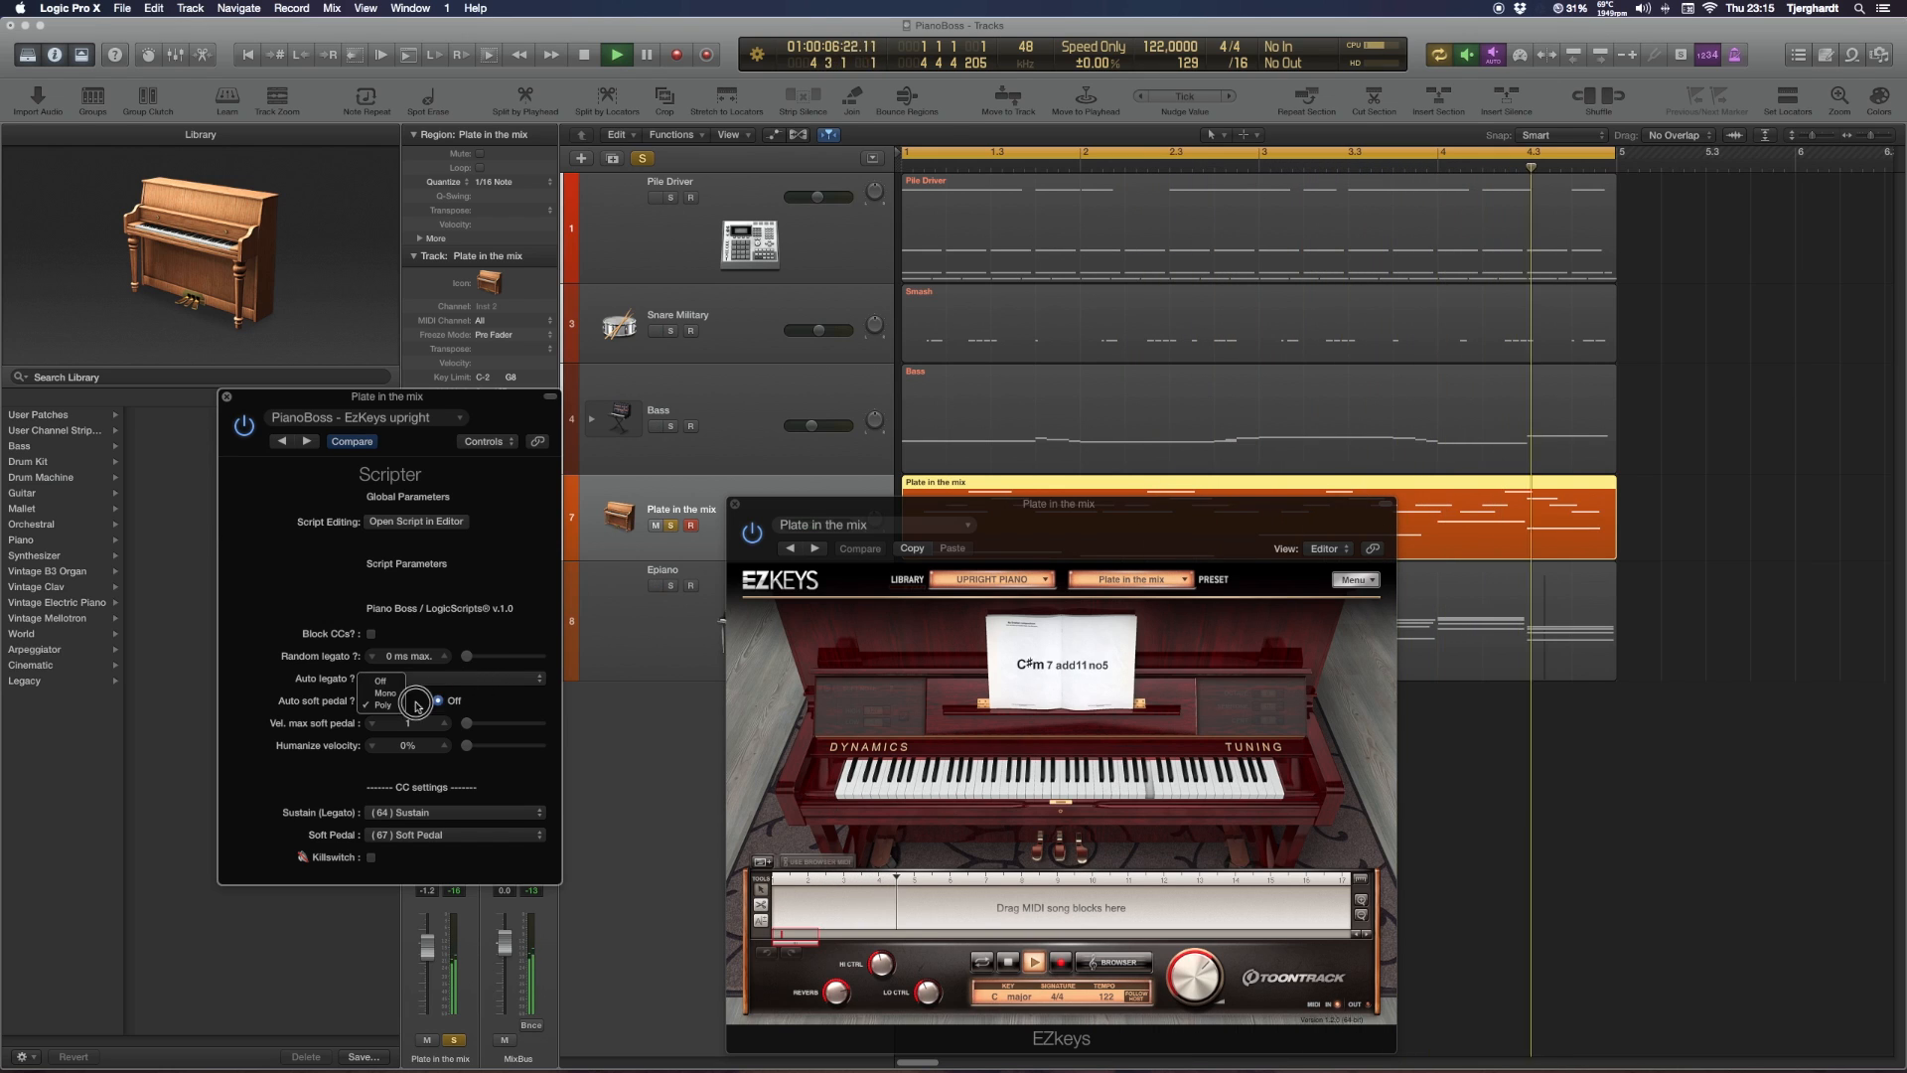
{"action": "left_click", "coordinate": [384, 693]}
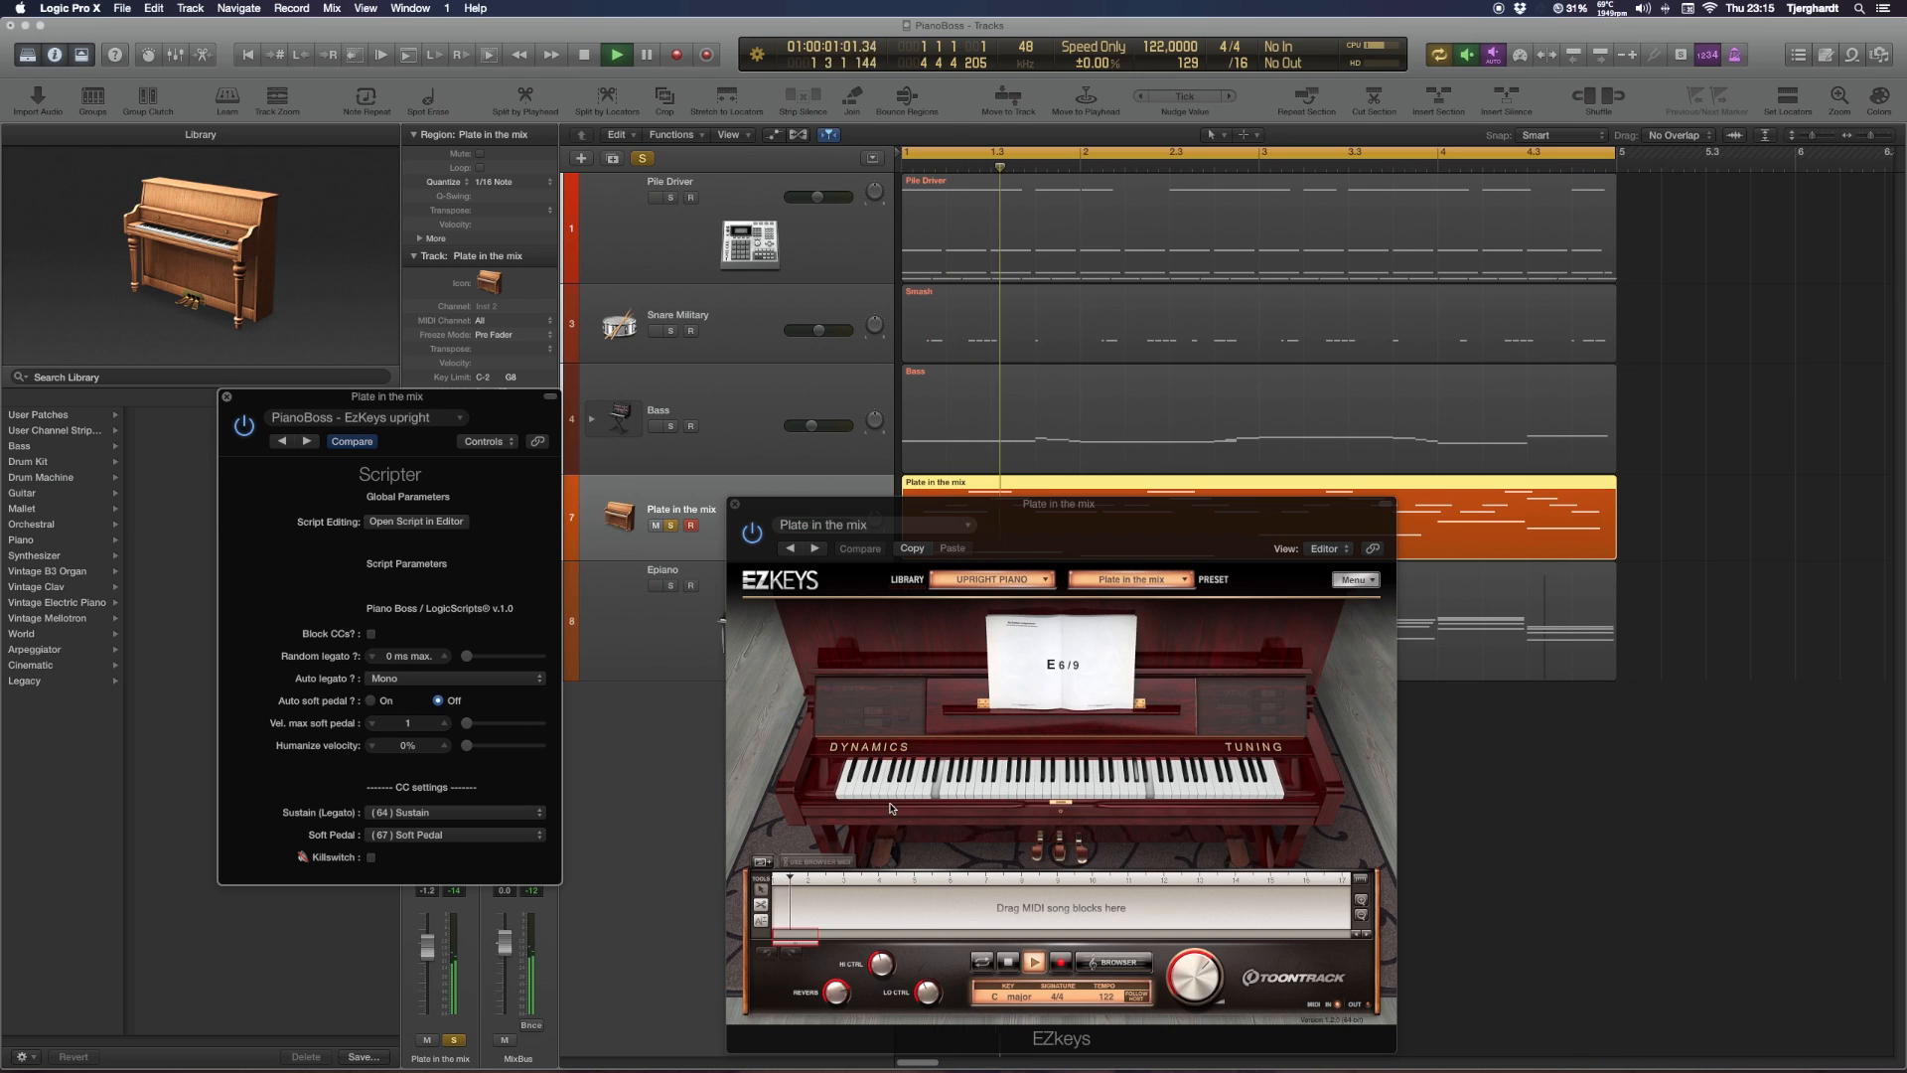
{"action": "left_click", "coordinate": [616, 53]}
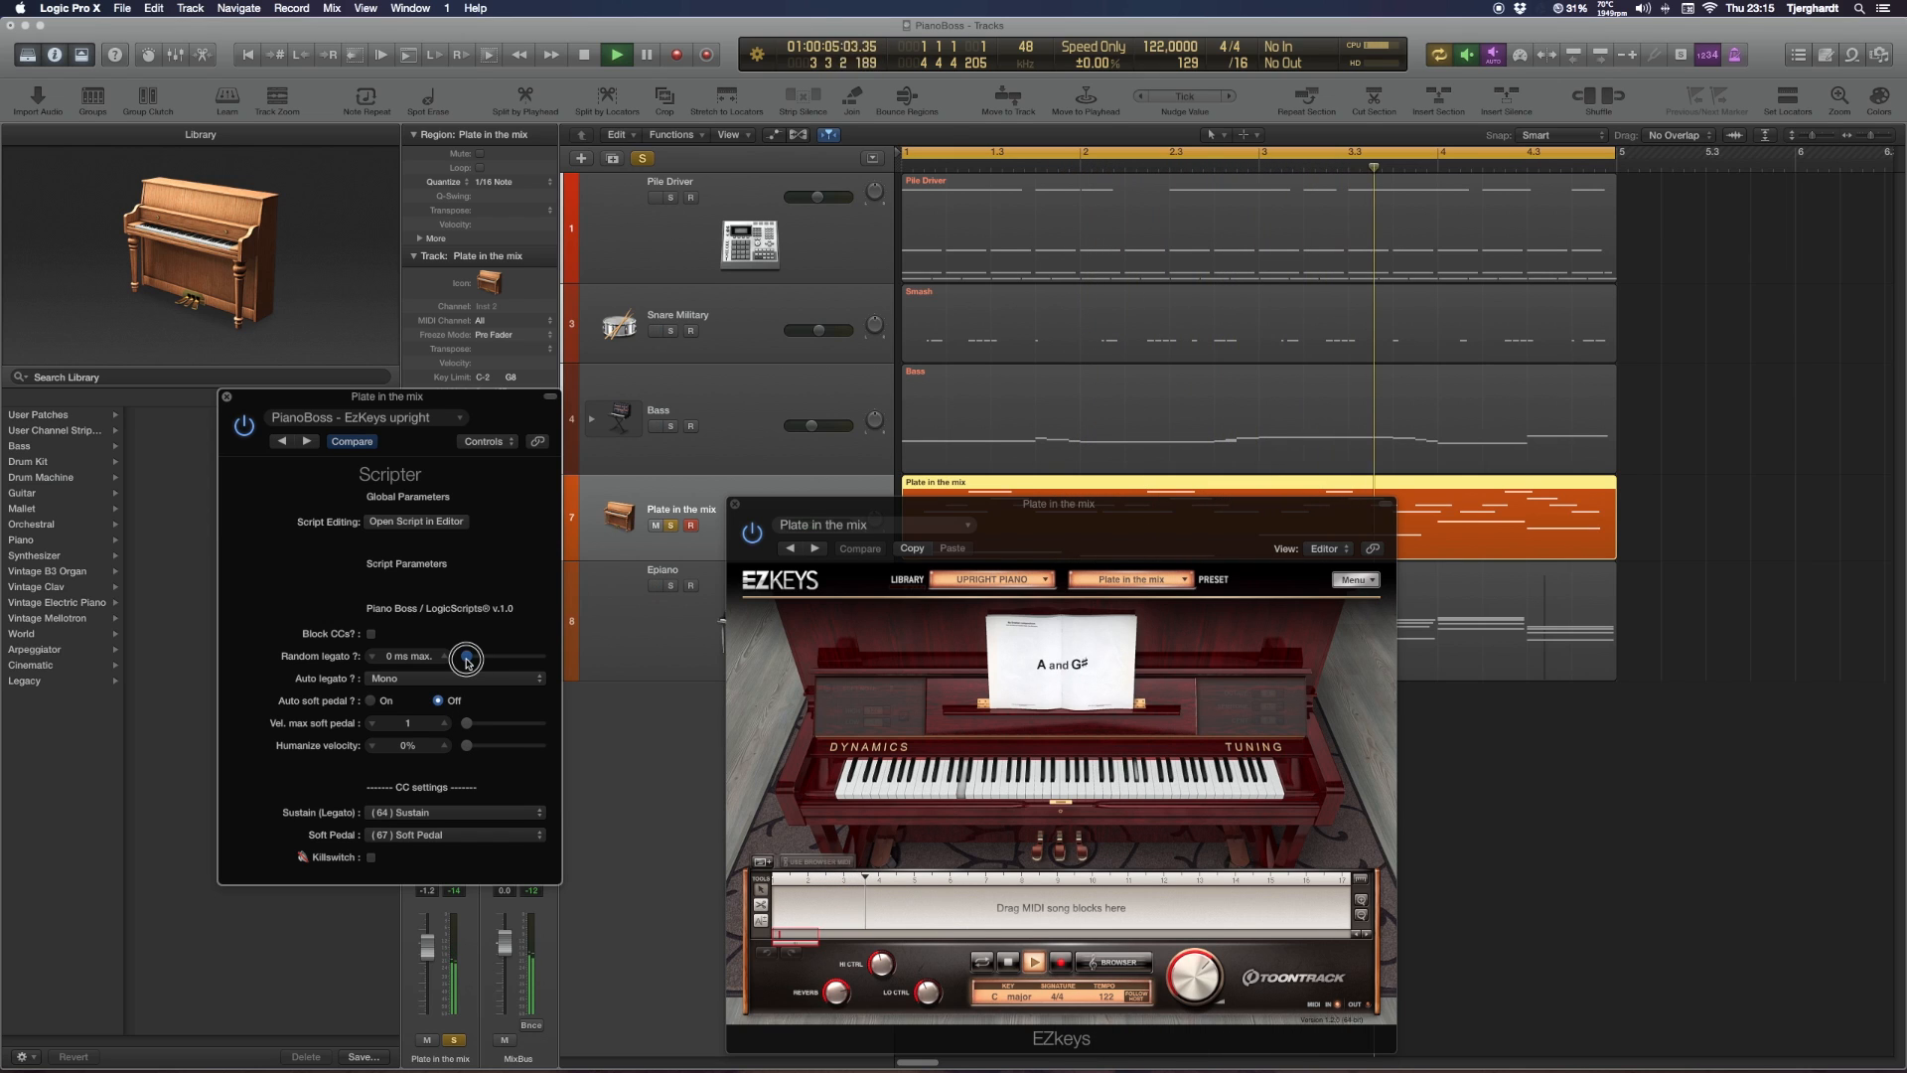
Raise random legato to 35 ms and humanize velocity to 29%
{"action": "left_click_drag", "start_coordinate": [465, 658], "coordinate": [475, 644]}
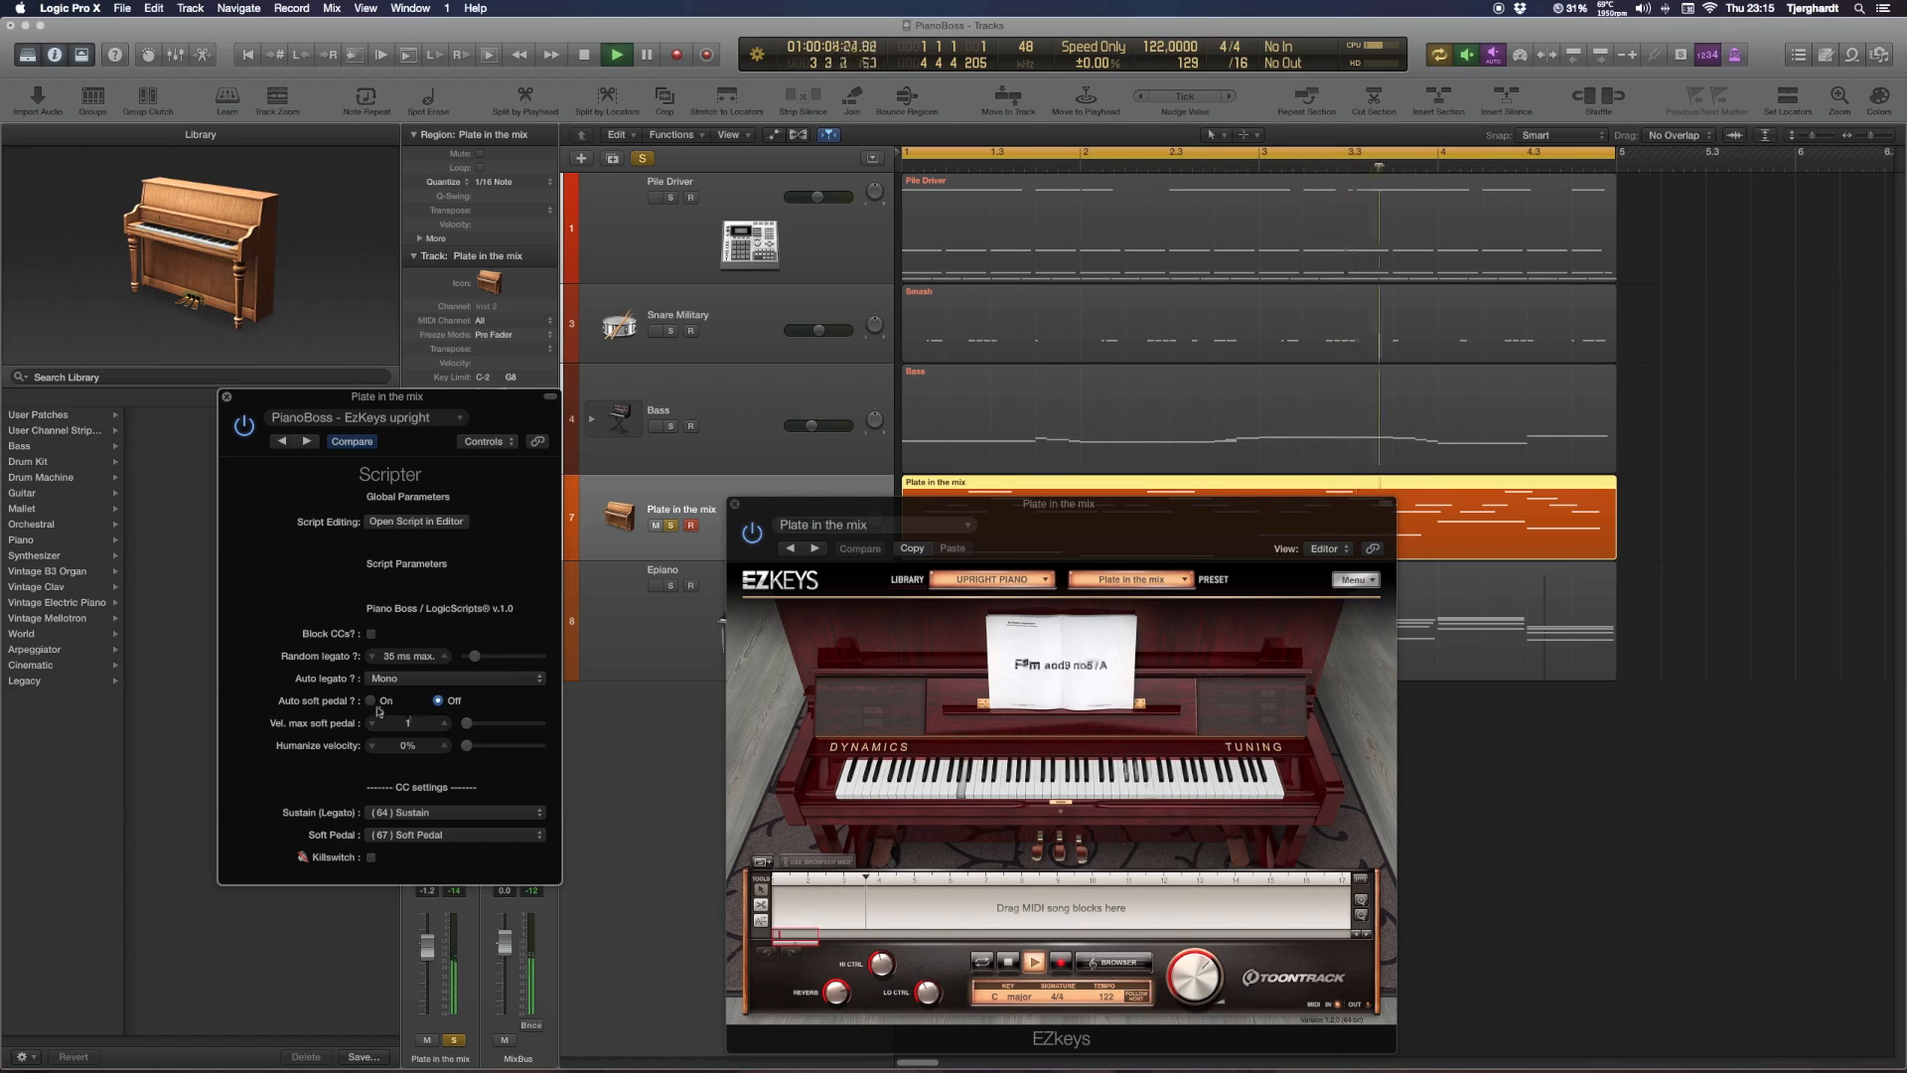
{"action": "left_click_drag", "start_coordinate": [485, 749], "coordinate": [486, 741]}
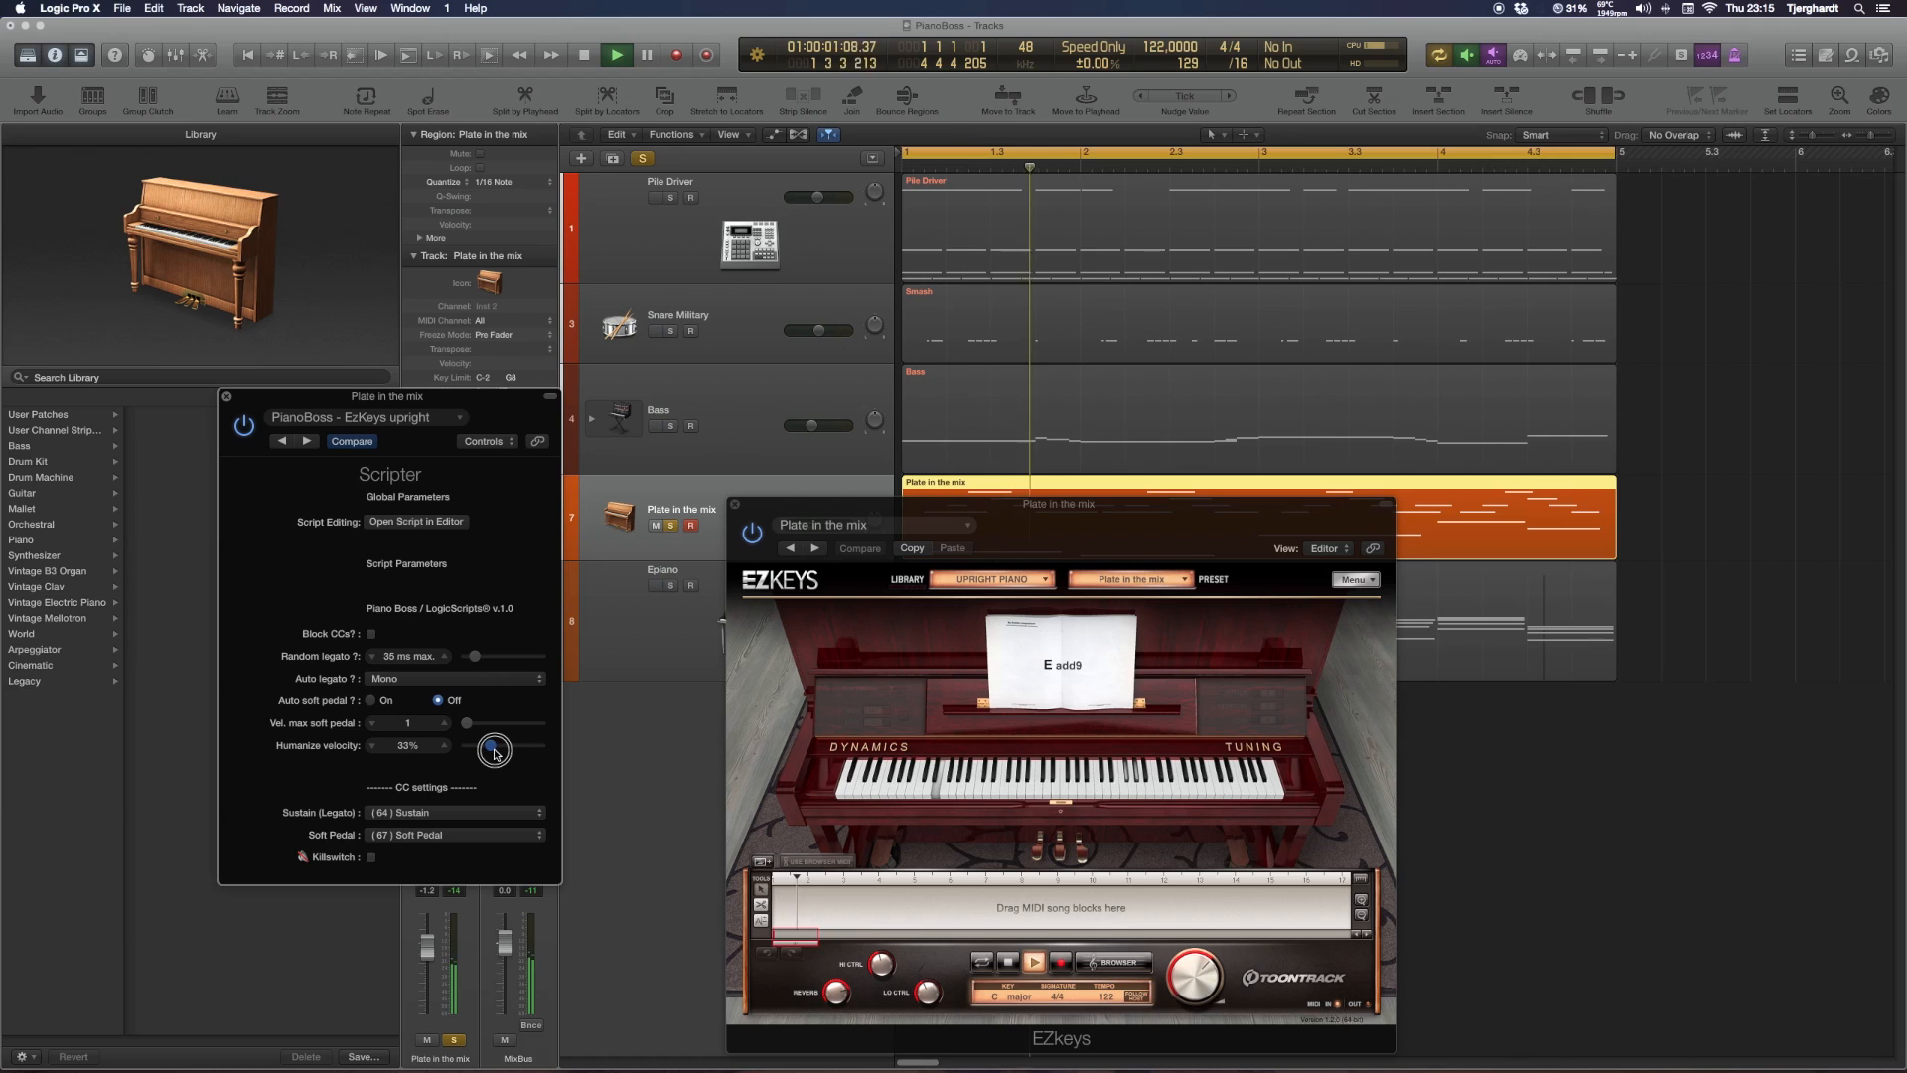
{"action": "left_click_drag", "start_coordinate": [493, 749], "coordinate": [493, 741]}
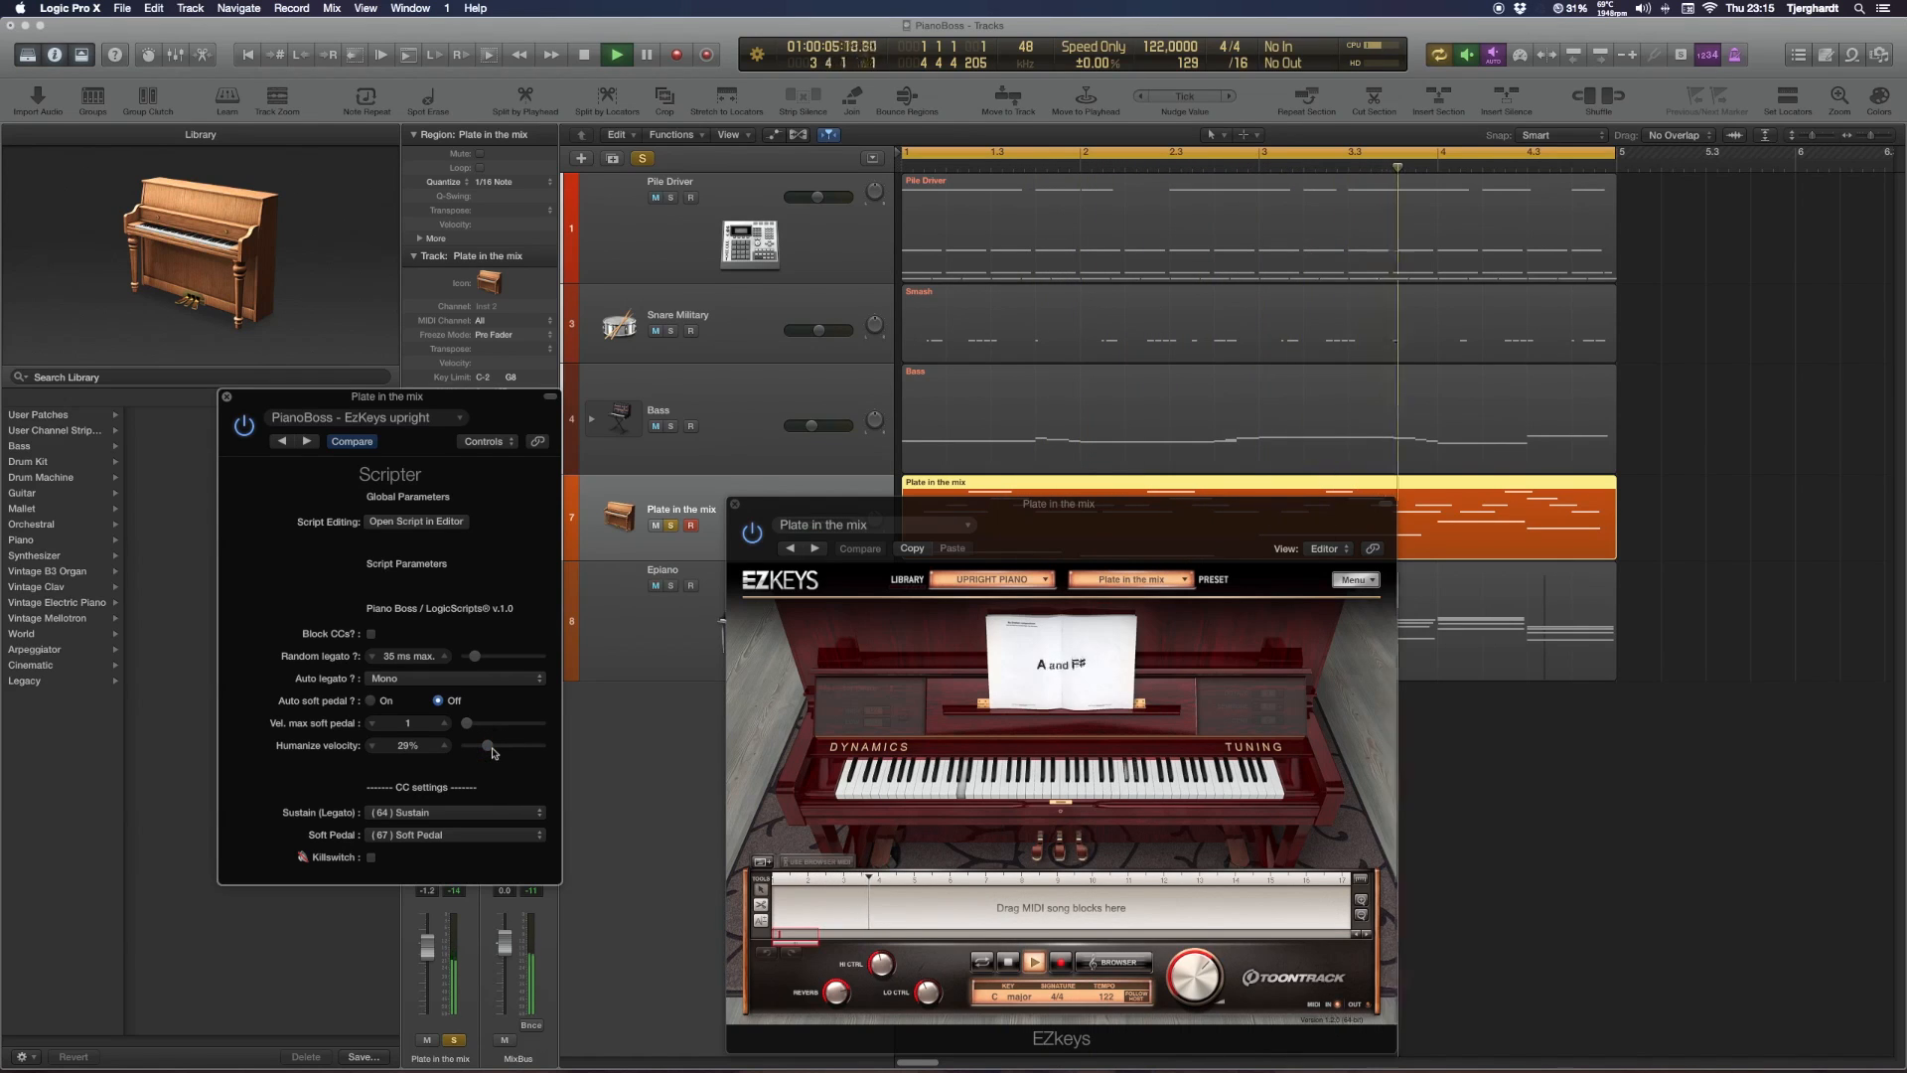
Turn auto soft pedal on and settle its max velocity at 67
{"action": "left_click_drag", "start_coordinate": [469, 723], "coordinate": [503, 729]}
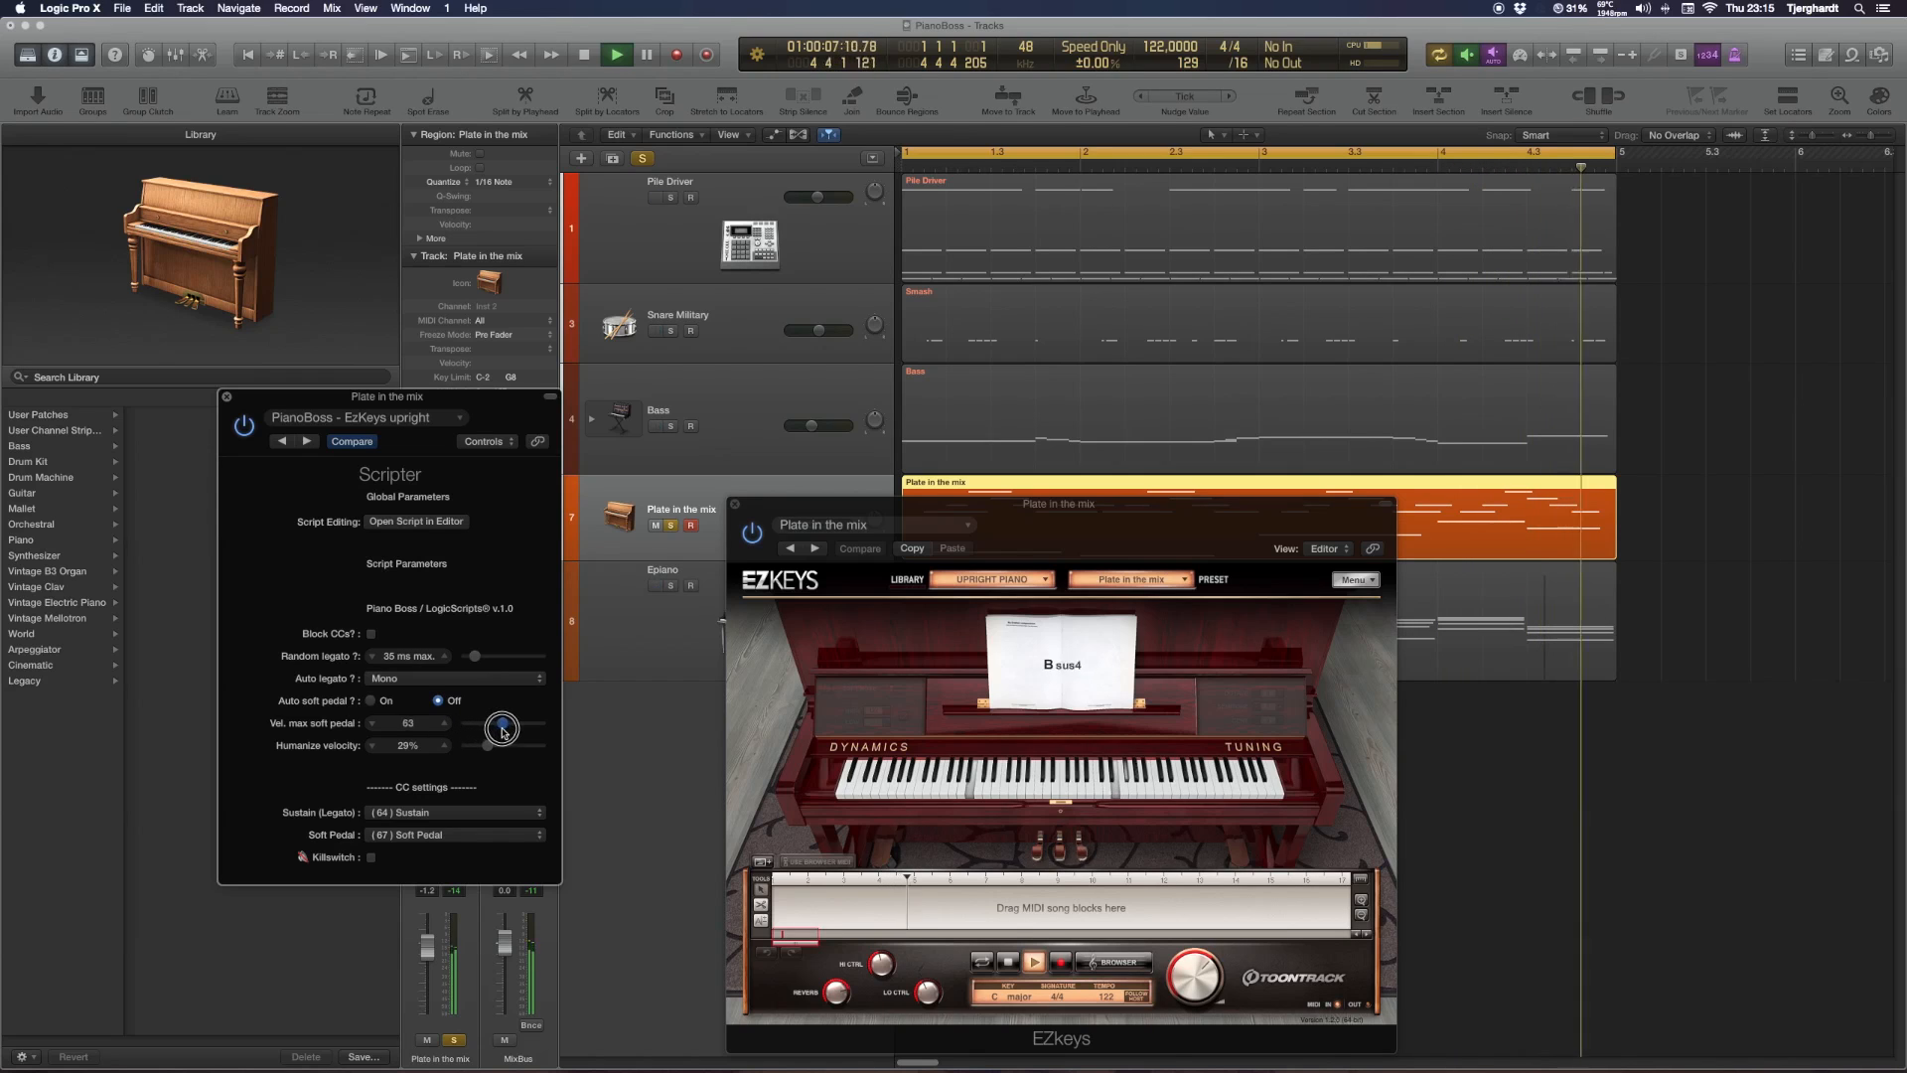
{"action": "left_click_drag", "start_coordinate": [503, 729], "coordinate": [523, 729]}
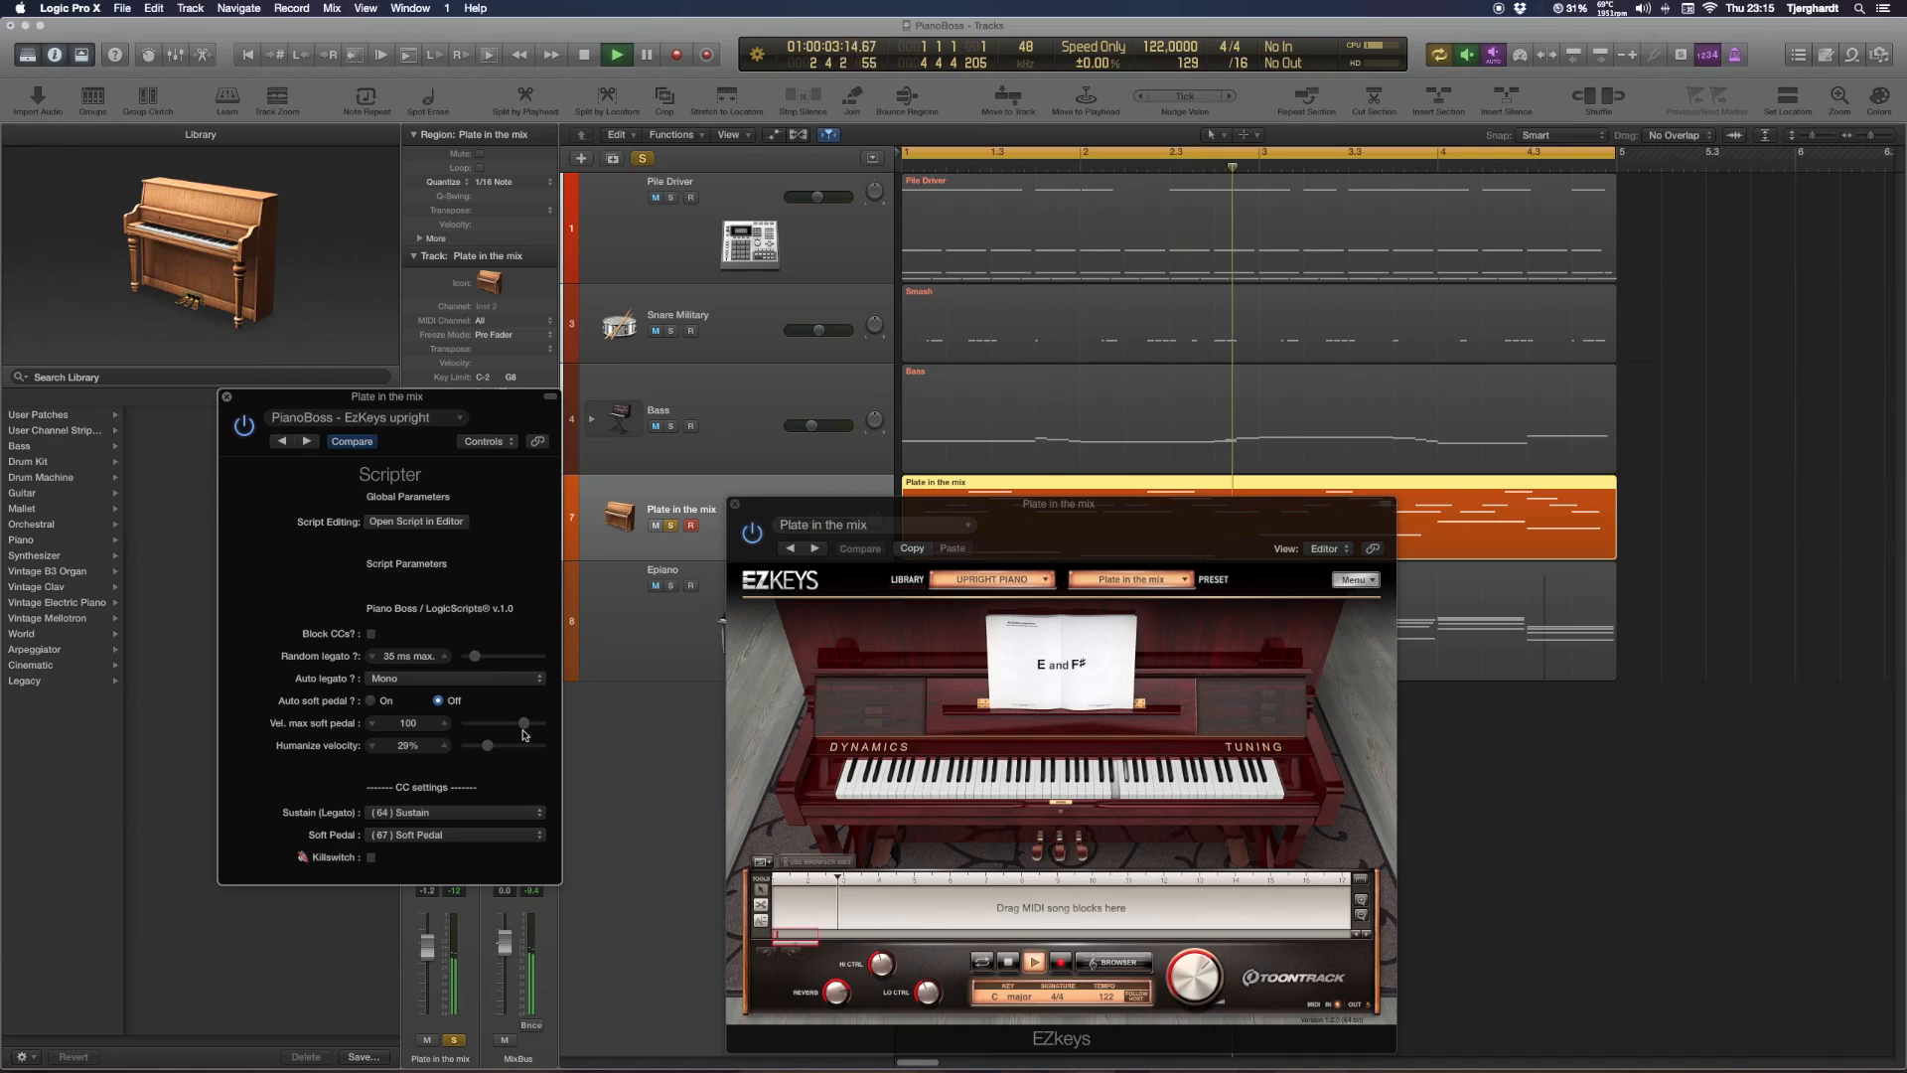
{"action": "left_click", "coordinate": [371, 702]}
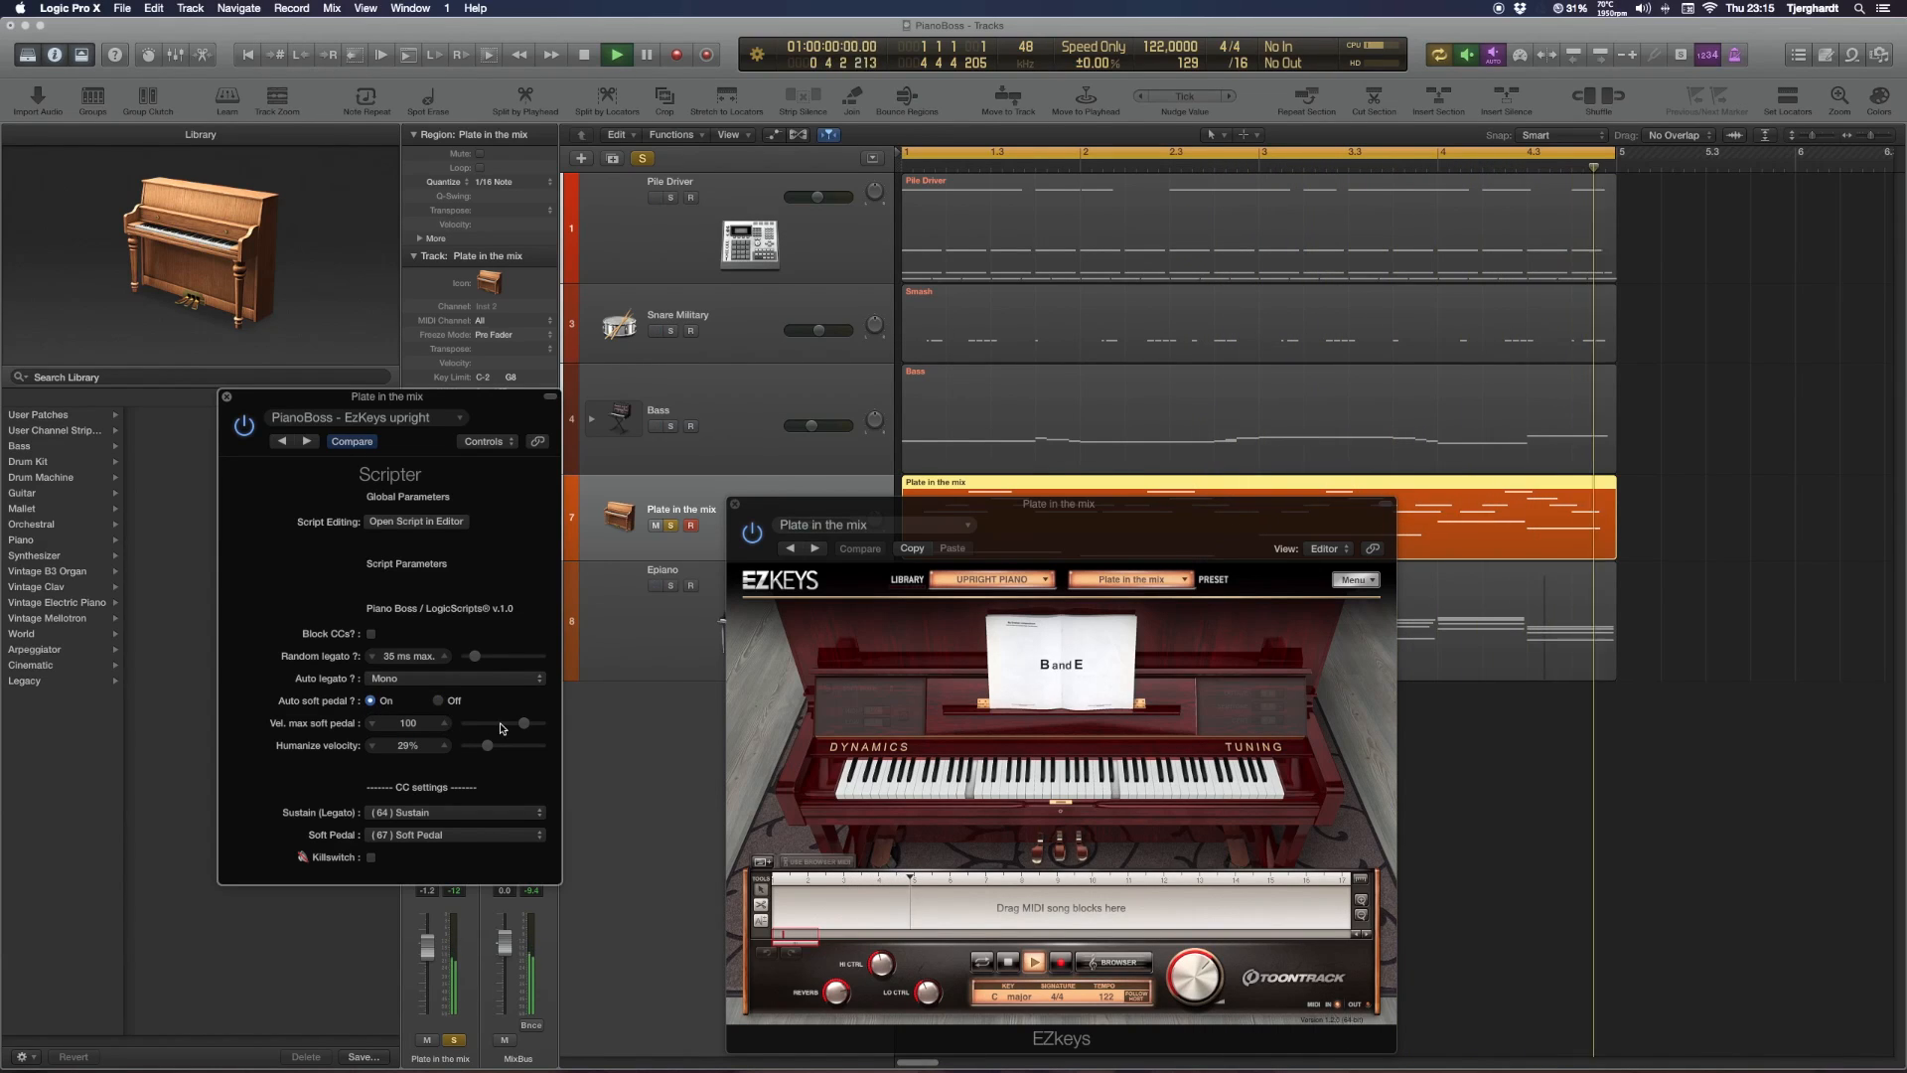
{"action": "left_click_drag", "start_coordinate": [522, 724], "coordinate": [508, 723]}
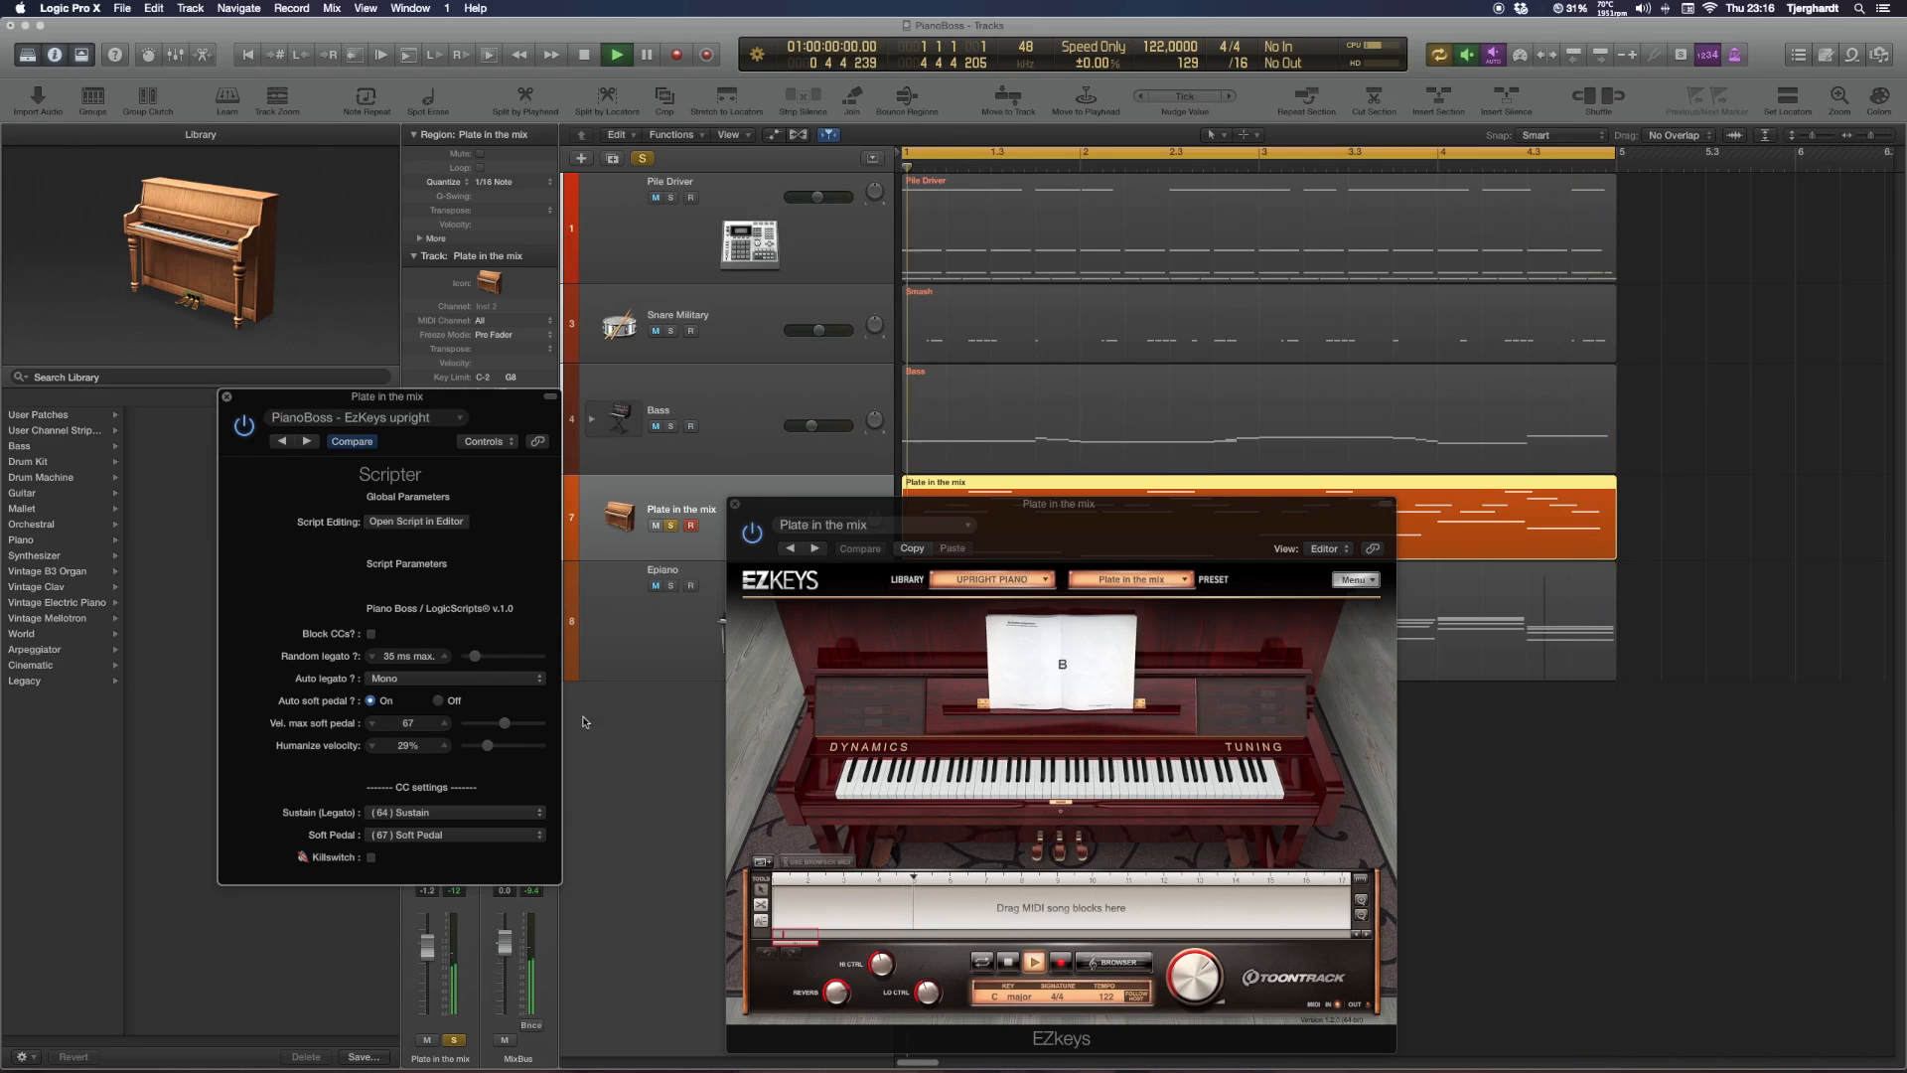
{"action": "left_click", "coordinate": [616, 54]}
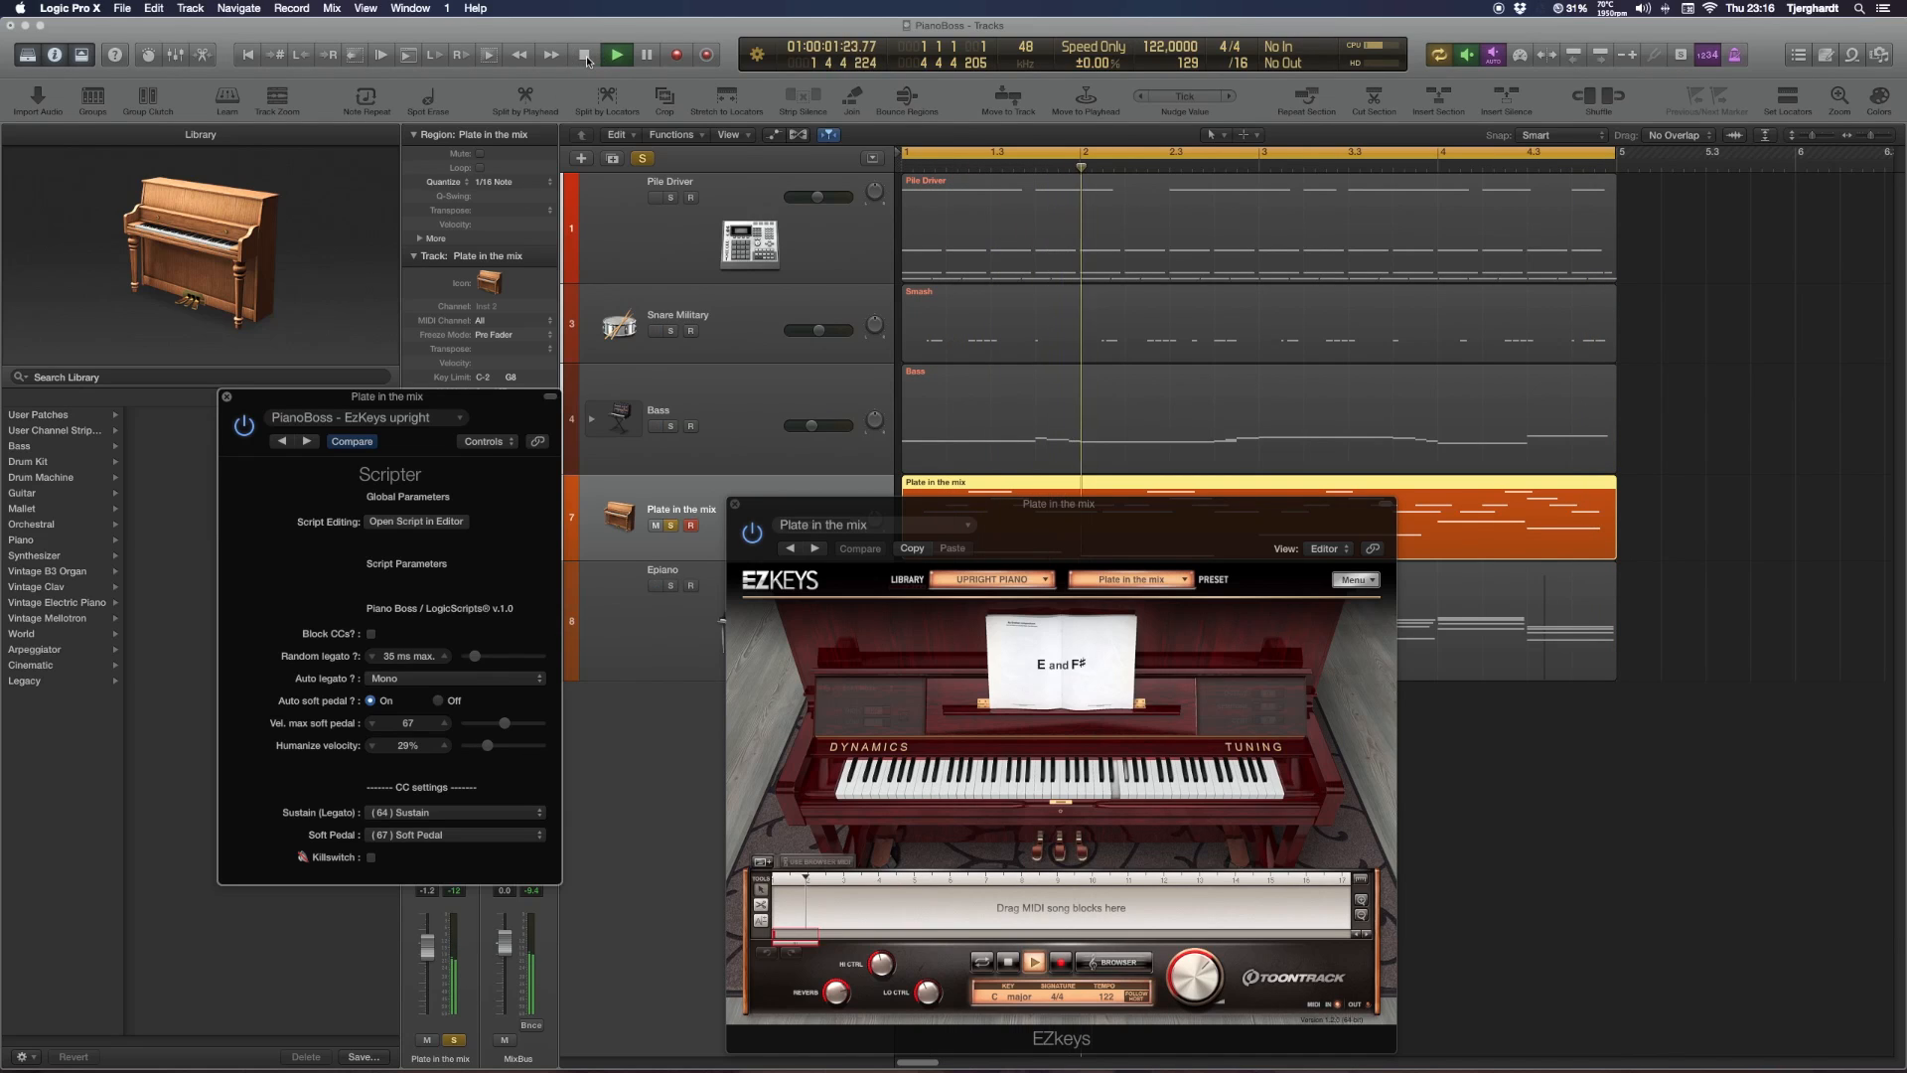